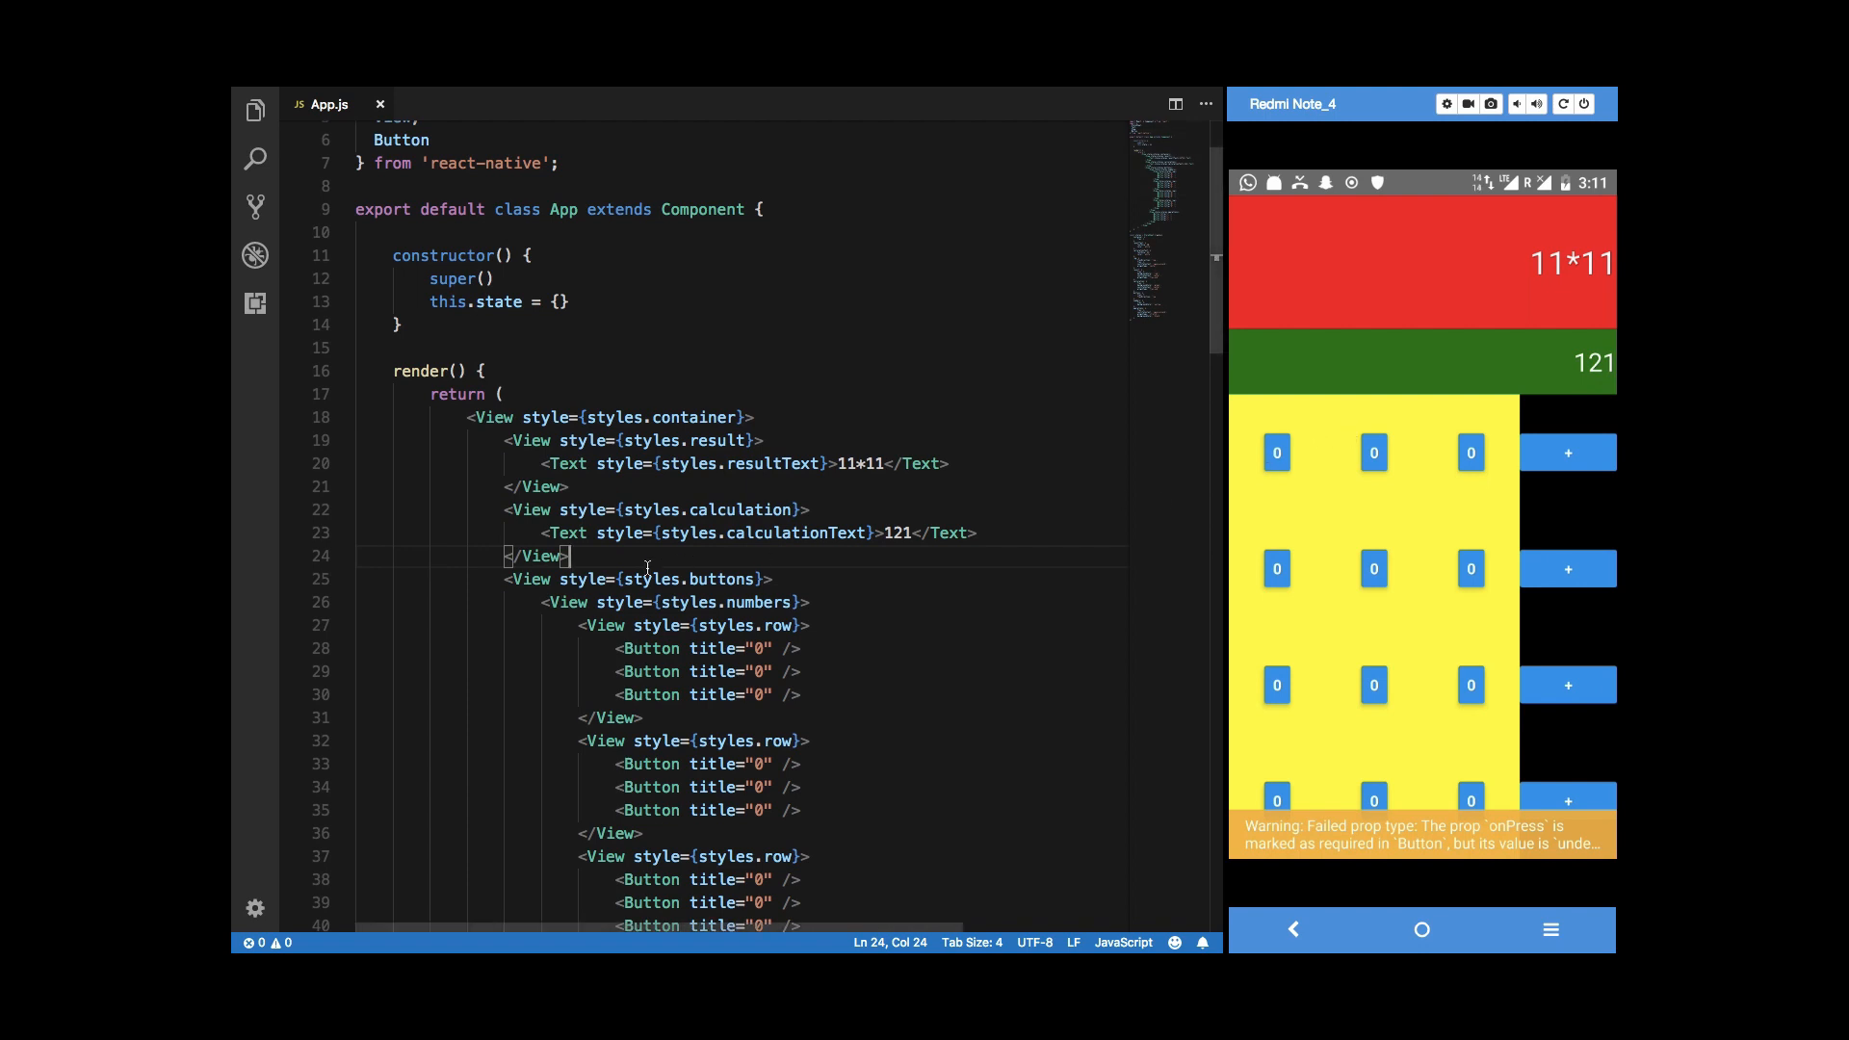
Add TouchableOpacity to the react-native import list.
scroll(down, 3)
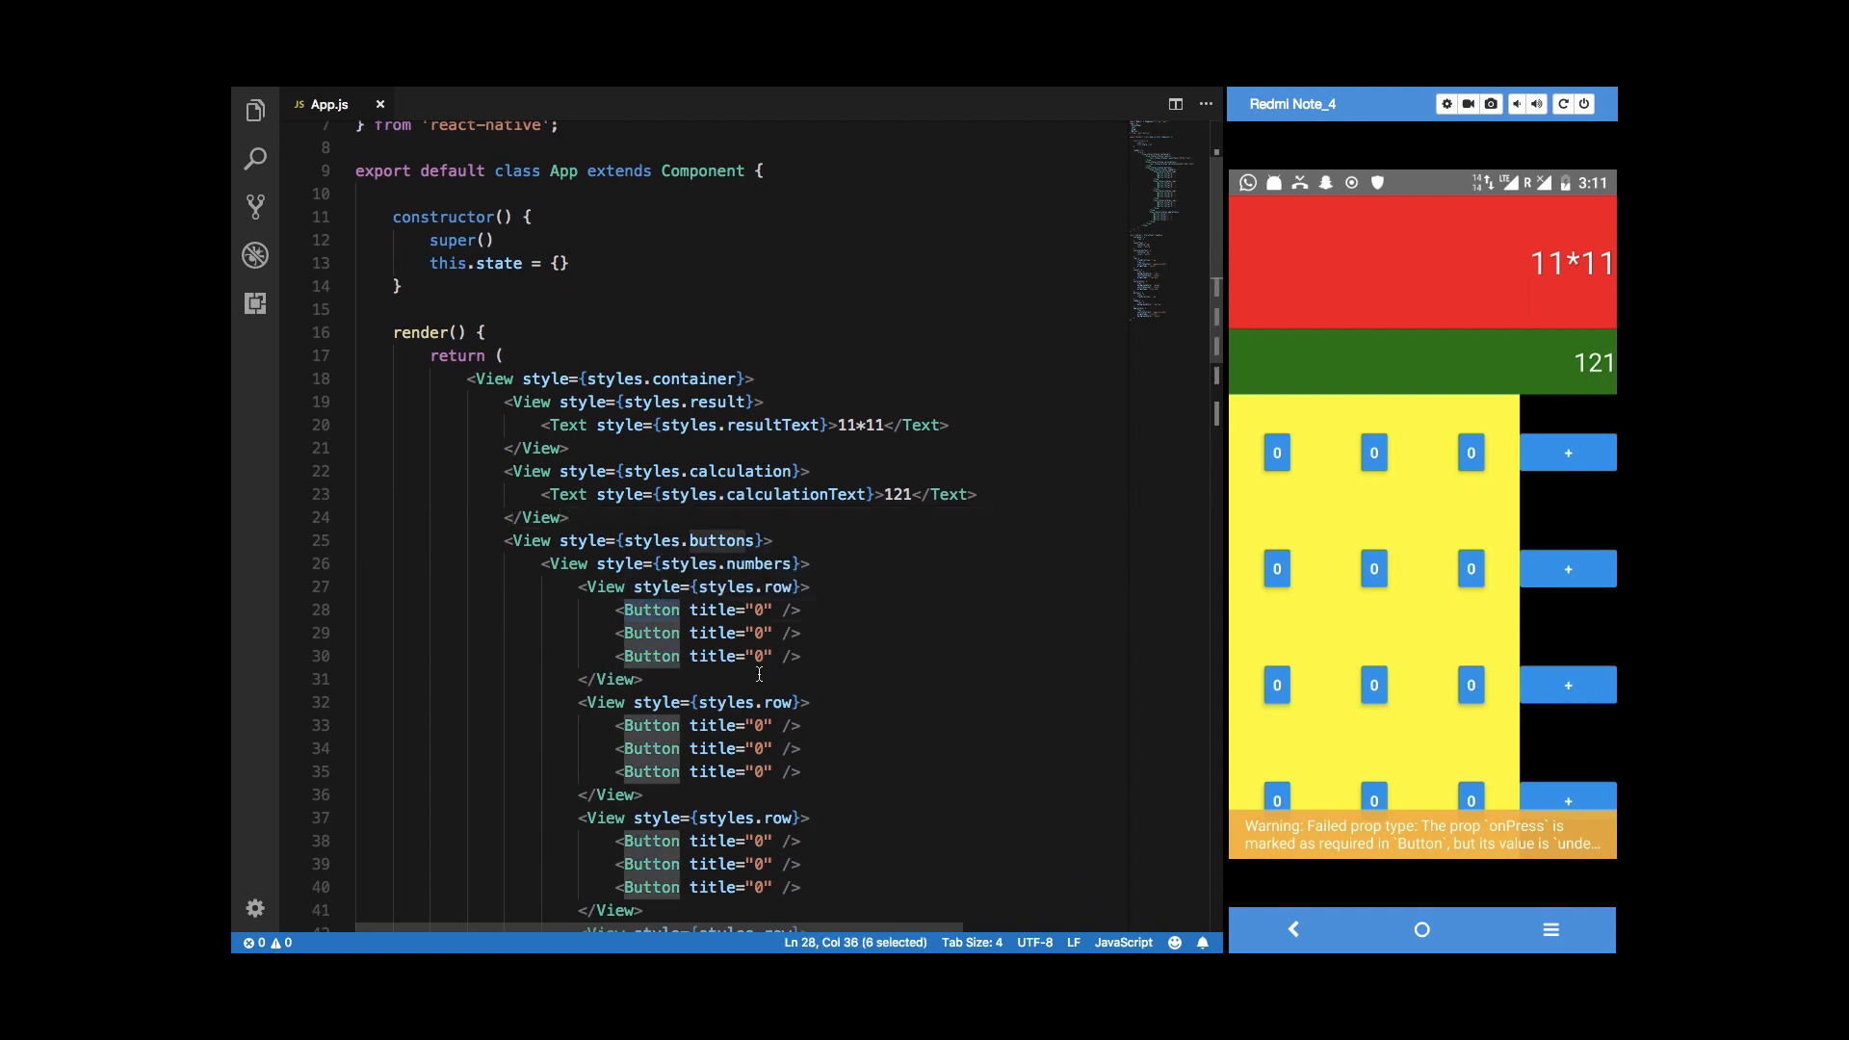
text(TouchableOpacity)
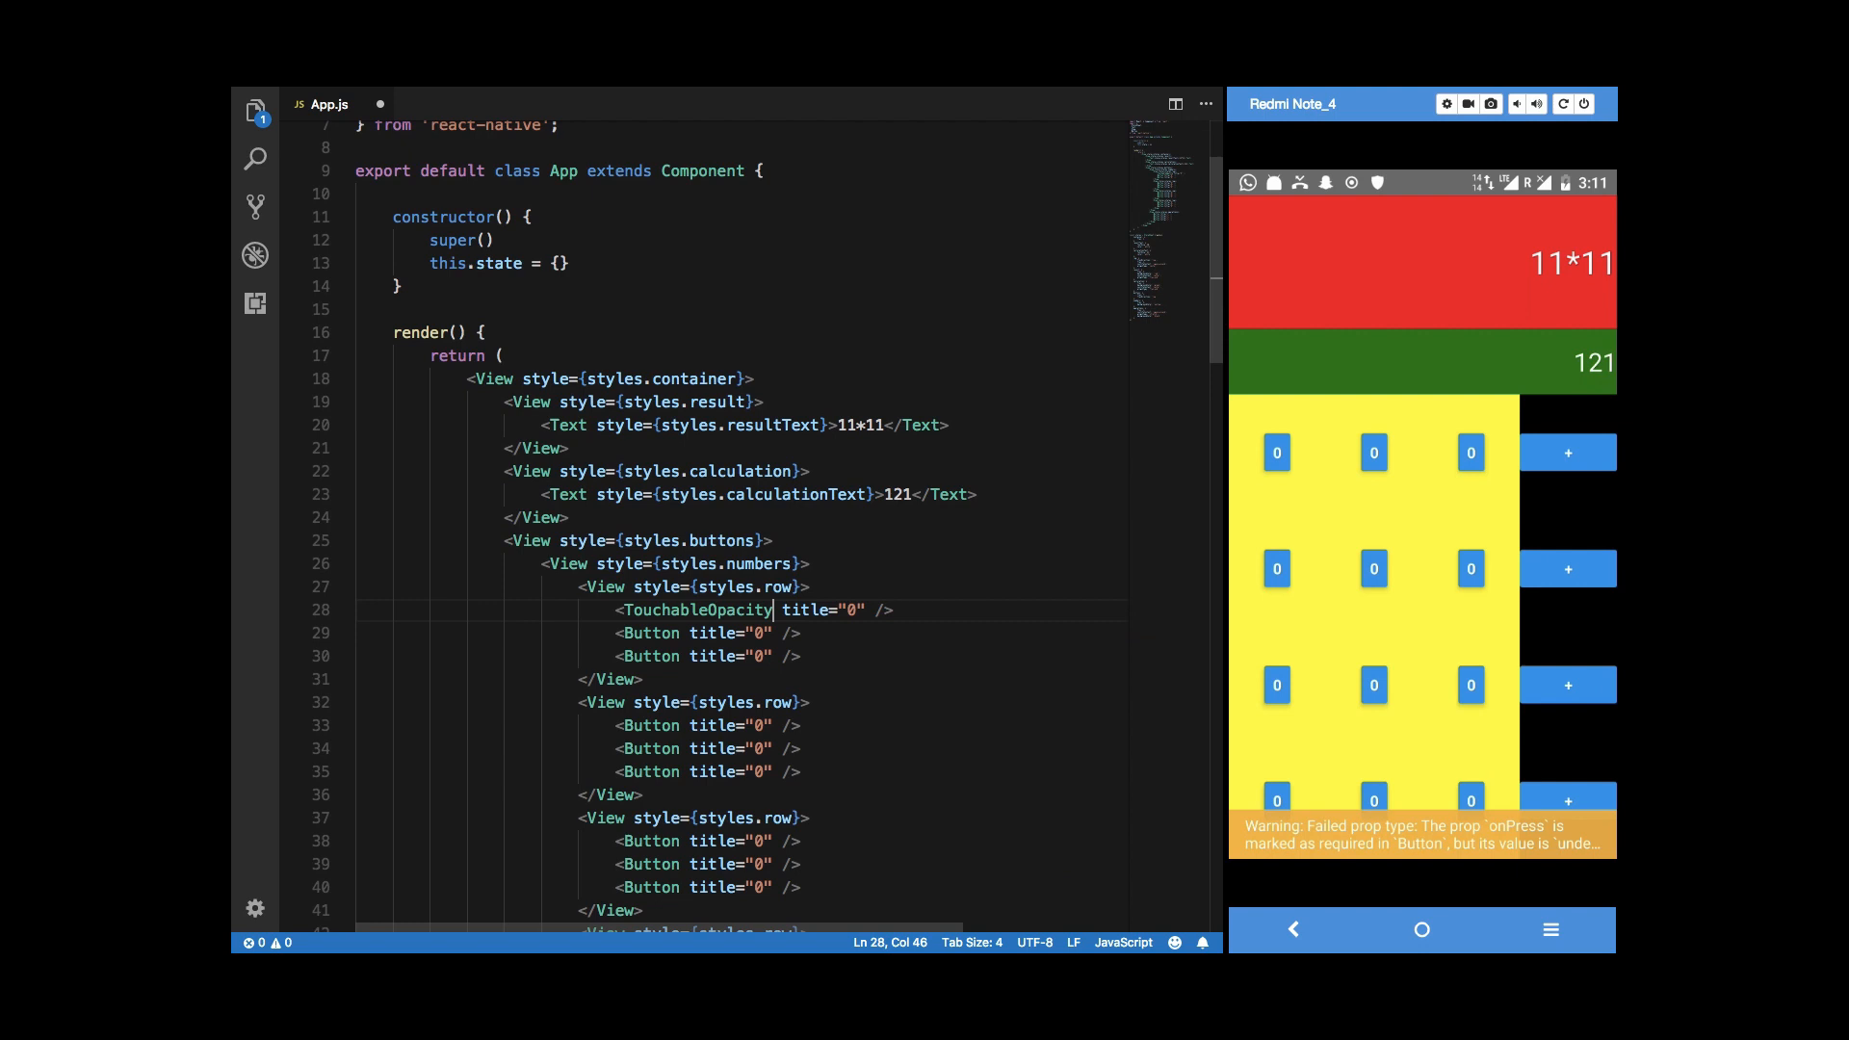
double_click(697, 611)
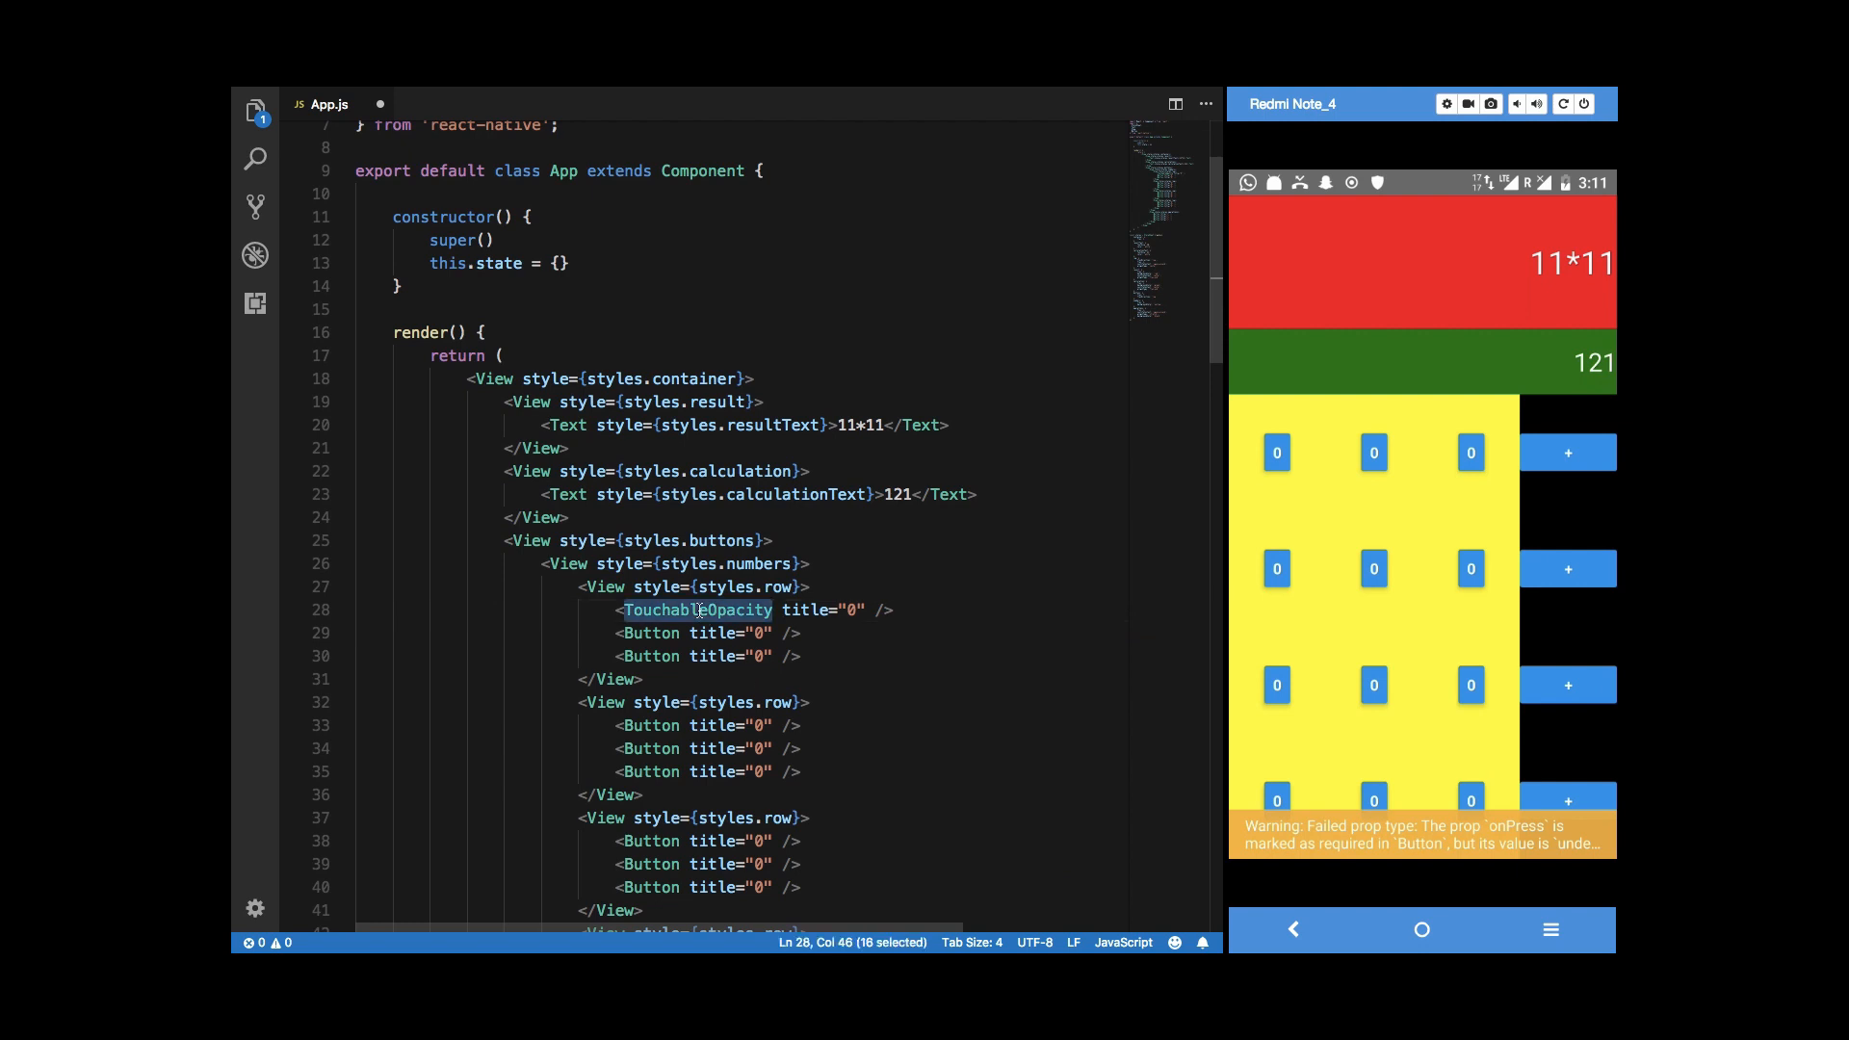
scroll(up, 3)
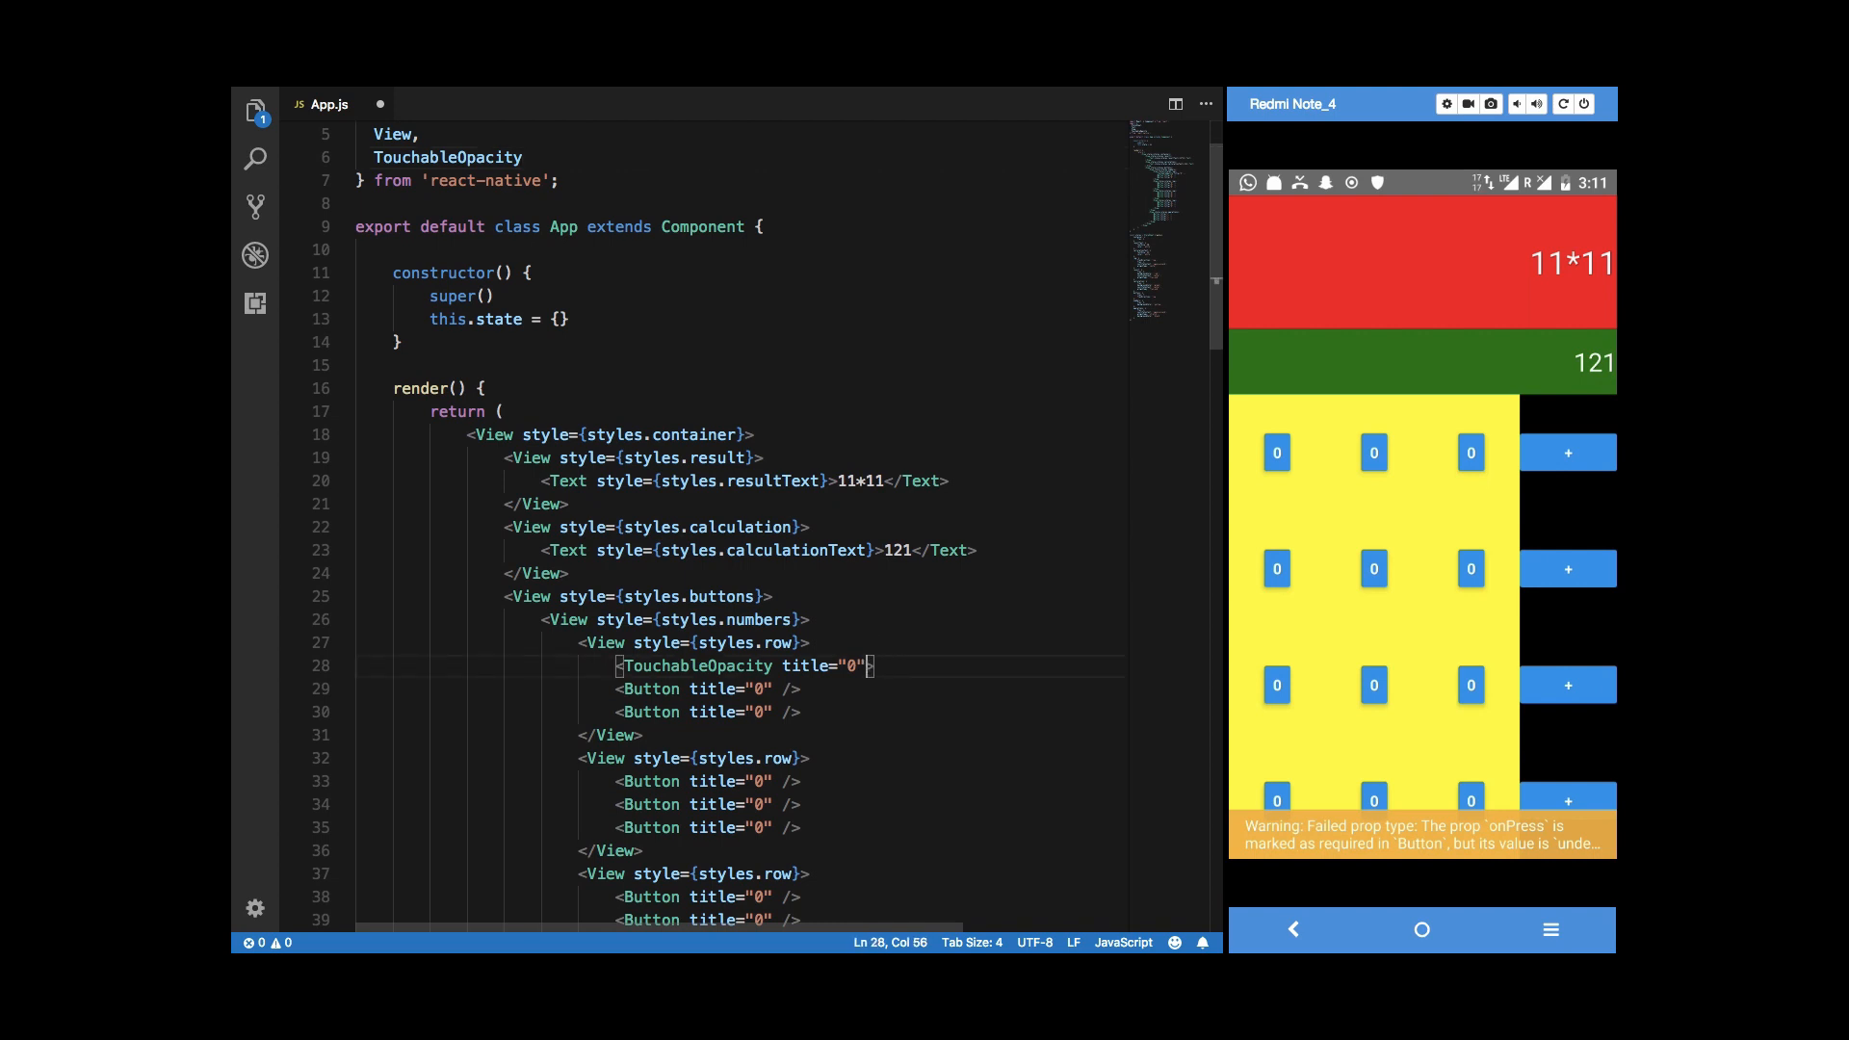
Replace the first row's Buttons with <TouchableOpacity>0</TouchableOpacity> elements.
text(0</)
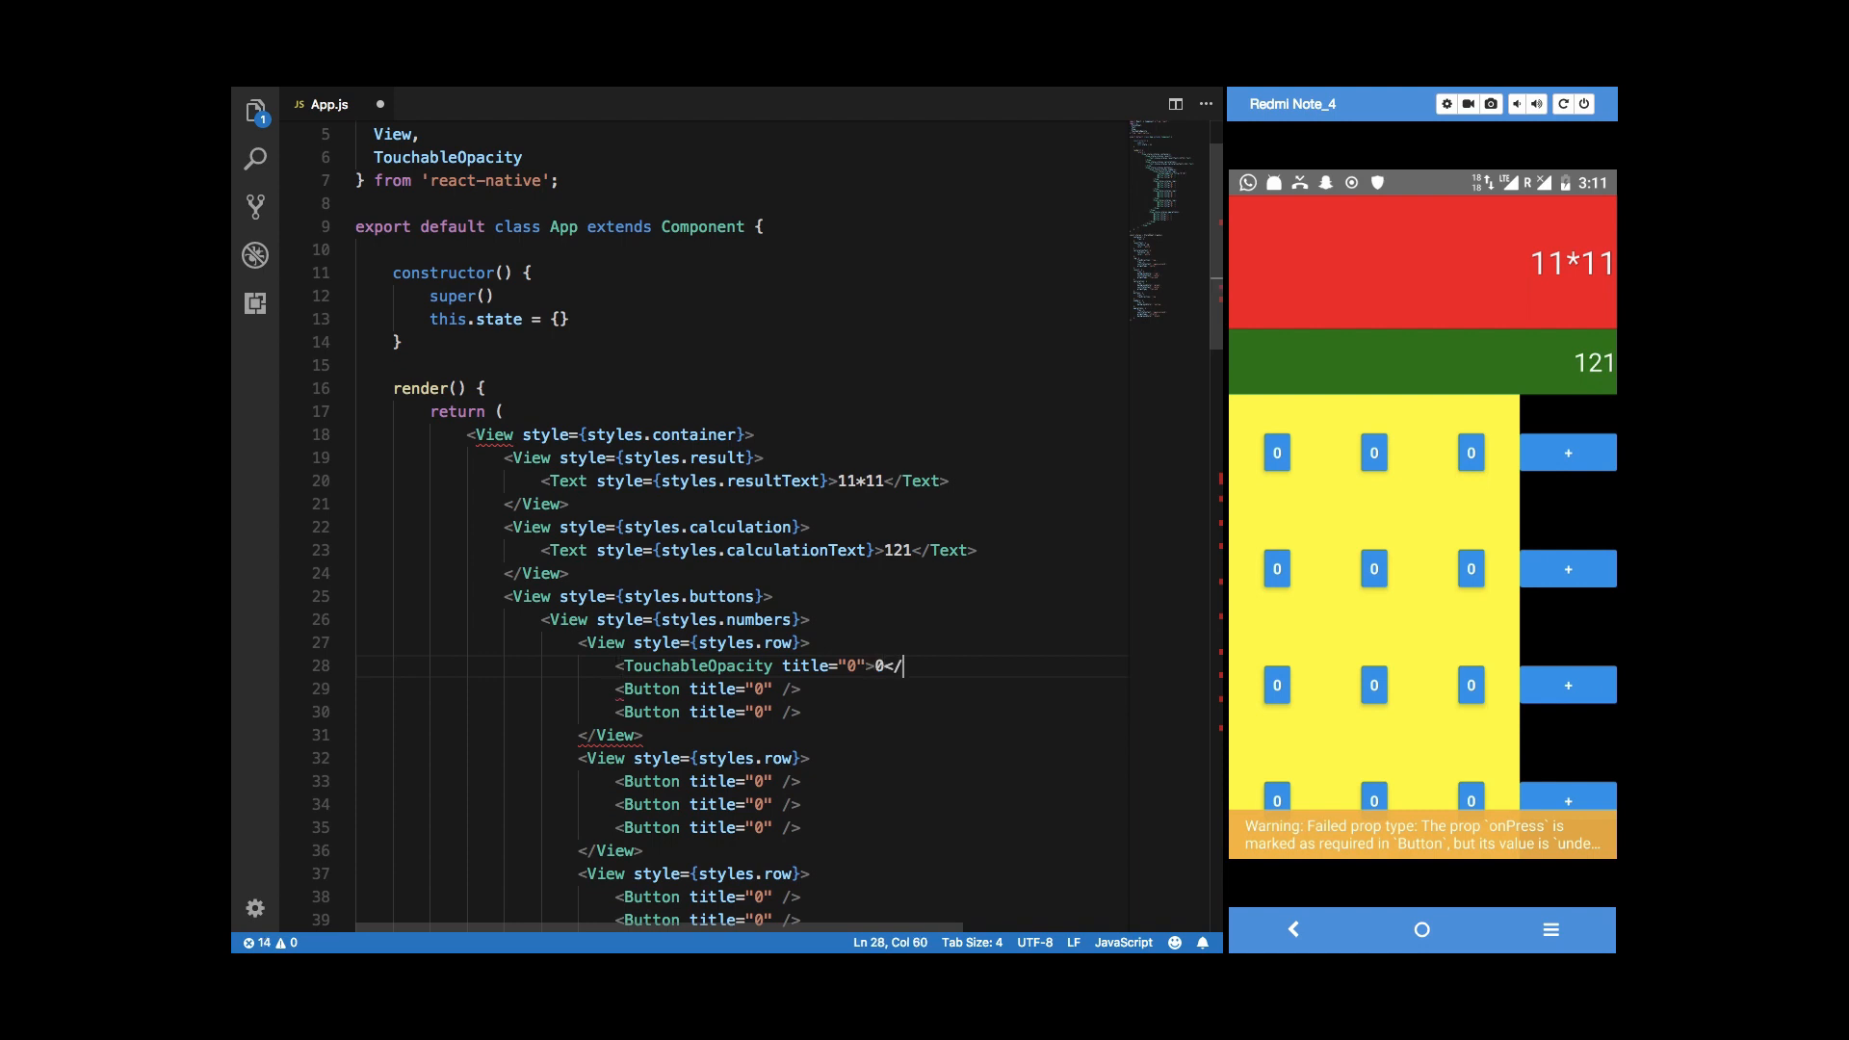
text(TouchableOpacity>)
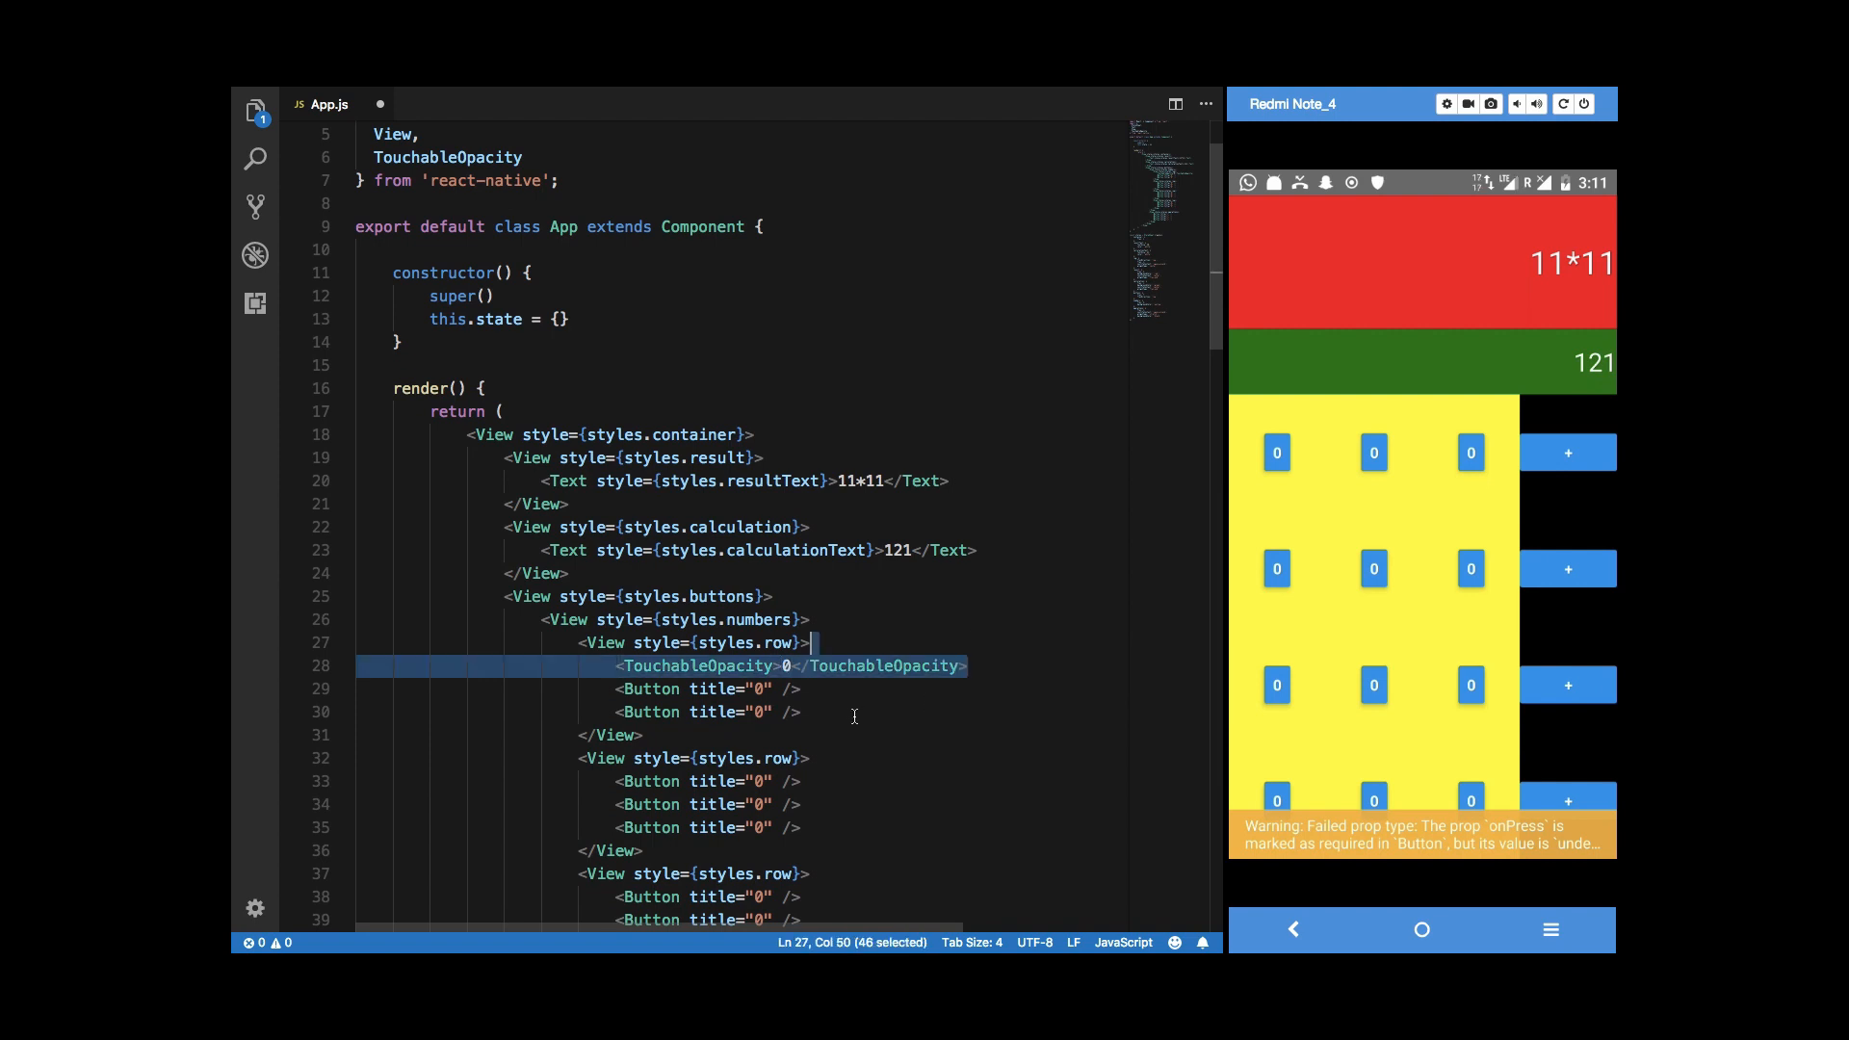
text(<TouchableOpacity>0</TouchableOpacity>)
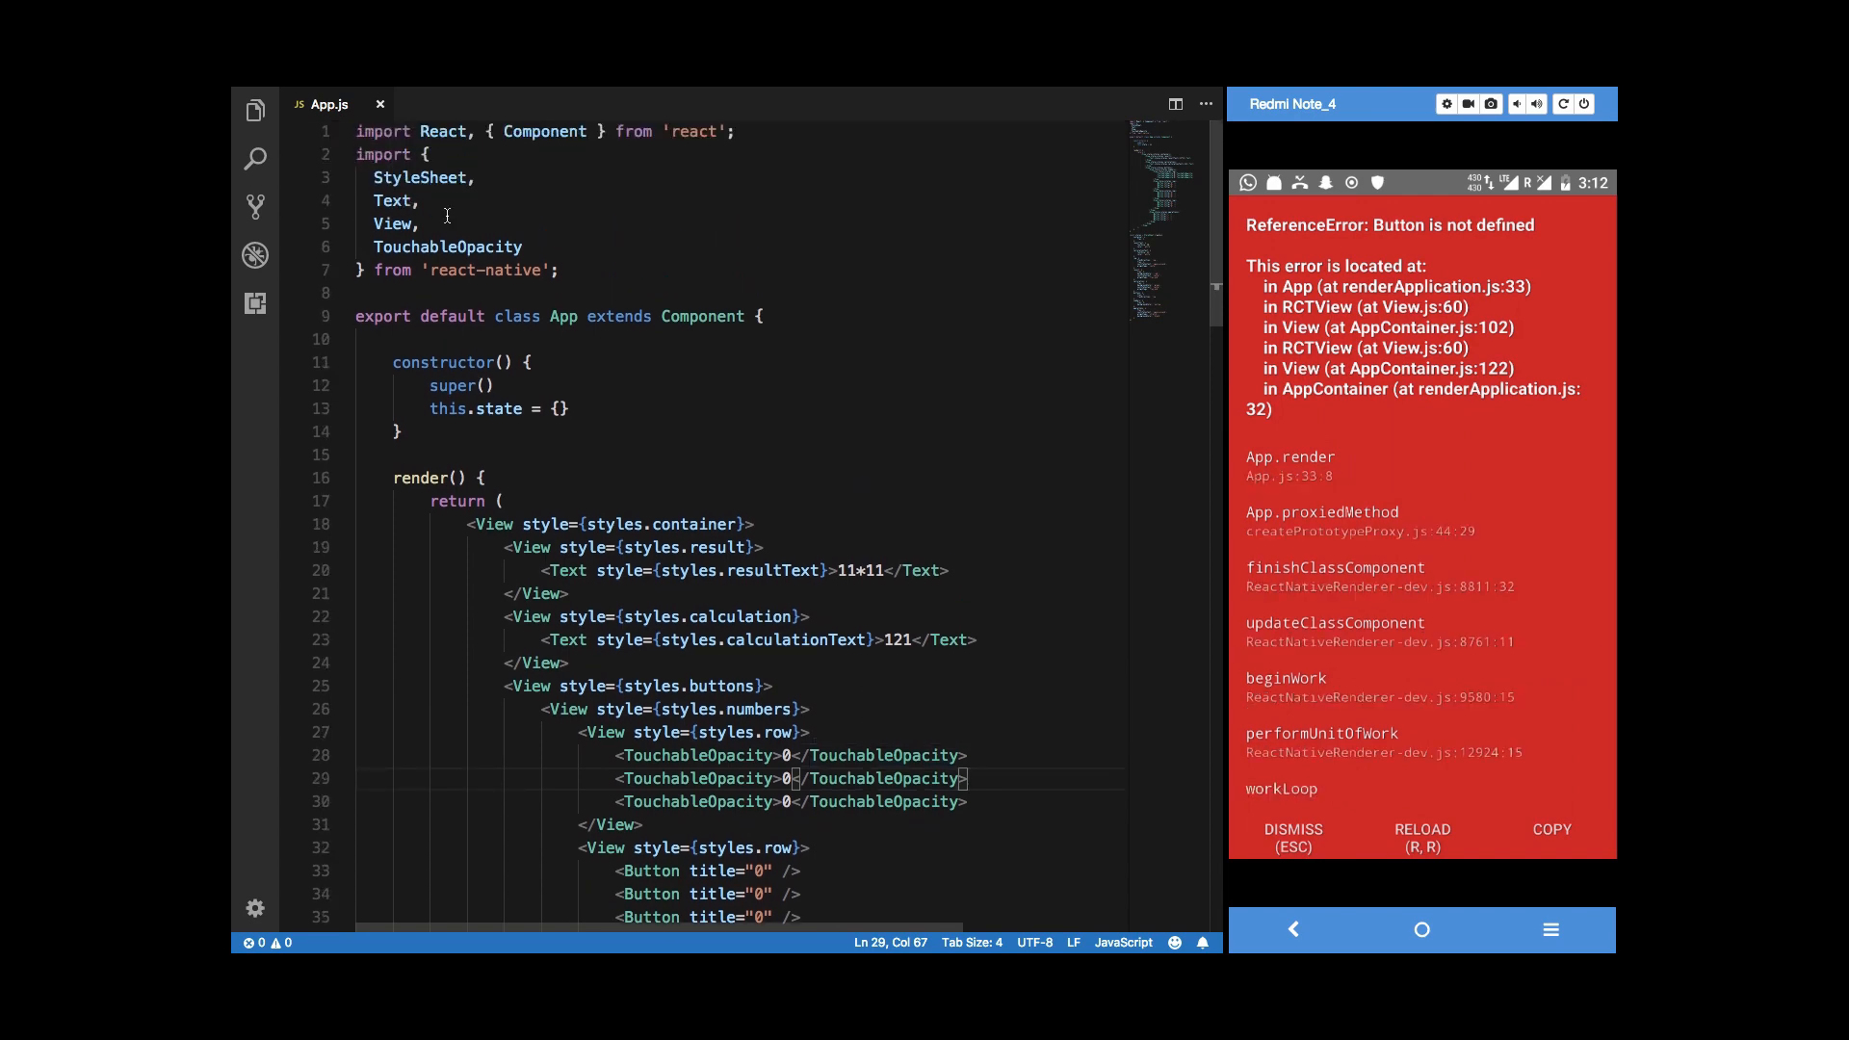
Re-import Button and wrap each first-row 0 in a Text element so the app renders.
text(Button,)
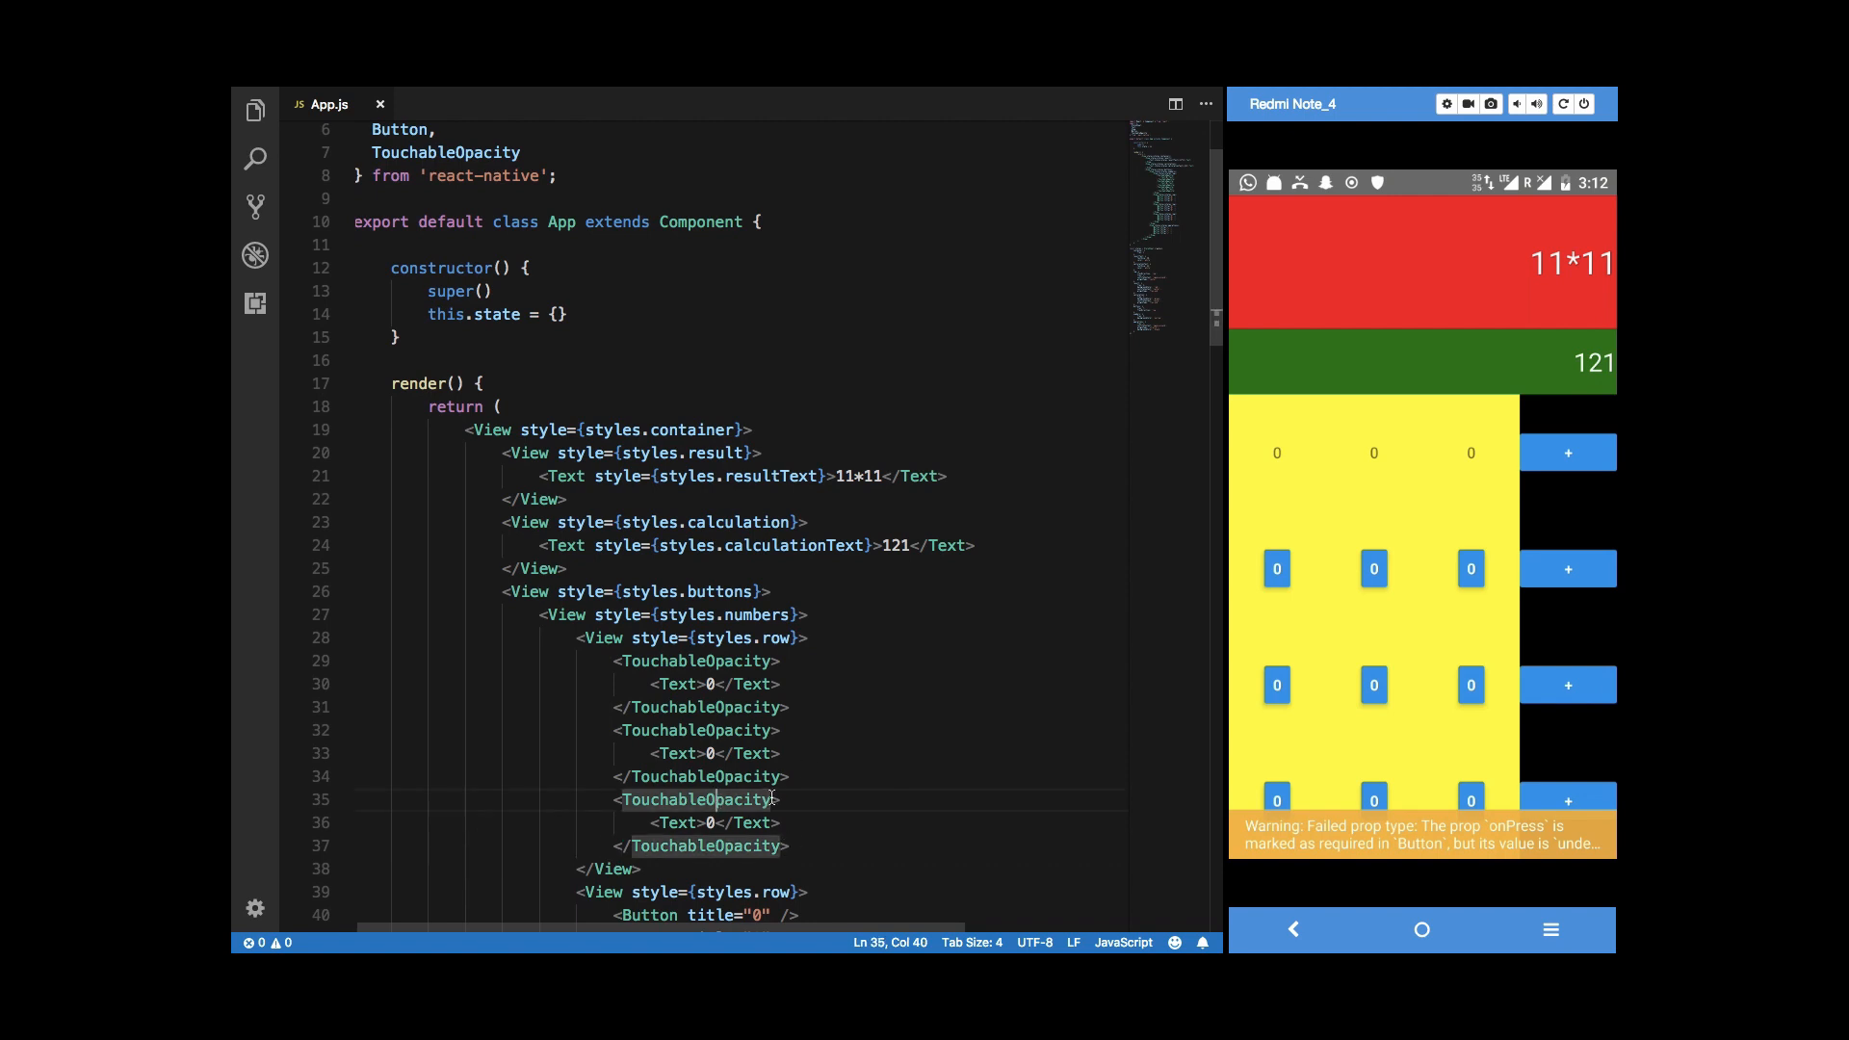
text(style=)
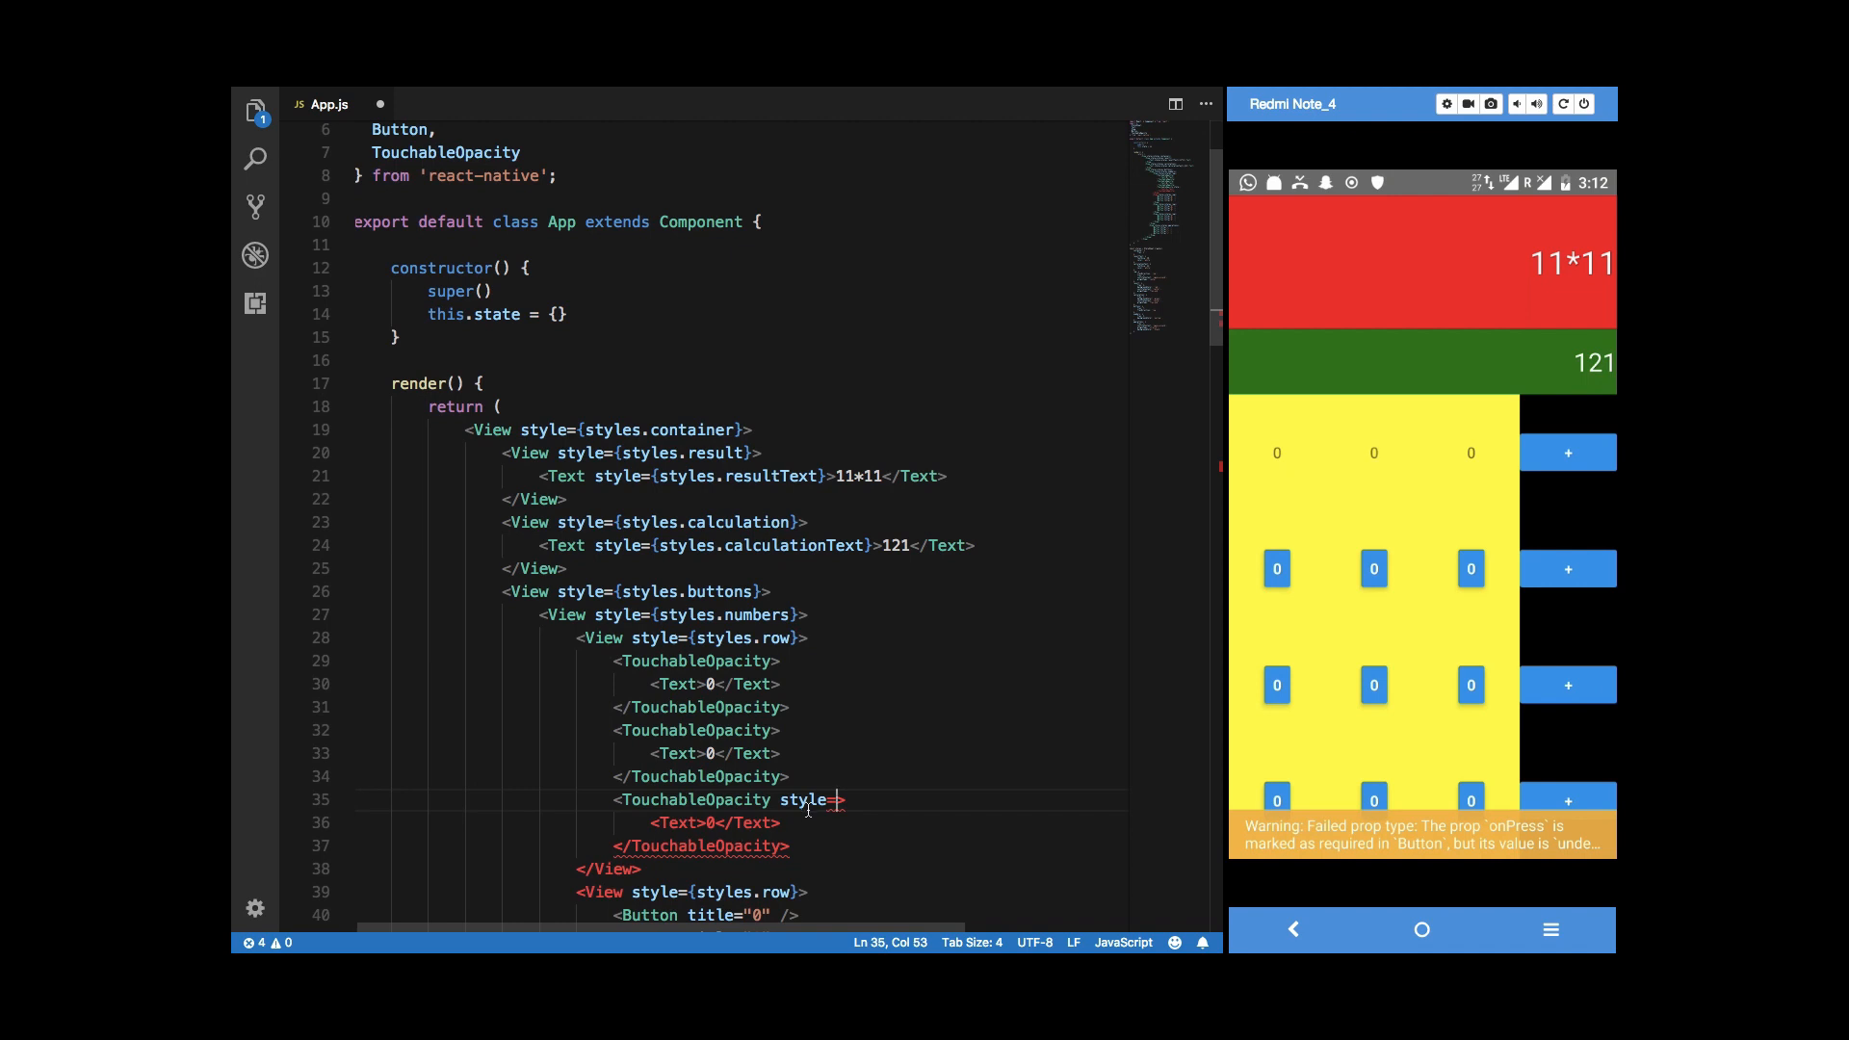
Give the first-row TouchableOpacity elements style={style.btn} and head to the stylesheet.
text(={style.btn)
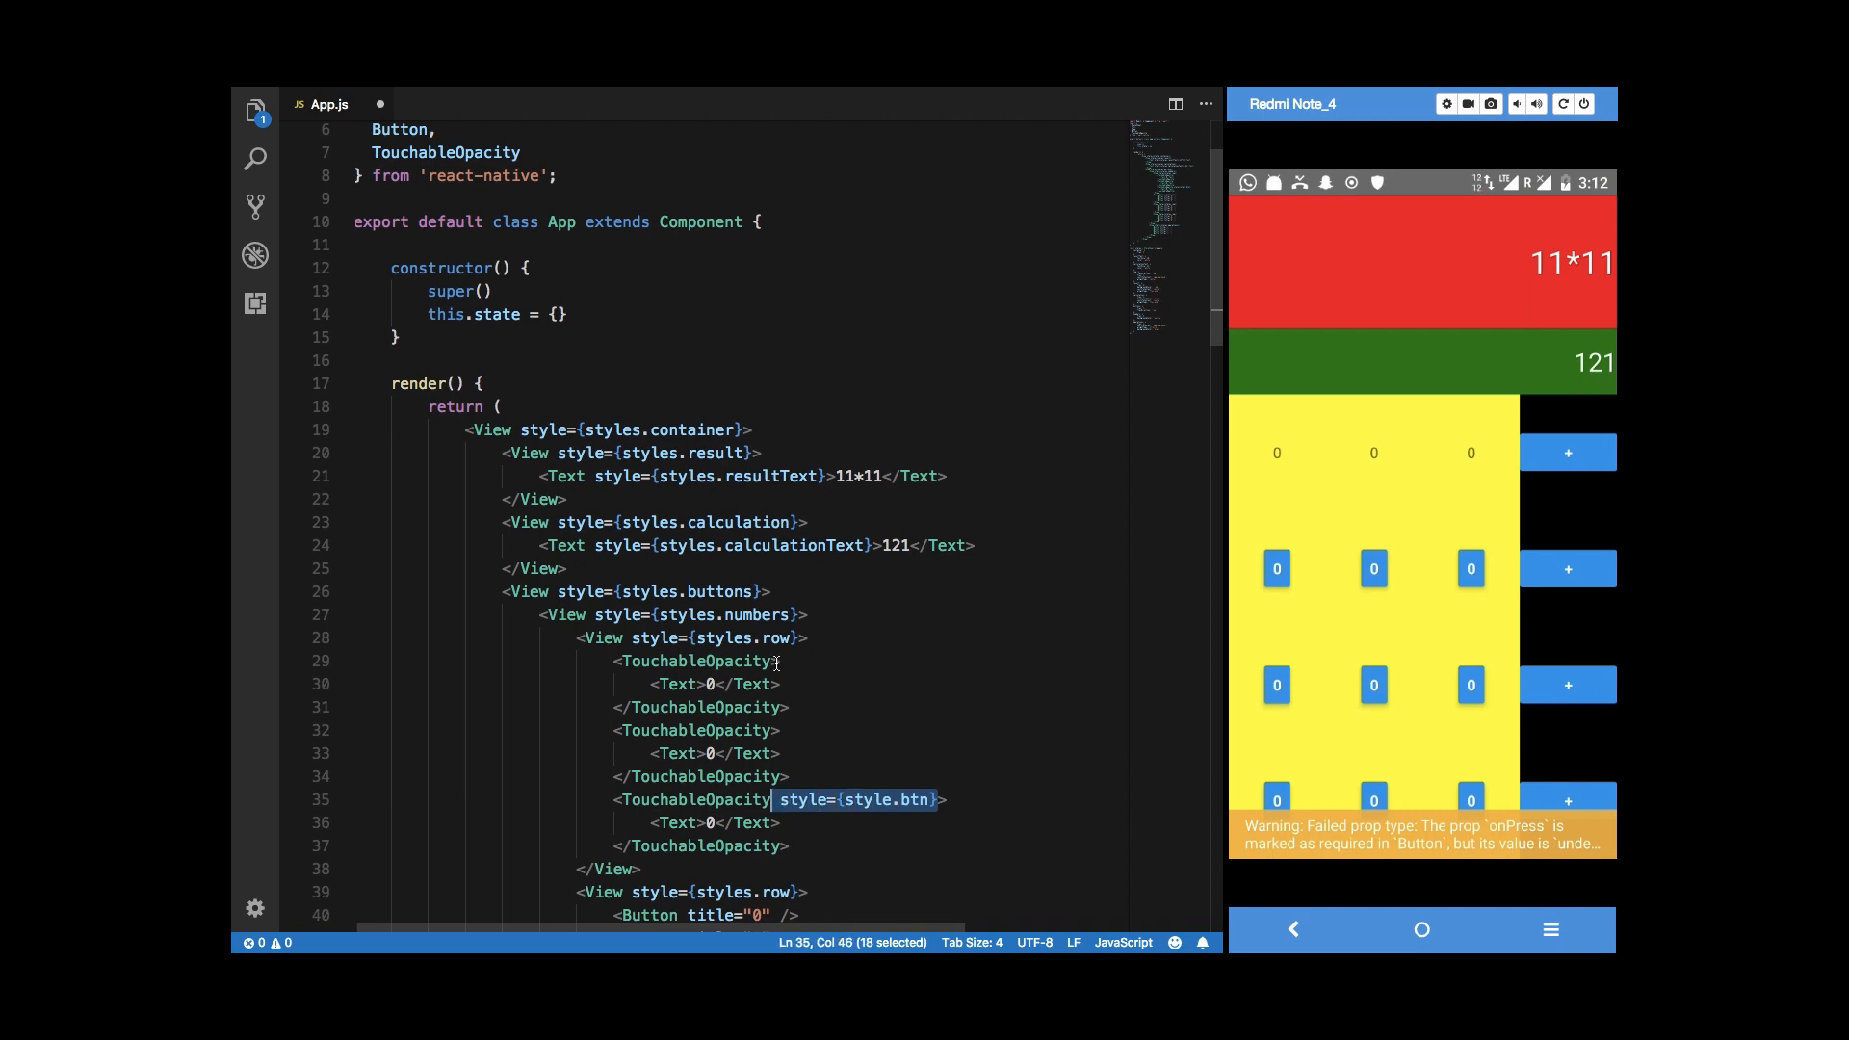
click(784, 661)
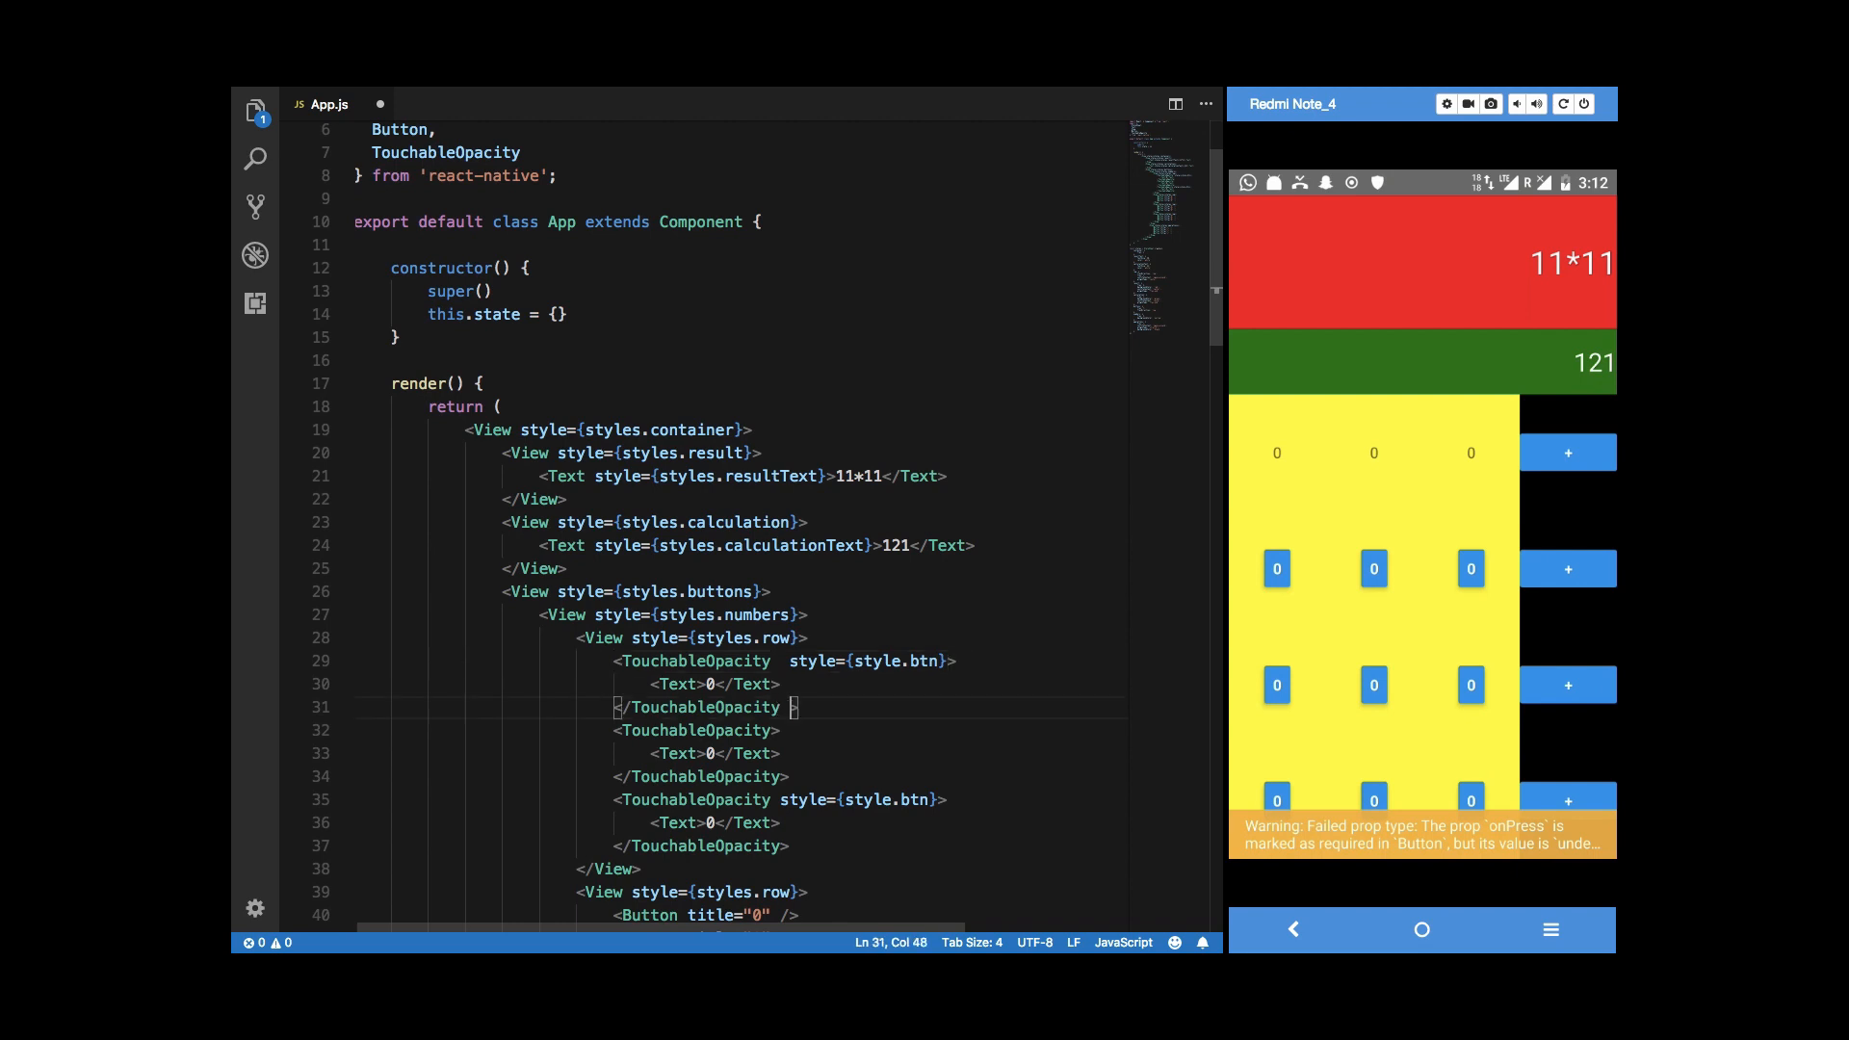
text(style={style.btn})
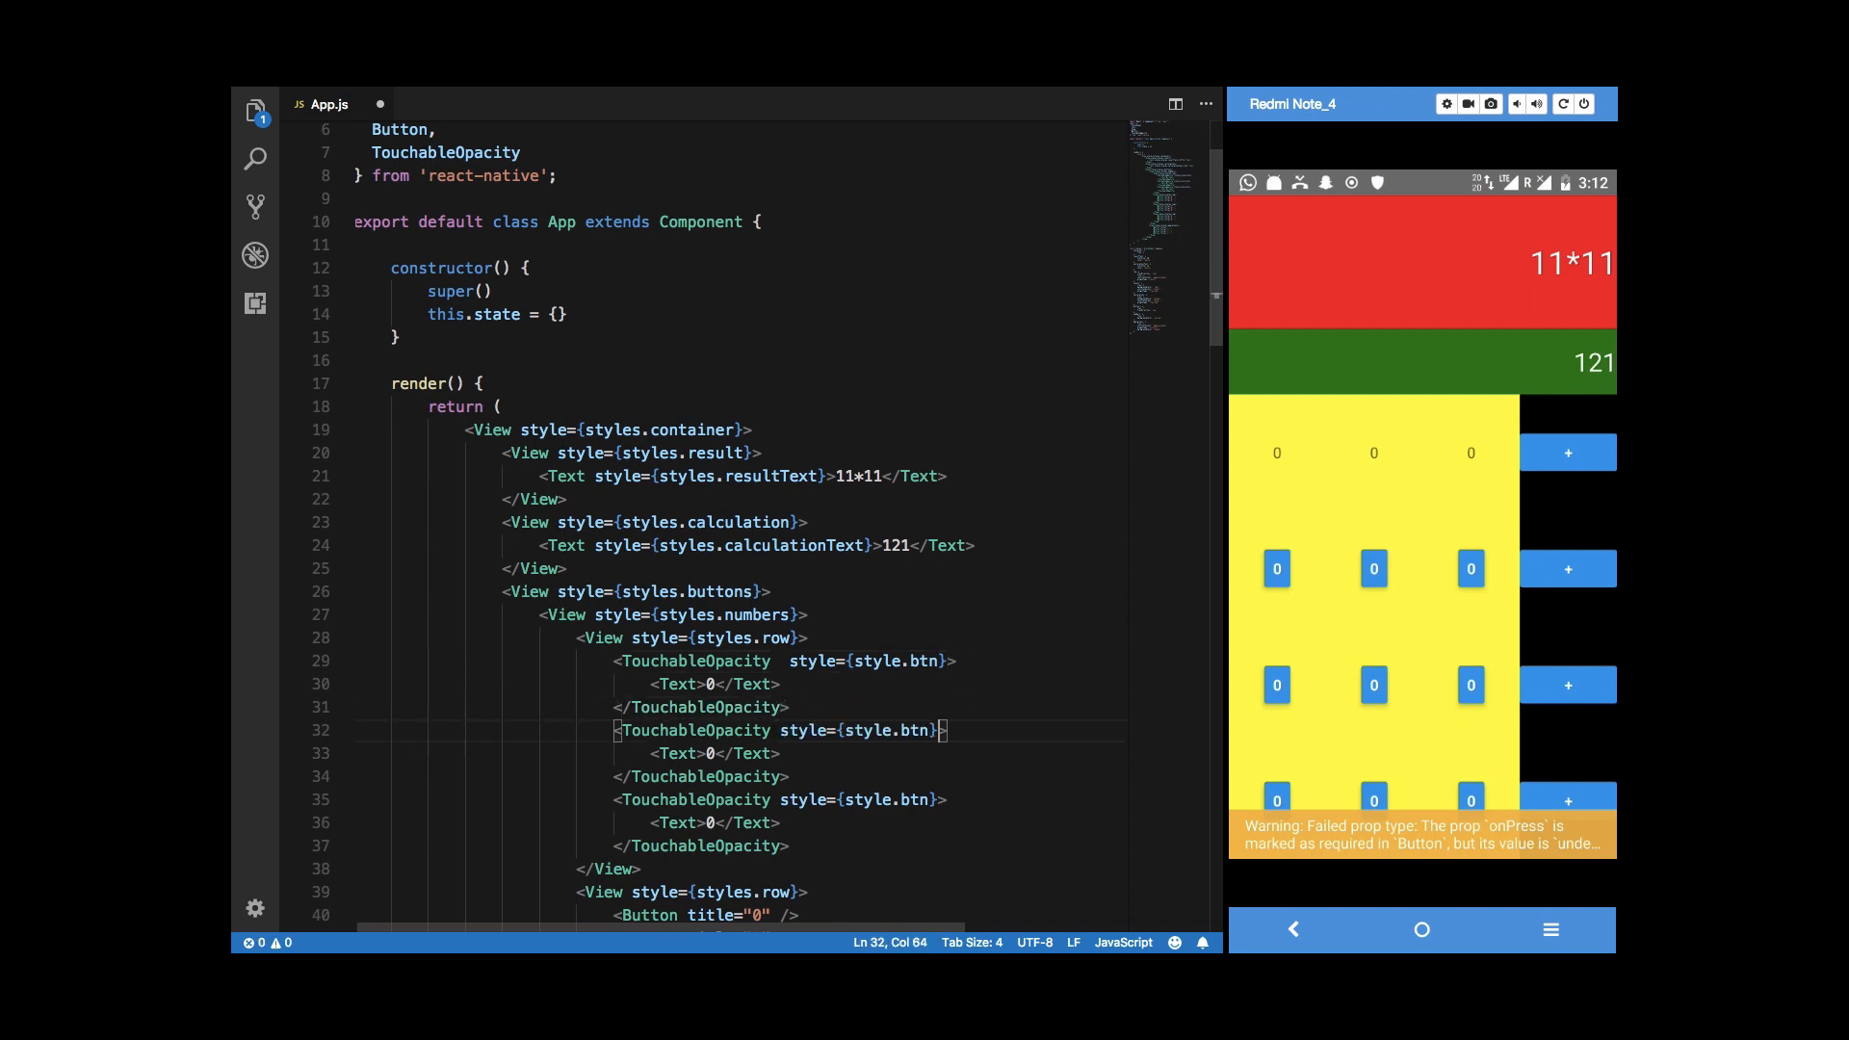
scroll(down, 3)
text(flex:)
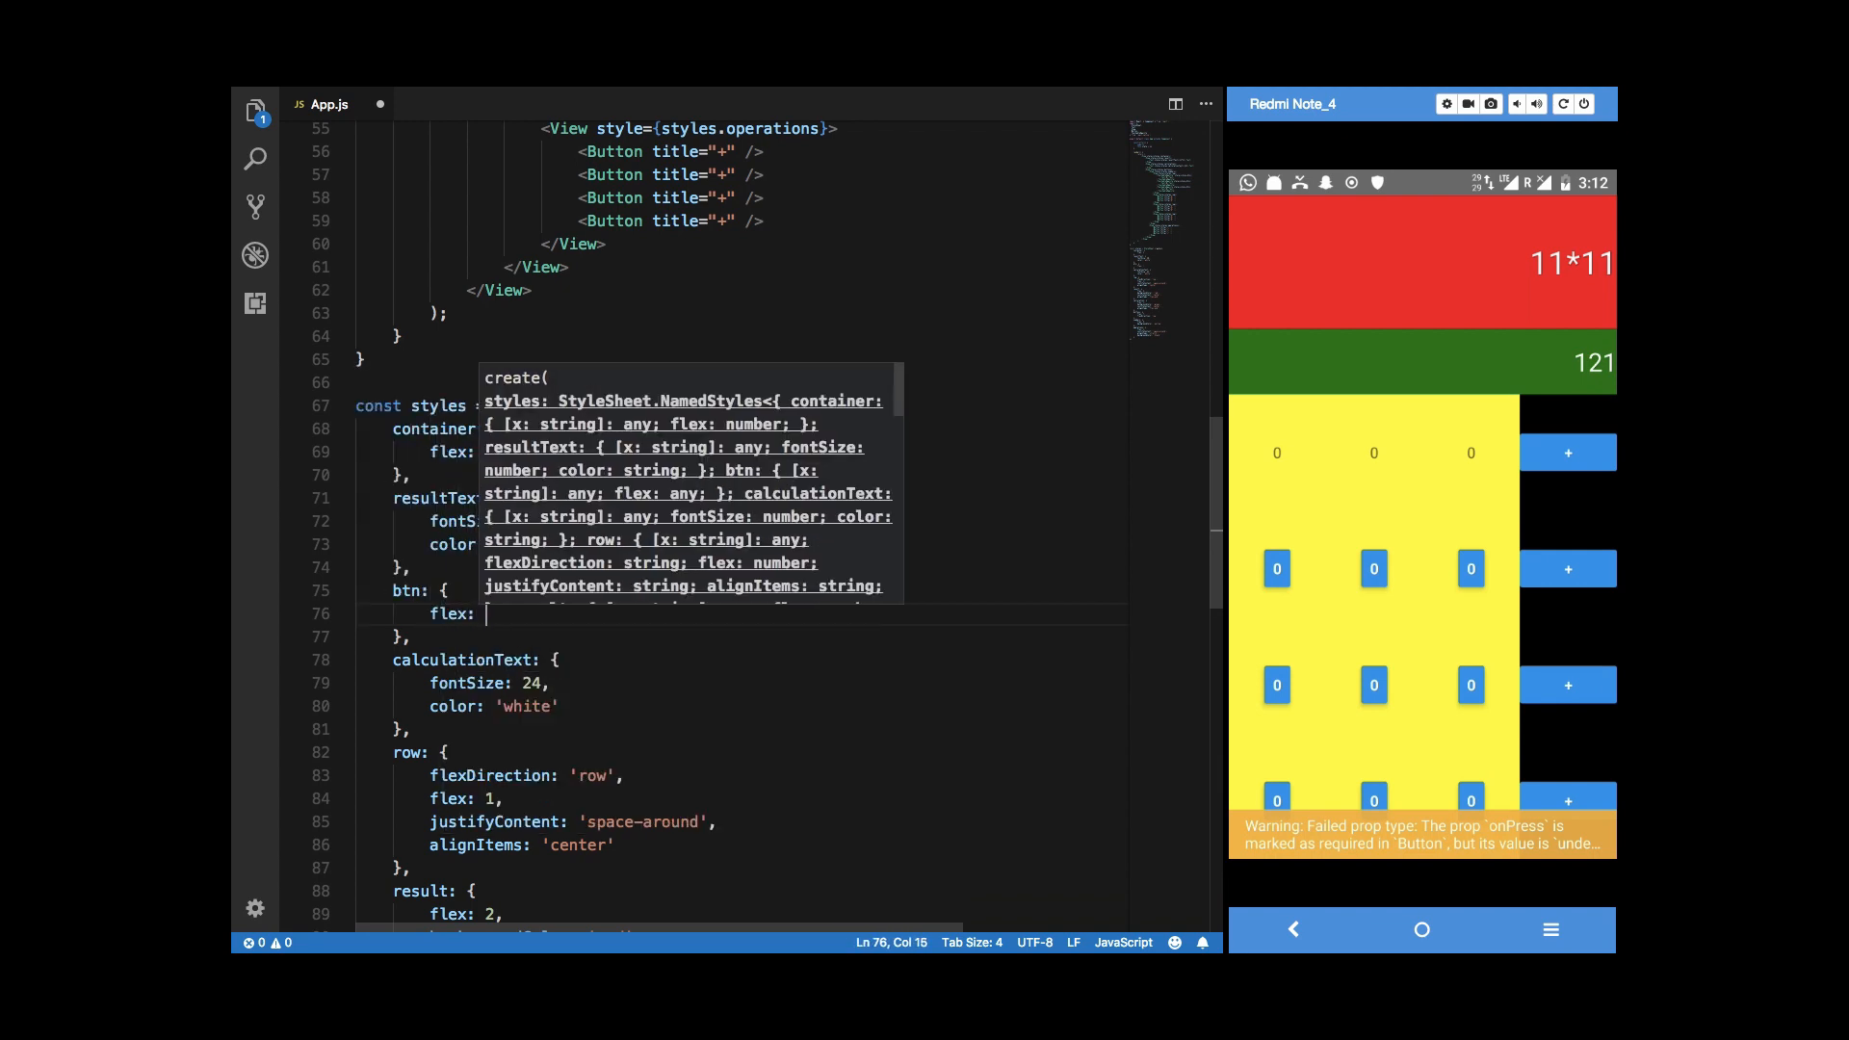
Add alignItems and alignSelf 'stretch' to btn and correct the JSX references to styles.btn.
text(al)
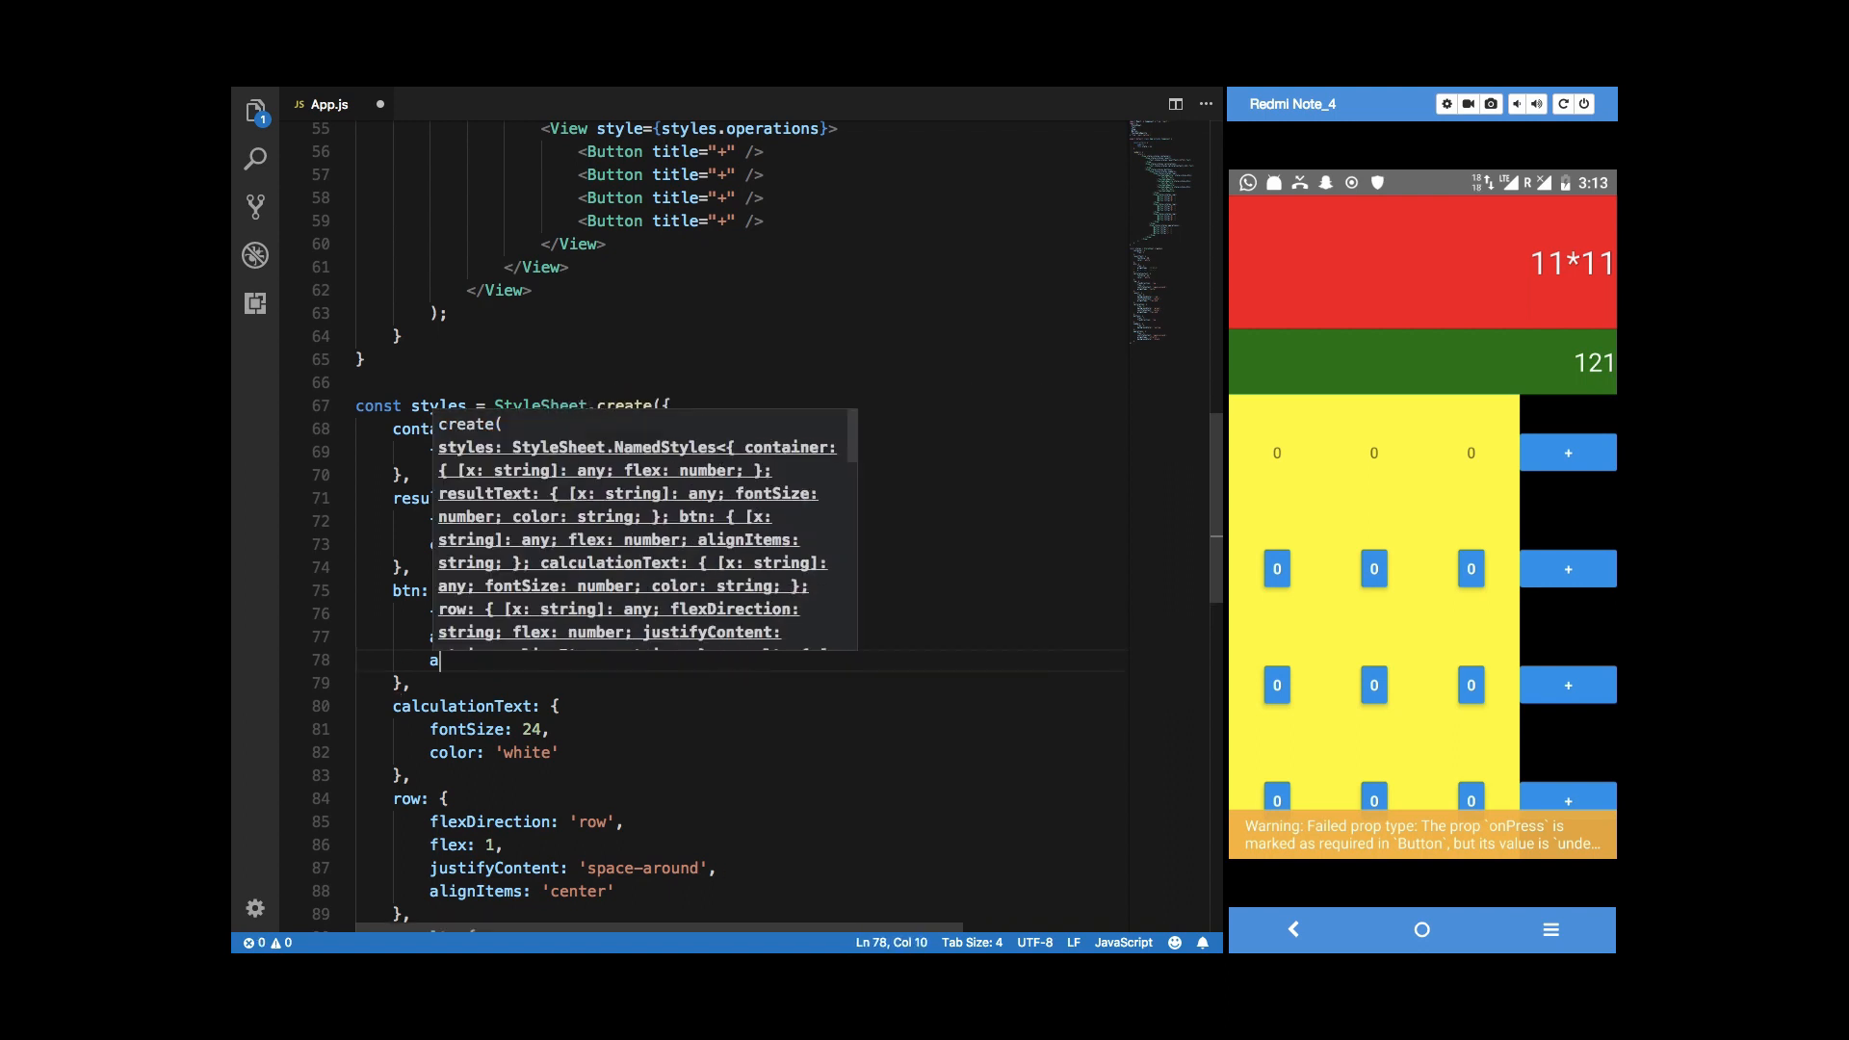
text(lignSelf:)
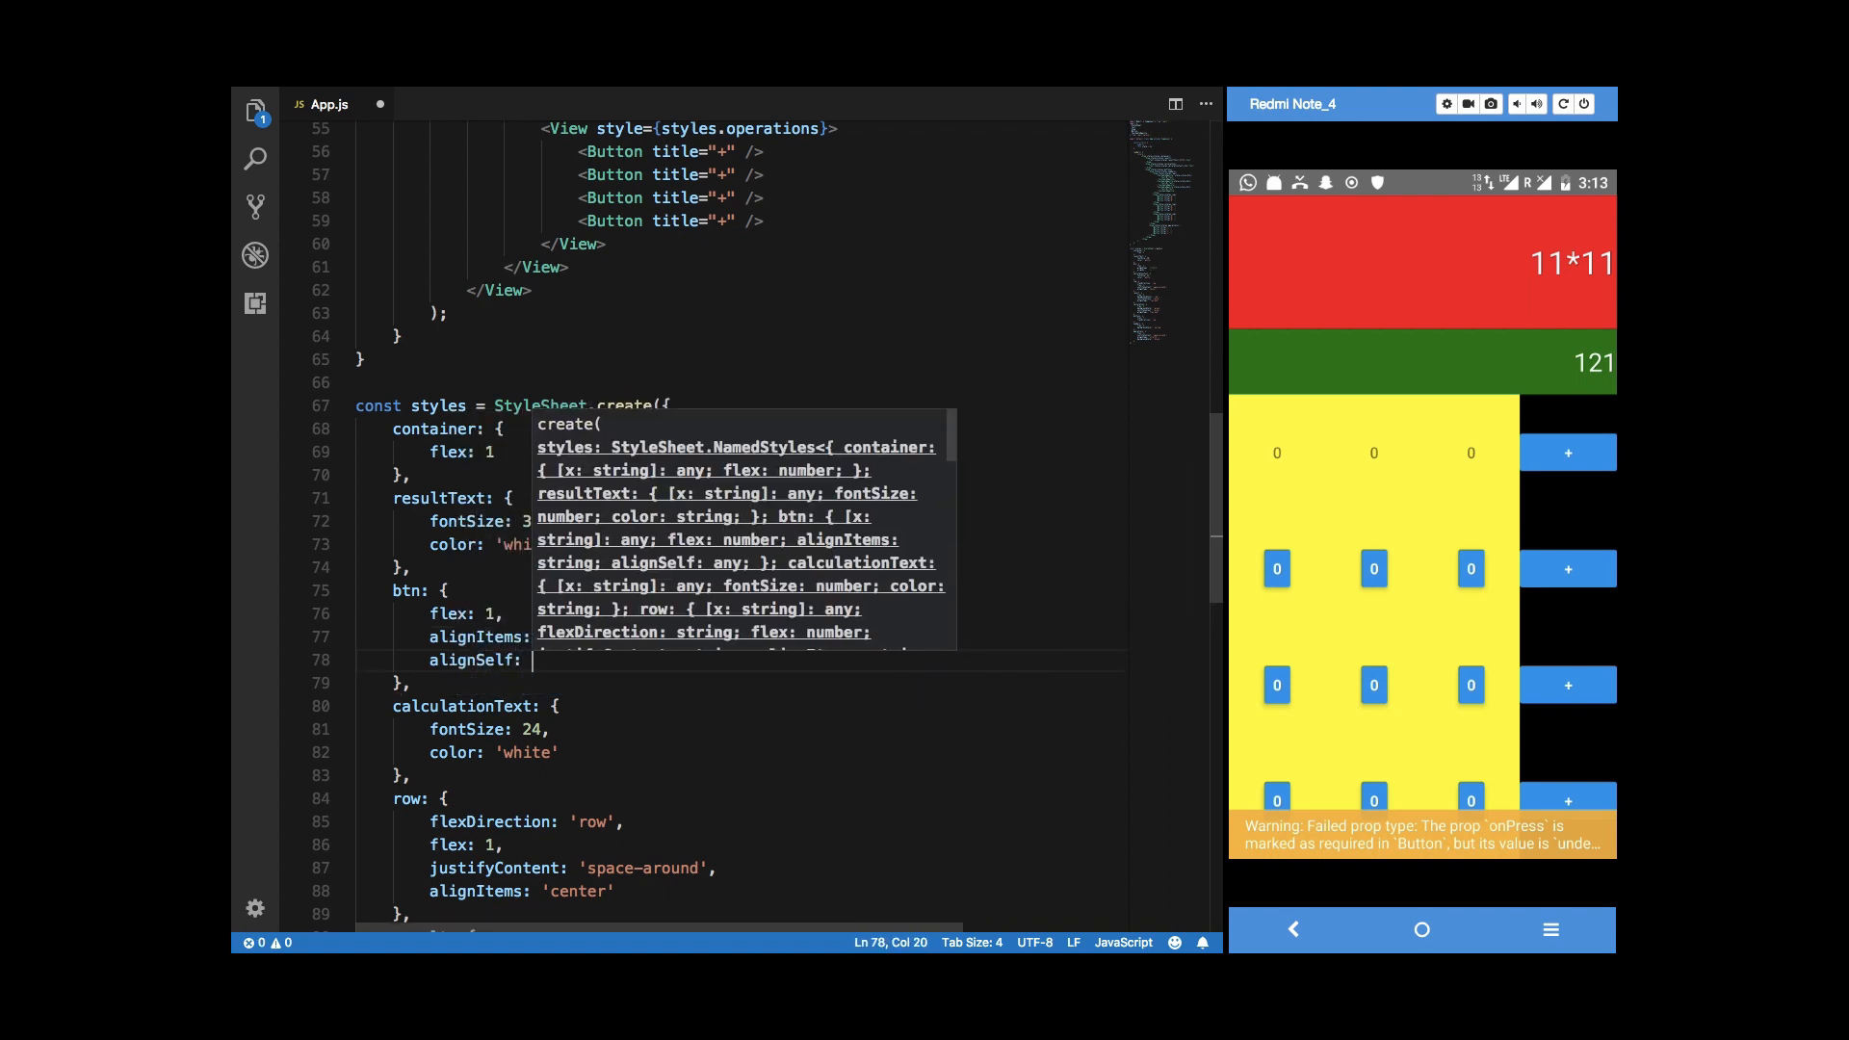
text('stretch')
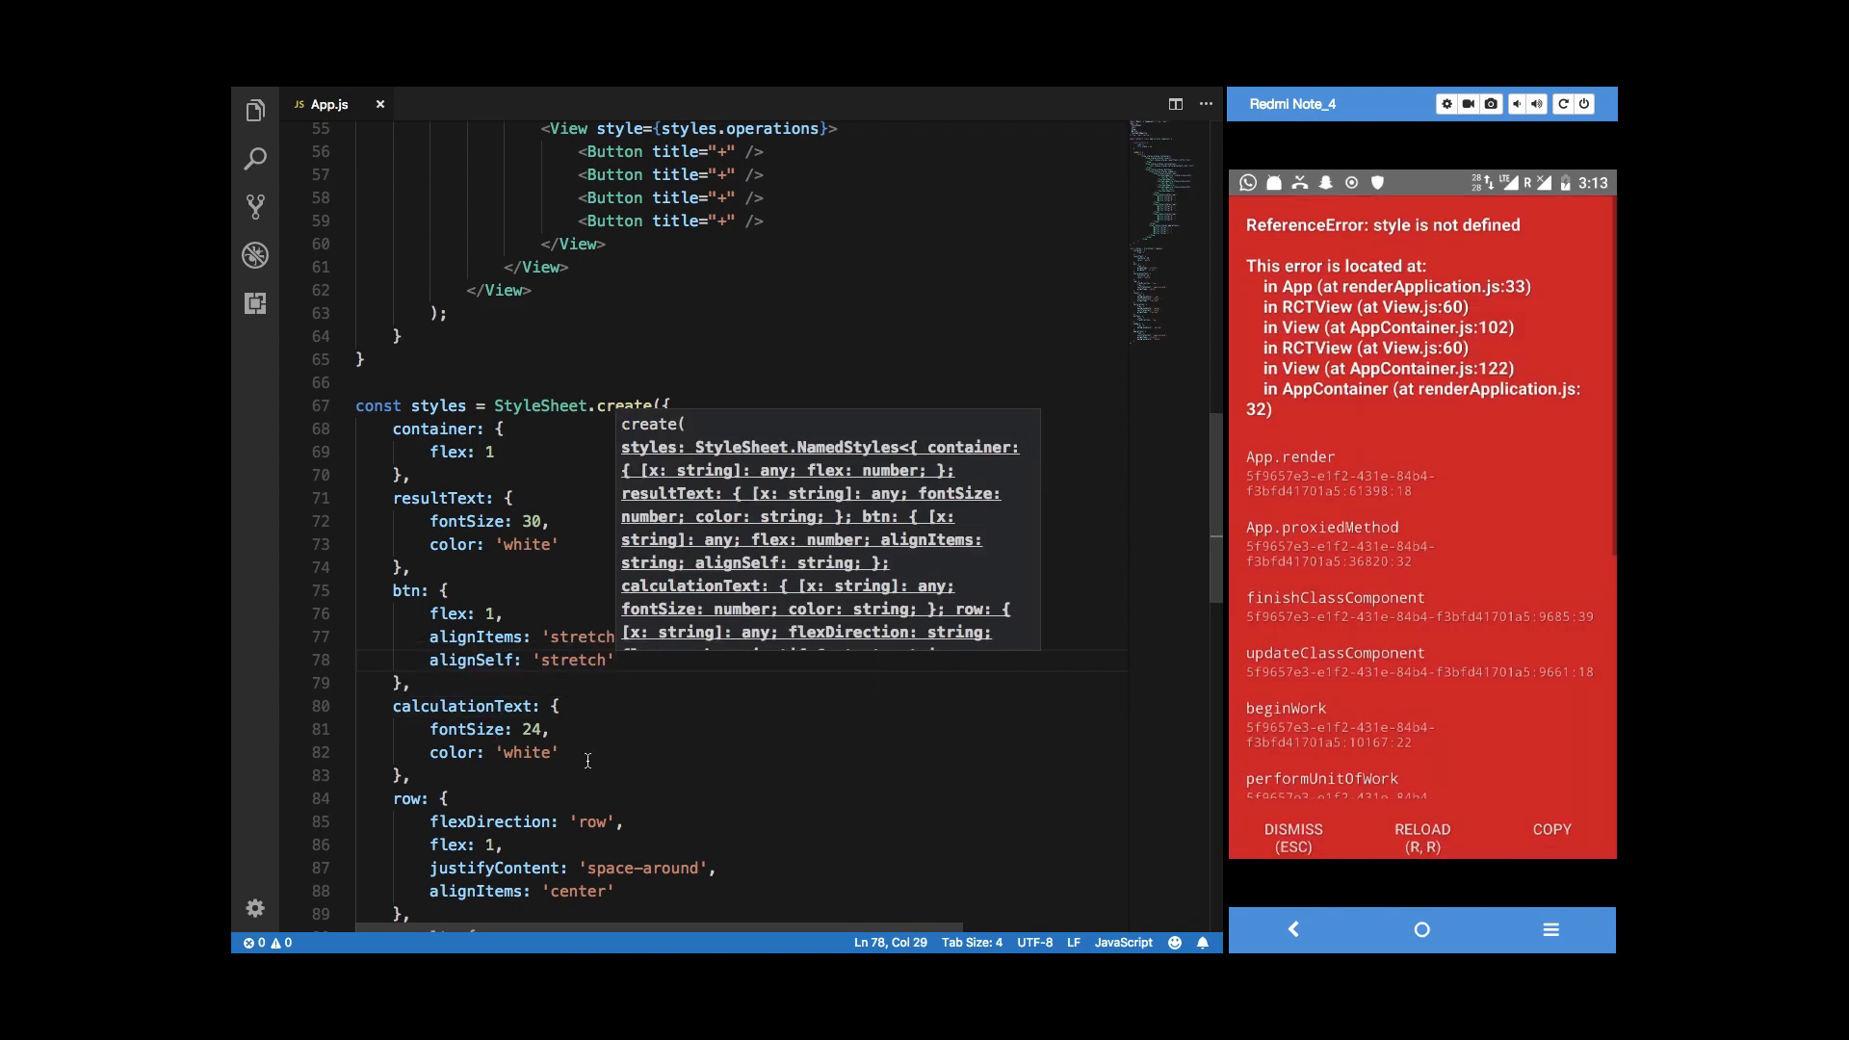
scroll(up, 3)
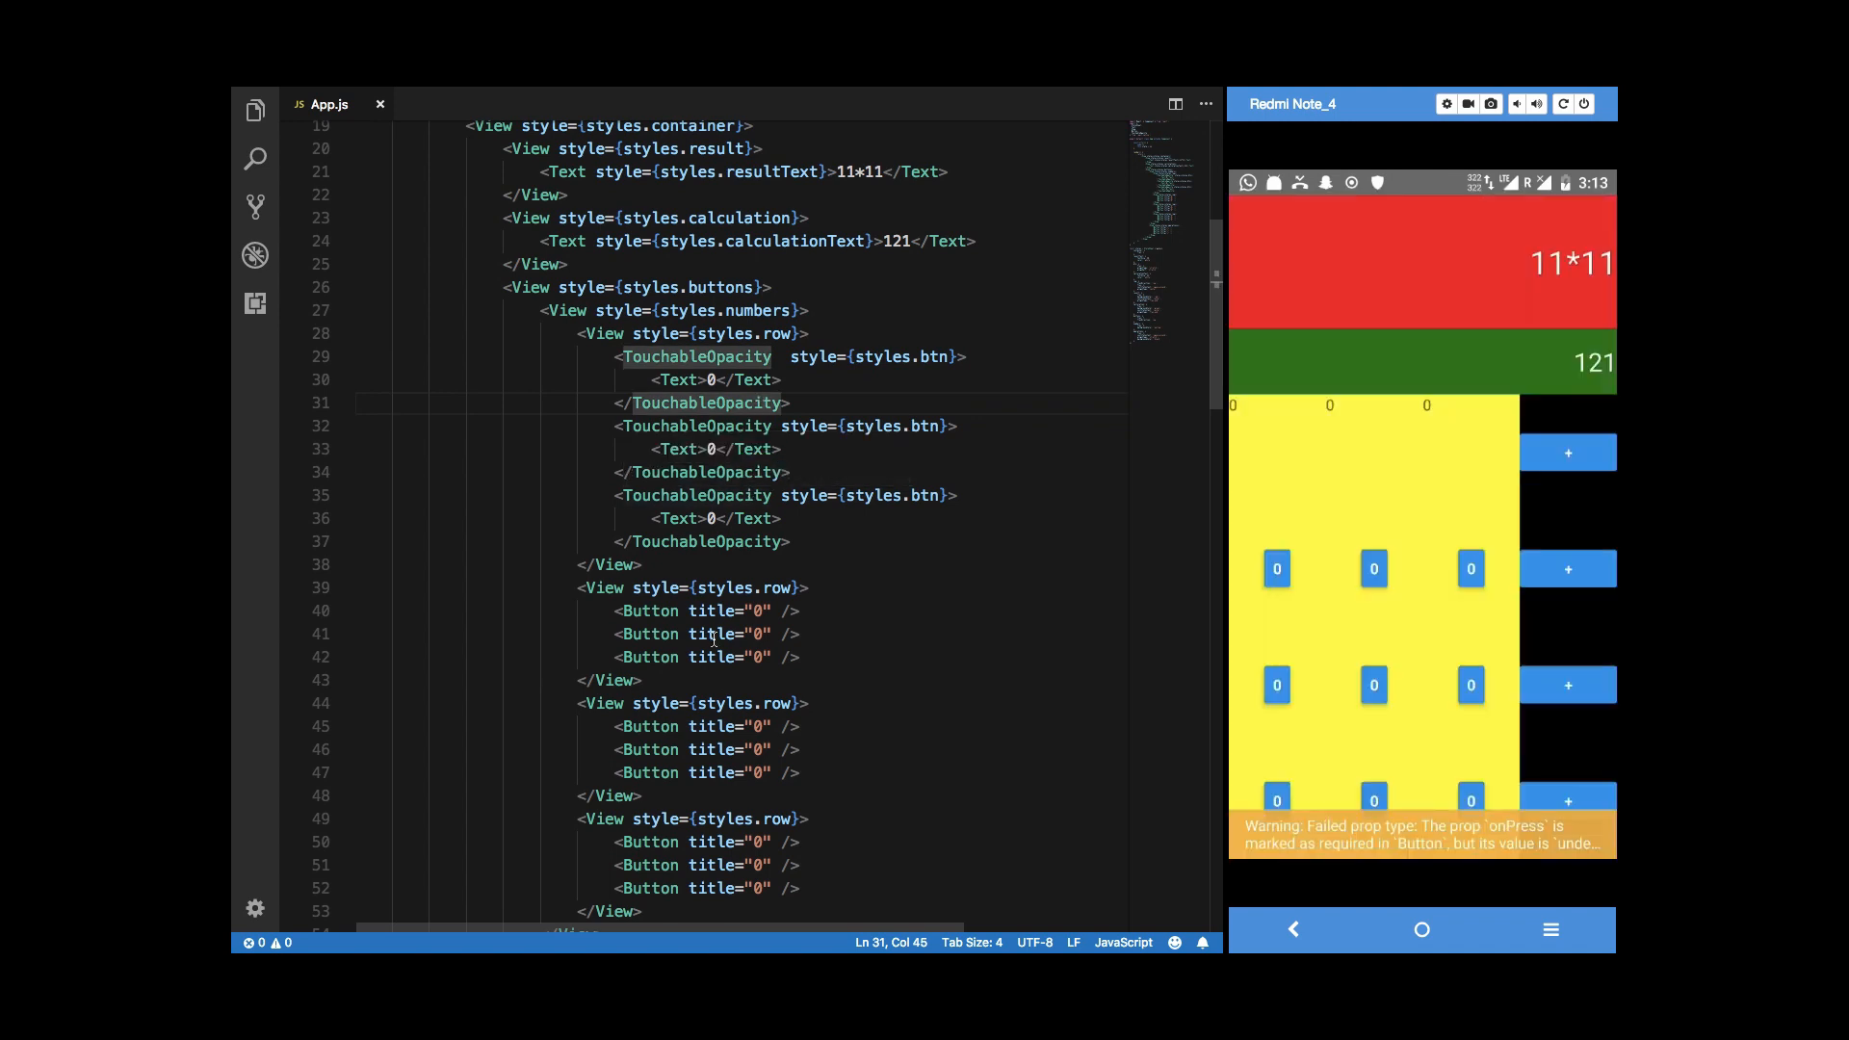
mouse_move(713, 610)
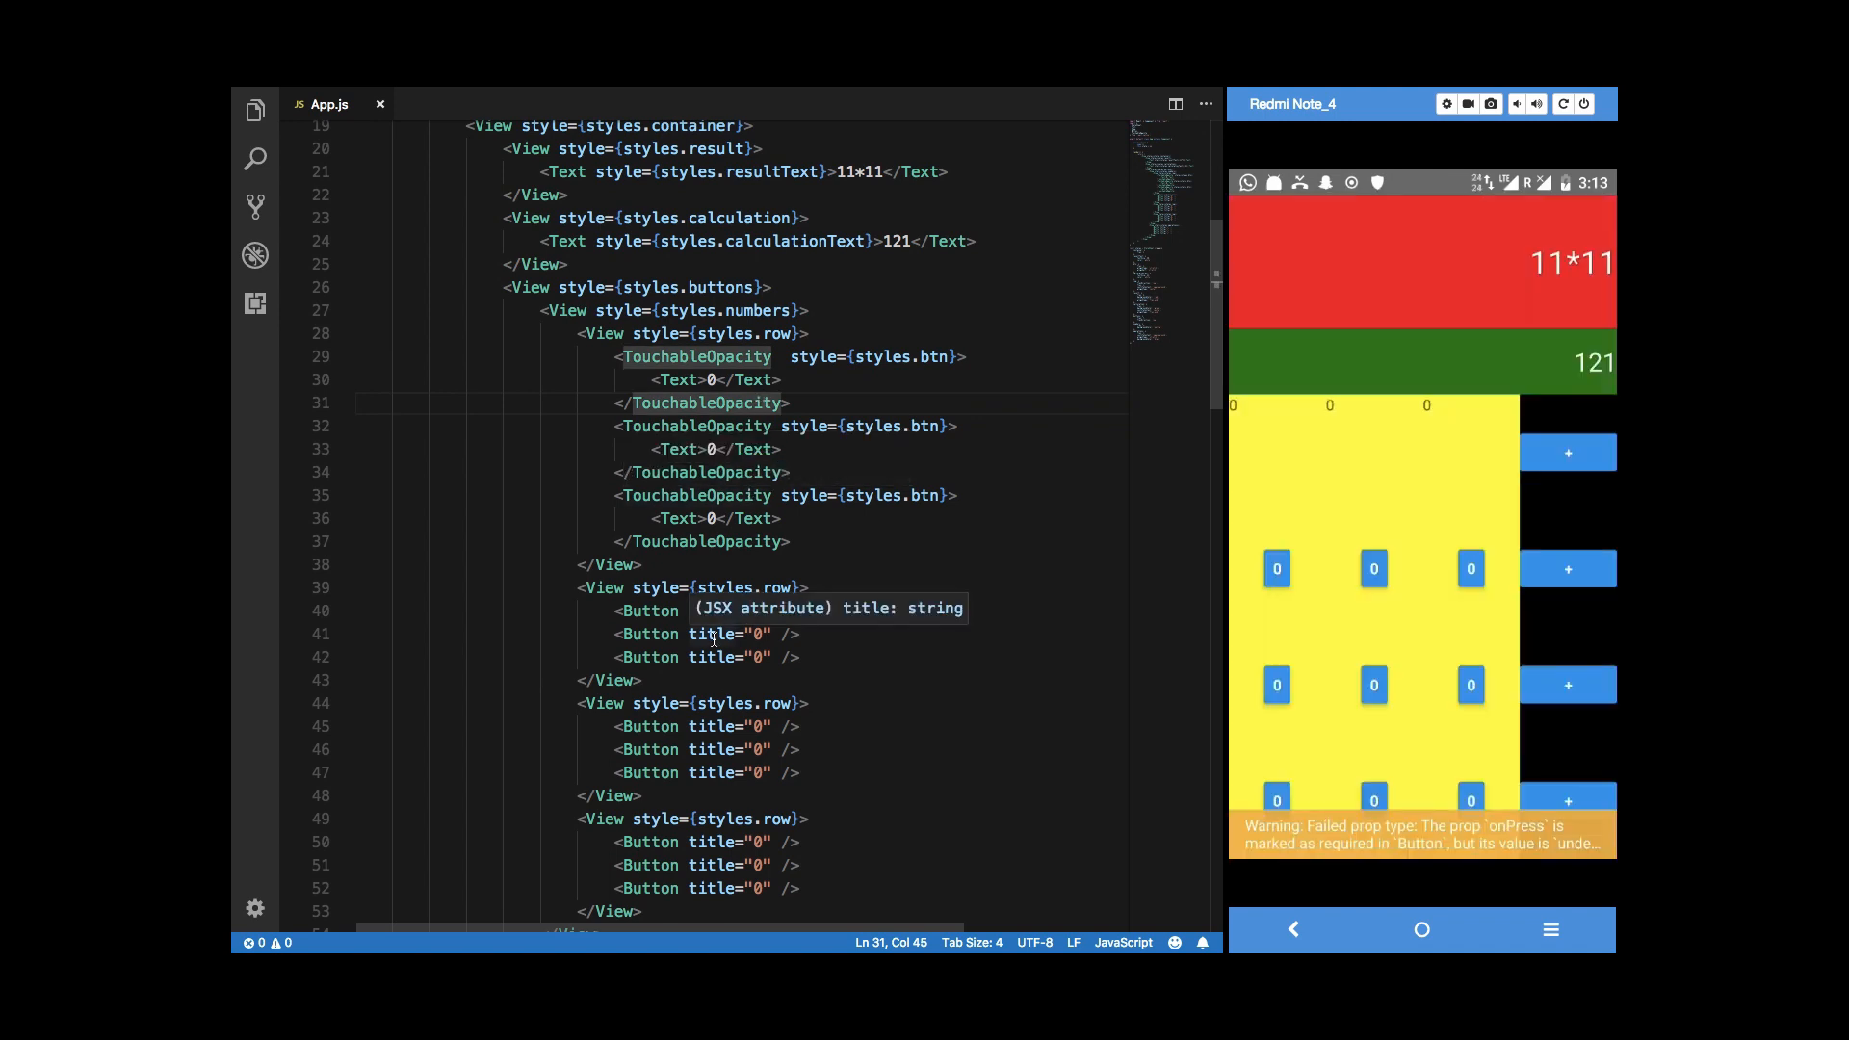
mouse_move(1201, 558)
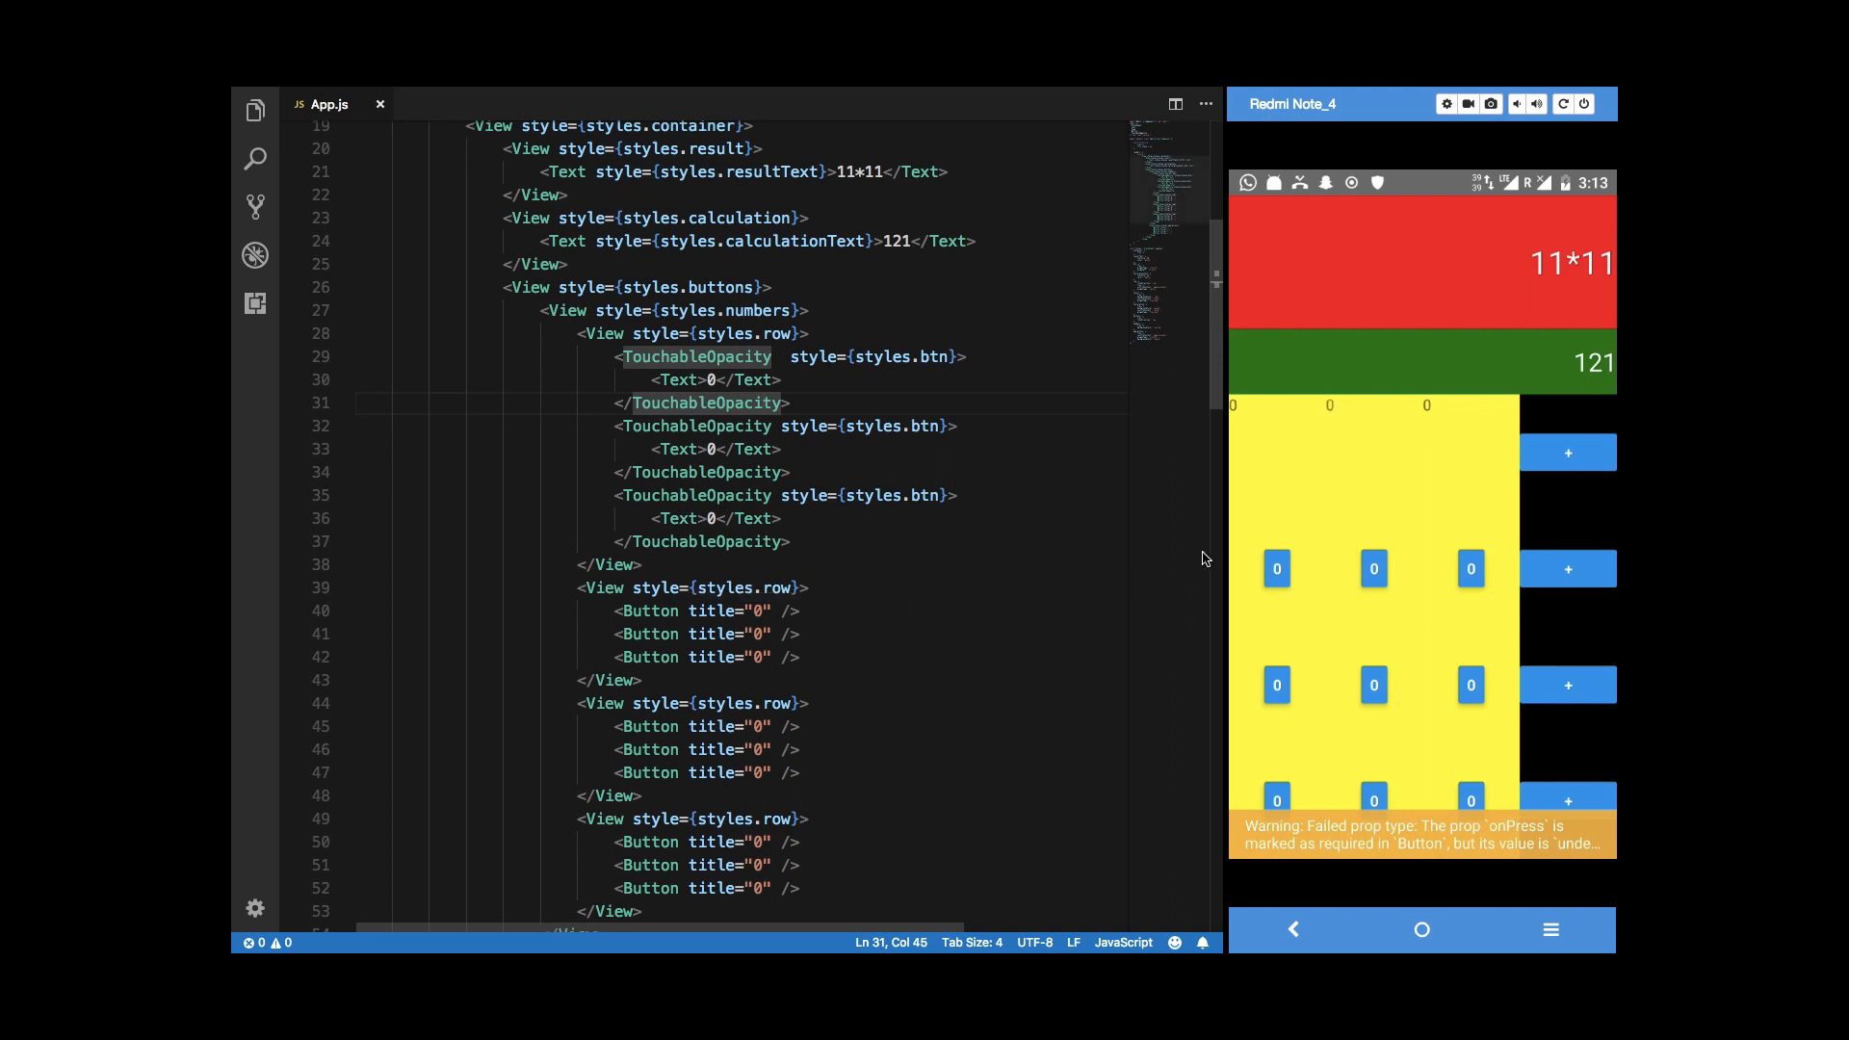
mouse_move(1352, 451)
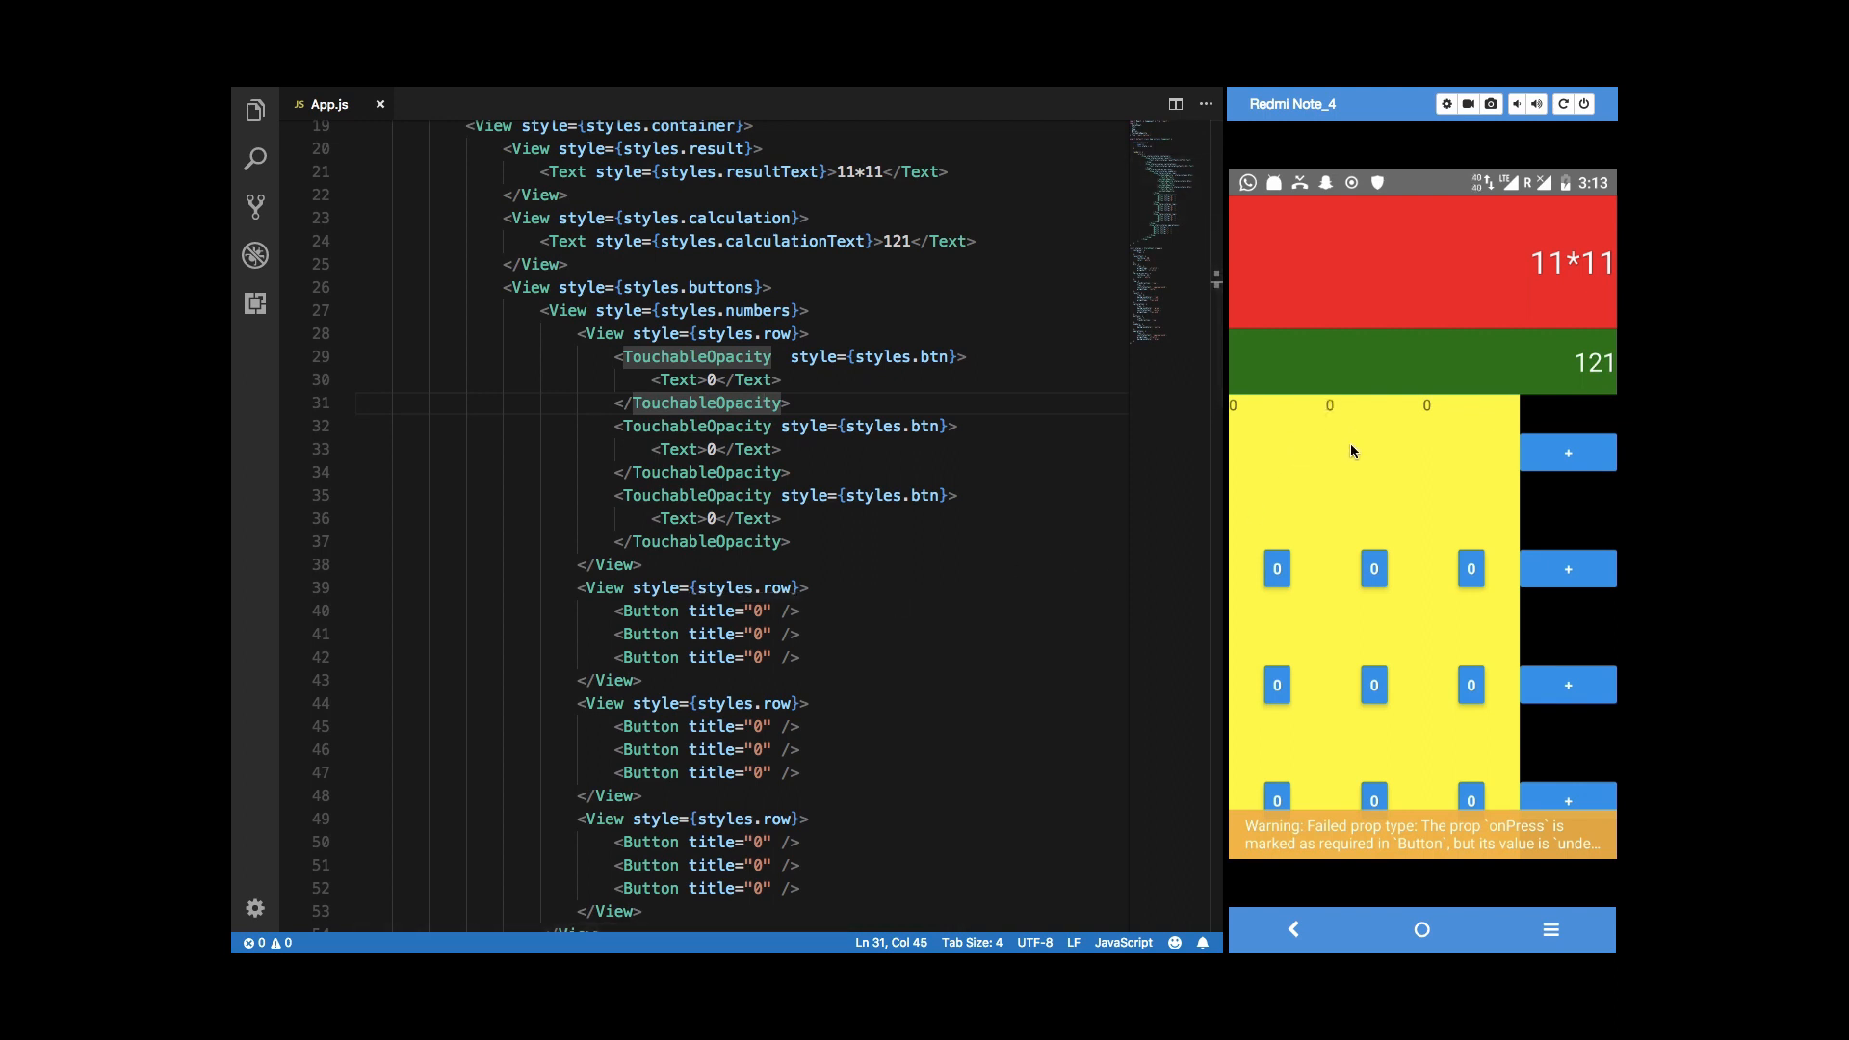
mouse_move(1485, 461)
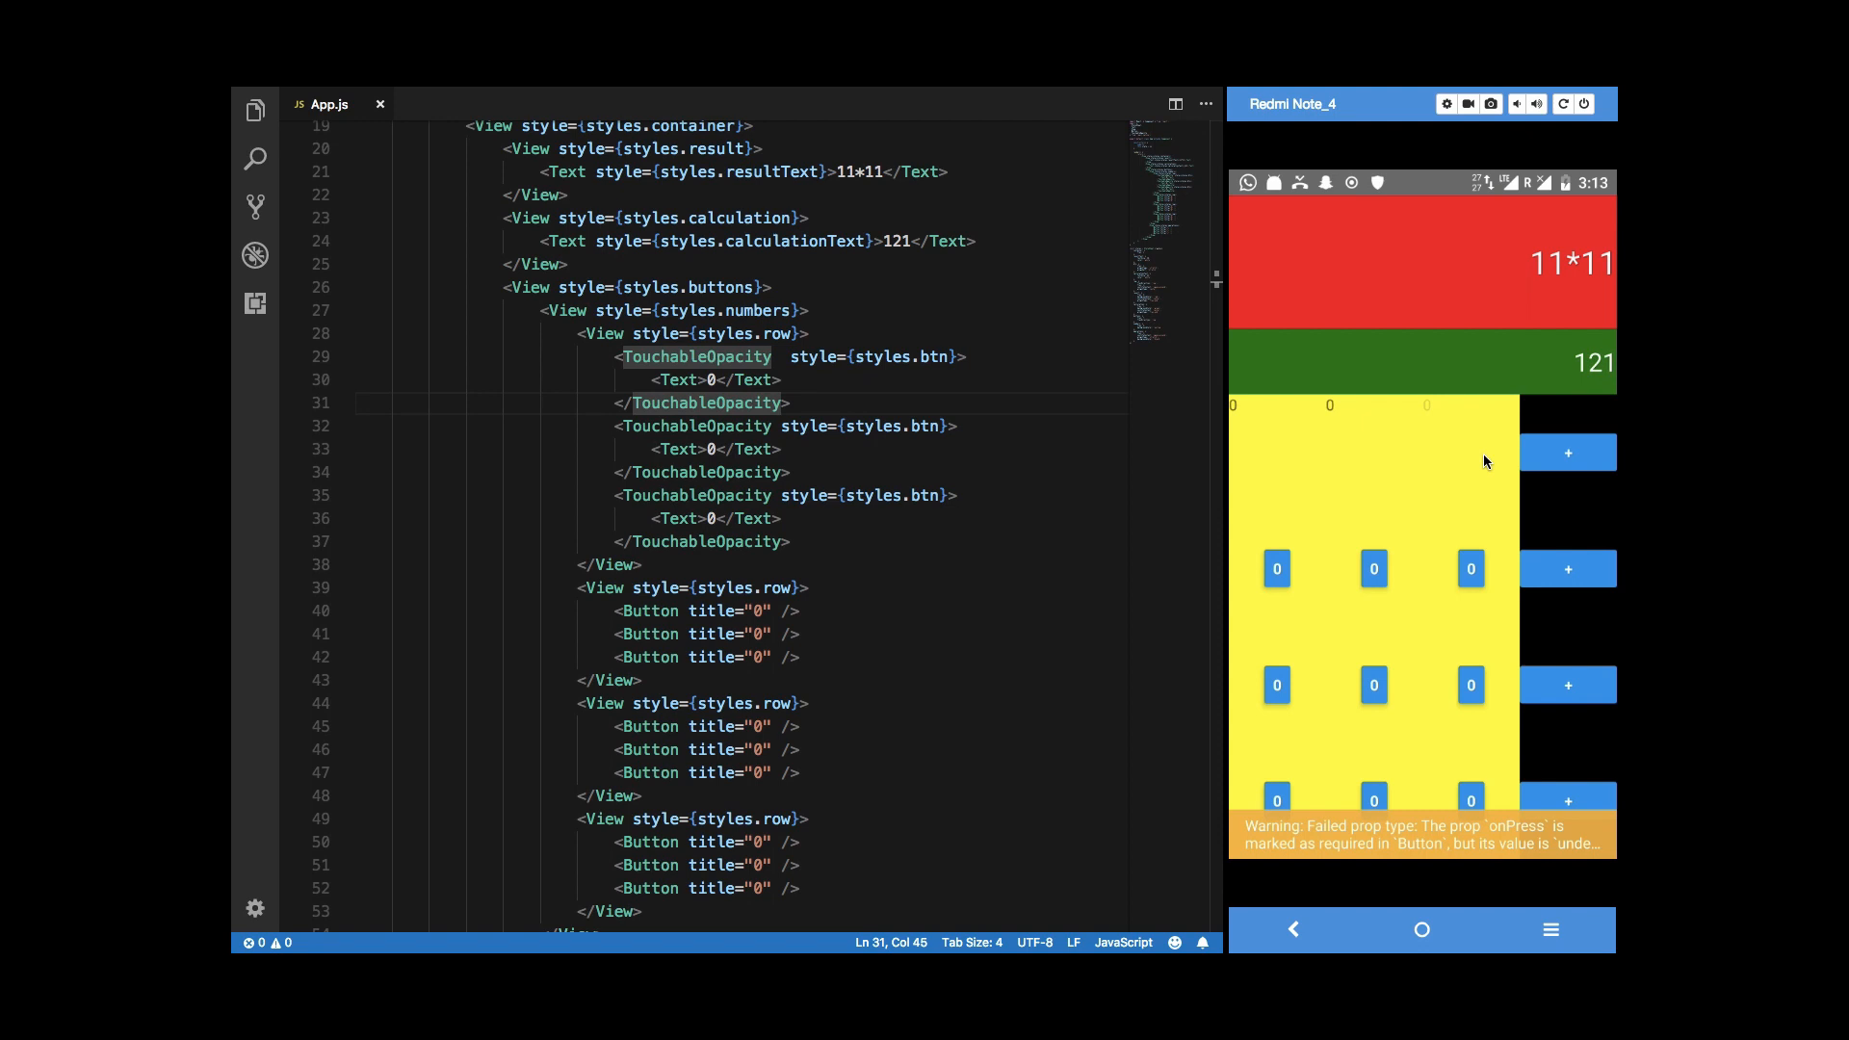
mouse_move(1059, 376)
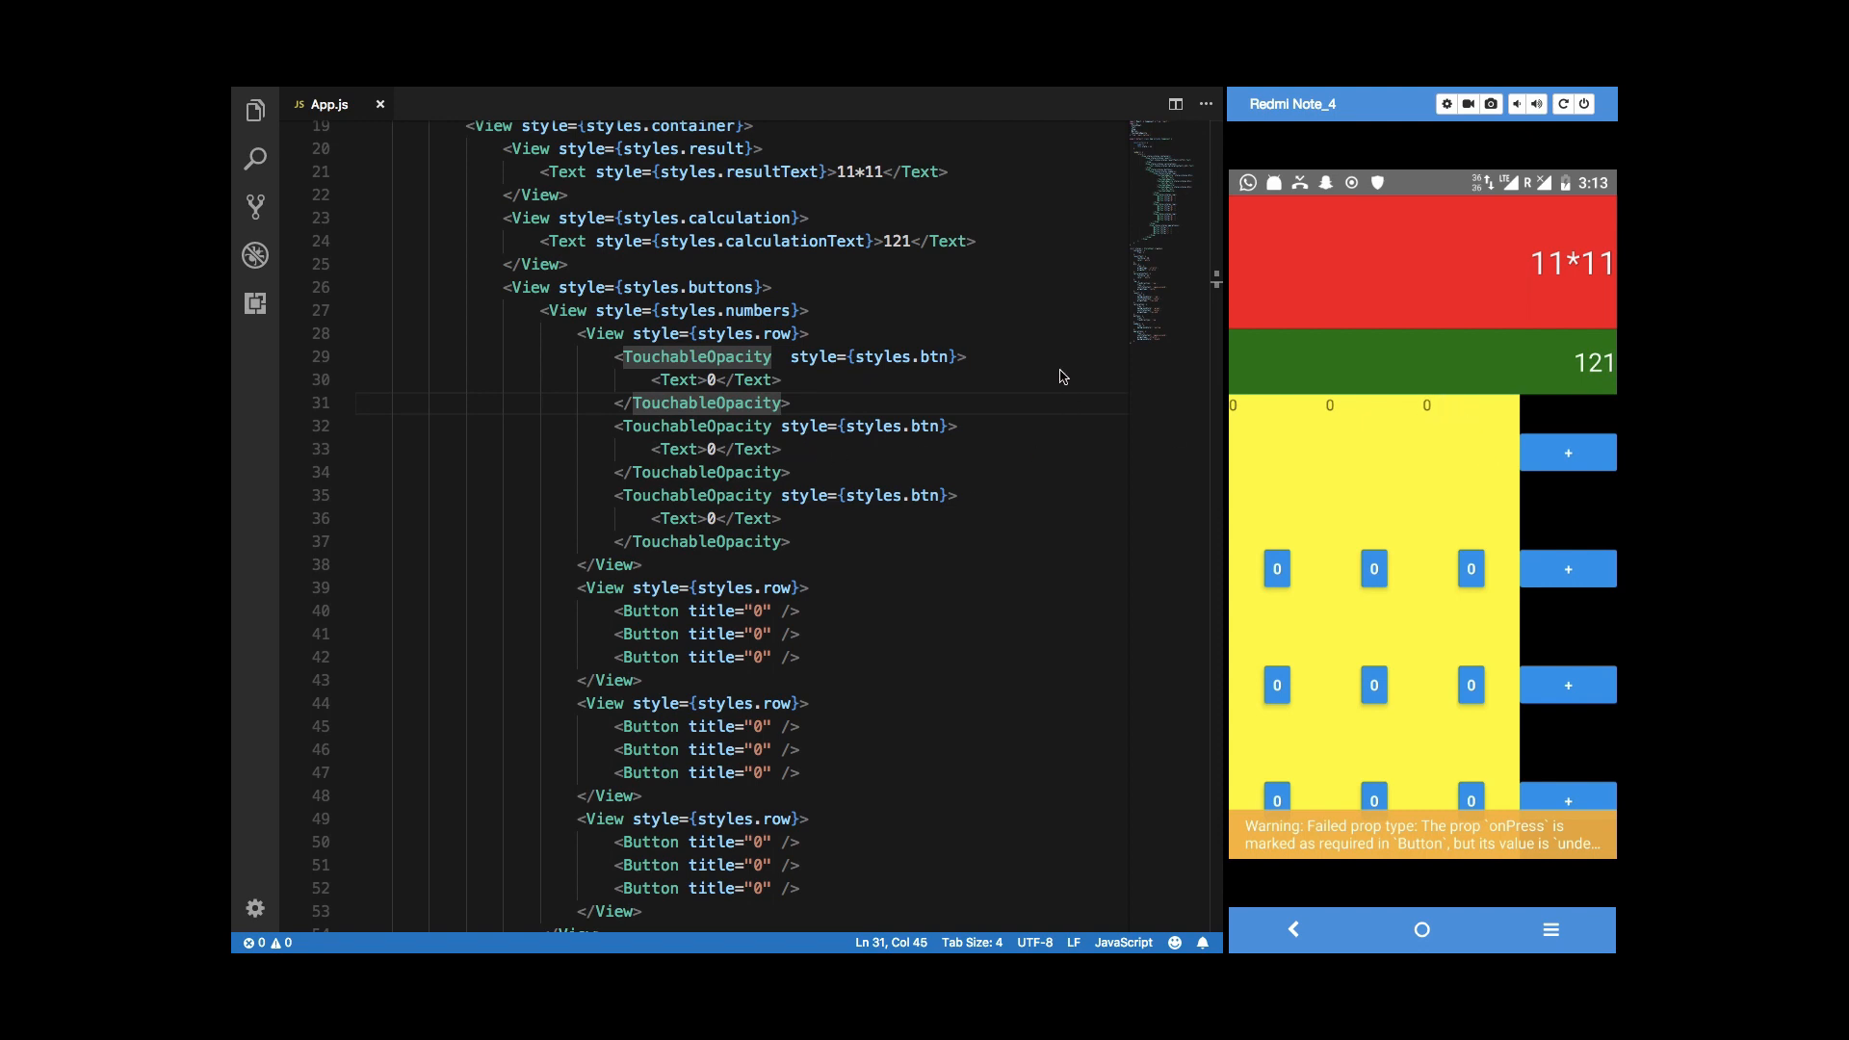
mouse_move(853, 518)
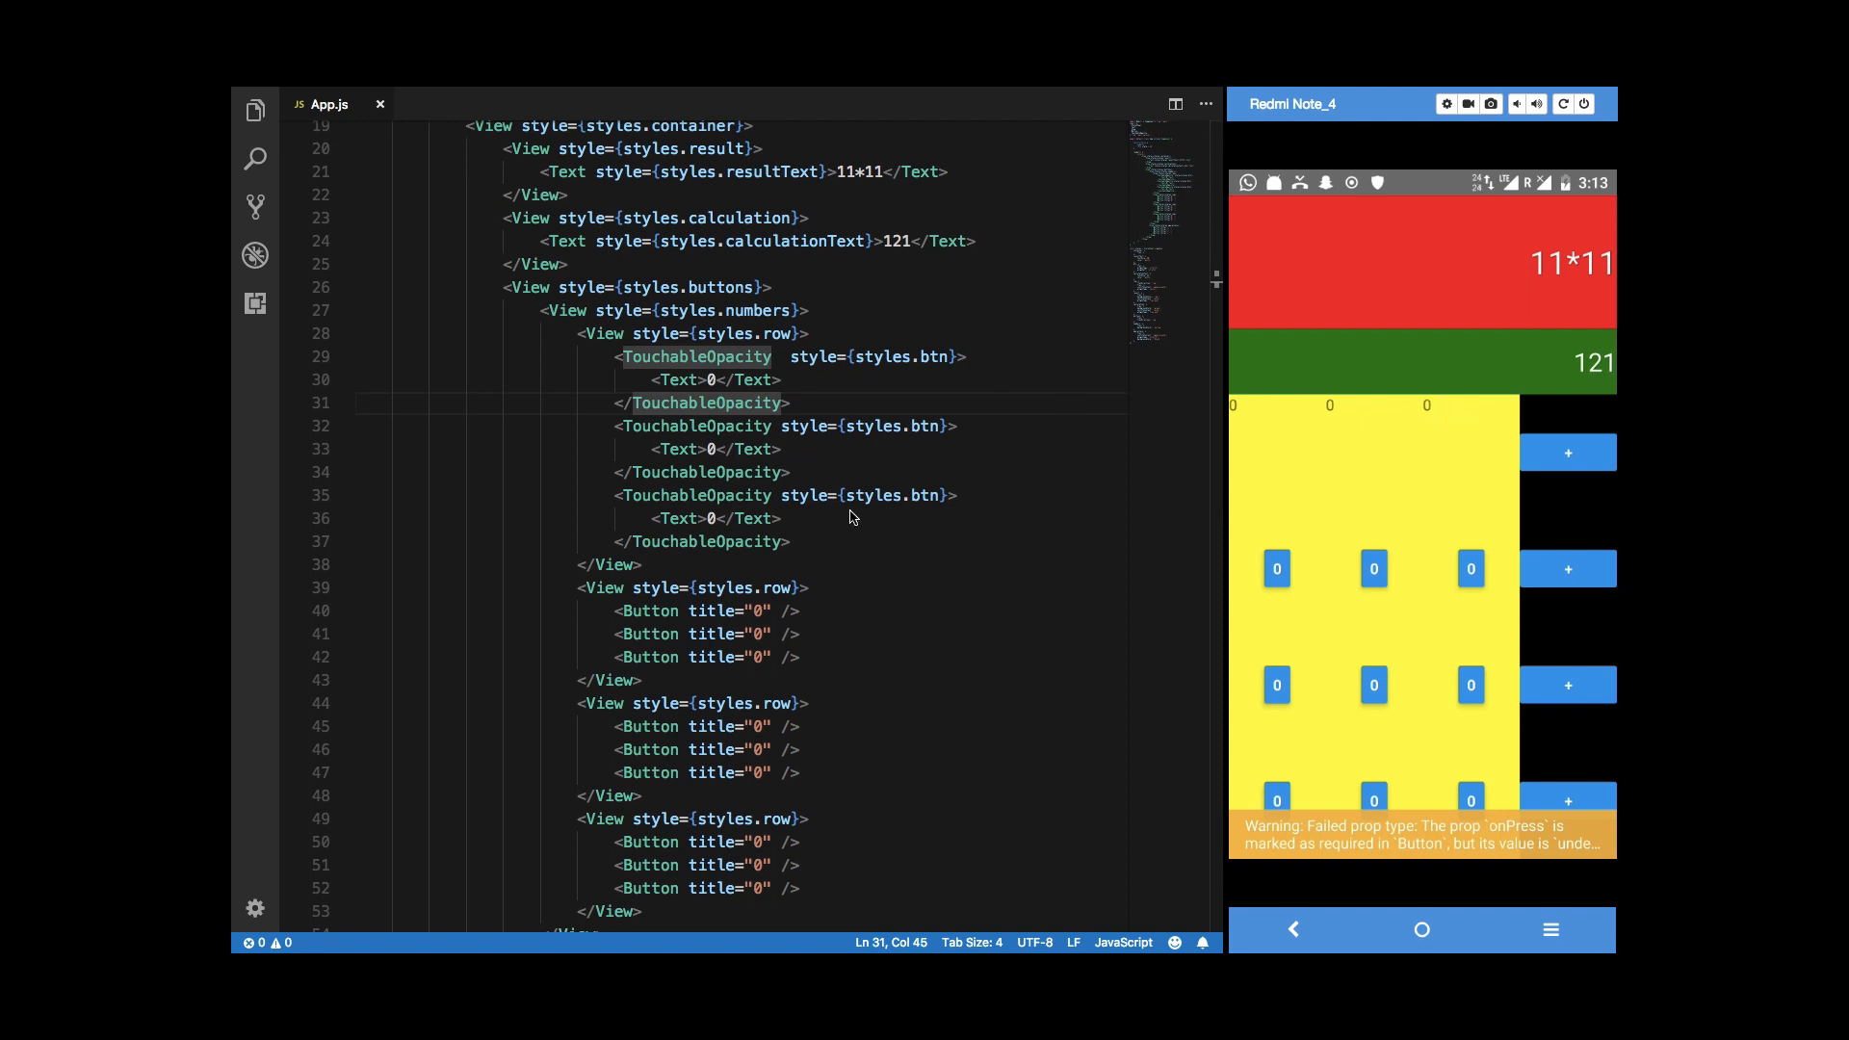
scroll(down, 3)
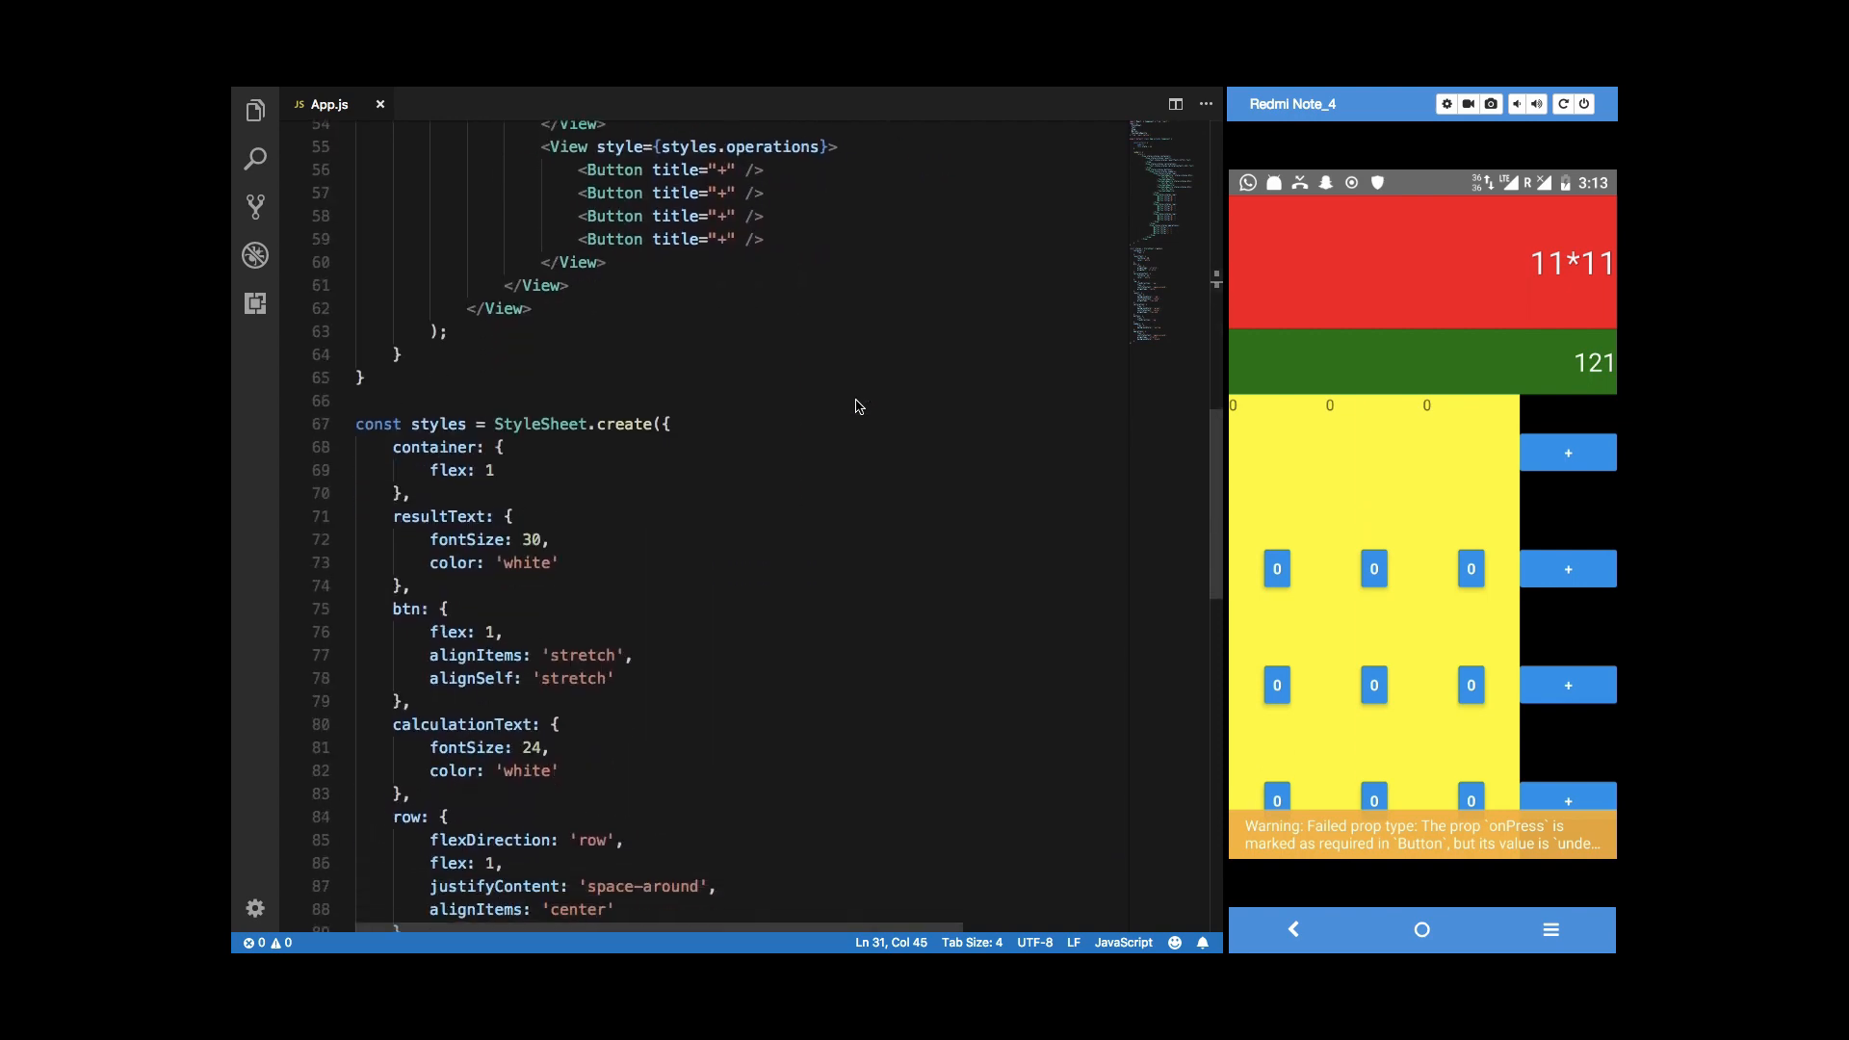
scroll(up, 3)
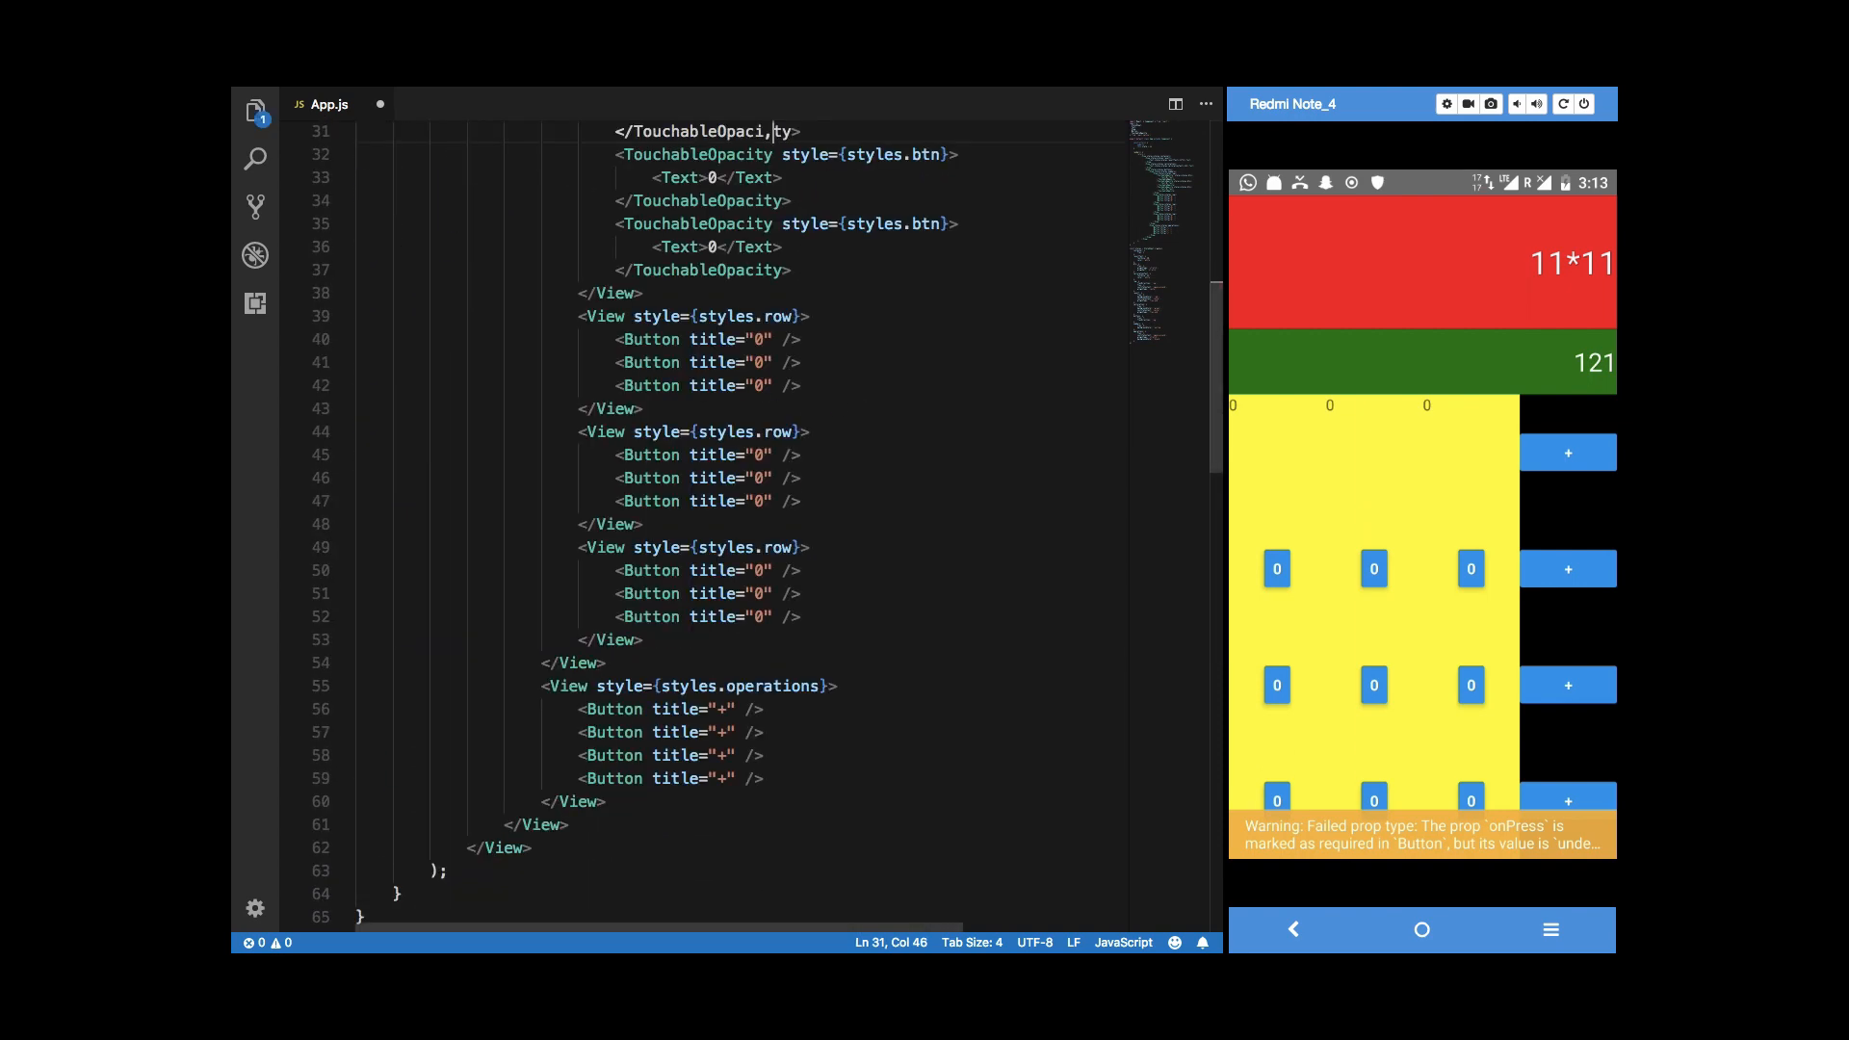
scroll(down, 3)
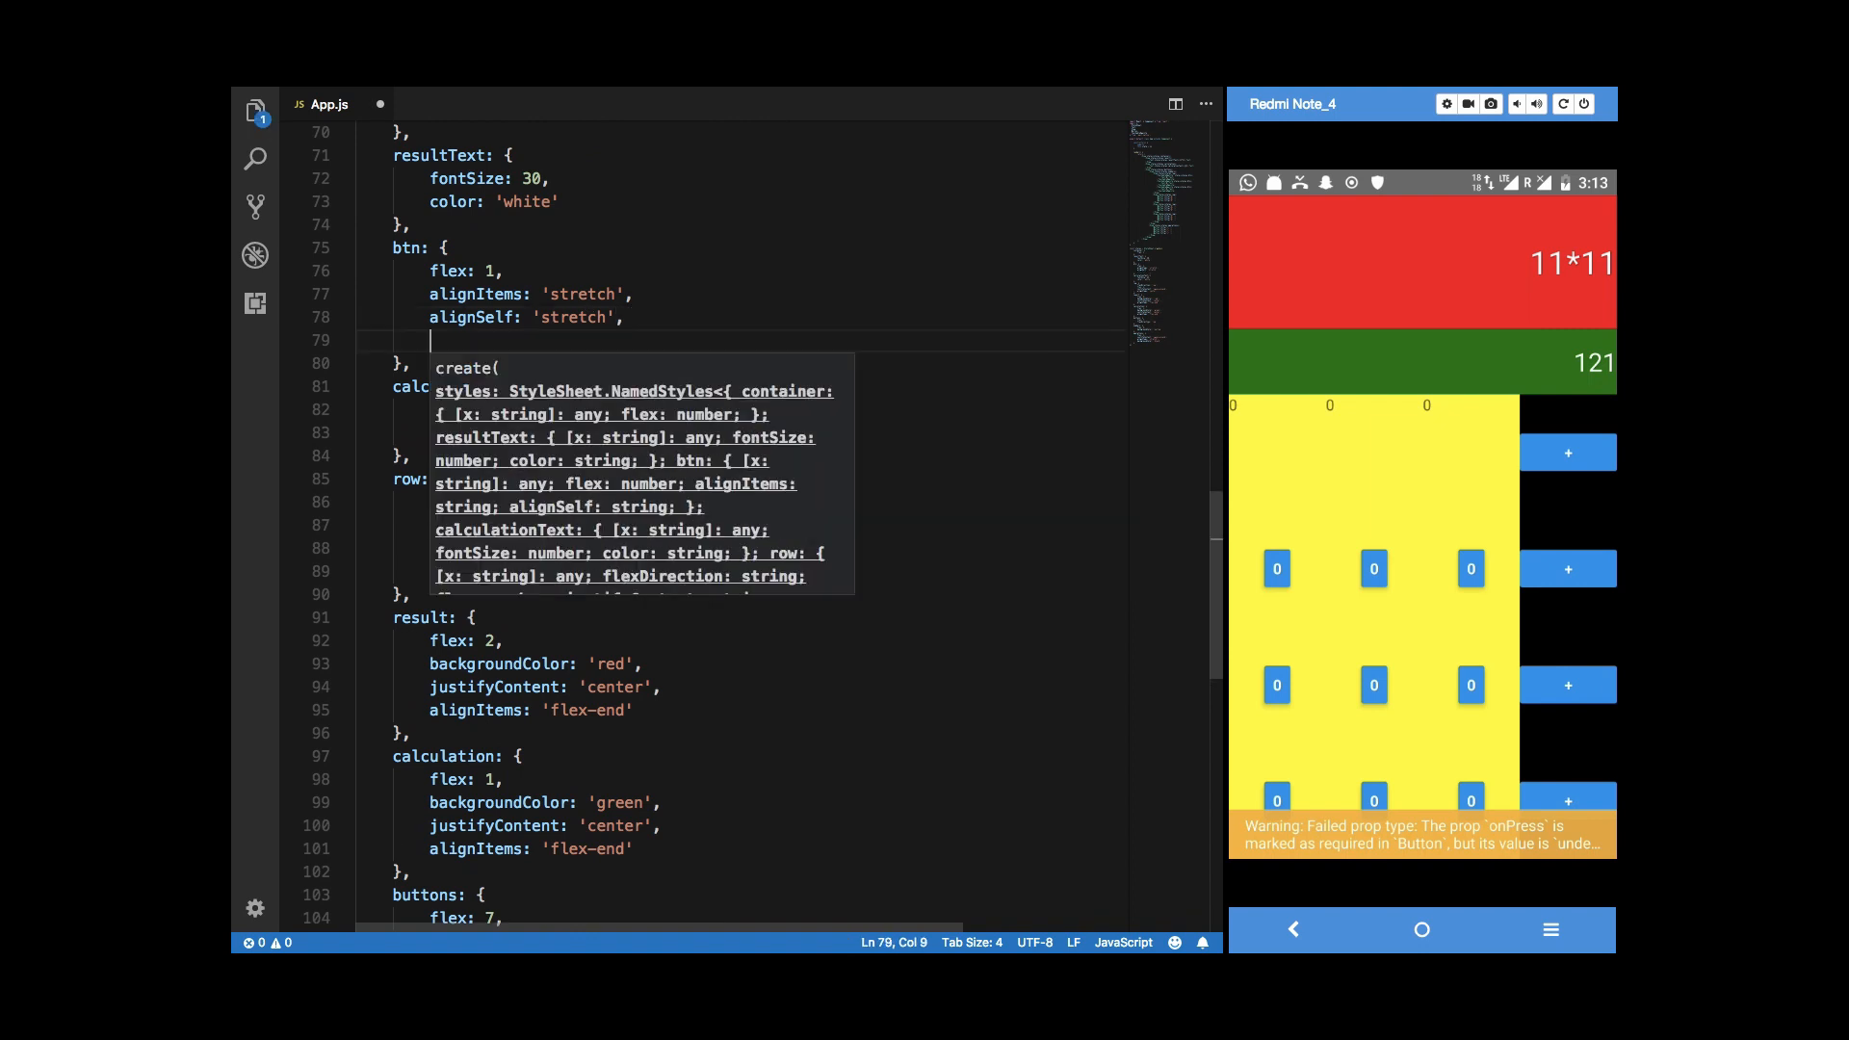
text(justifyContent: 'center)
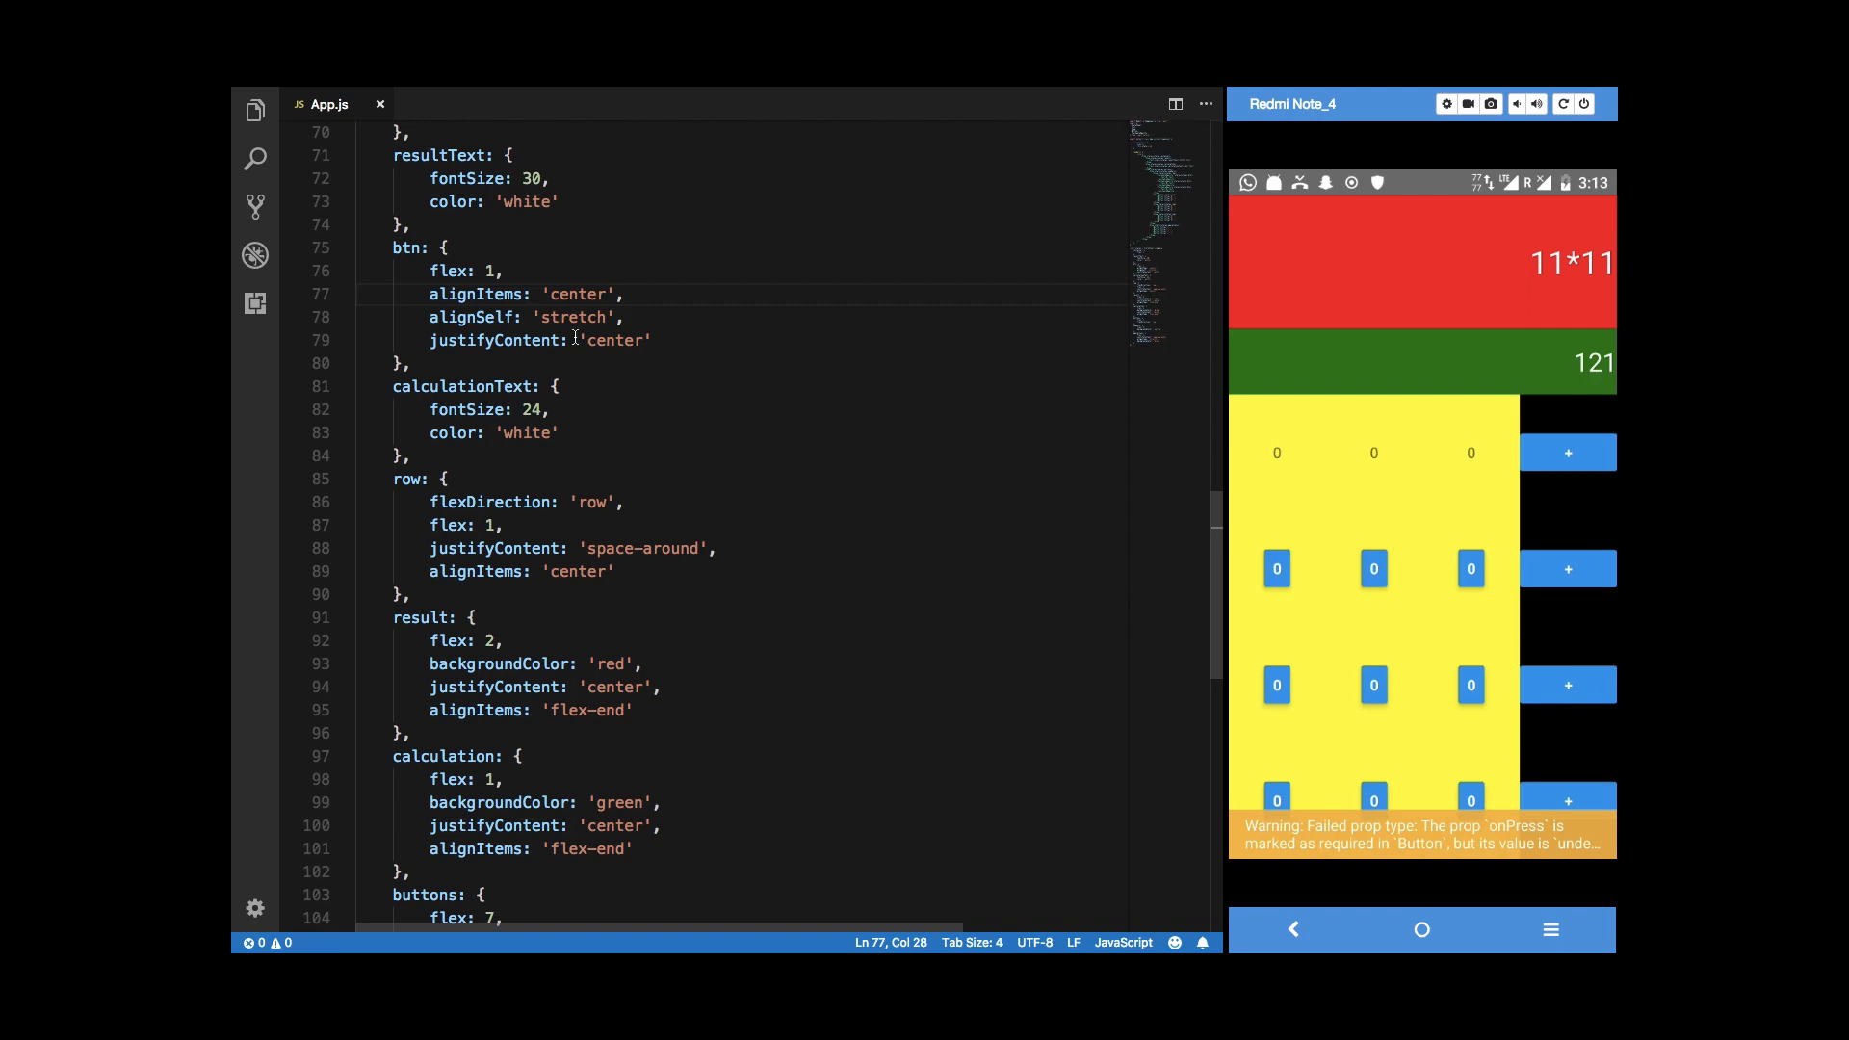
scroll(up, 3)
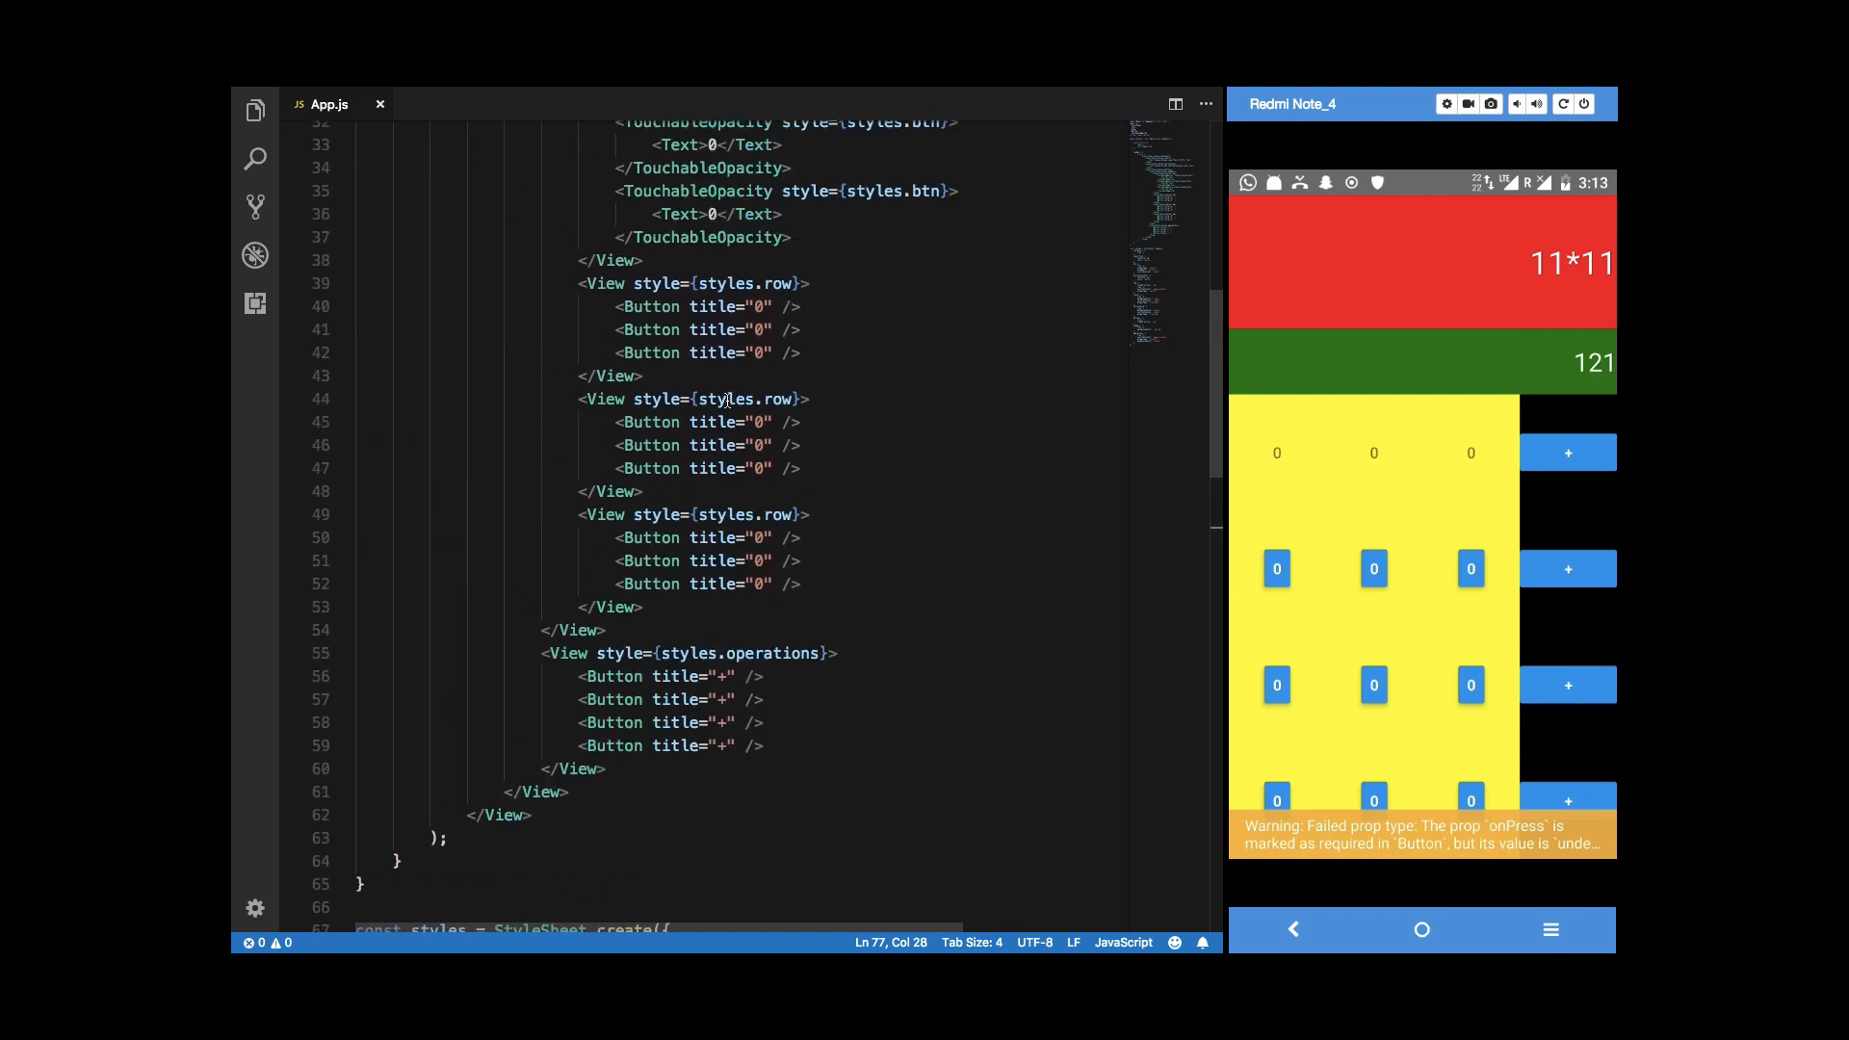
scroll(up, 3)
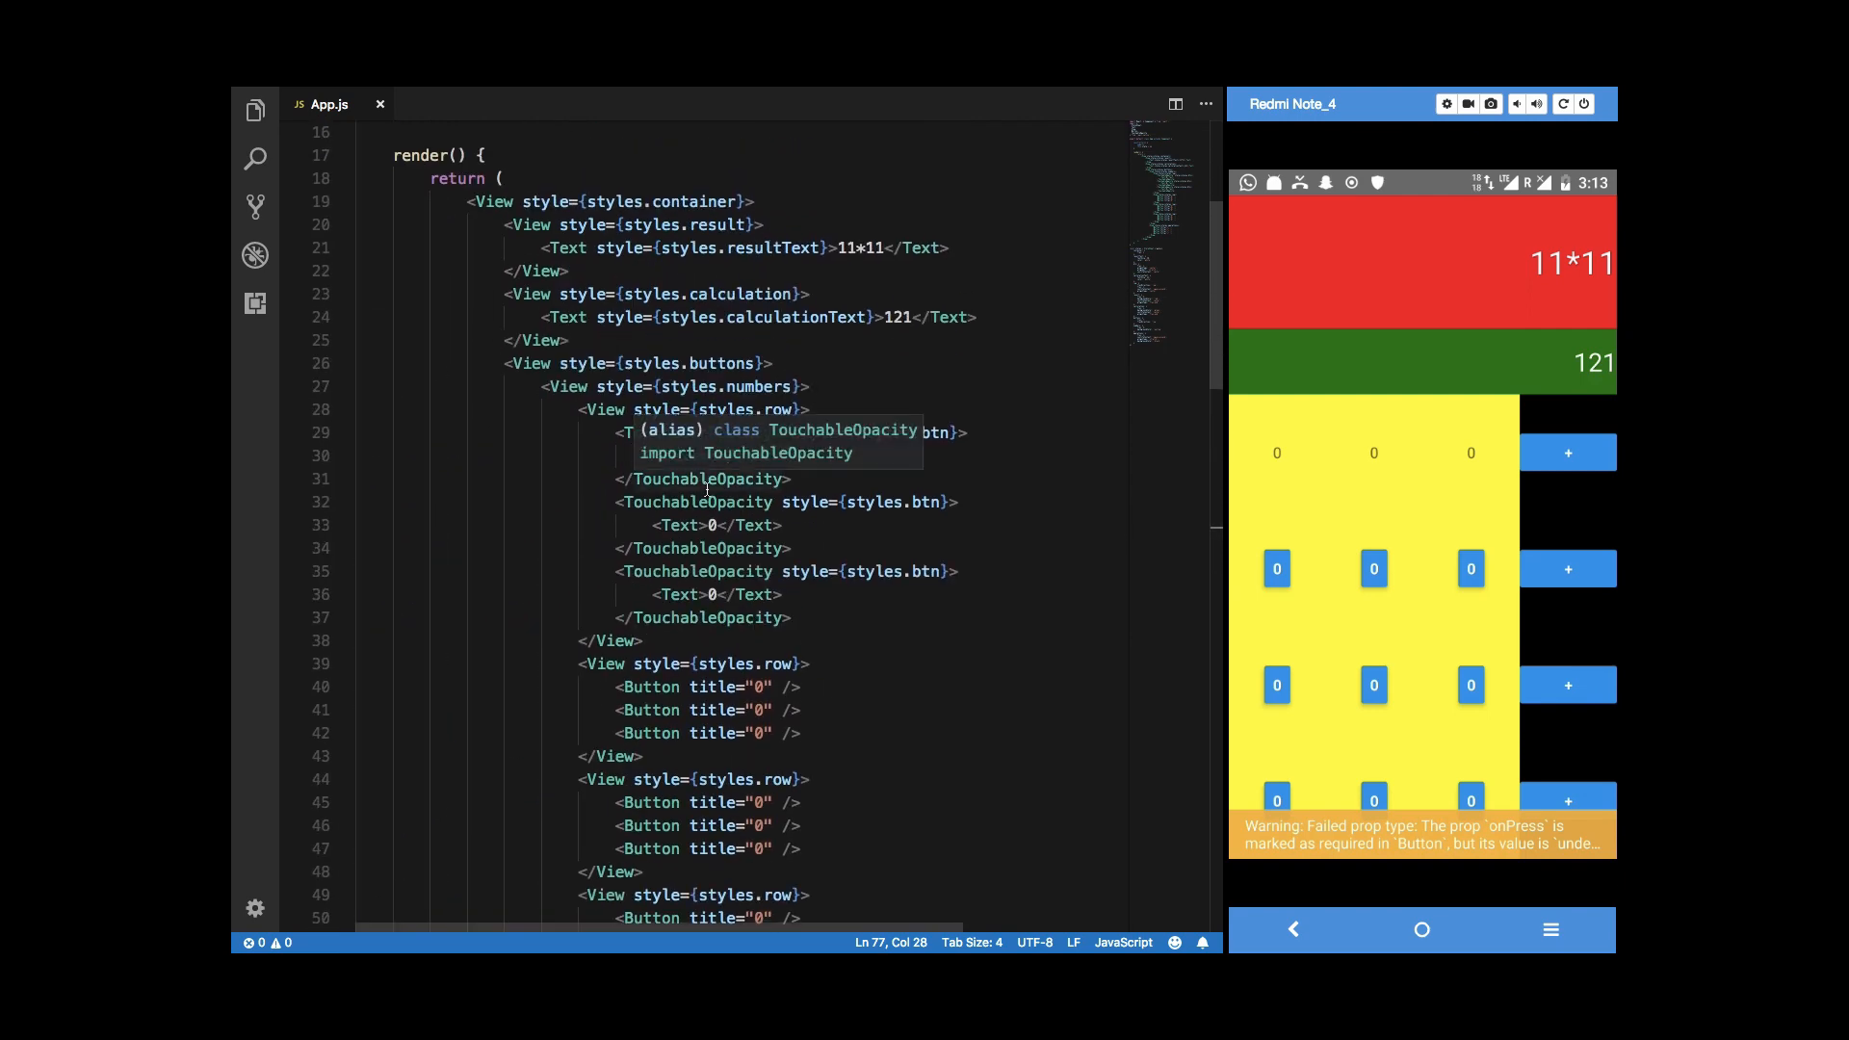
scroll(down, 3)
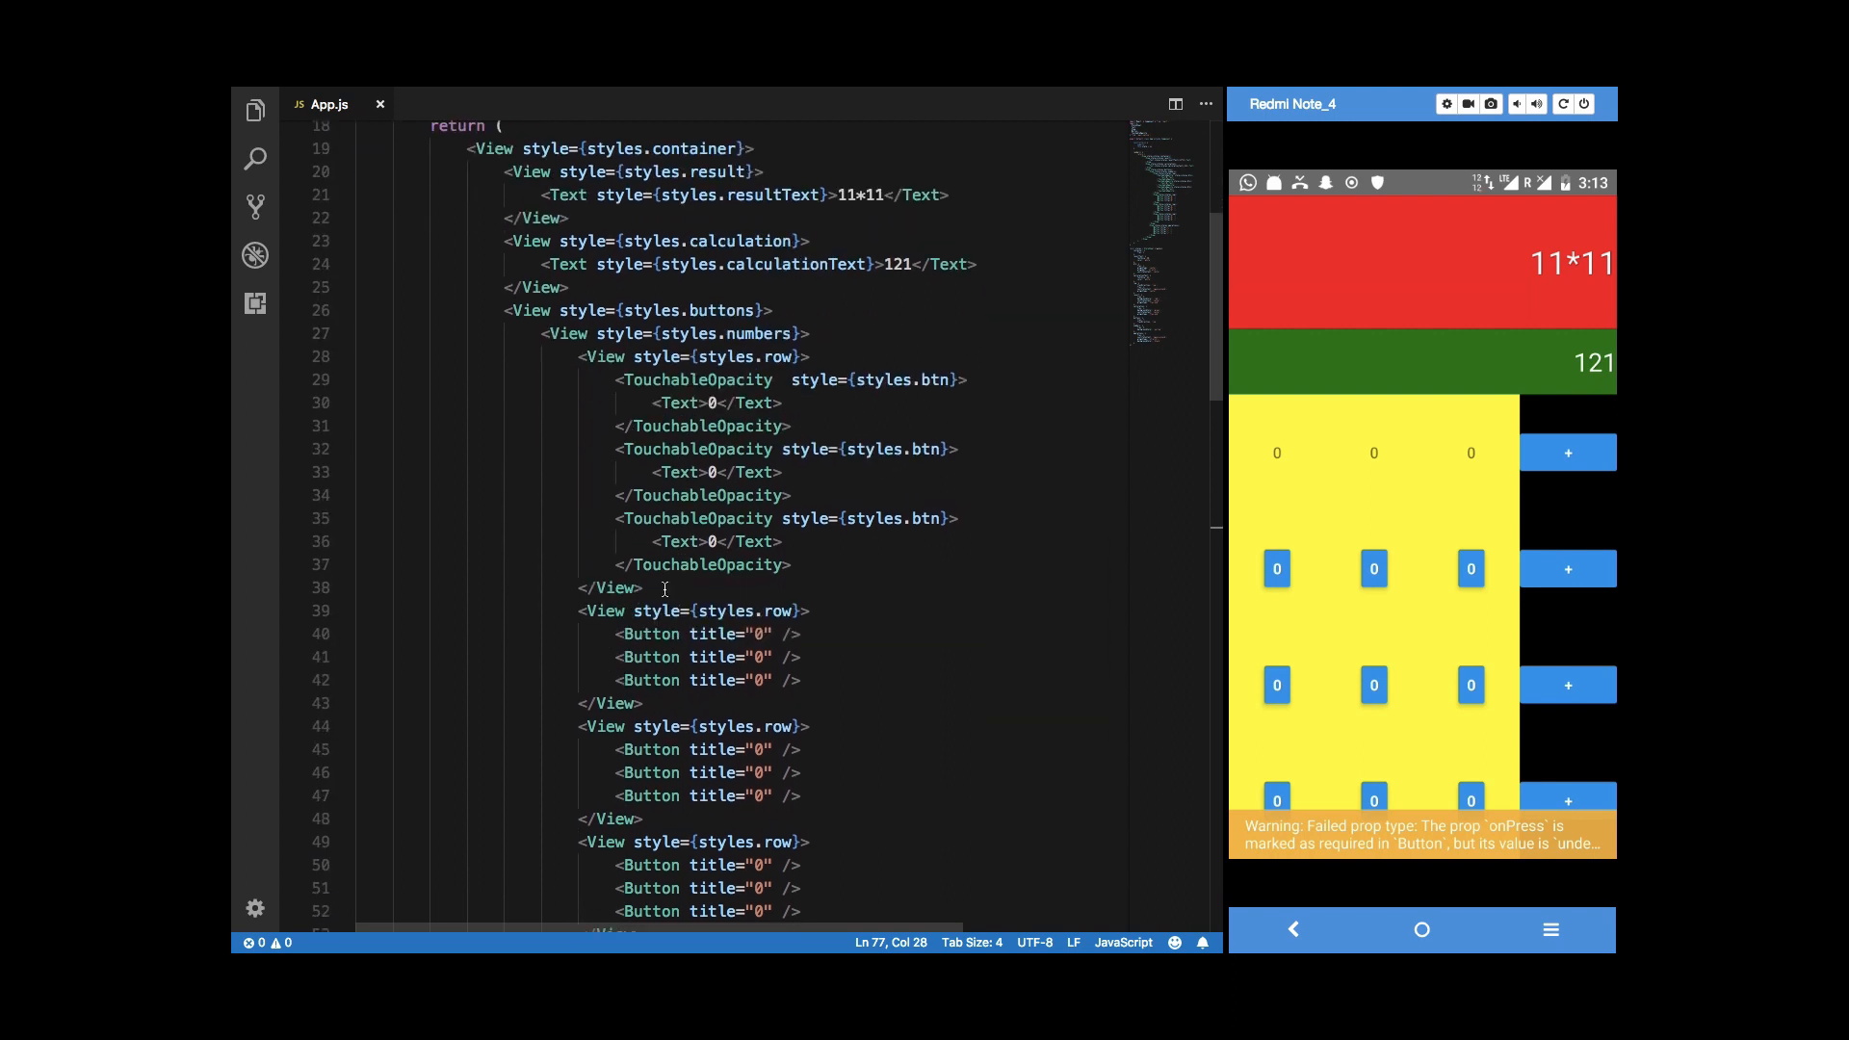
scroll(down, 3)
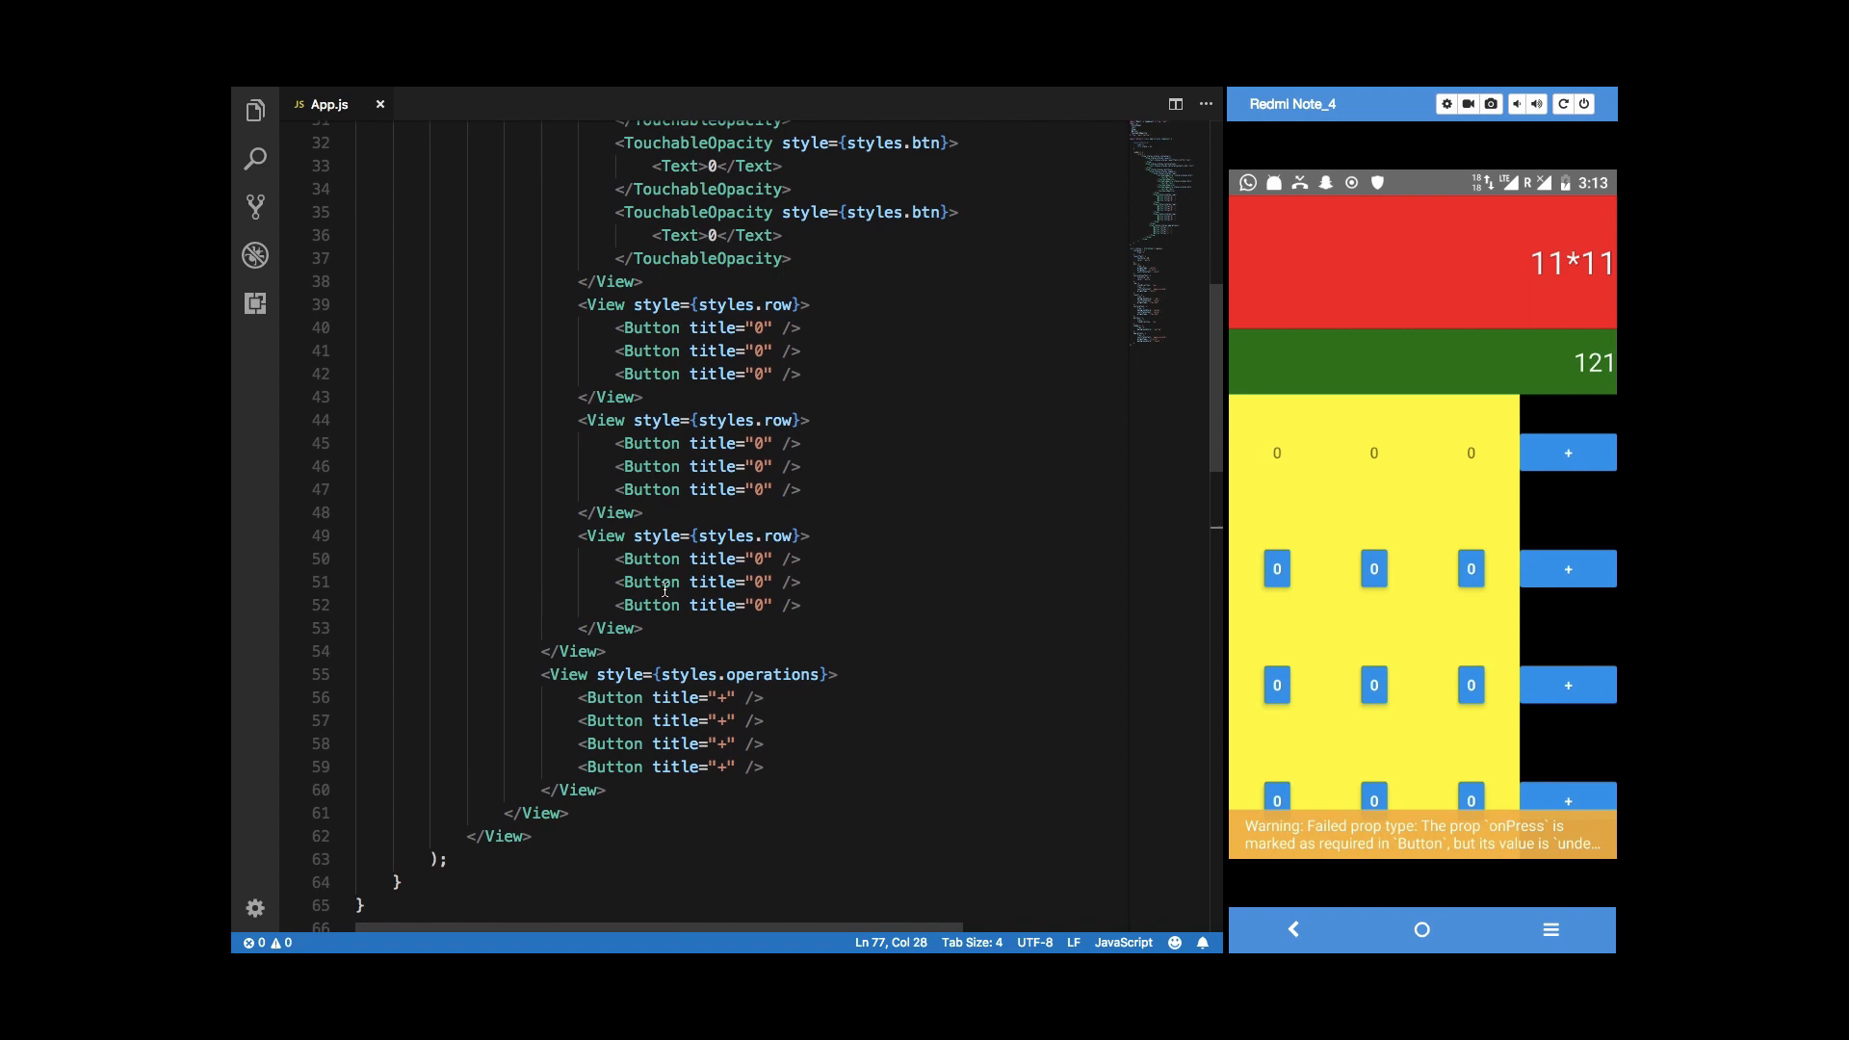
scroll(up, 3)
text(for()
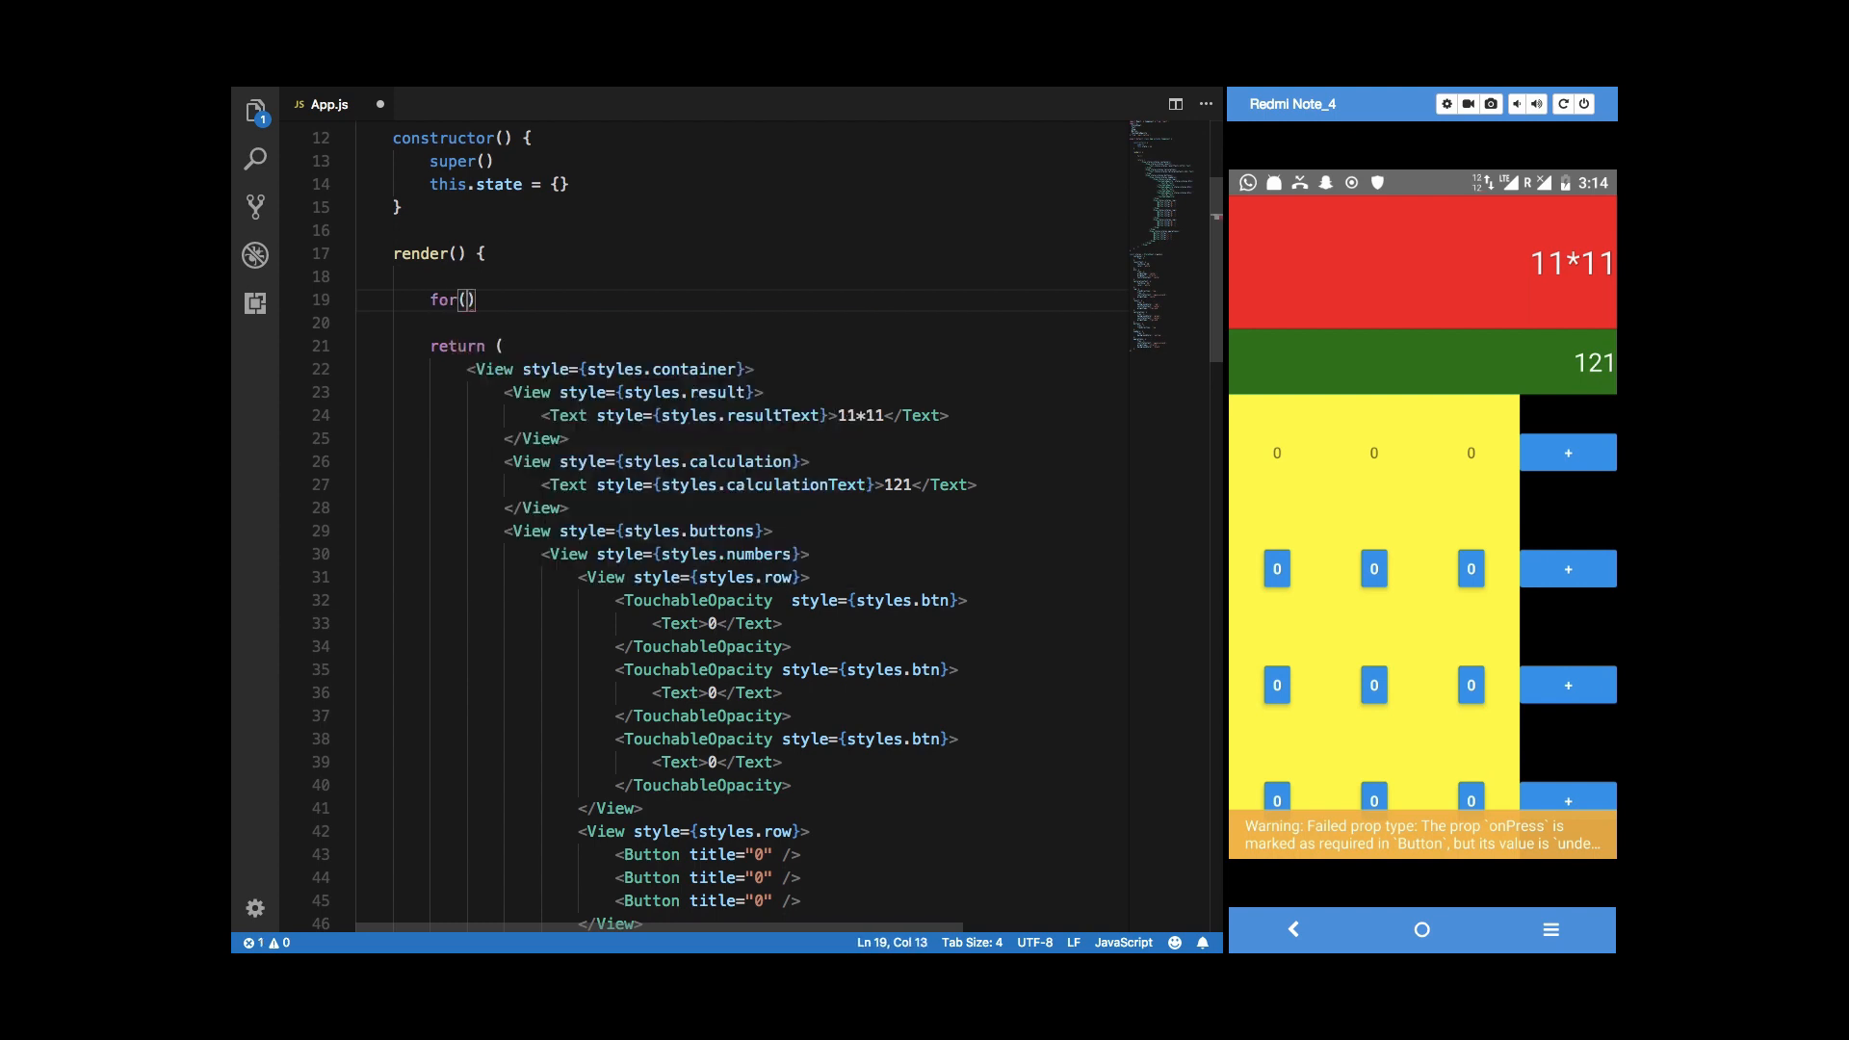
Write the outer i<4 and inner j<3 loops and declare the elems array in render().
text(let i = 0; i<)
text(for(let )
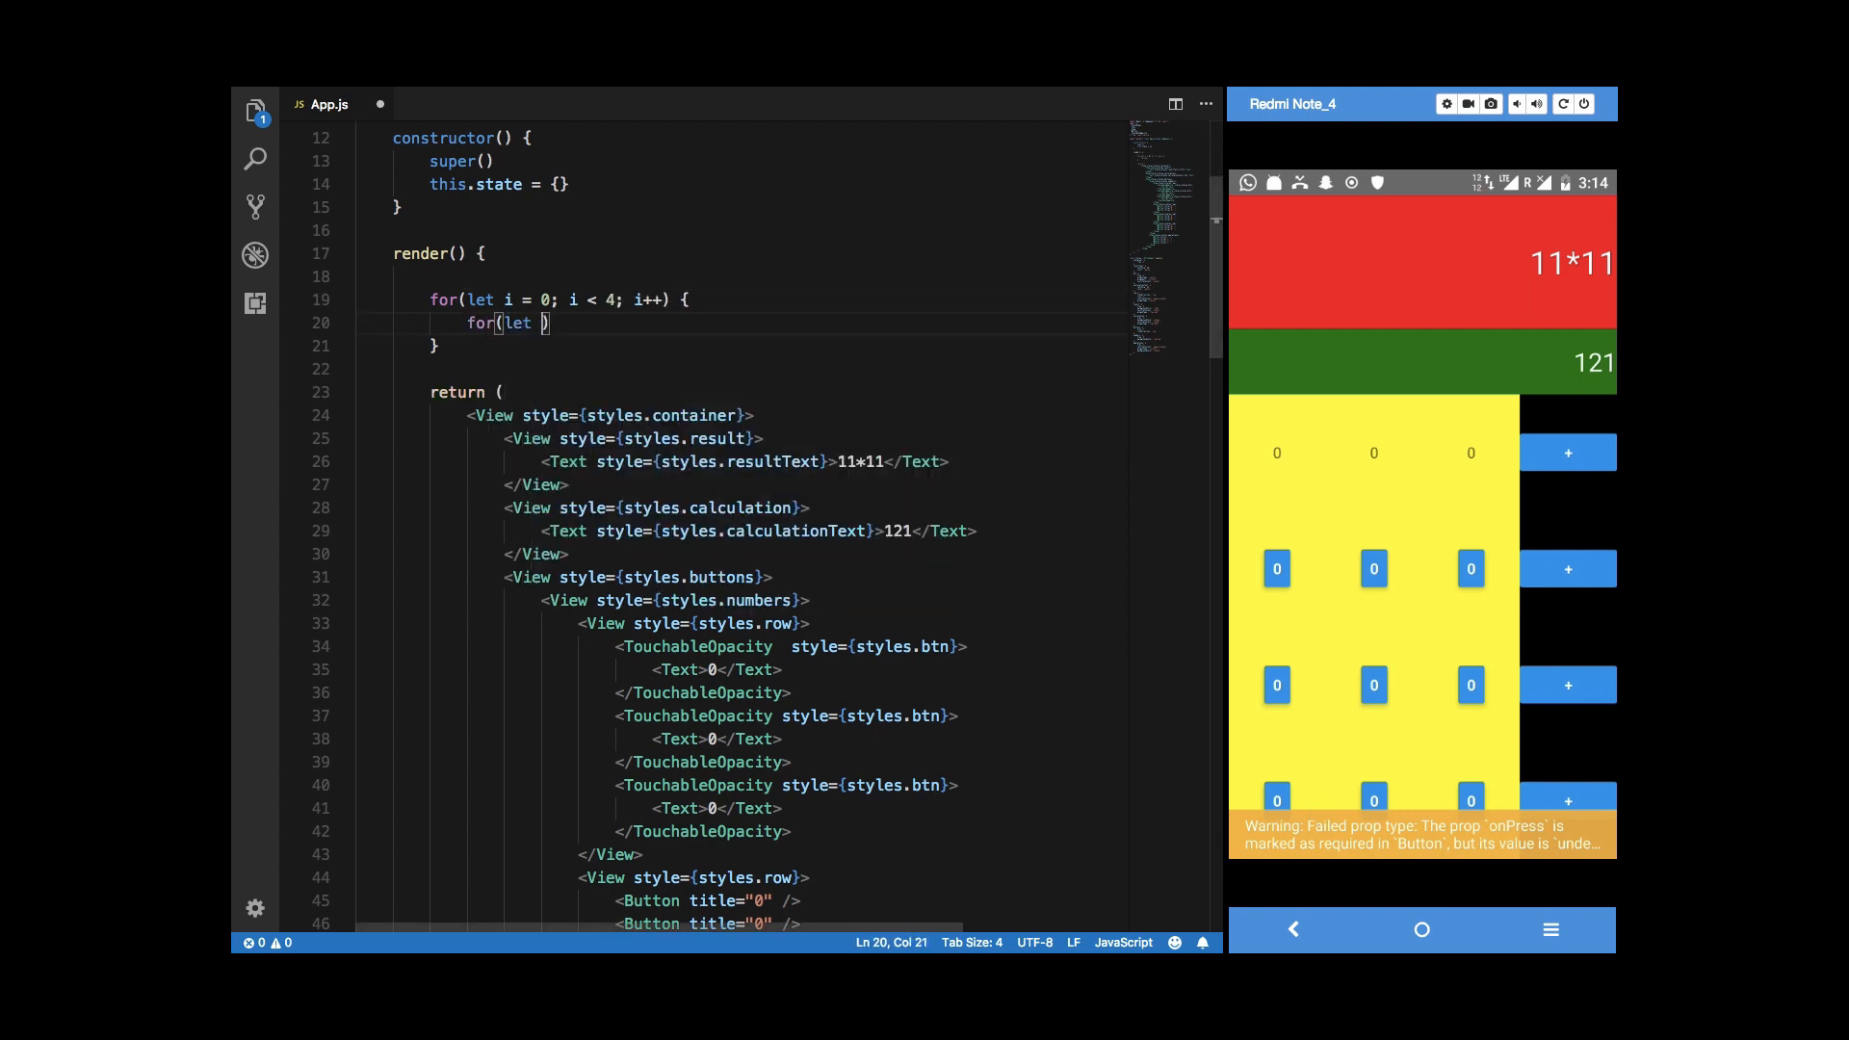
text(j = 0; j)
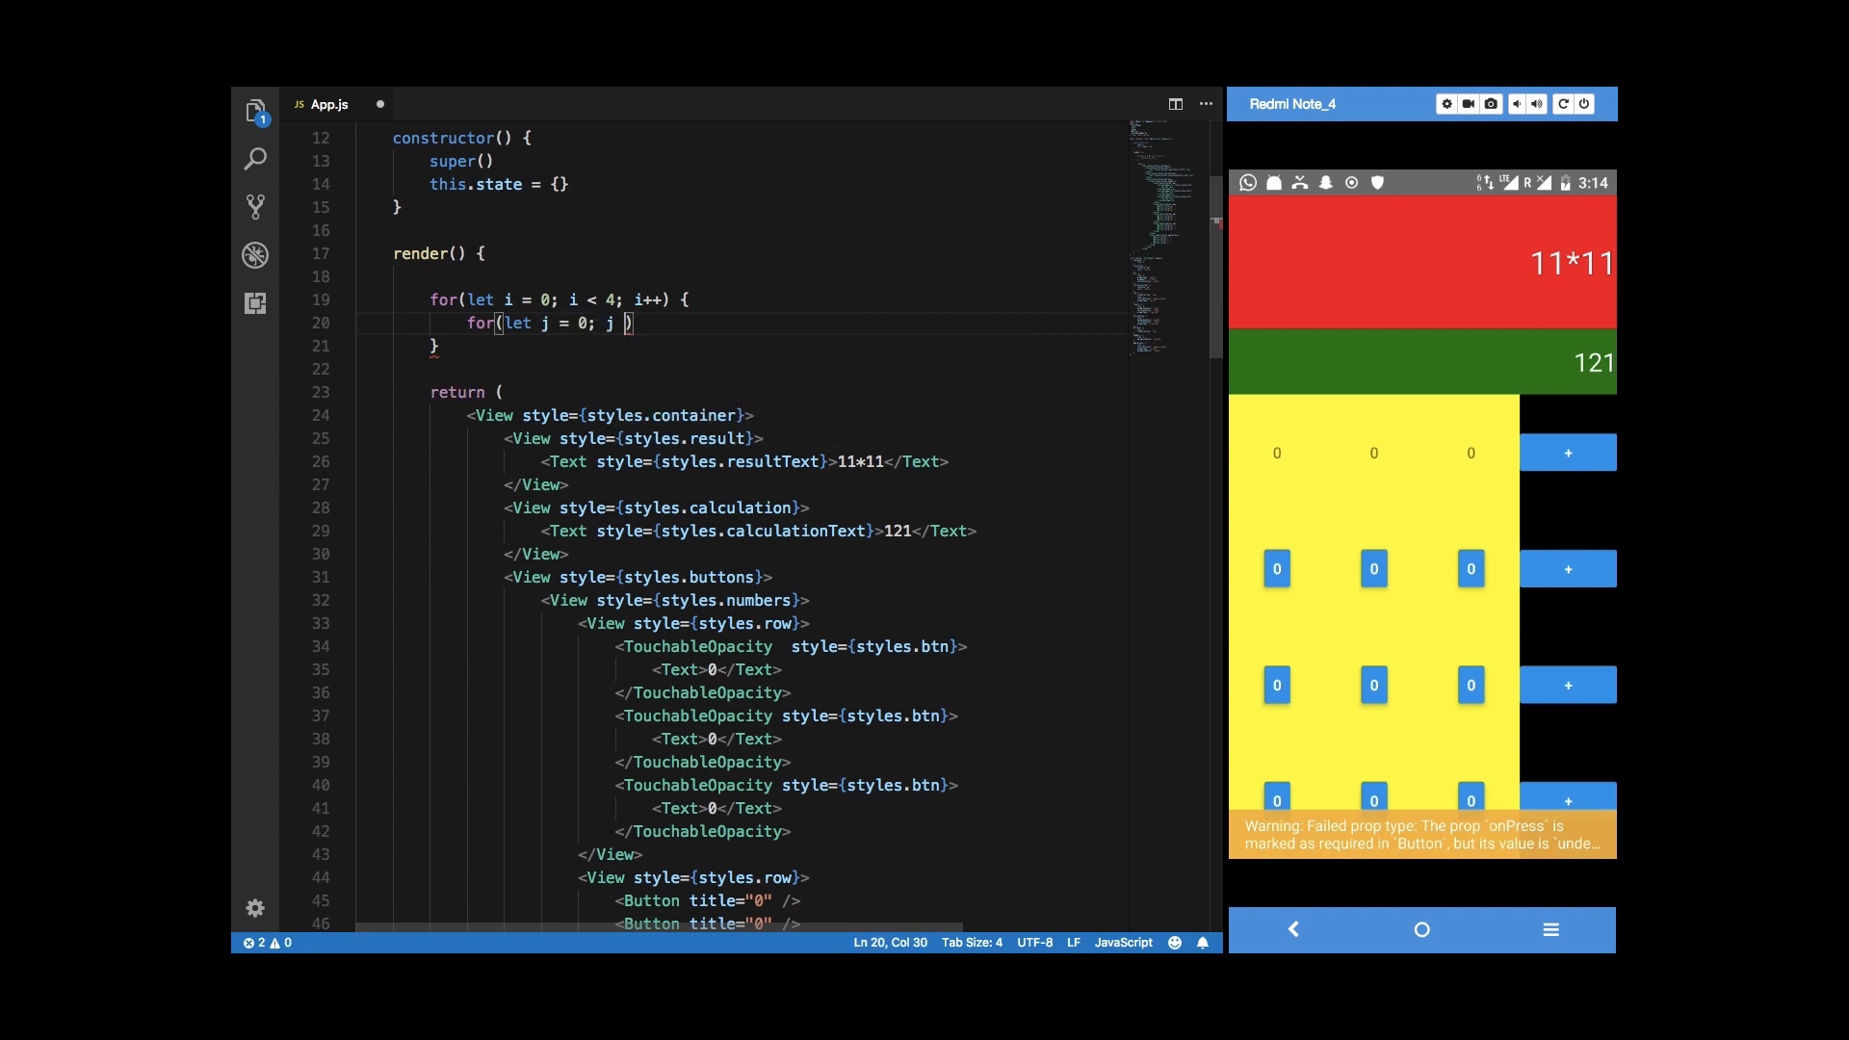
text(< 3; k)
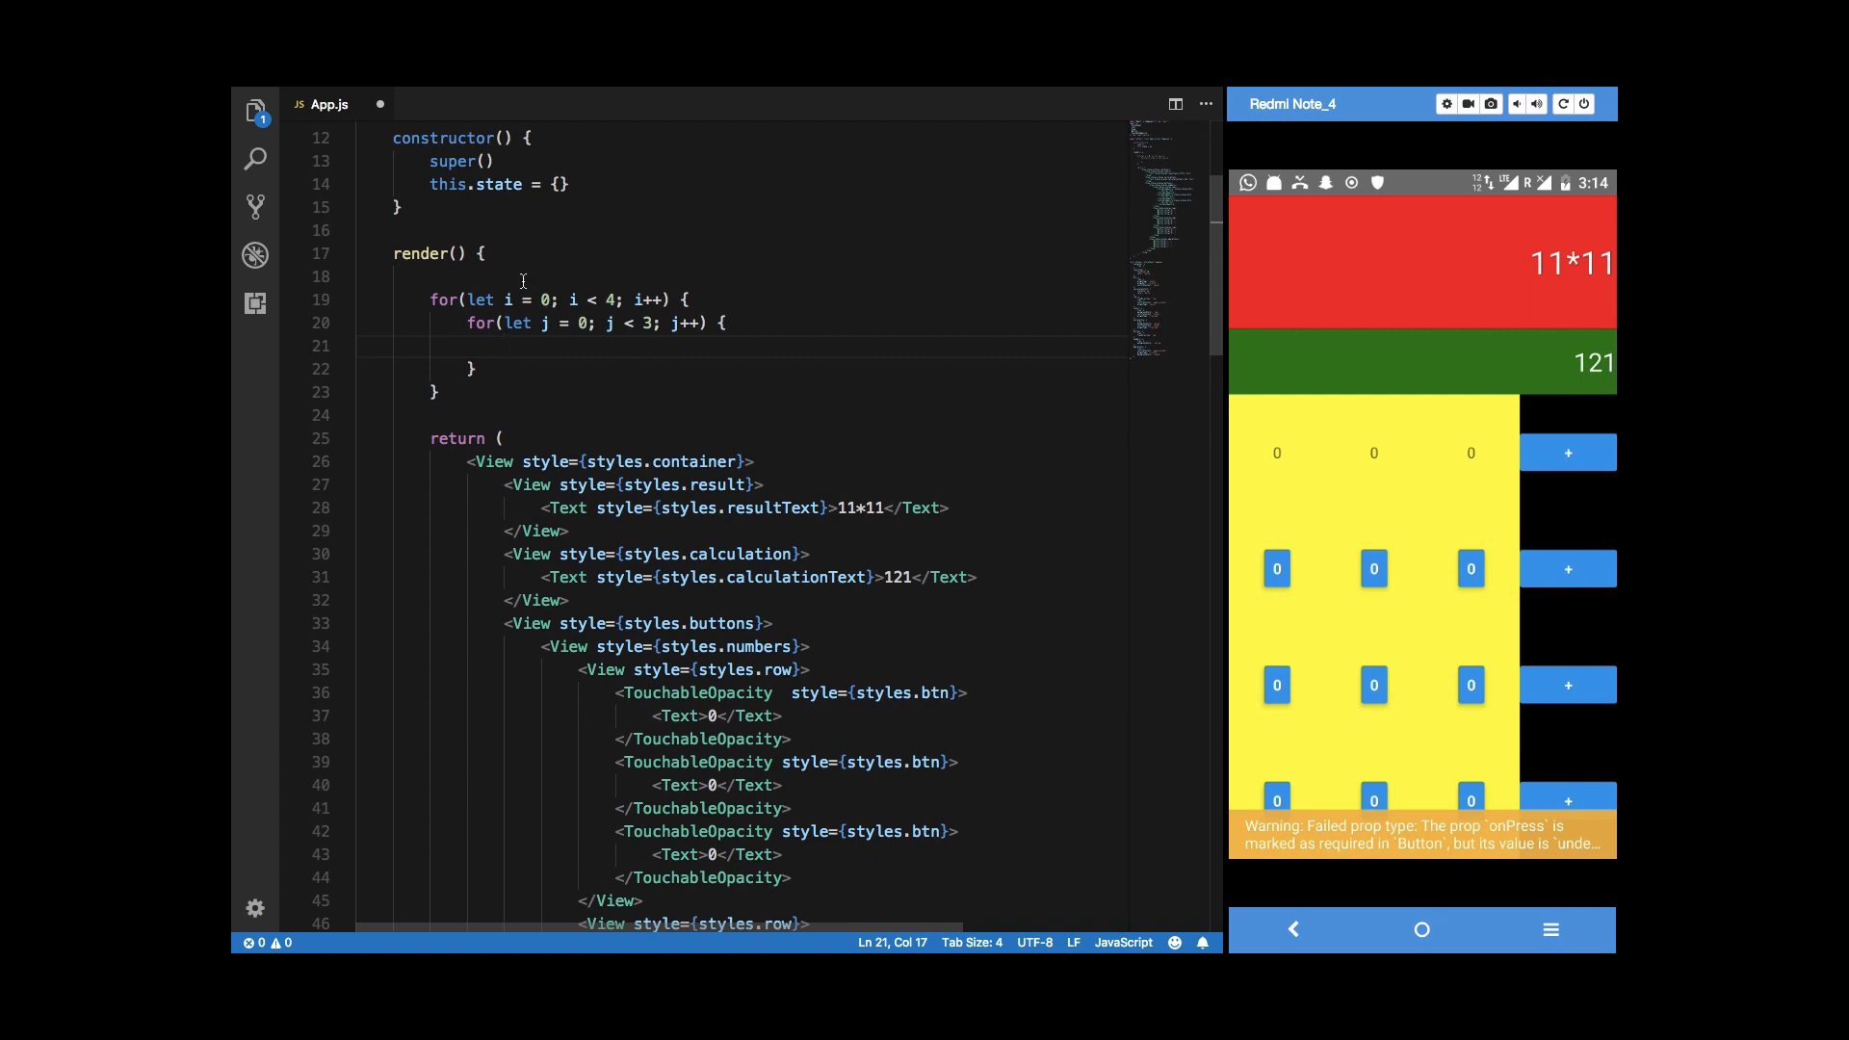
text(let)
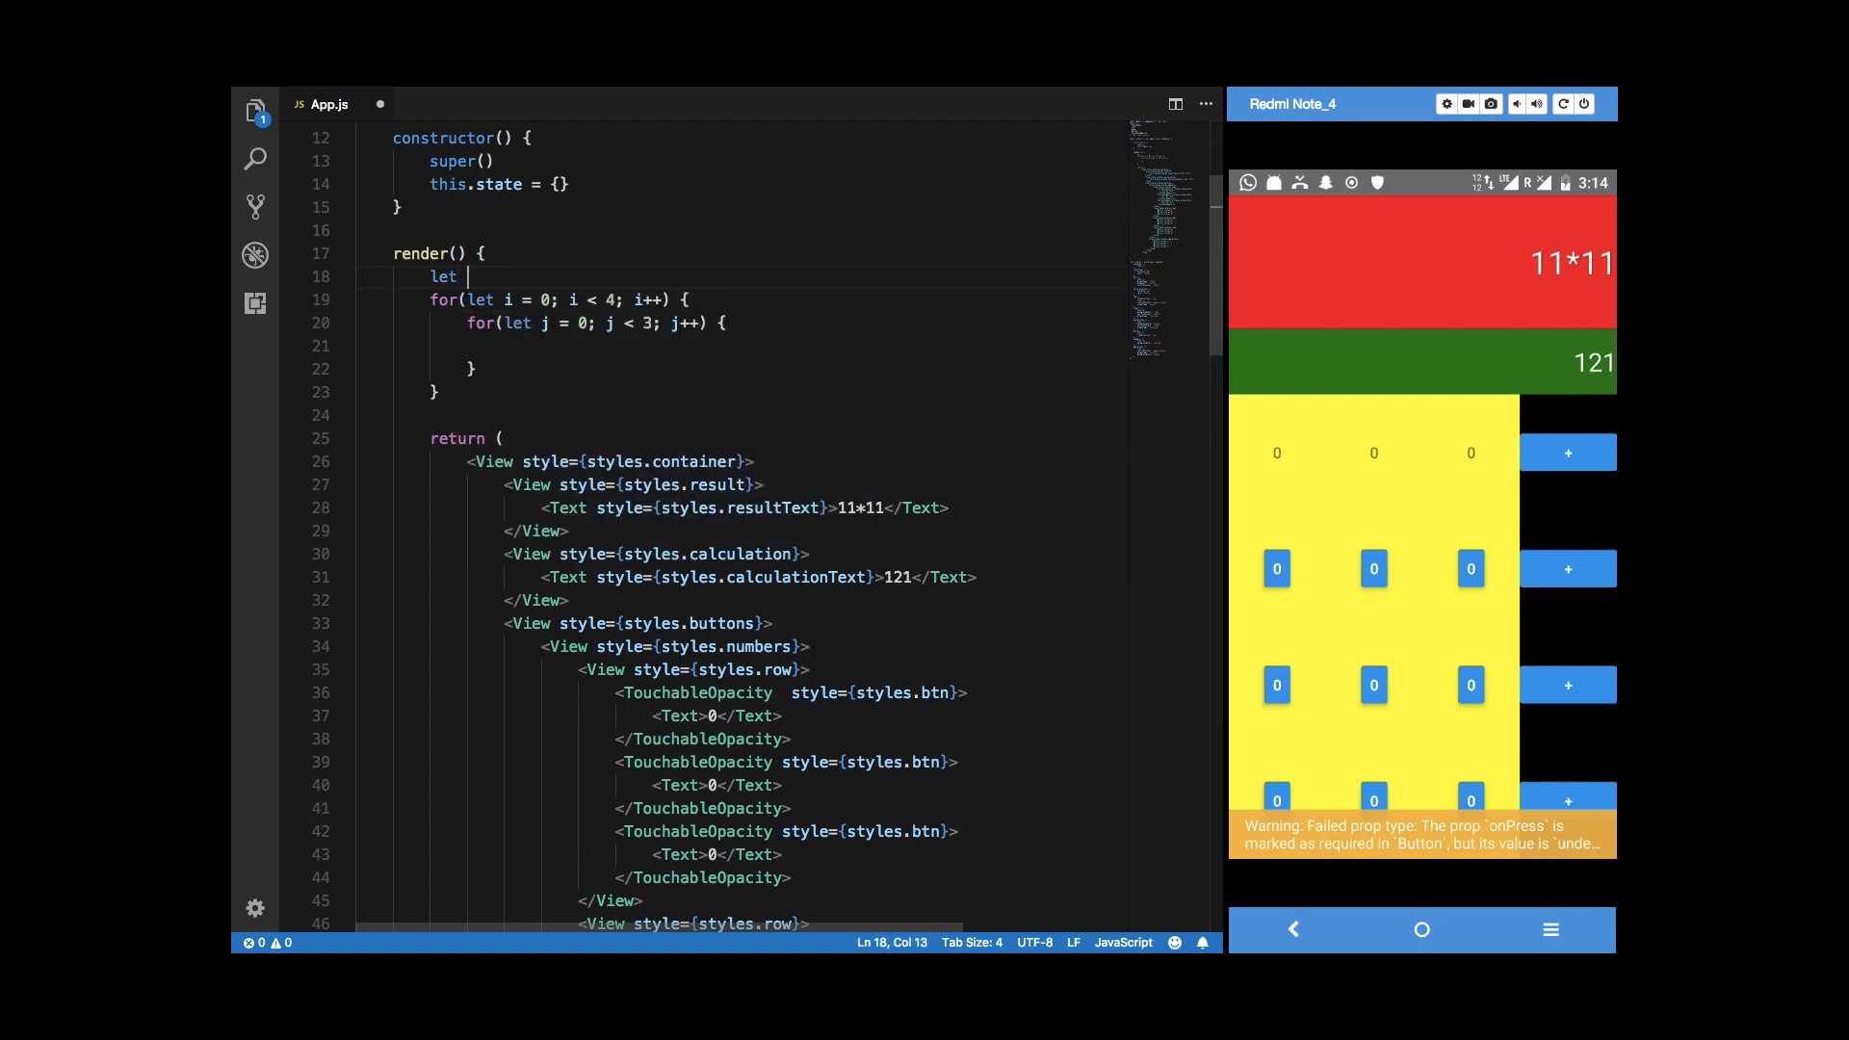
text(elems)
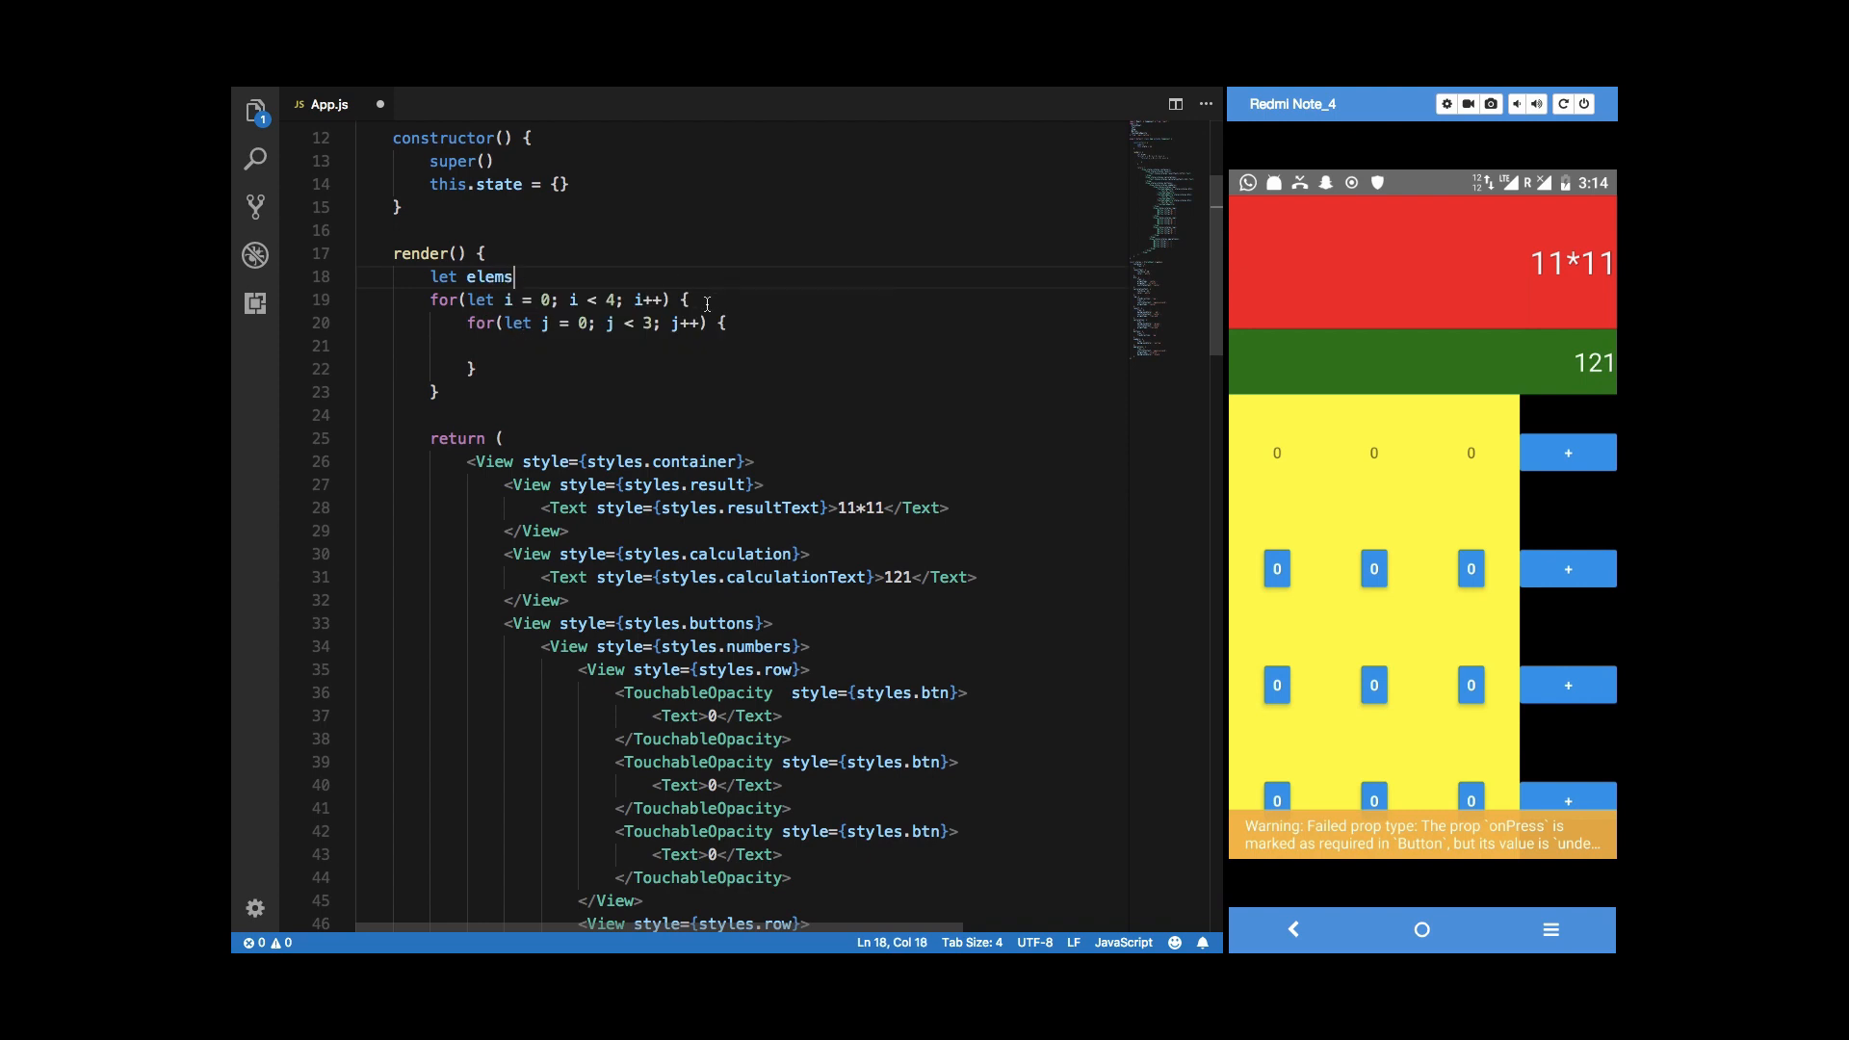
text(=)
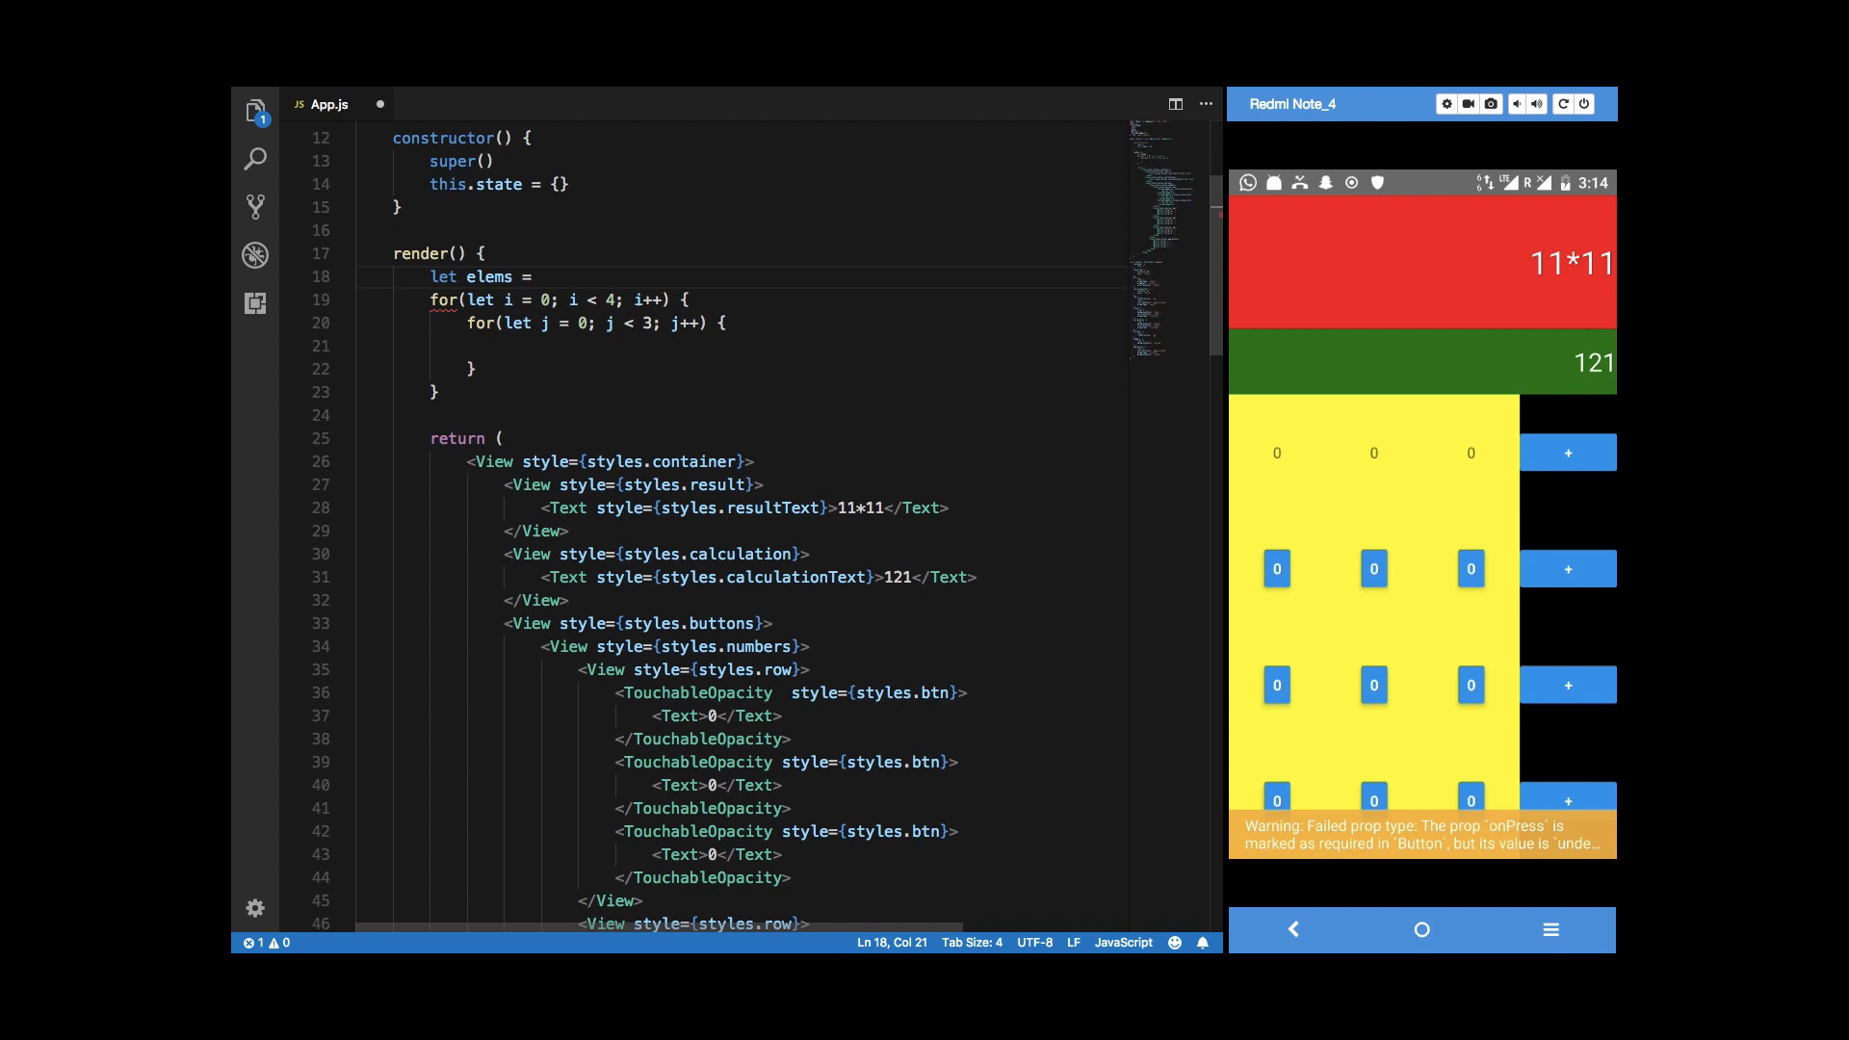
text(<Vie)
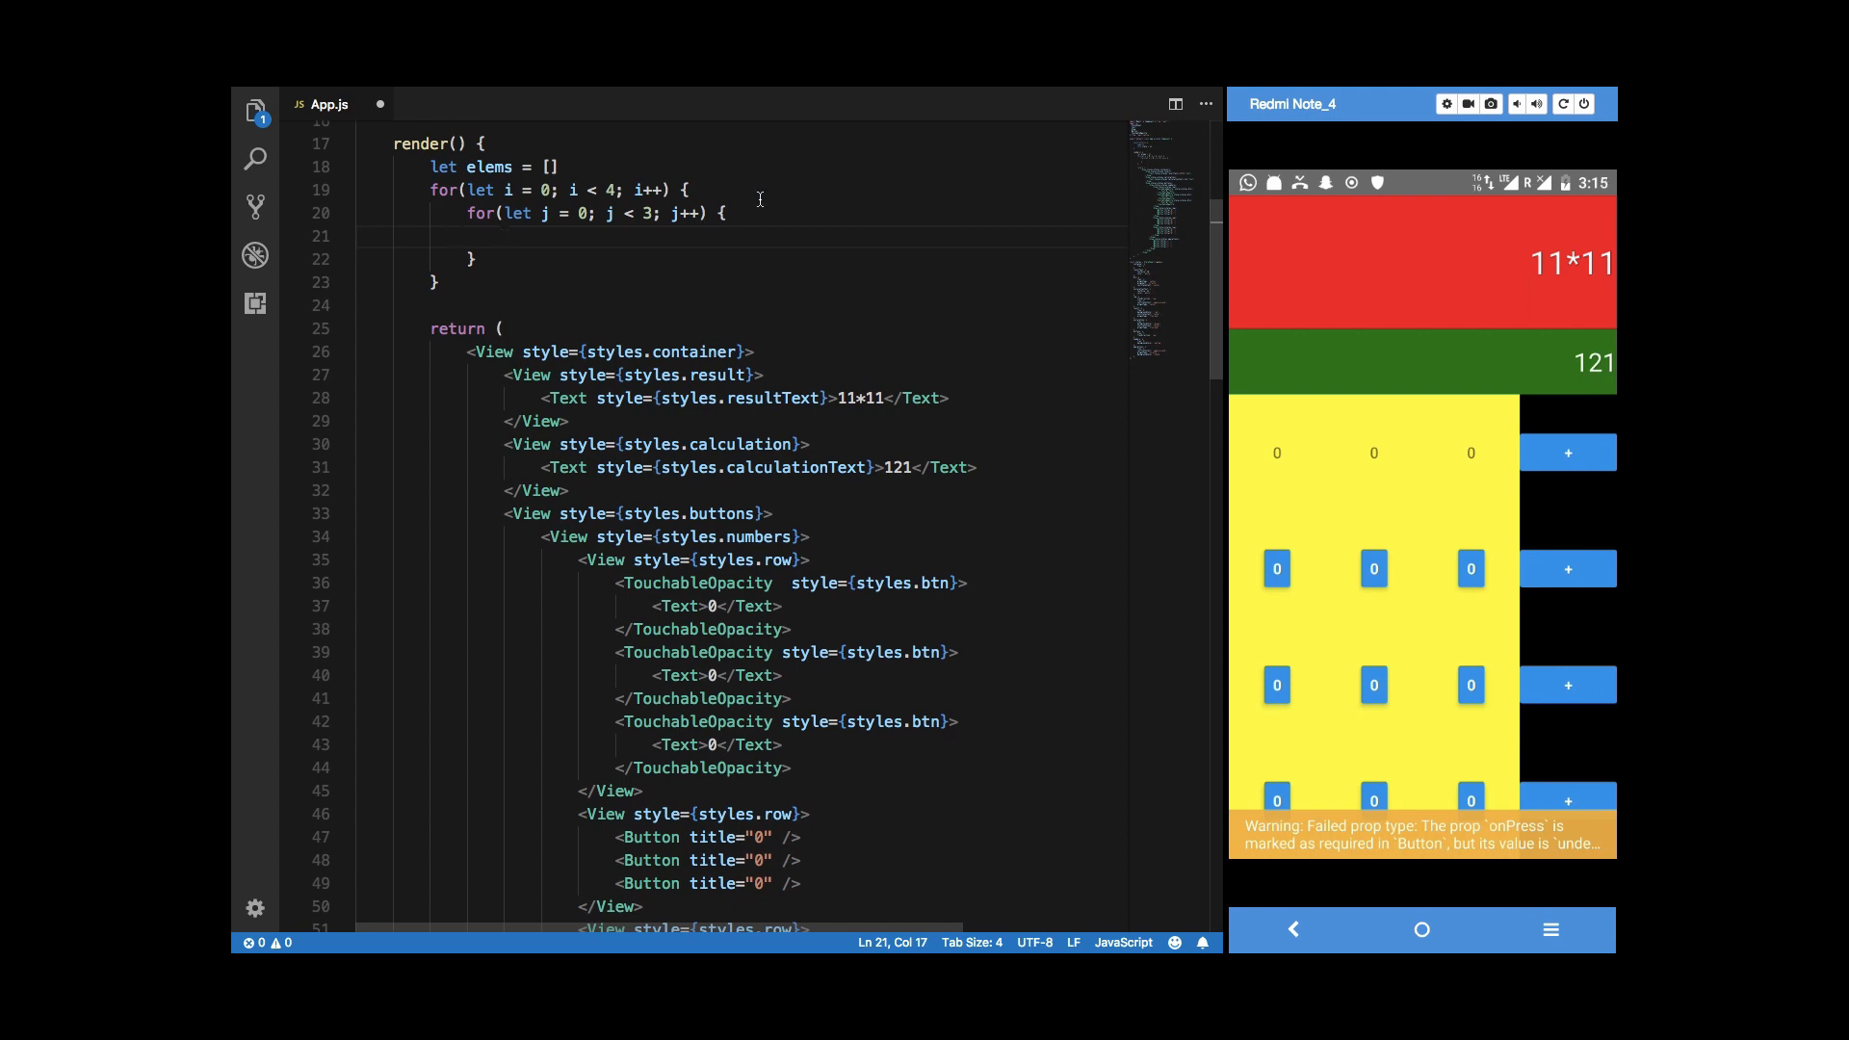
Declare row = [] per iteration, push a TouchableOpacity labelled {i+1}, and save App.js.
text(let row)
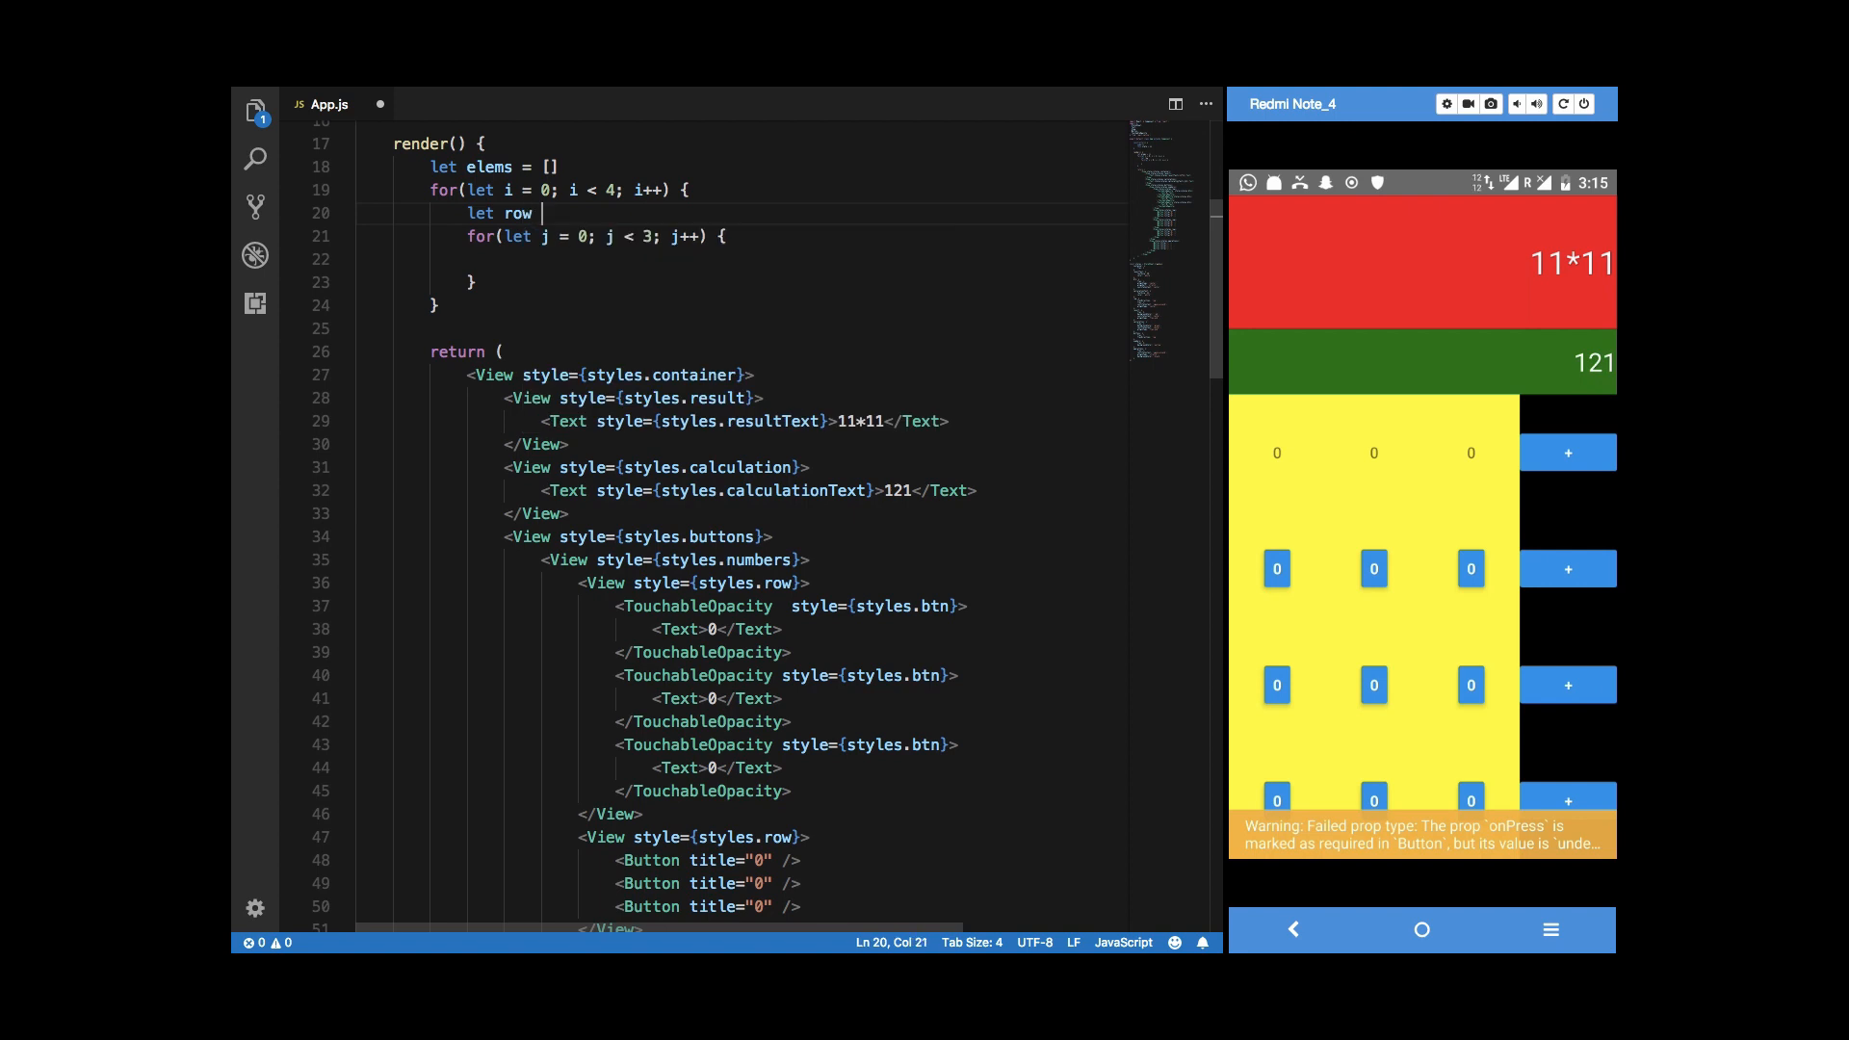
text(= [])
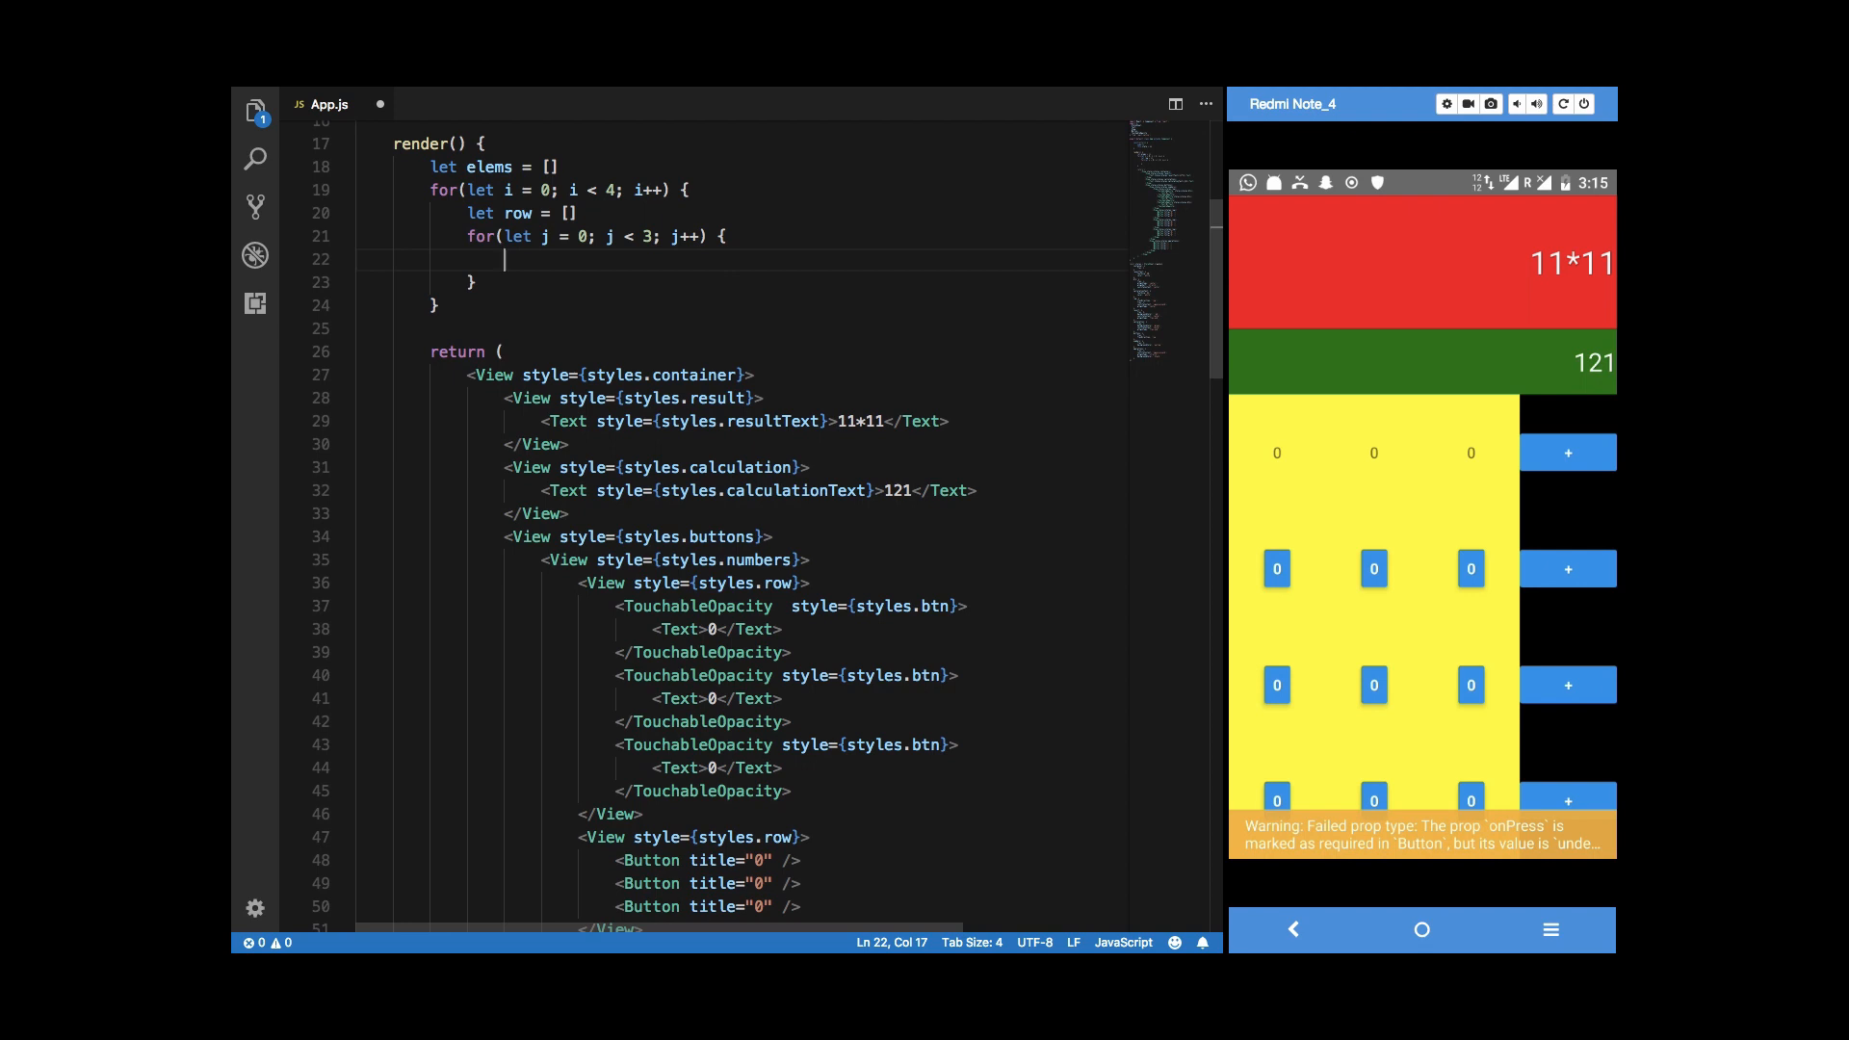
text(row.pus)
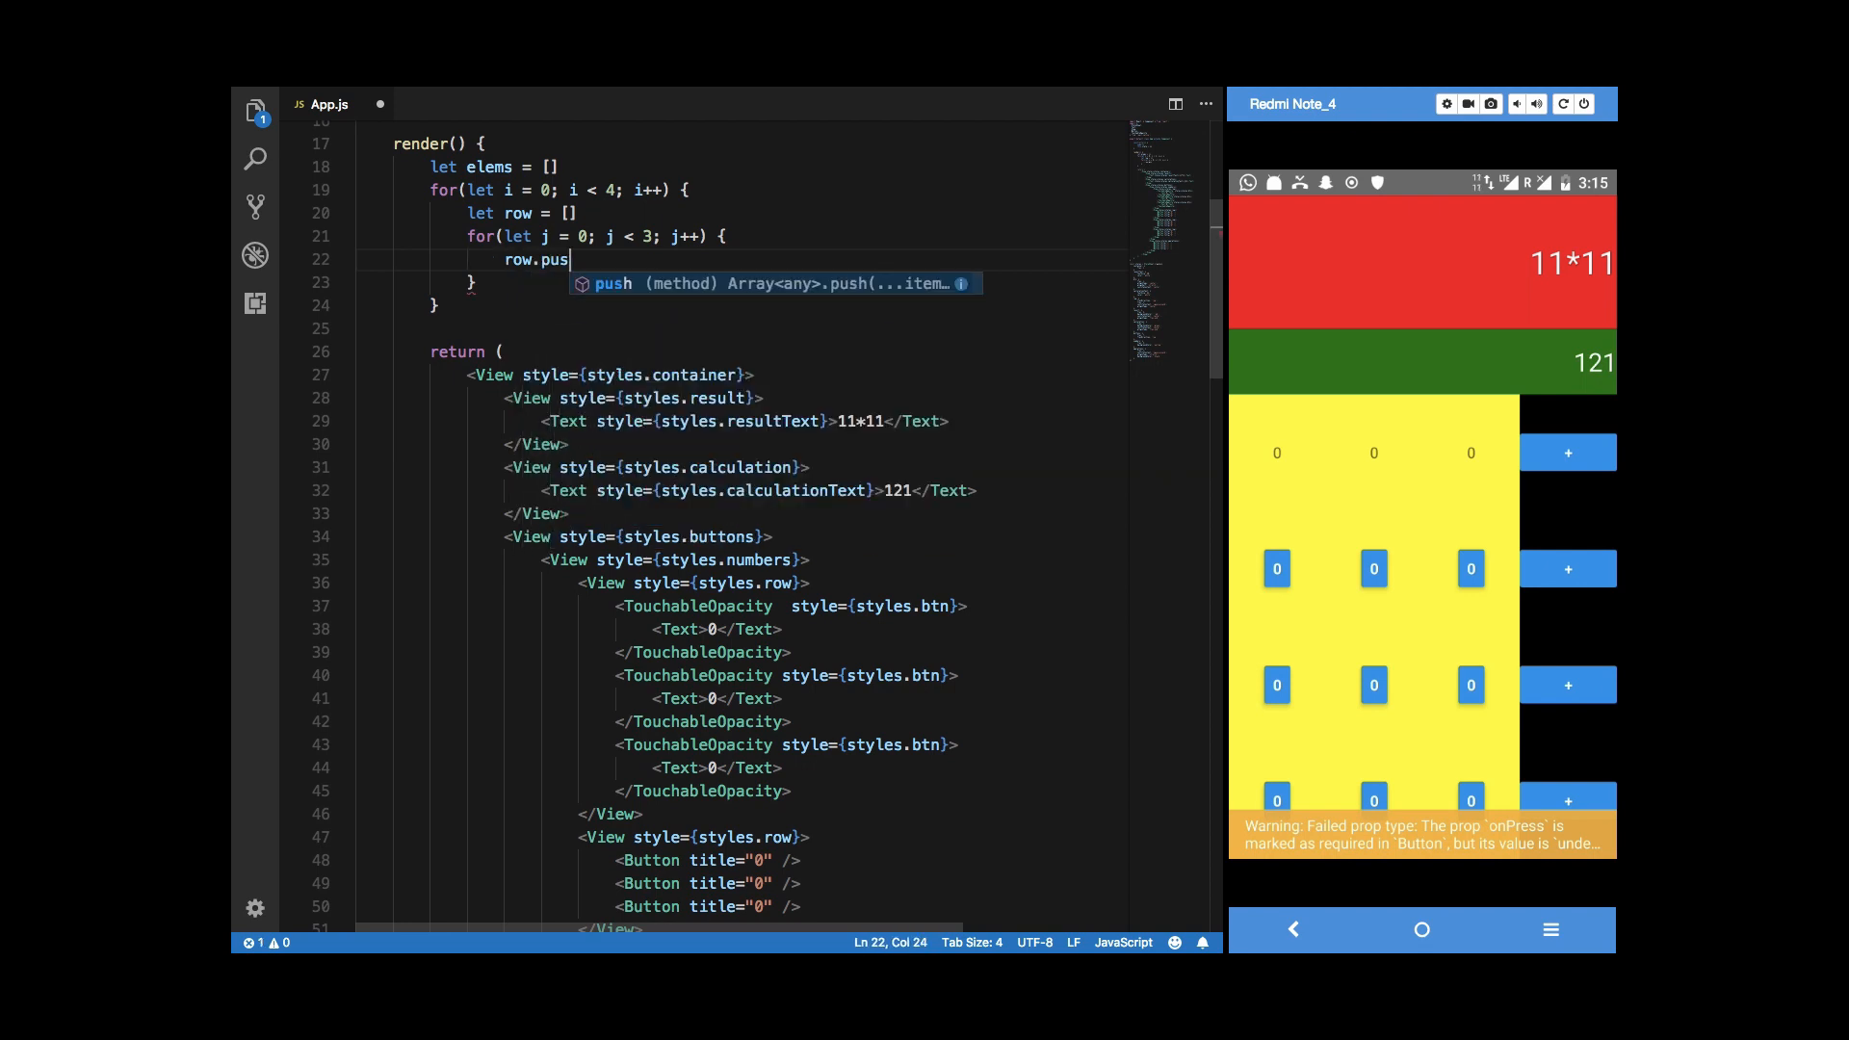
text(h(<)
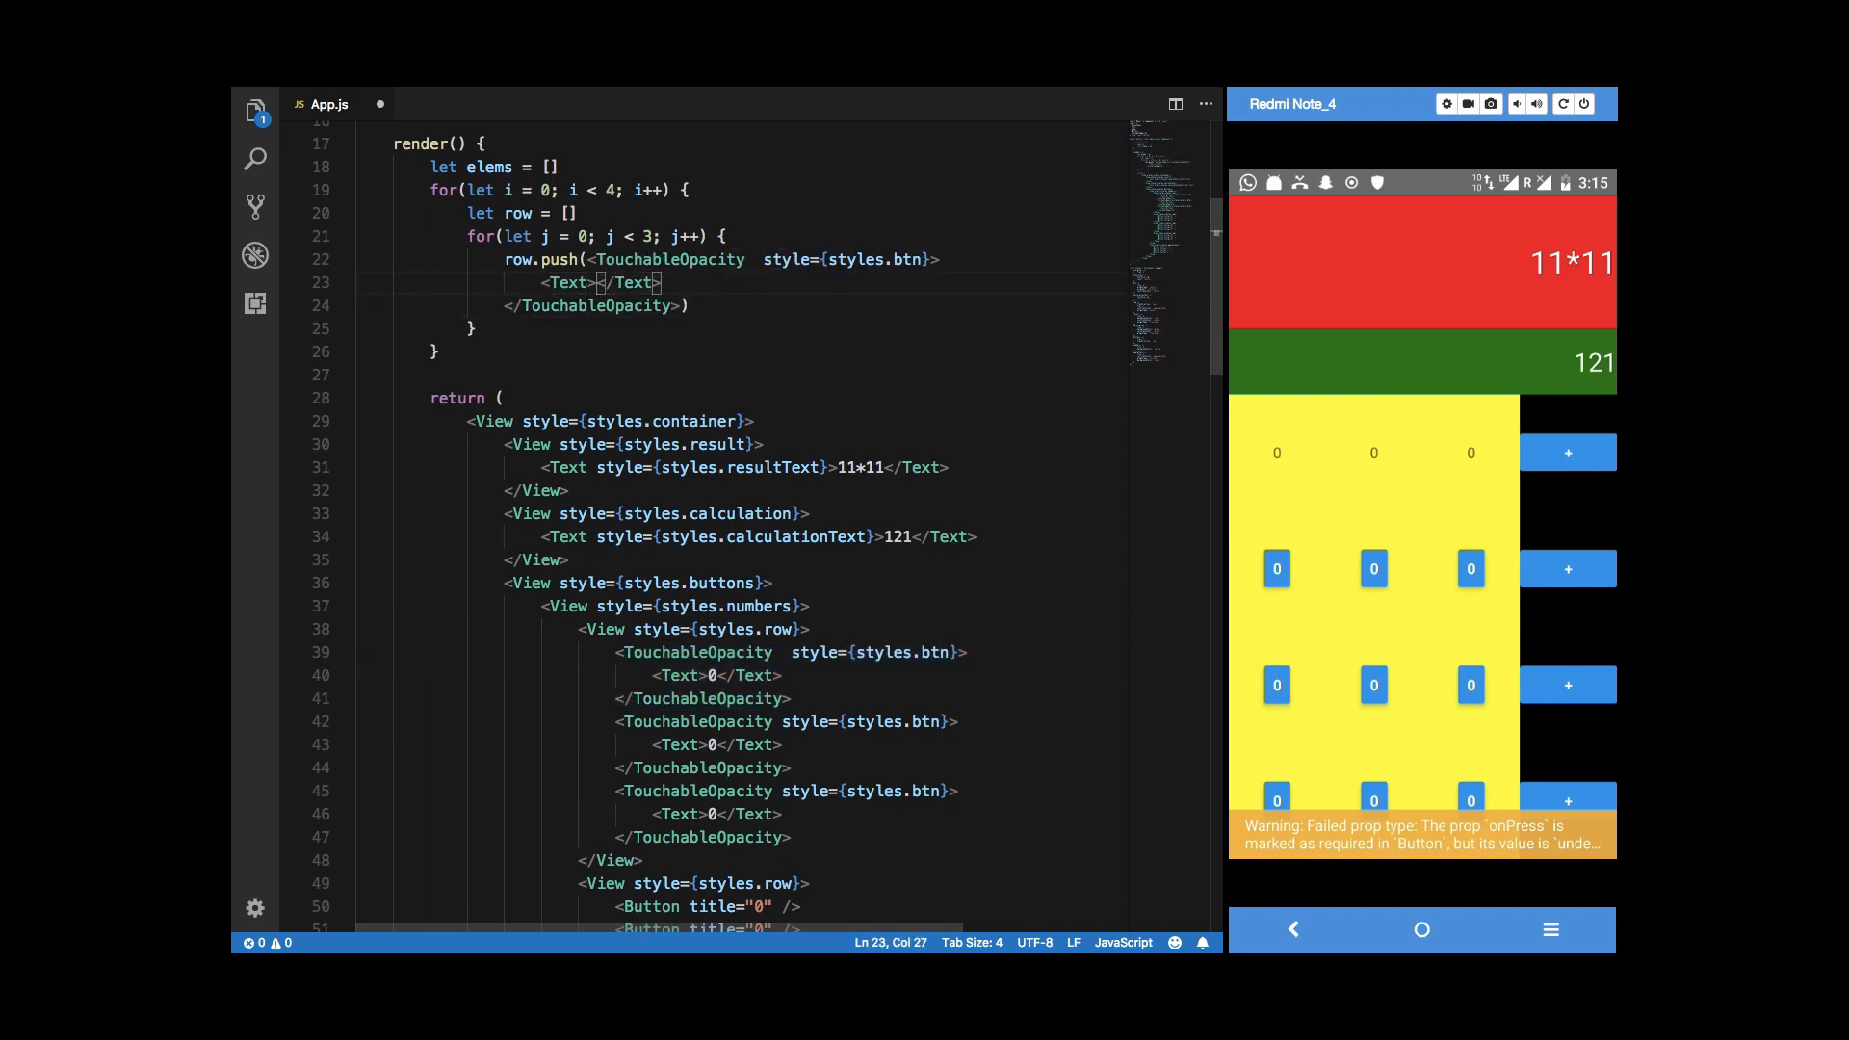
text({i+1)
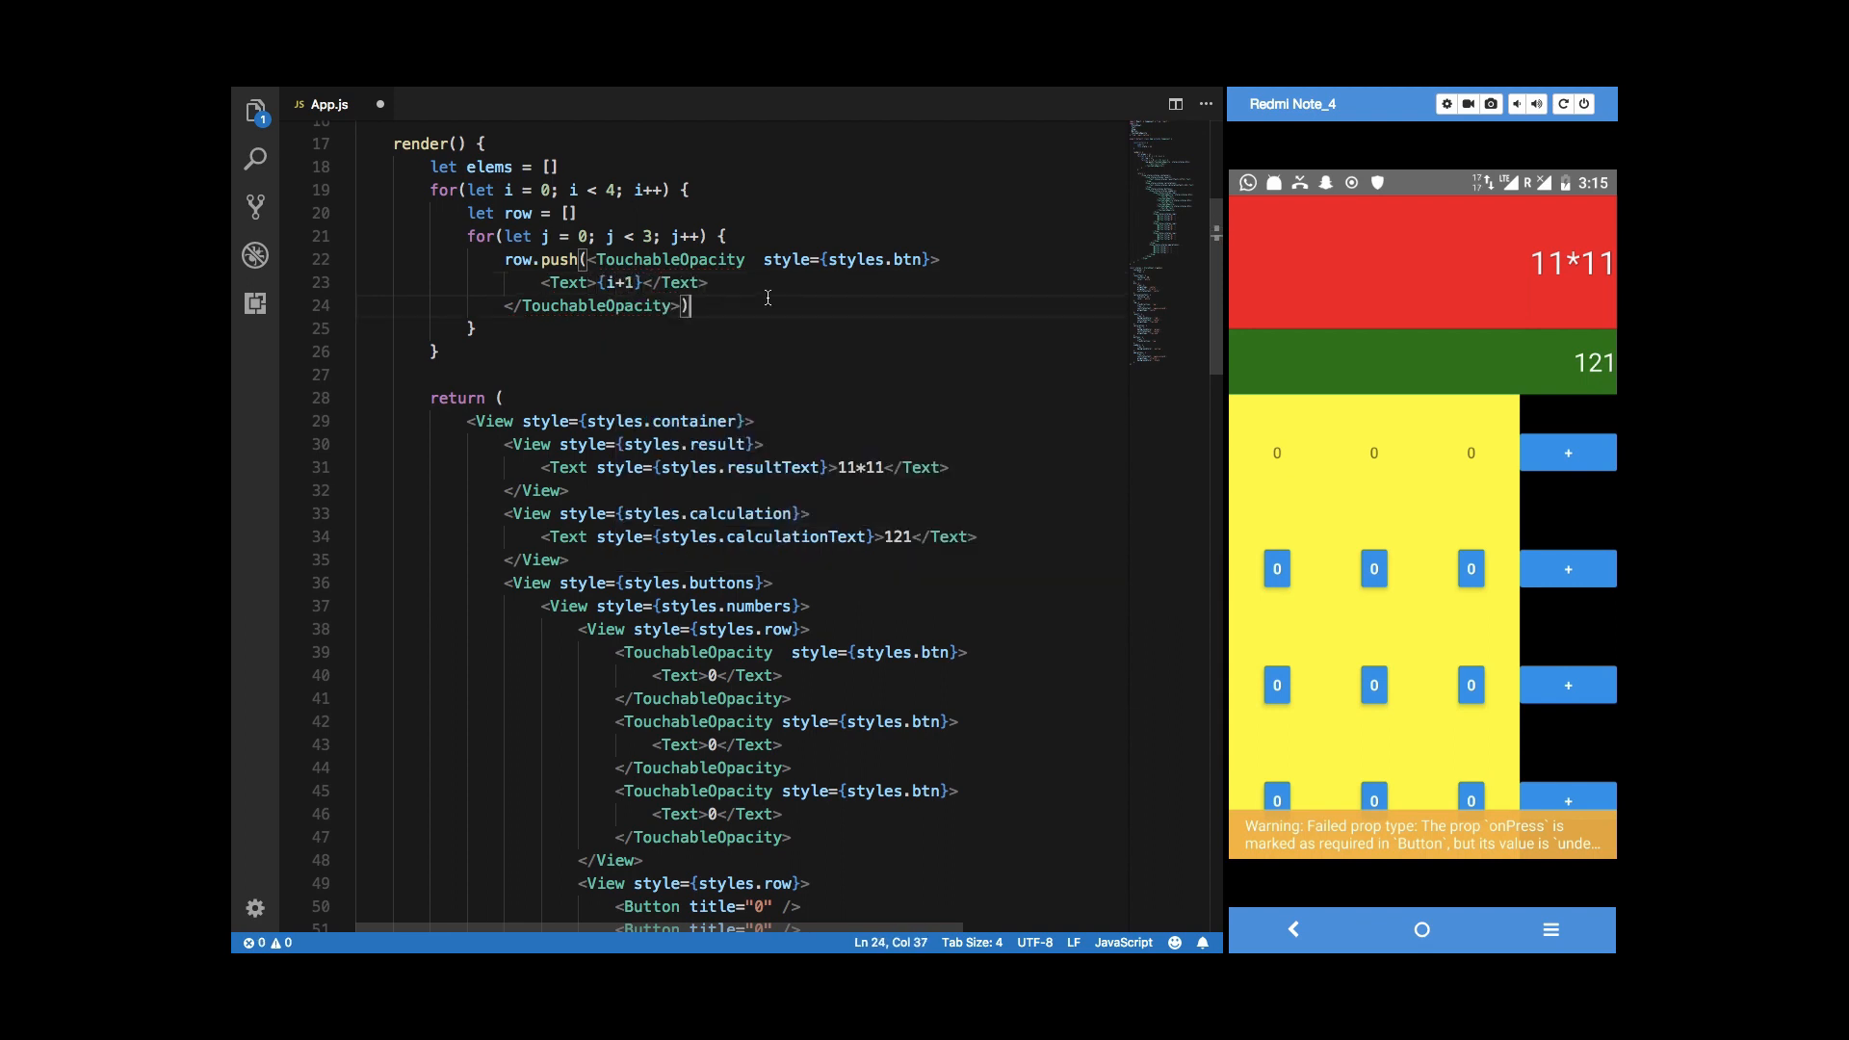
key(ctrl+s)
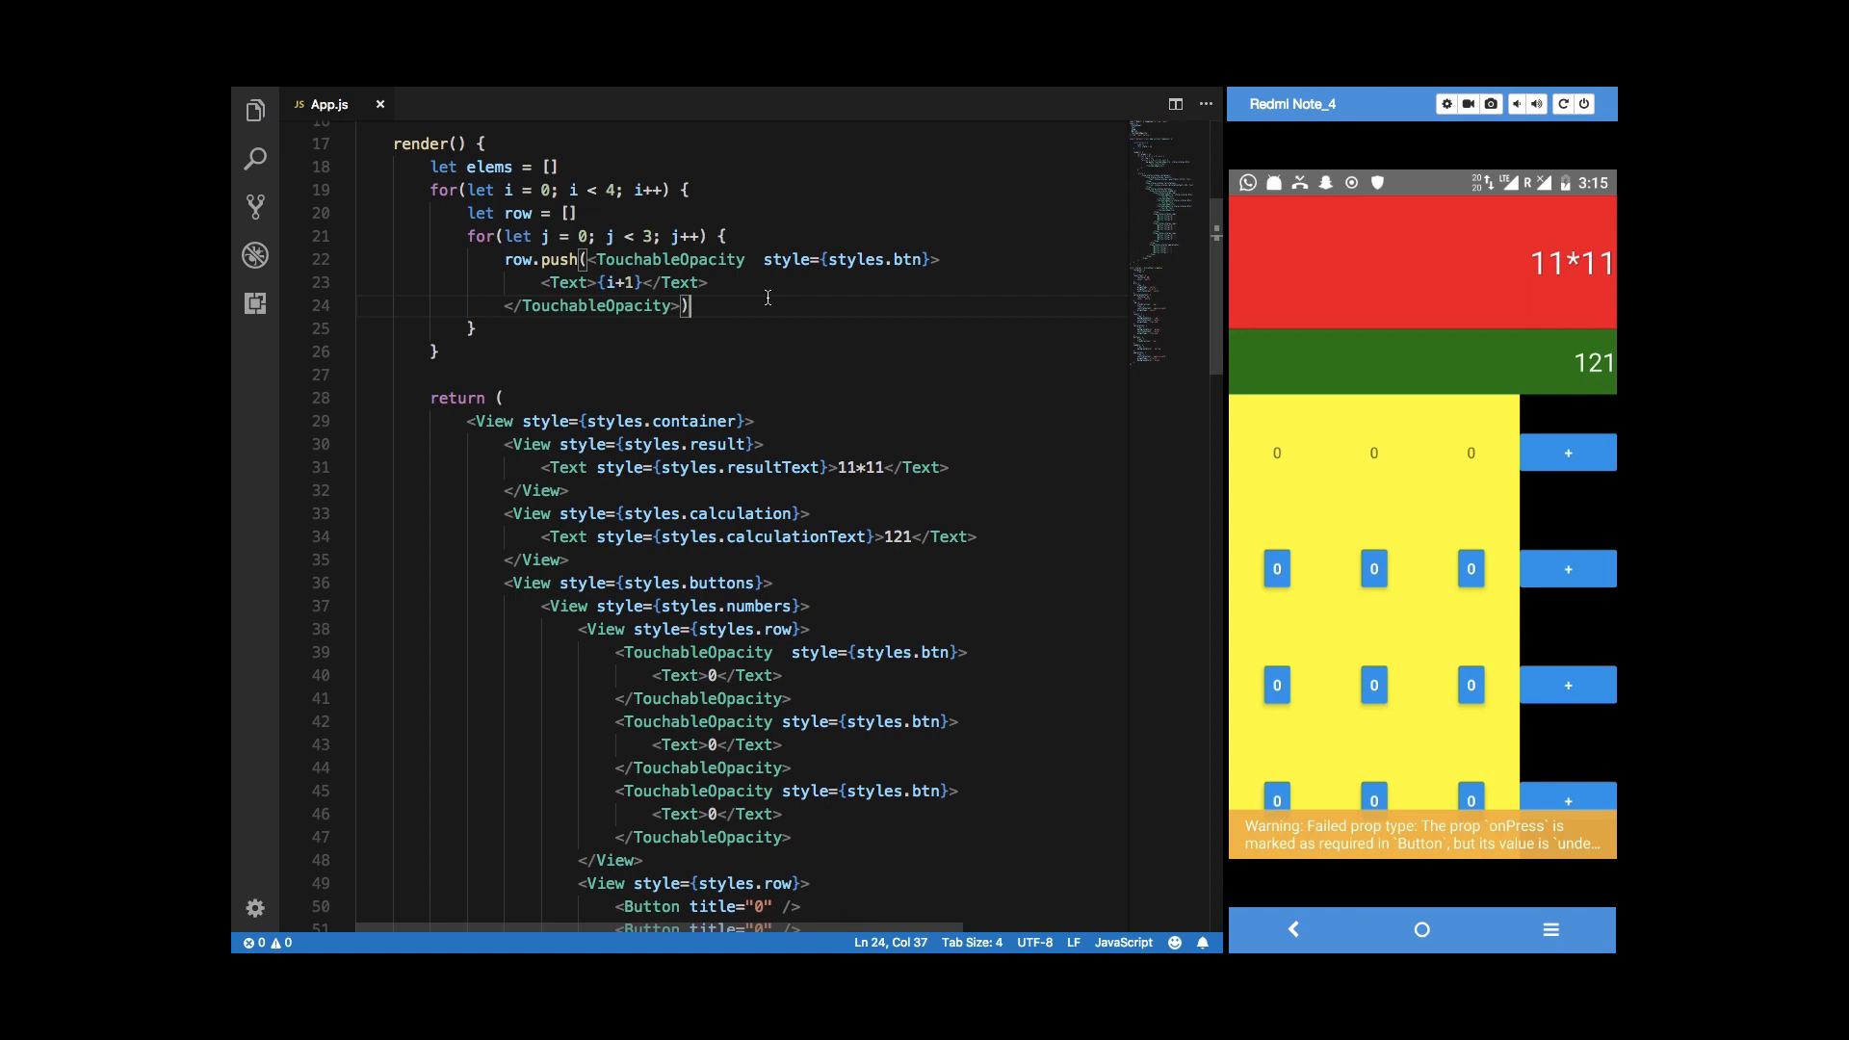
click(533, 333)
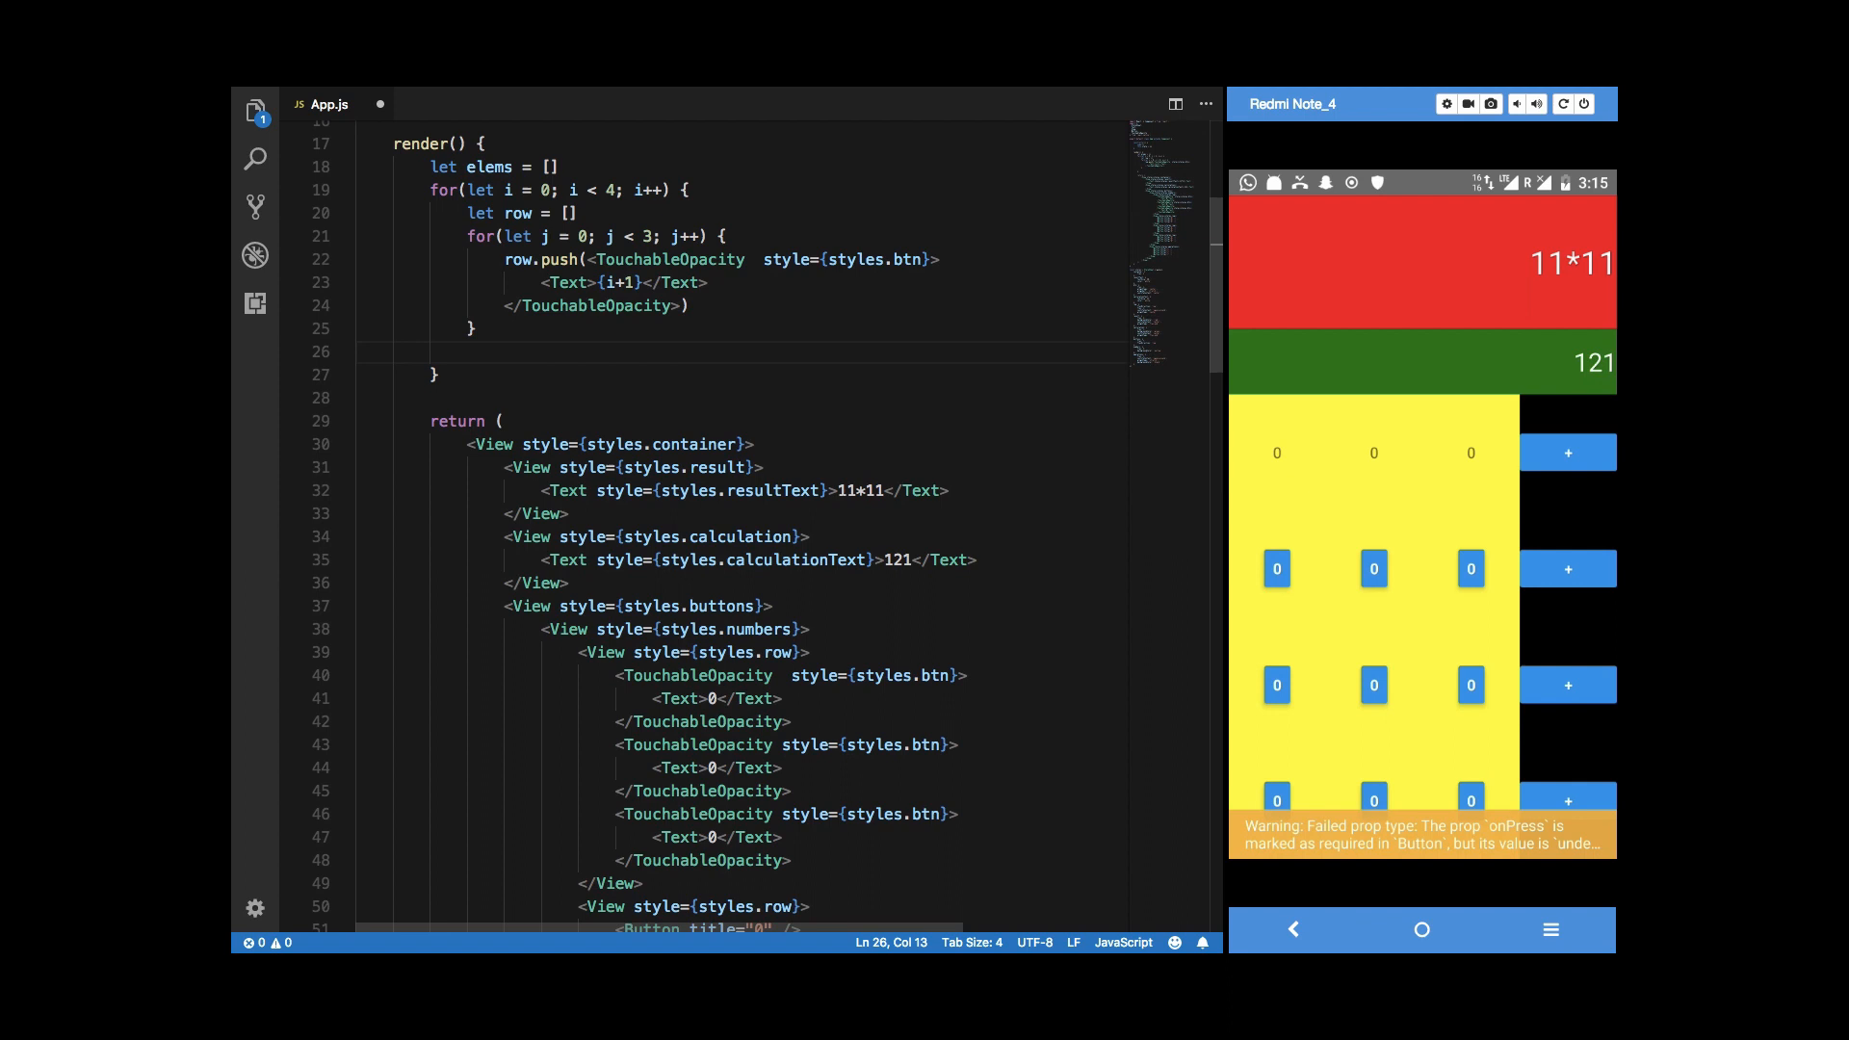
Push each finished row wrapped in a styles.row View into the list.
text(elems.push(<View s)
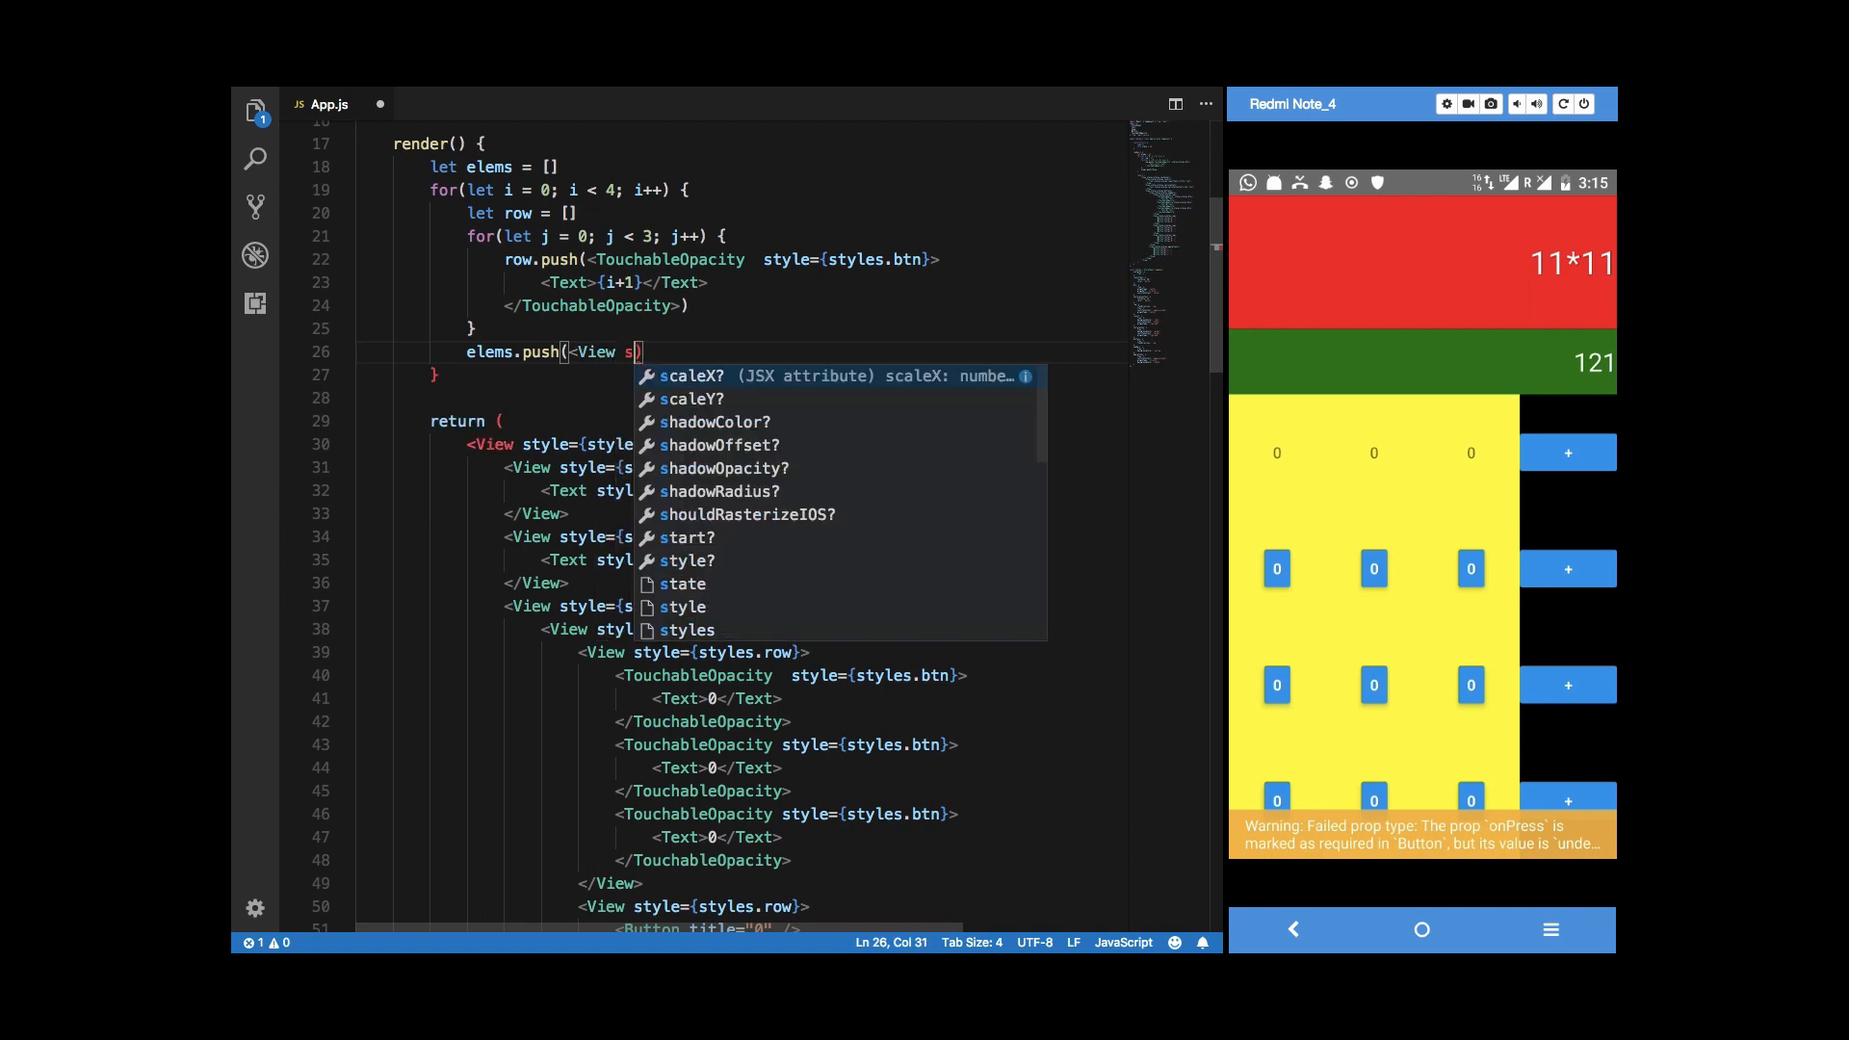
text(tyle={styles.row}>)
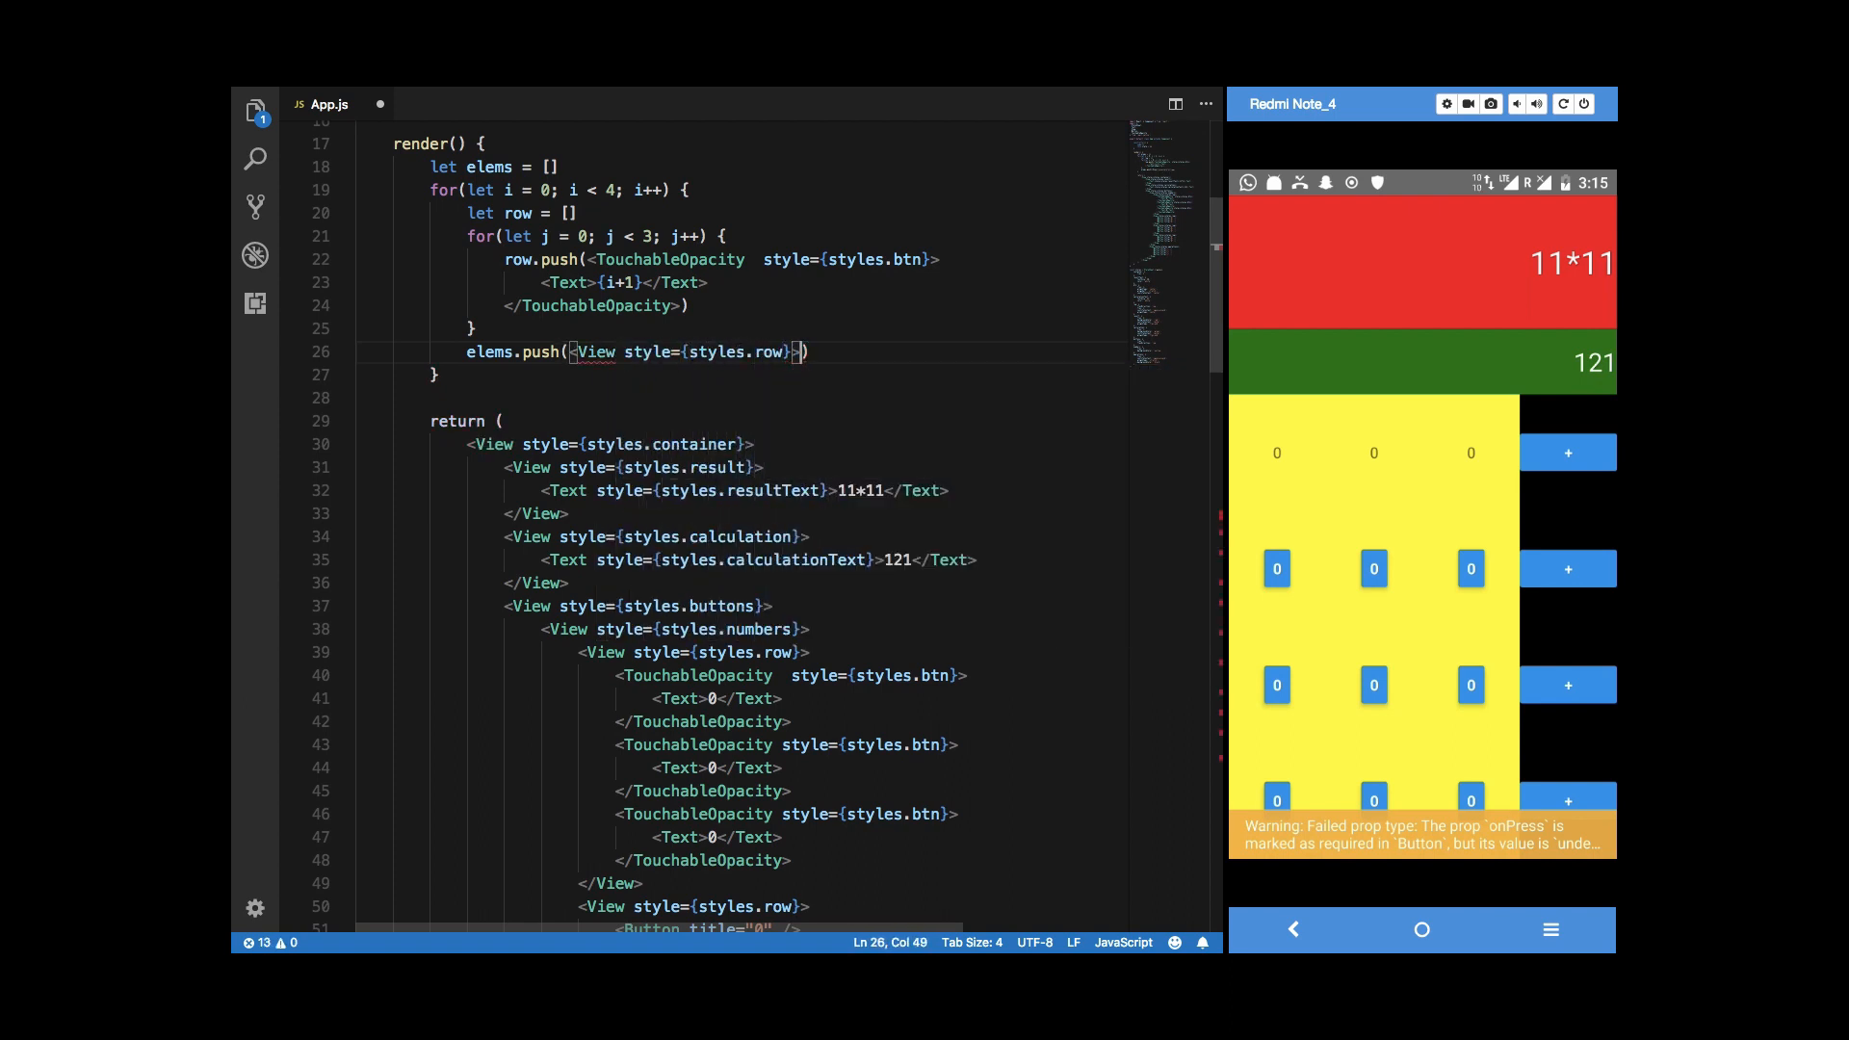
text({row)
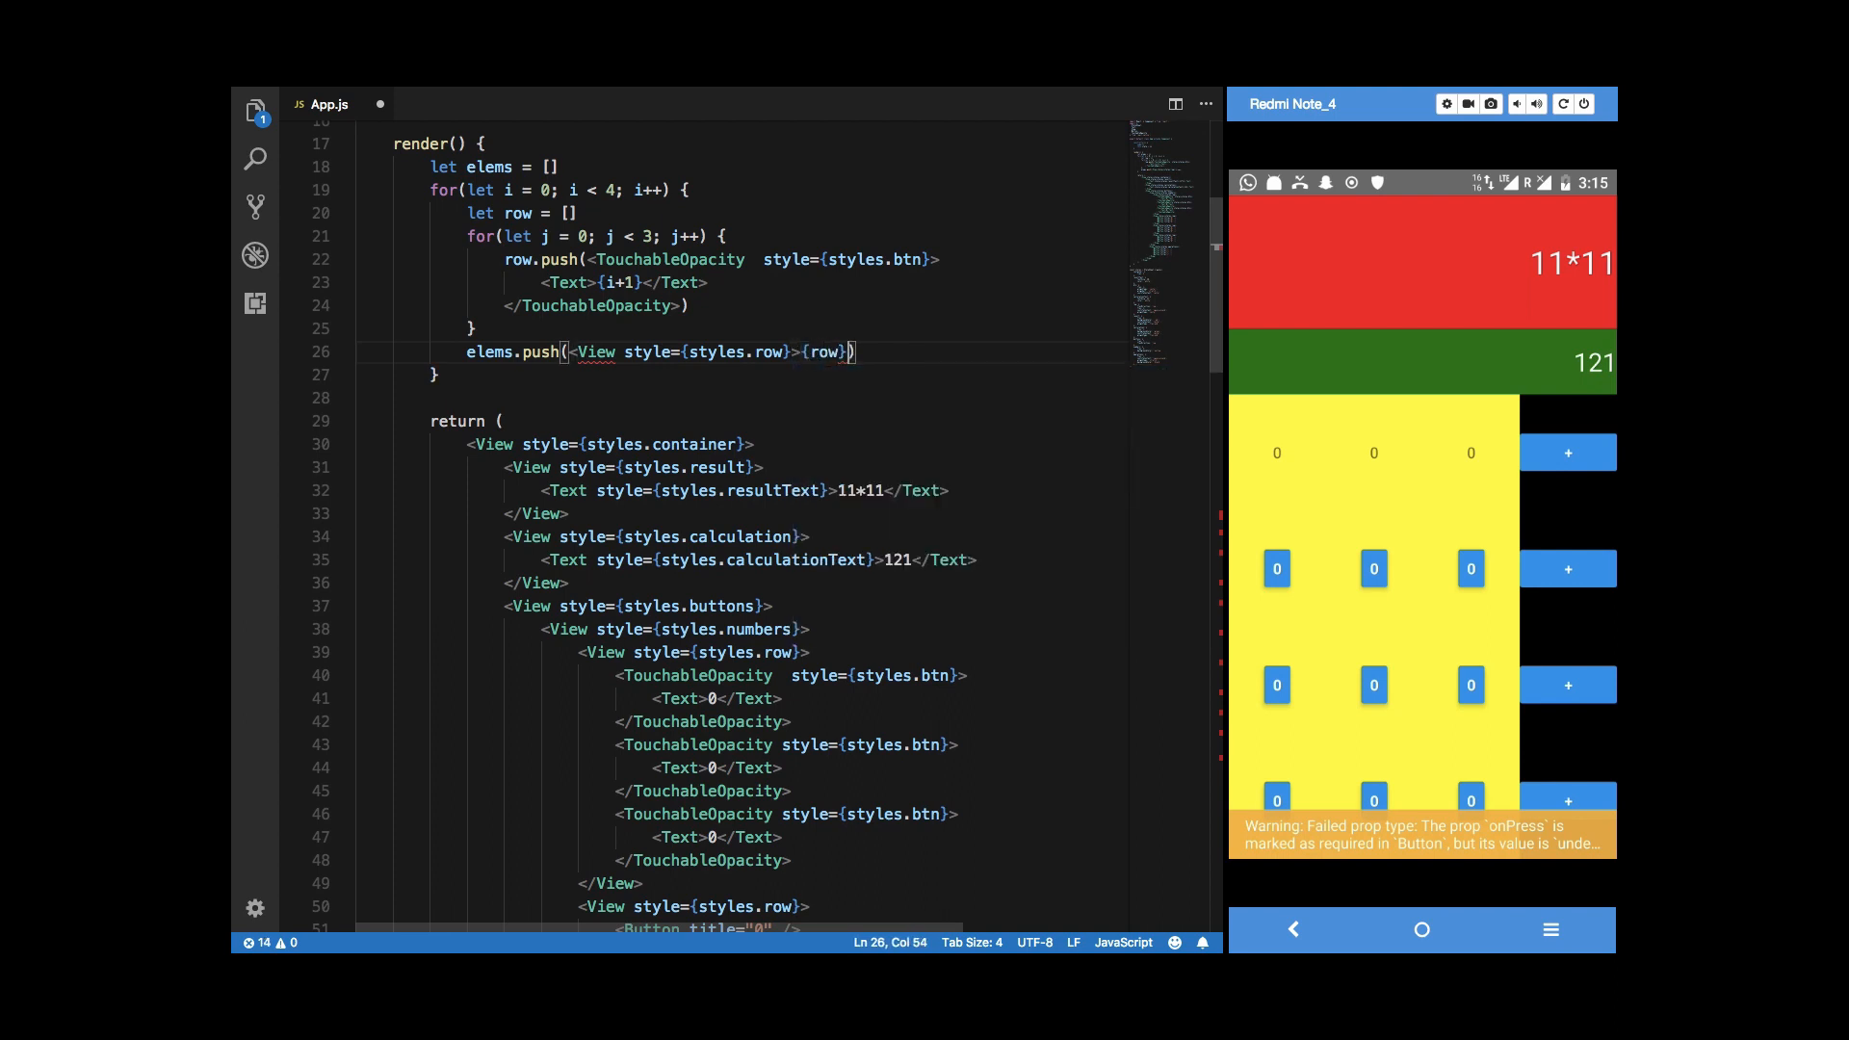
text(</View>)
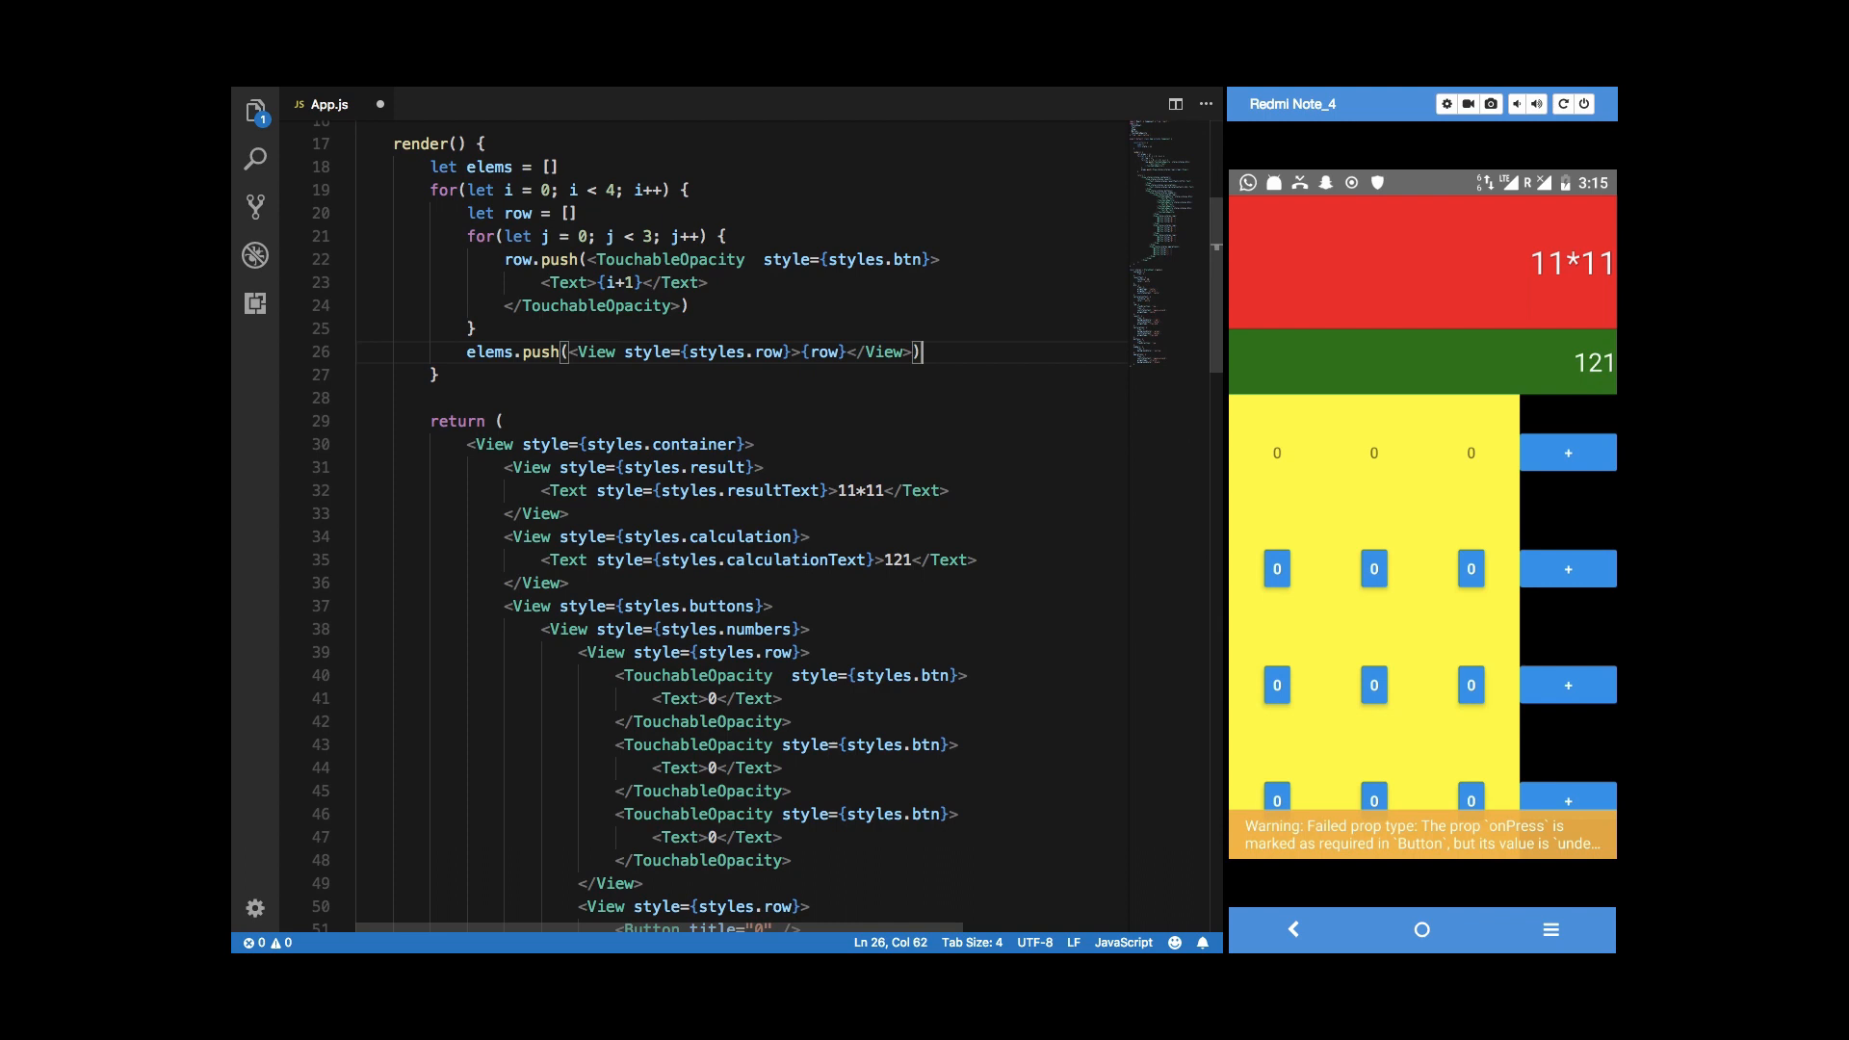
Rename the elems array to rows.
double_click(487, 166)
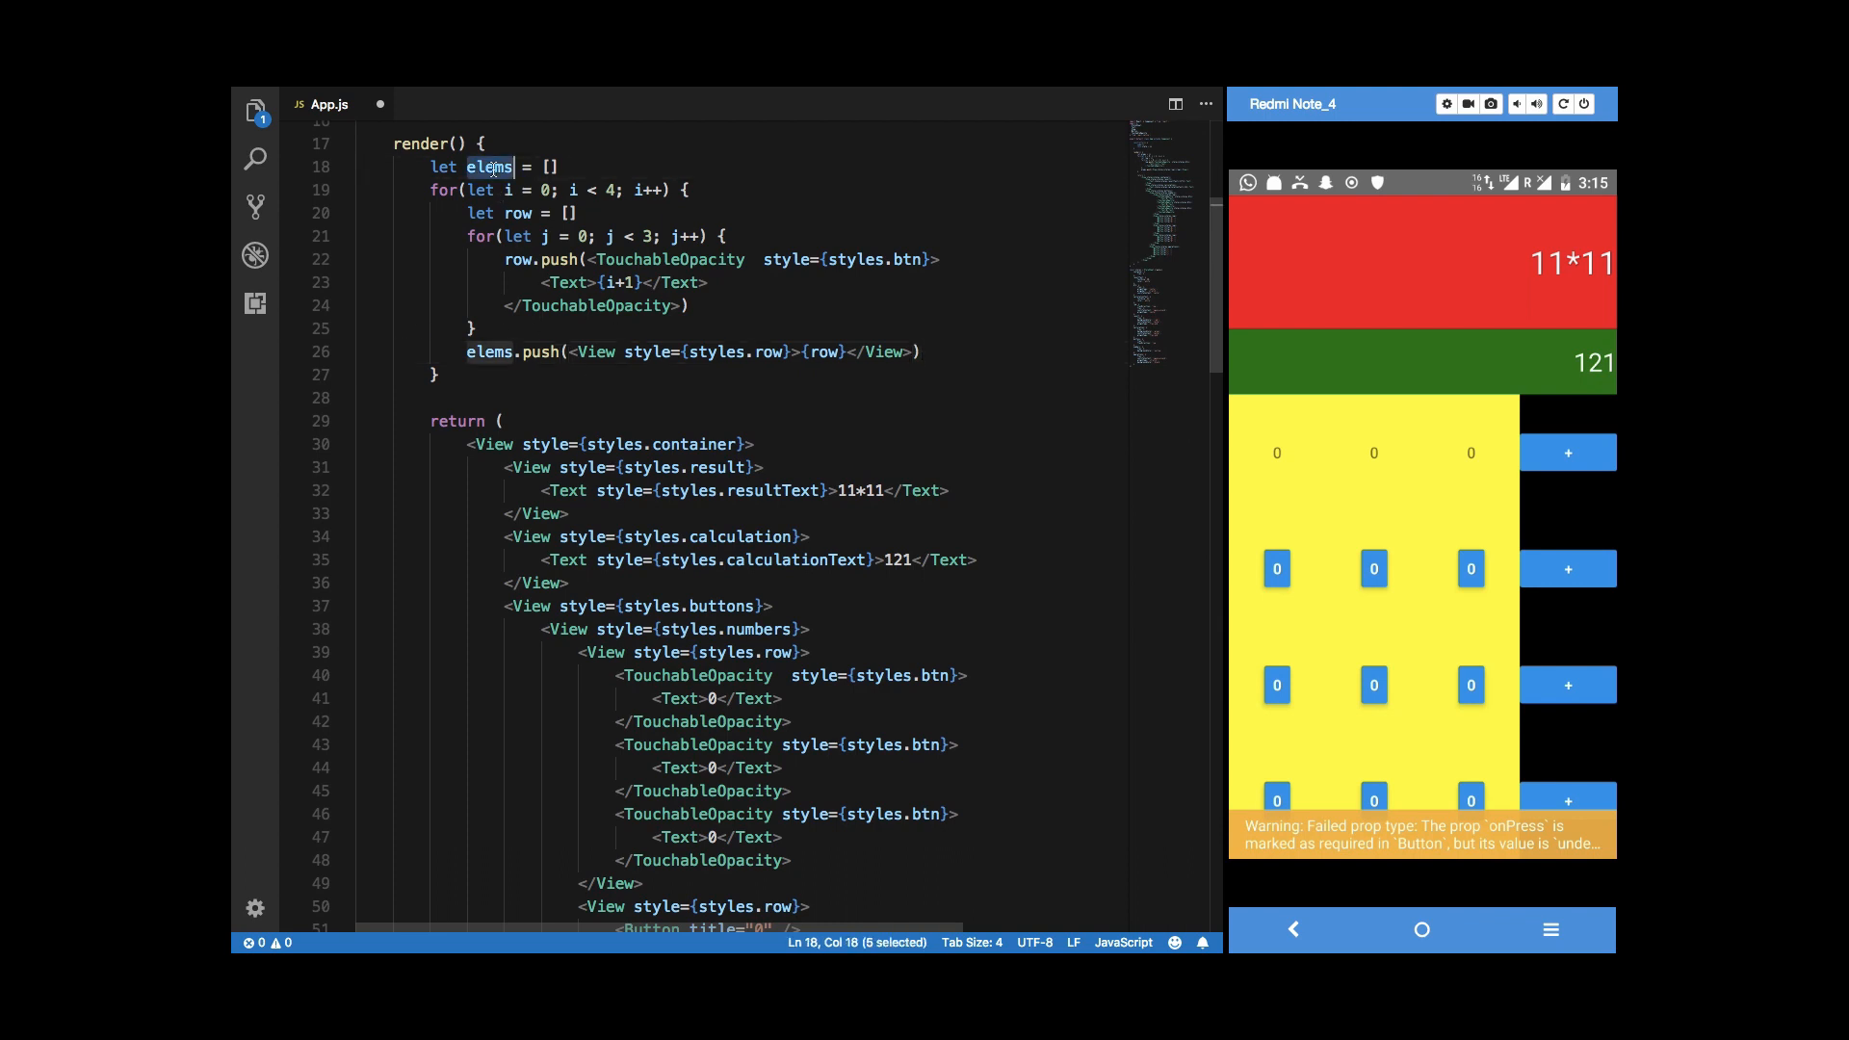
text(rows)
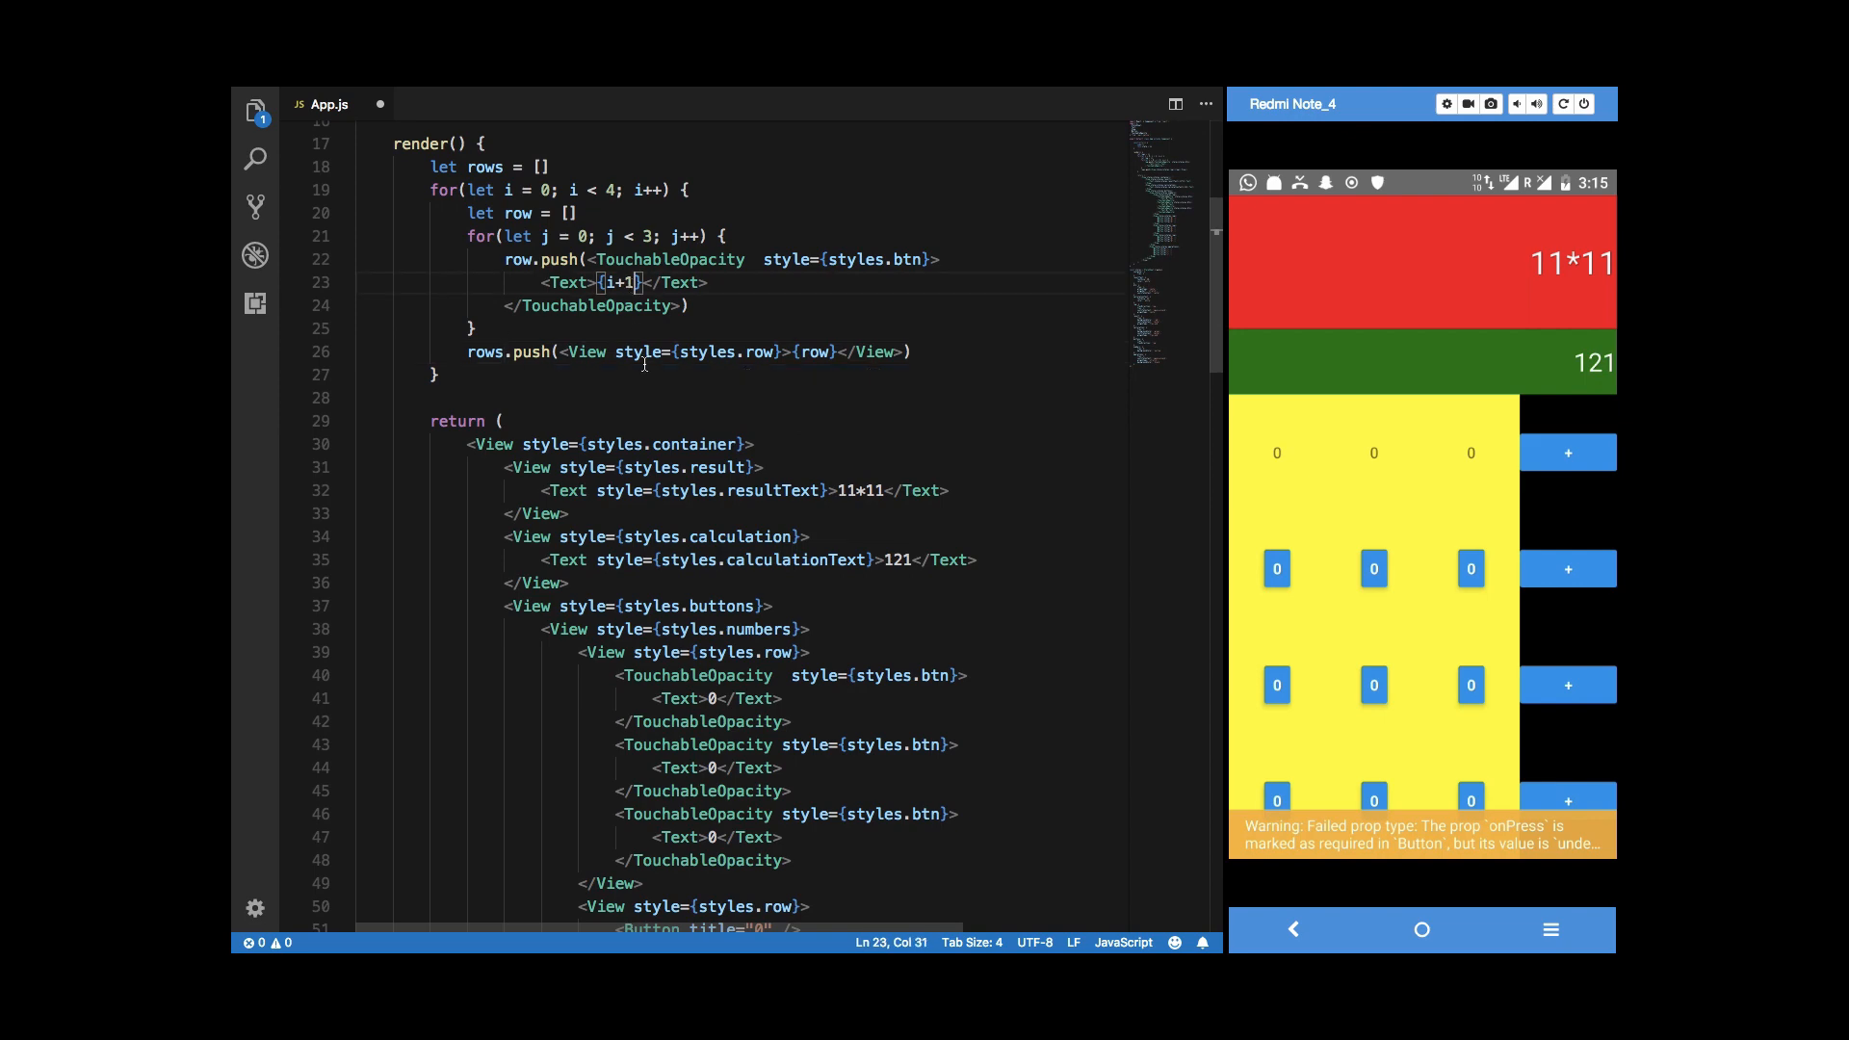
scroll(down, 3)
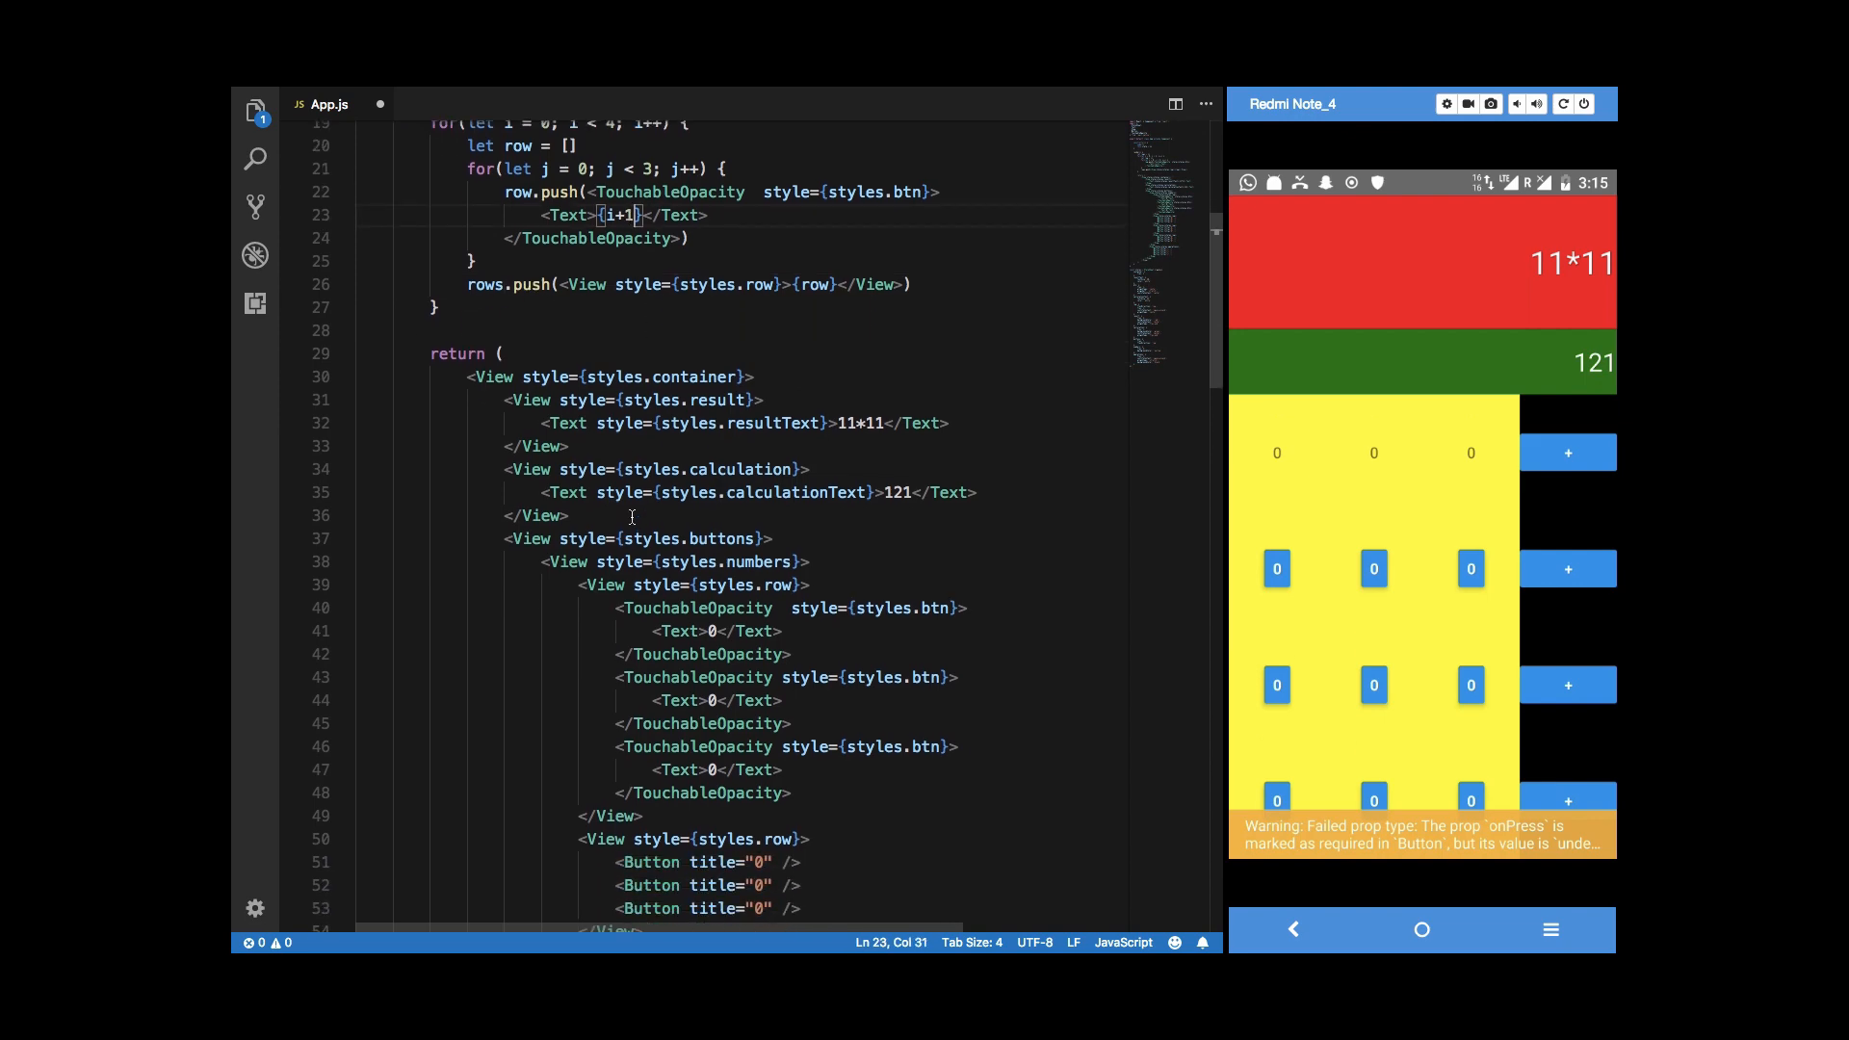
scroll(down, 3)
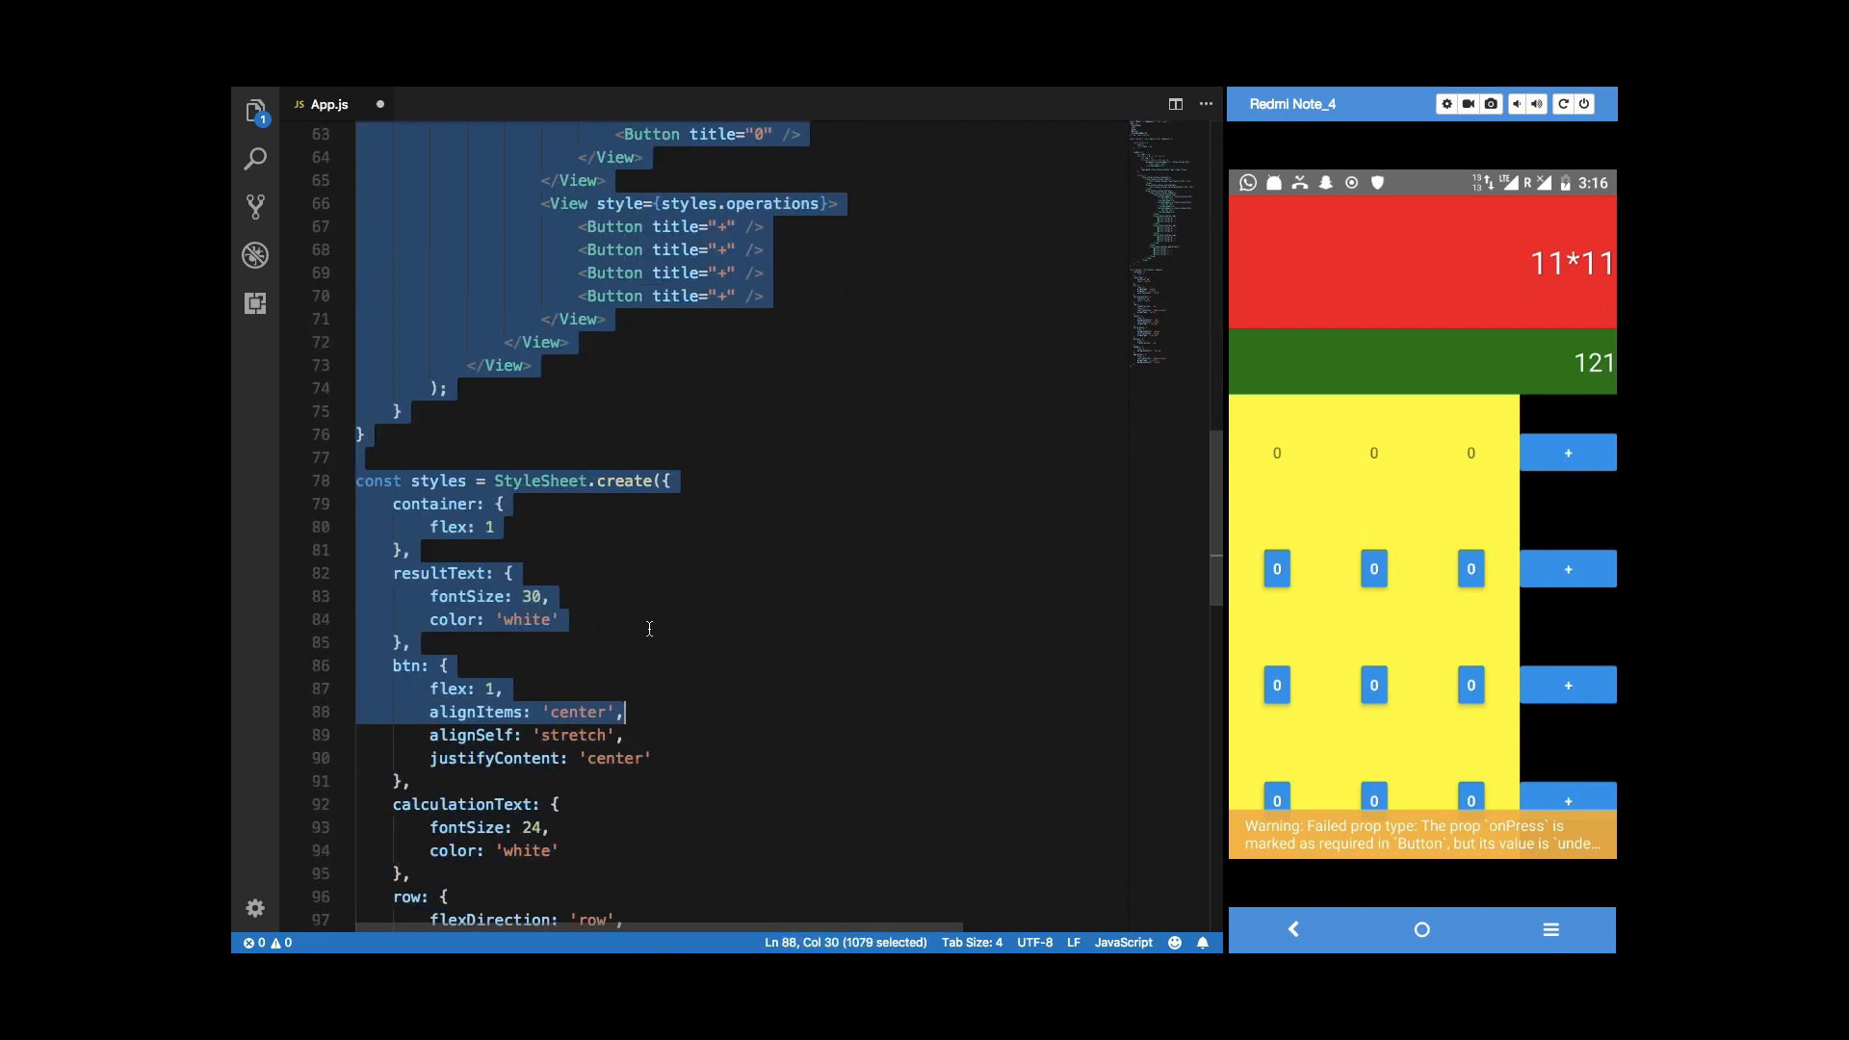
Replace the hard-coded number row Views with {rows} so the phone shows generated rows.
scroll(up, 3)
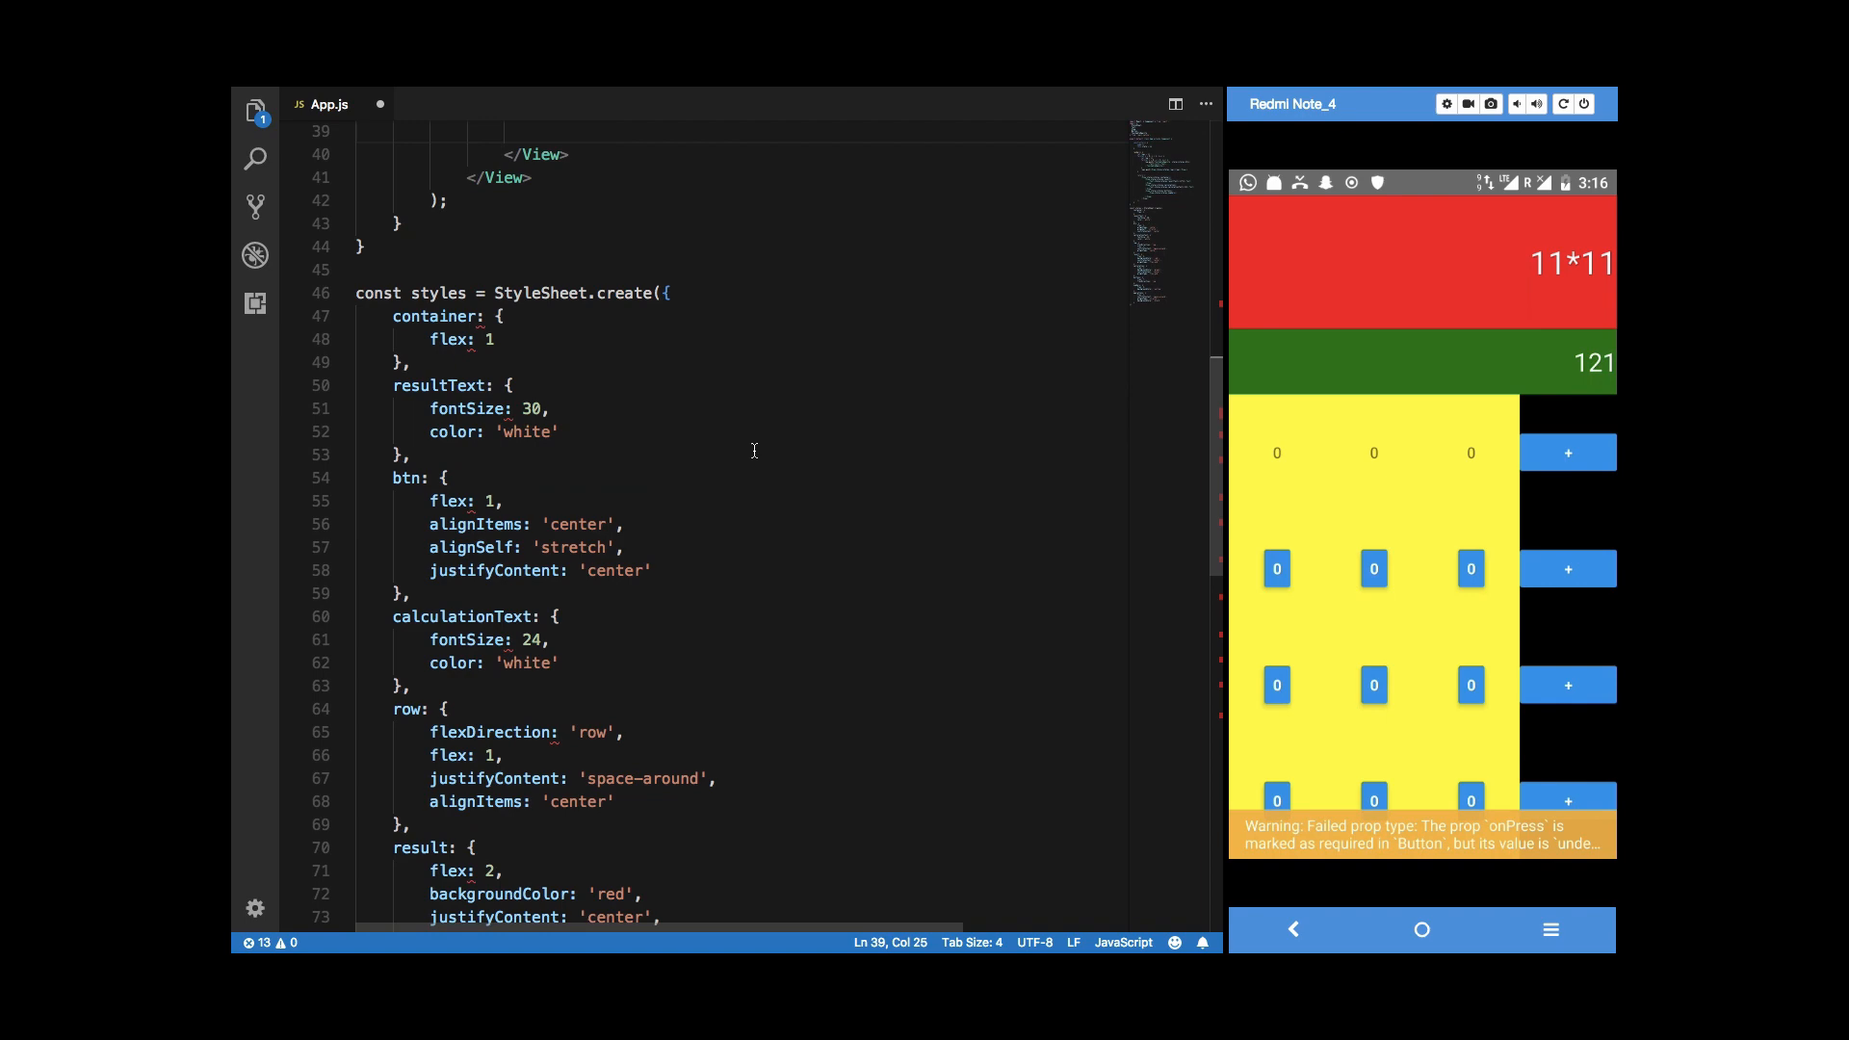
scroll(up, 3)
text(row.push(<TouchableOpacity  style={styles.btn}>)
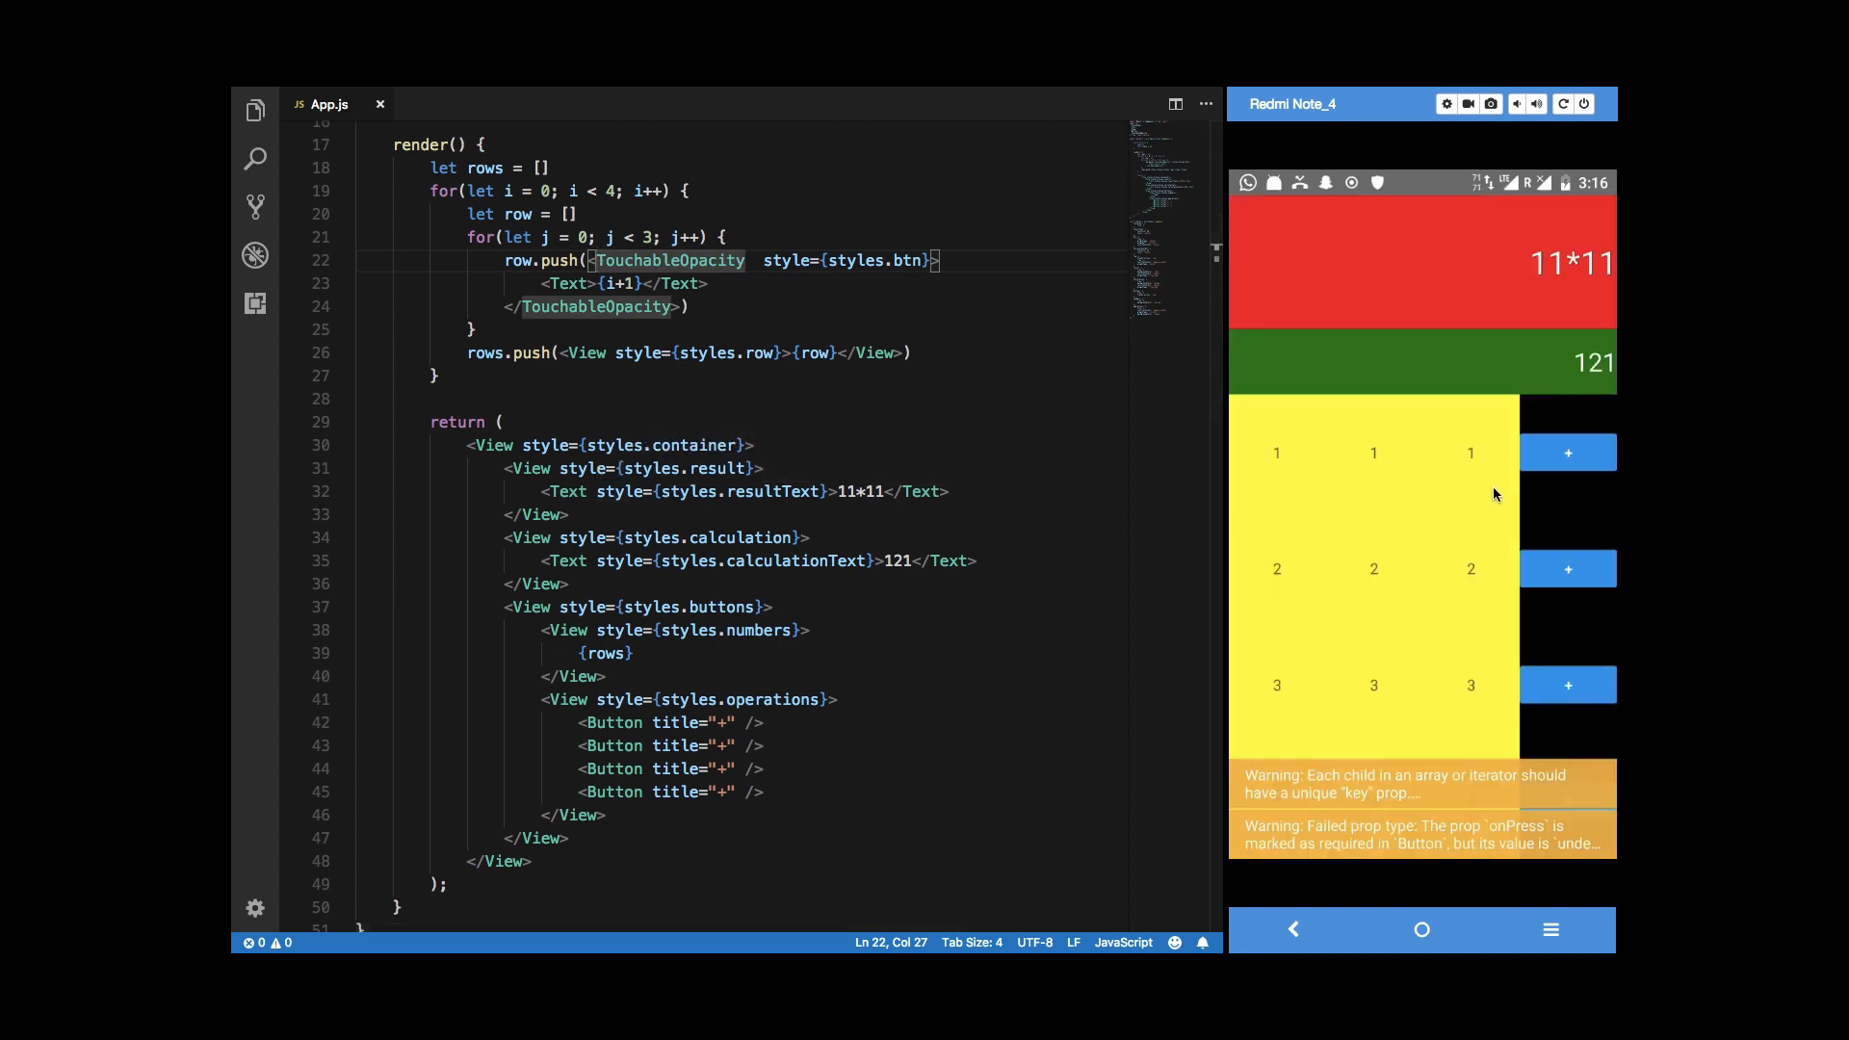
scroll(up, 3)
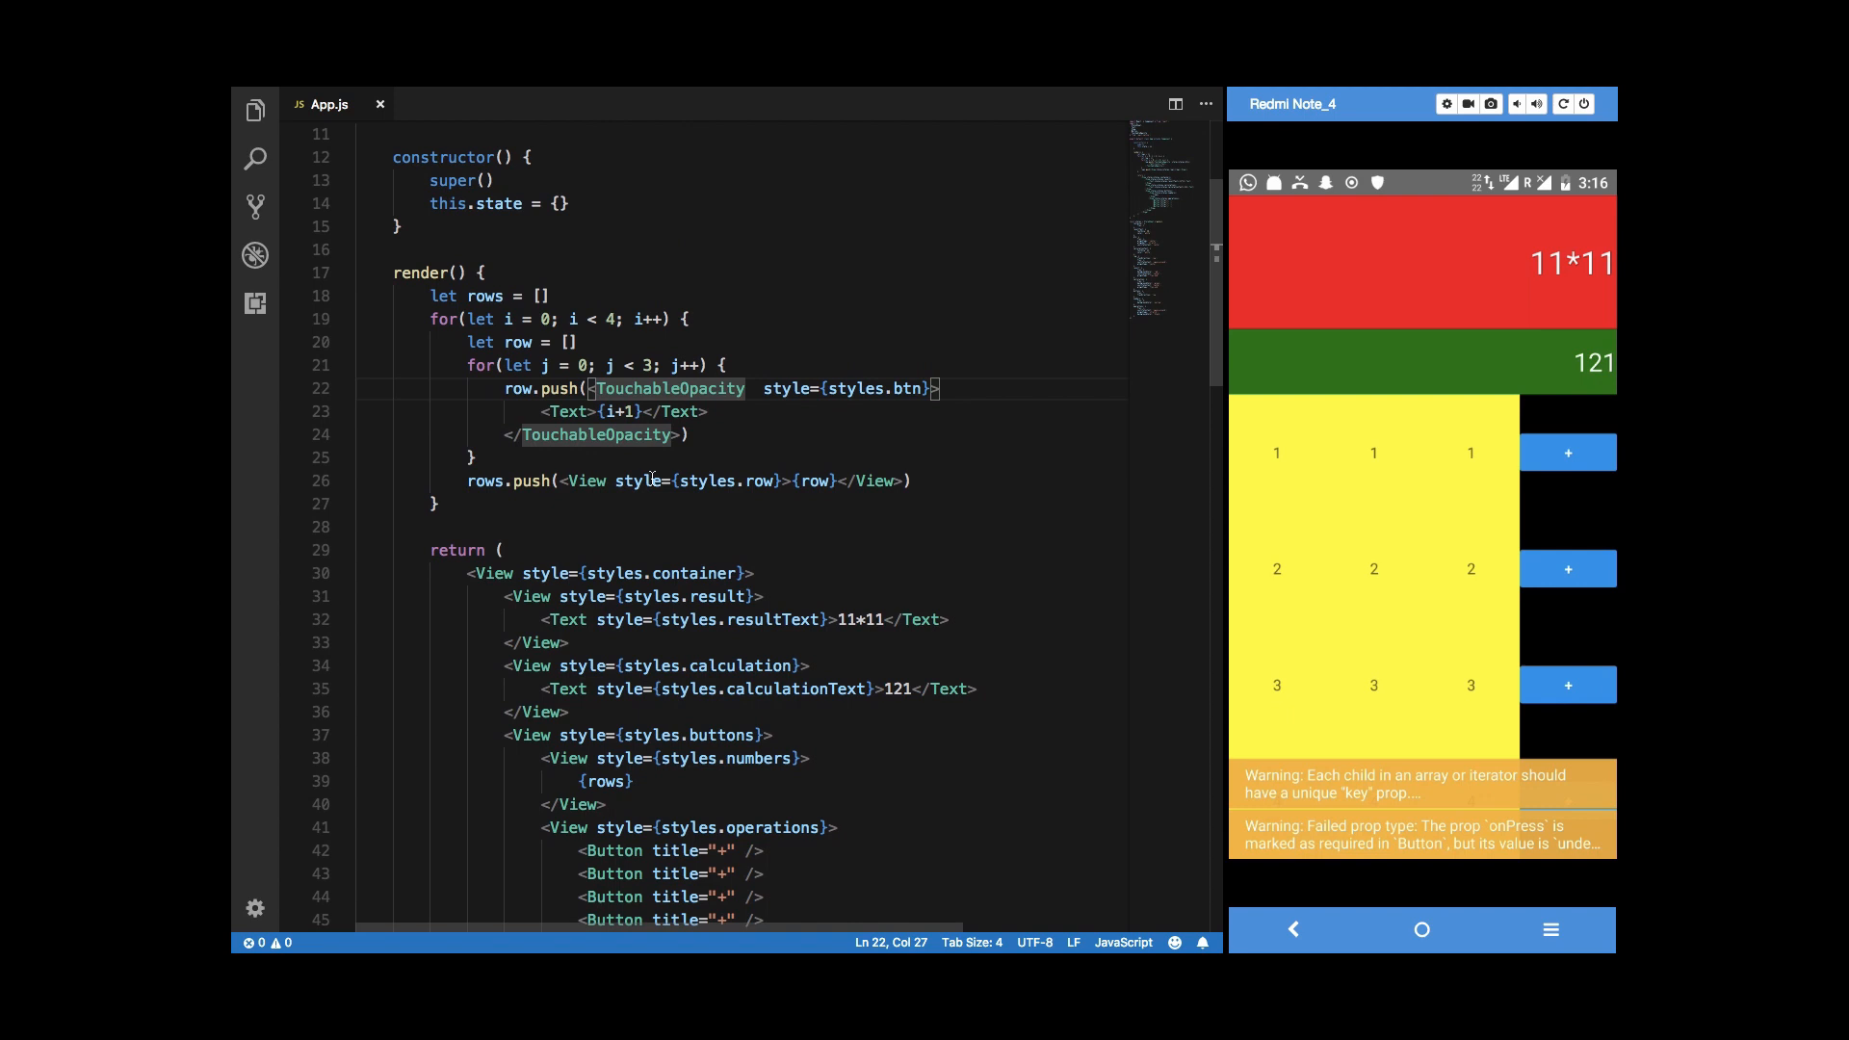
click(624, 410)
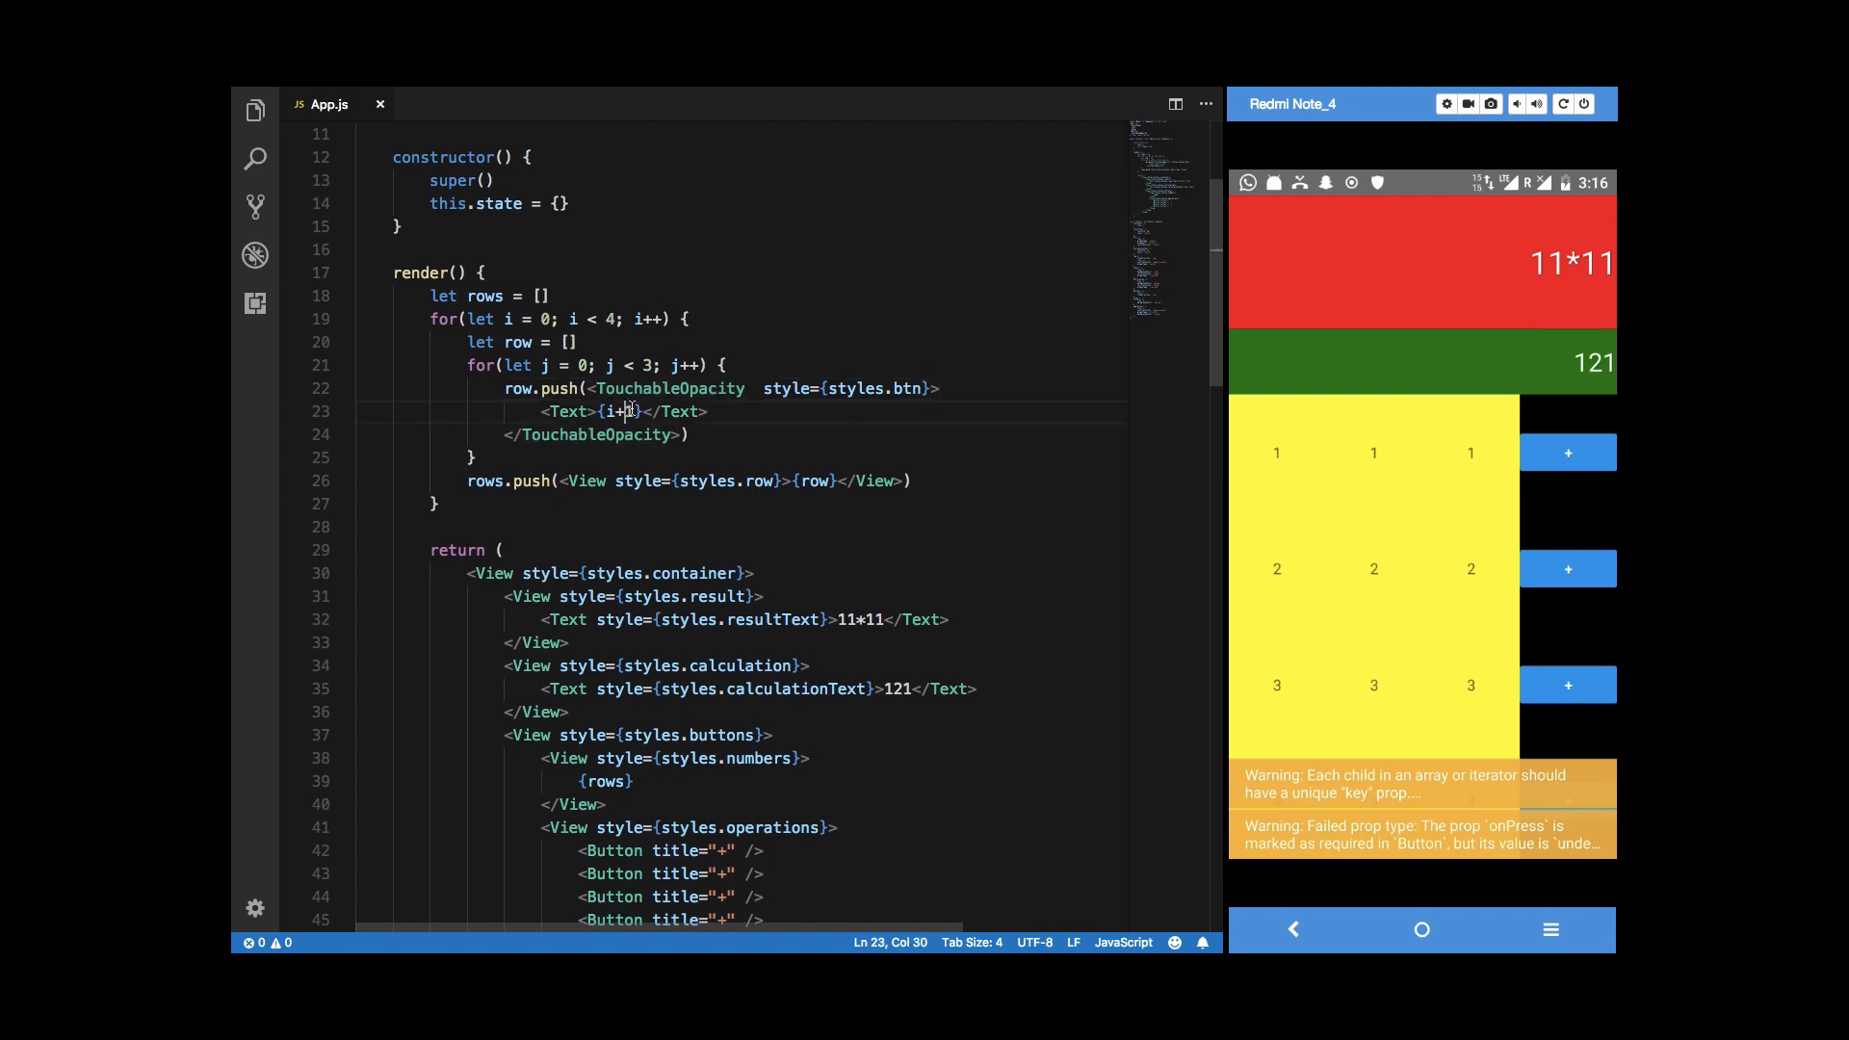
text(+1)
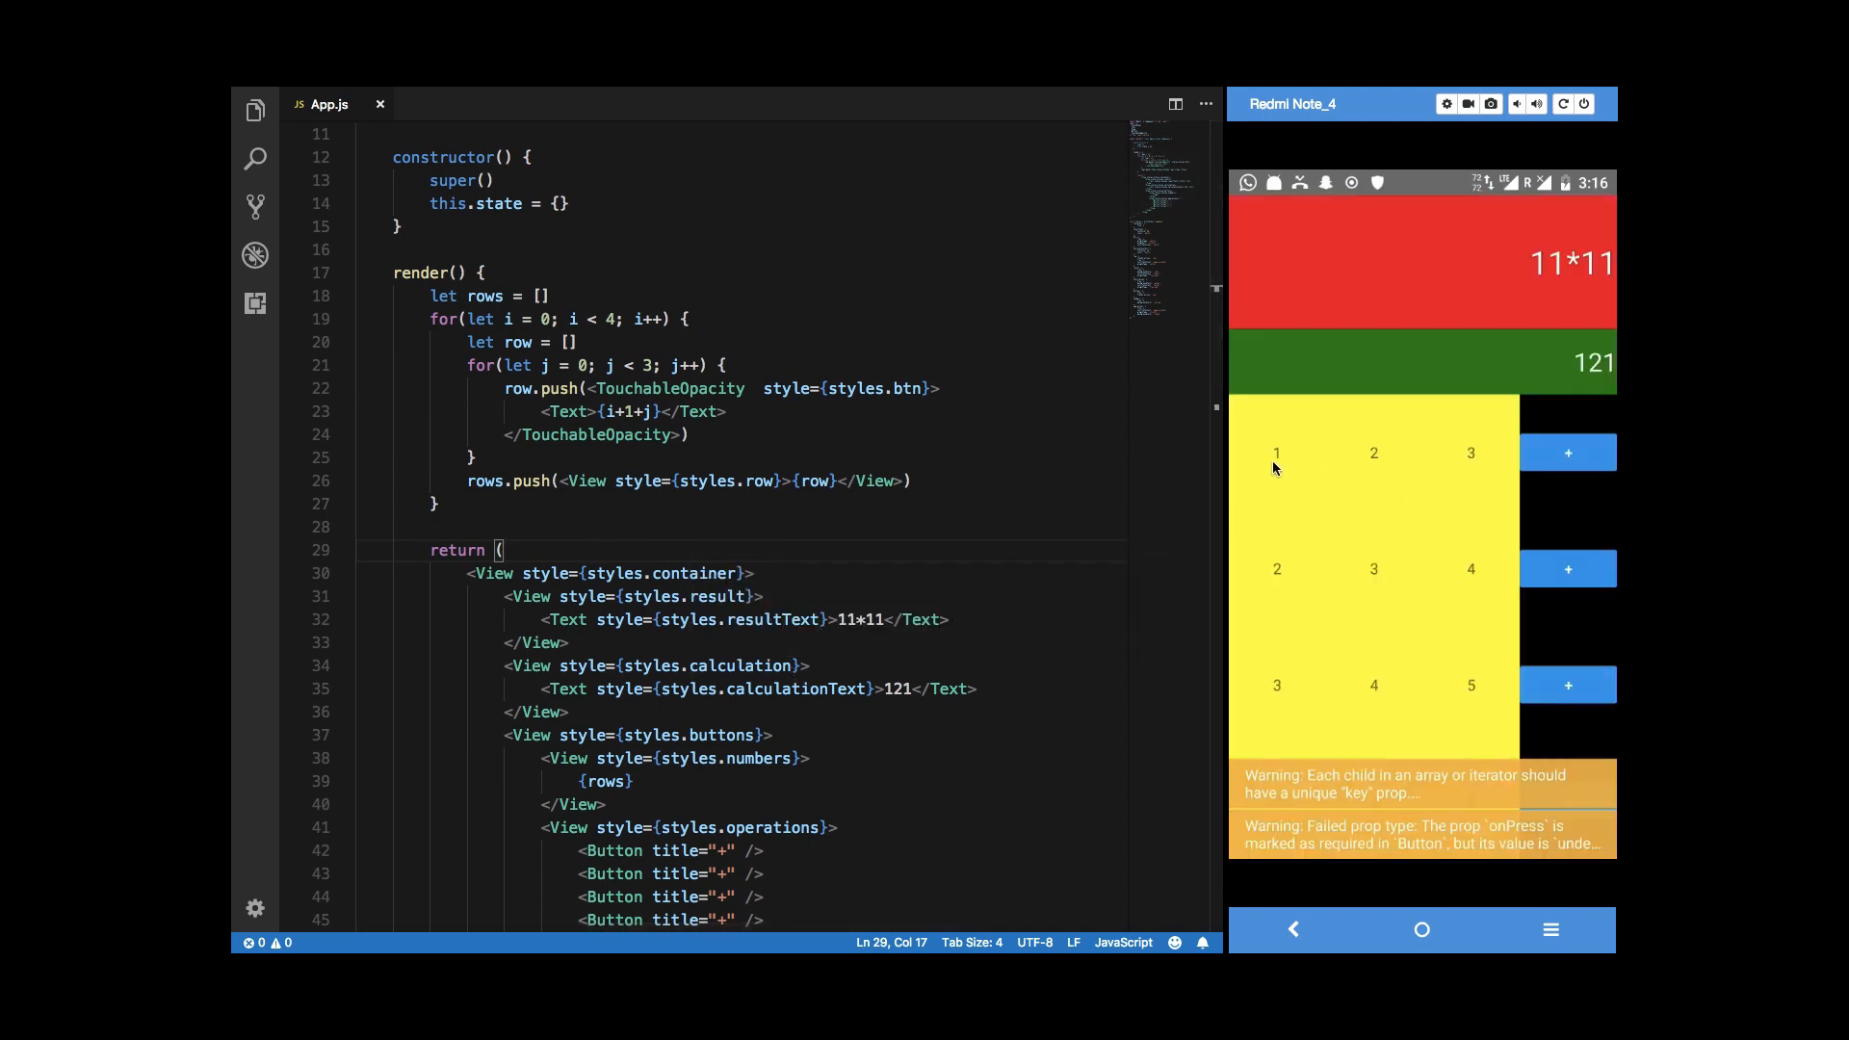
mouse_move(1411, 590)
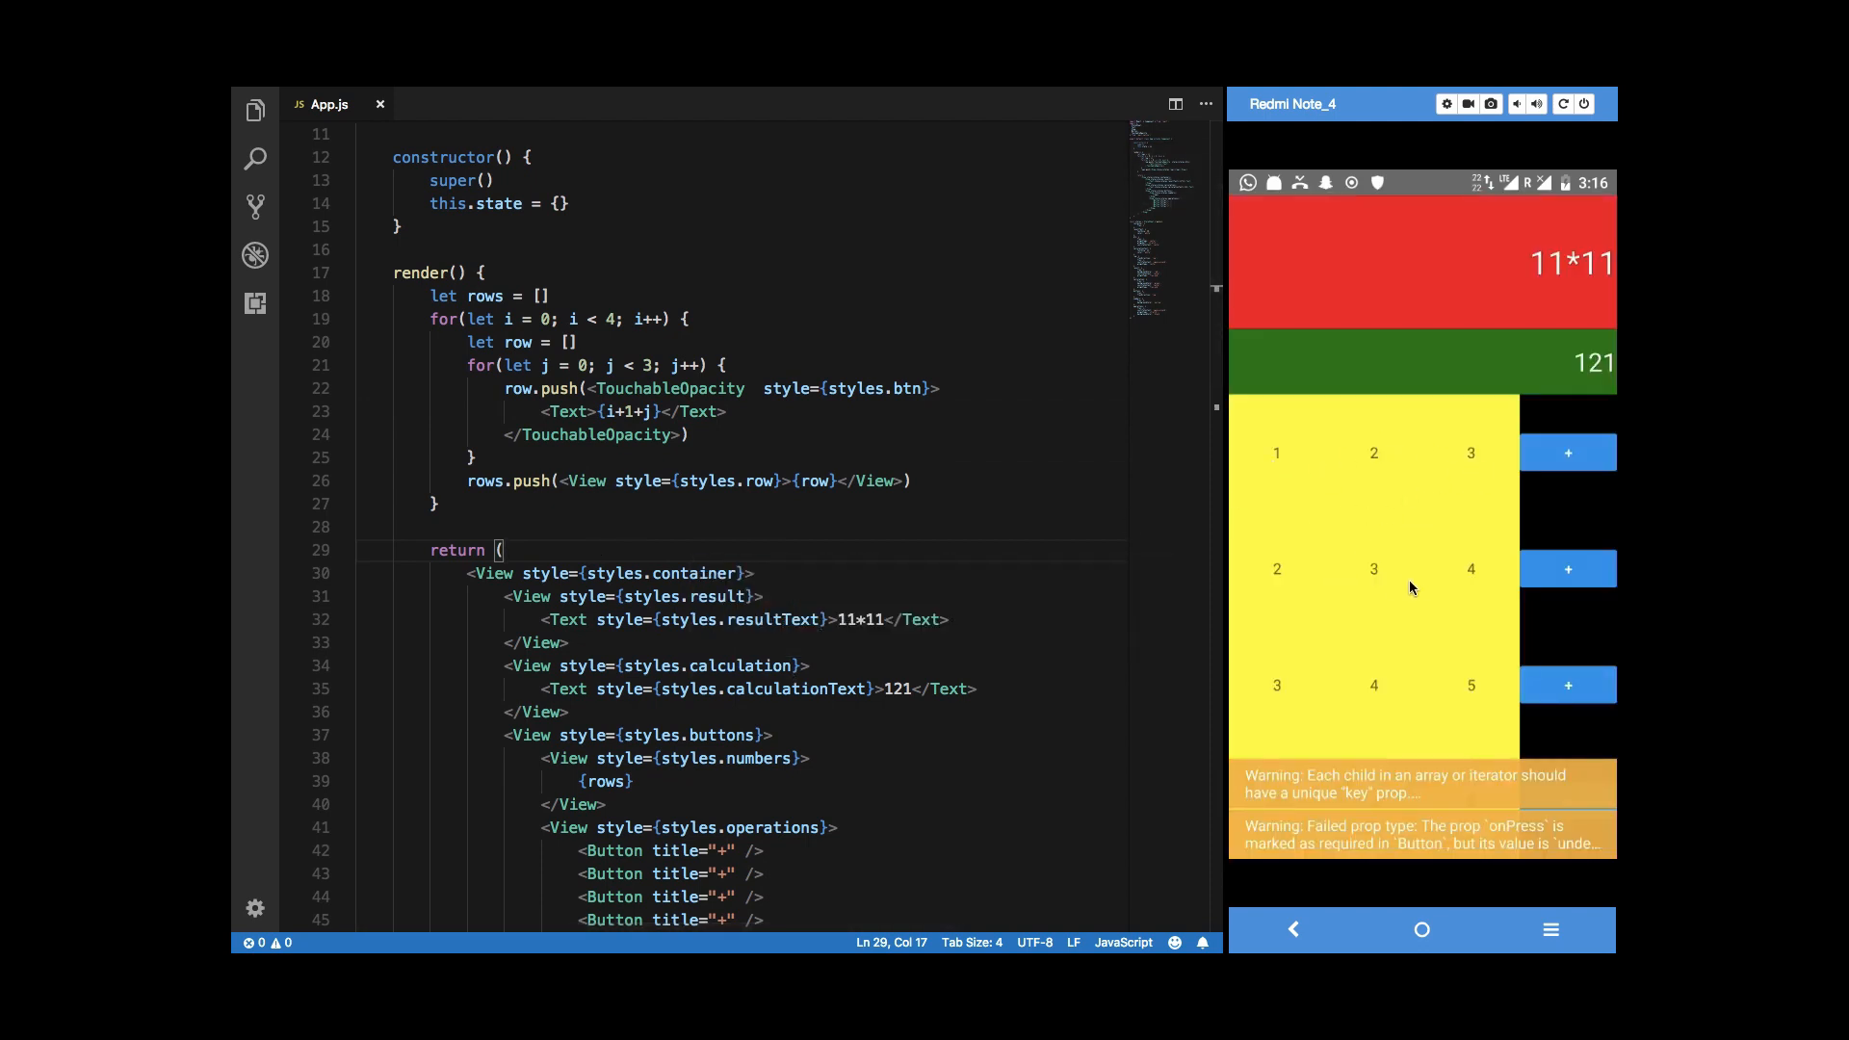
scroll(up, 3)
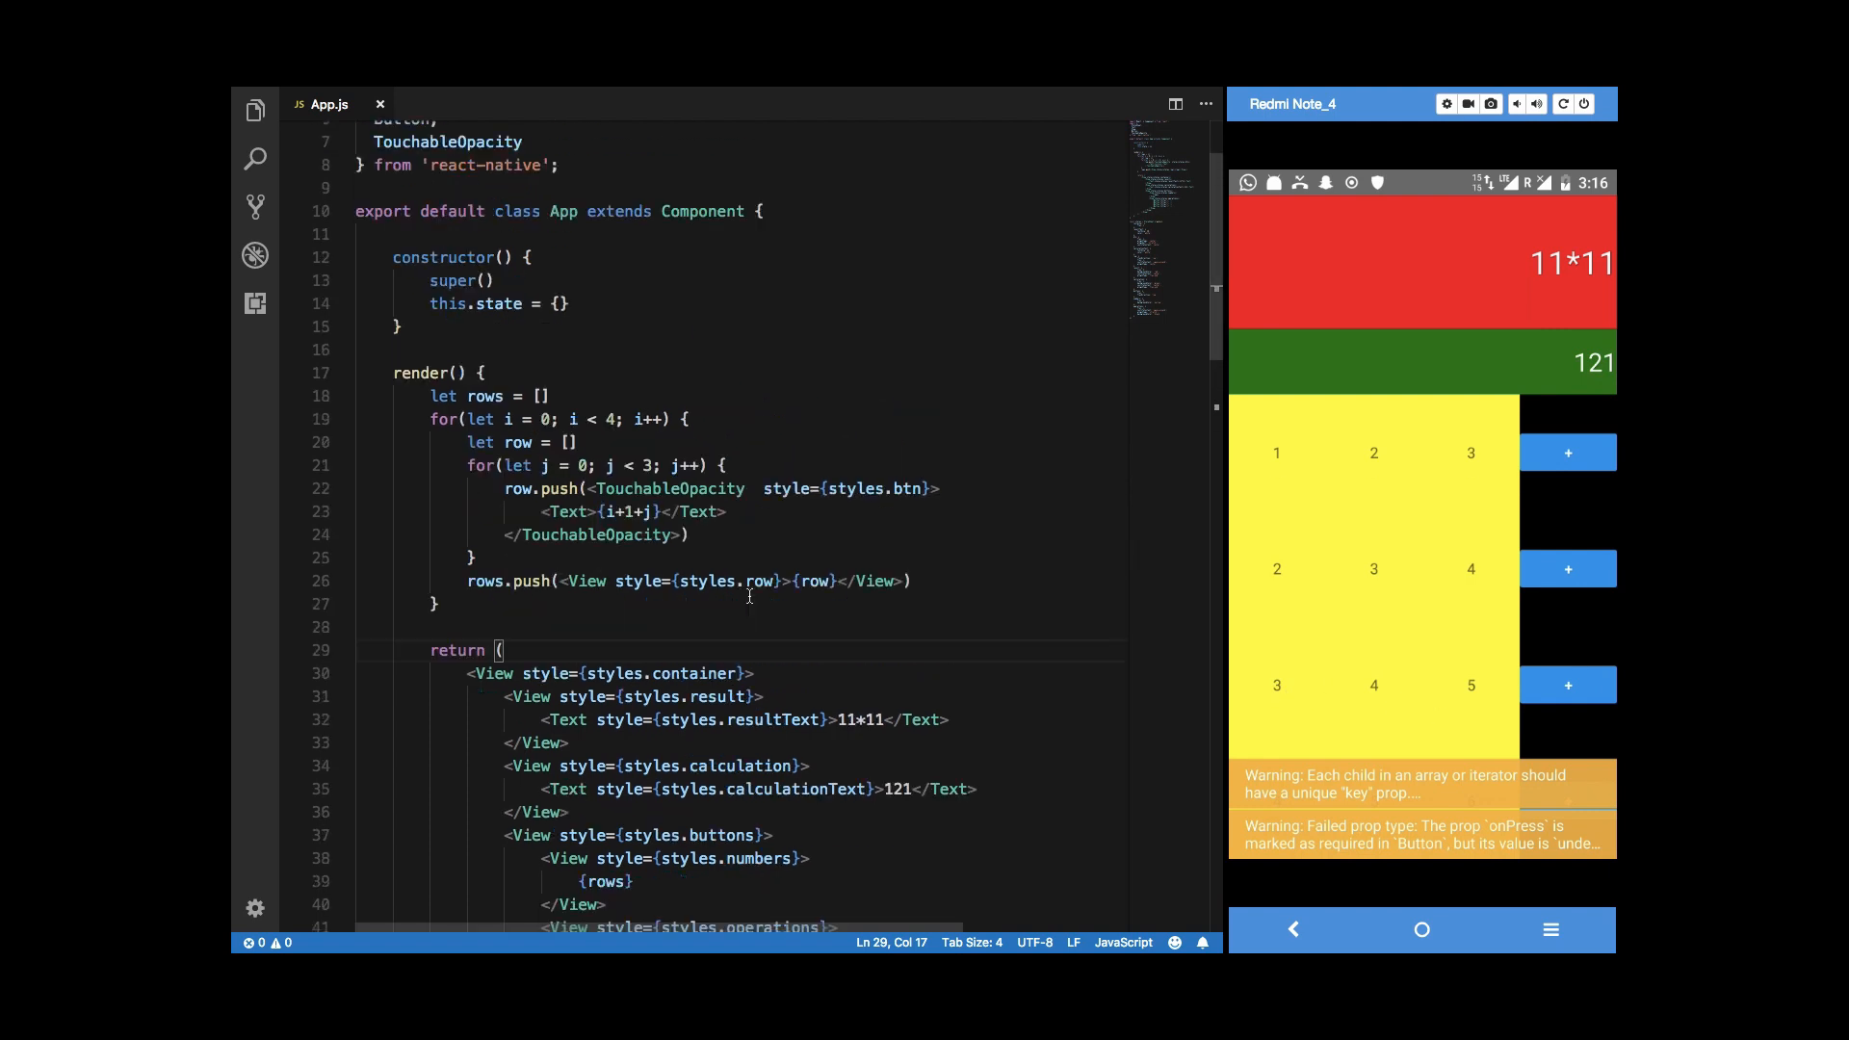
scroll(down, 3)
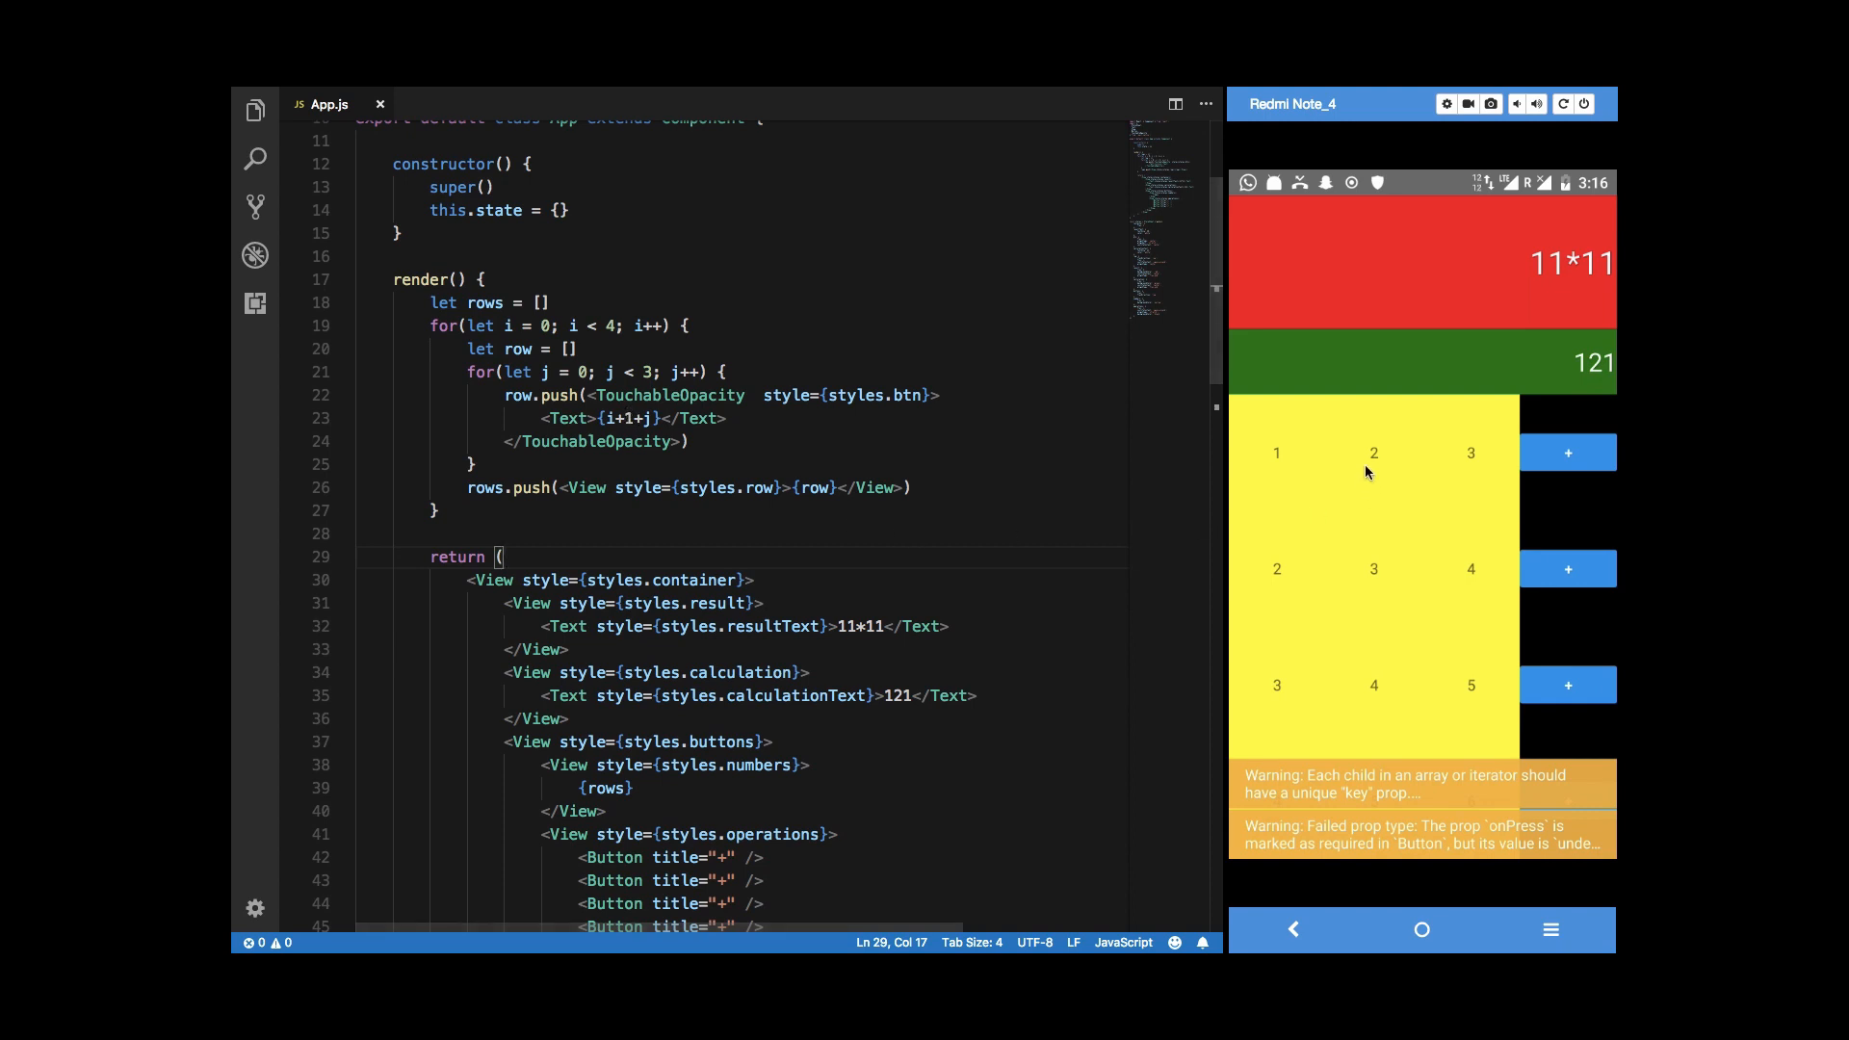
scroll(down, 3)
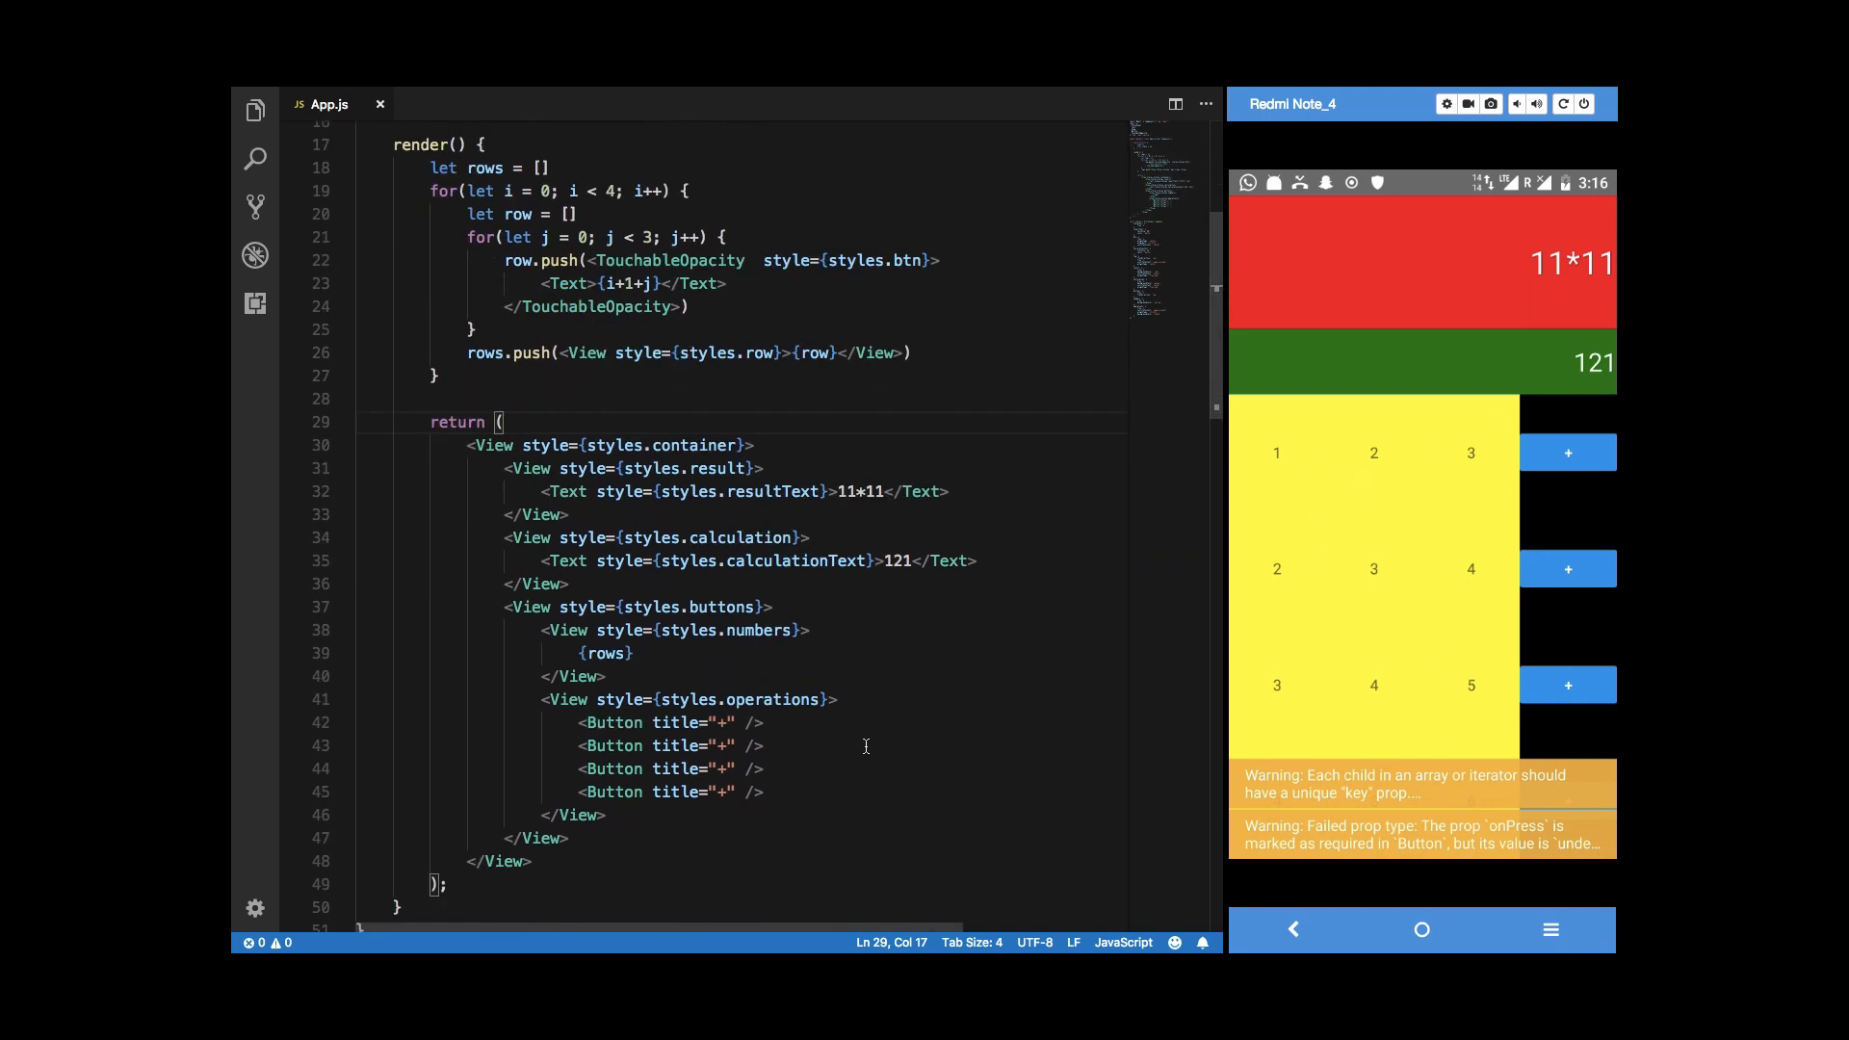
click(604, 653)
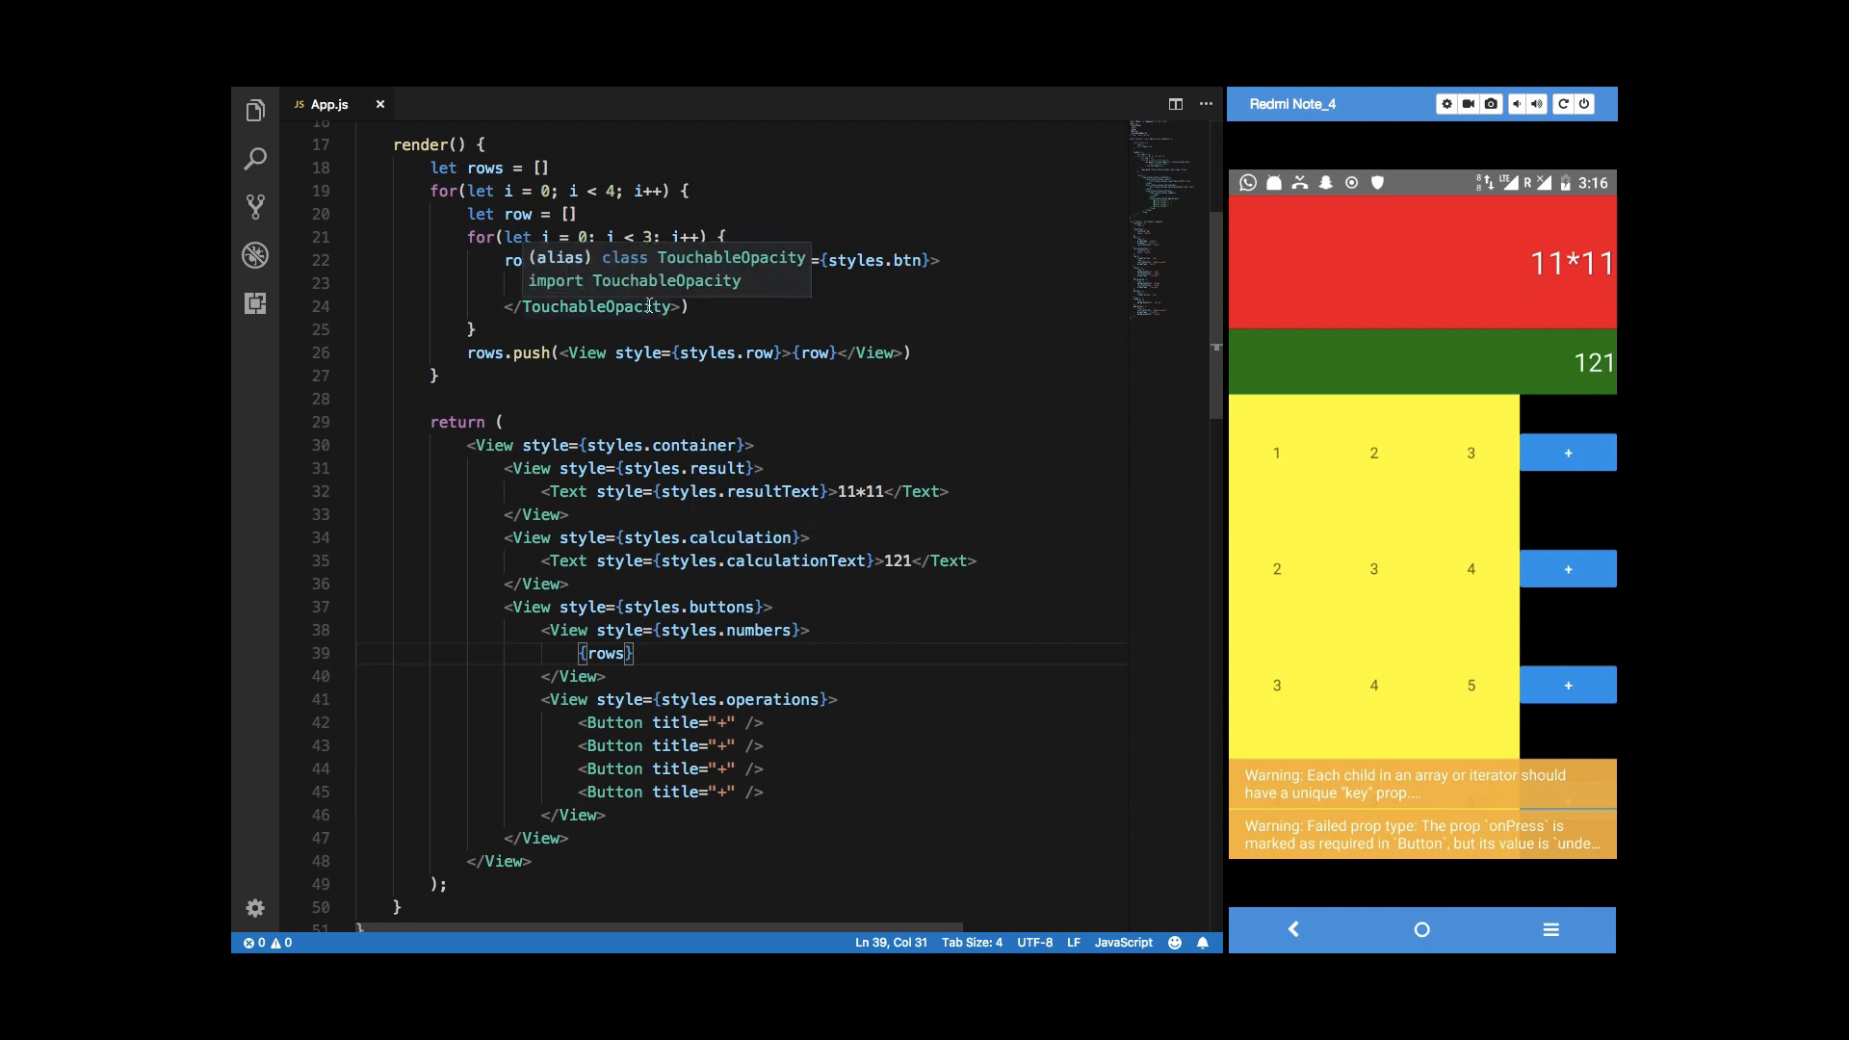
scroll(up, 3)
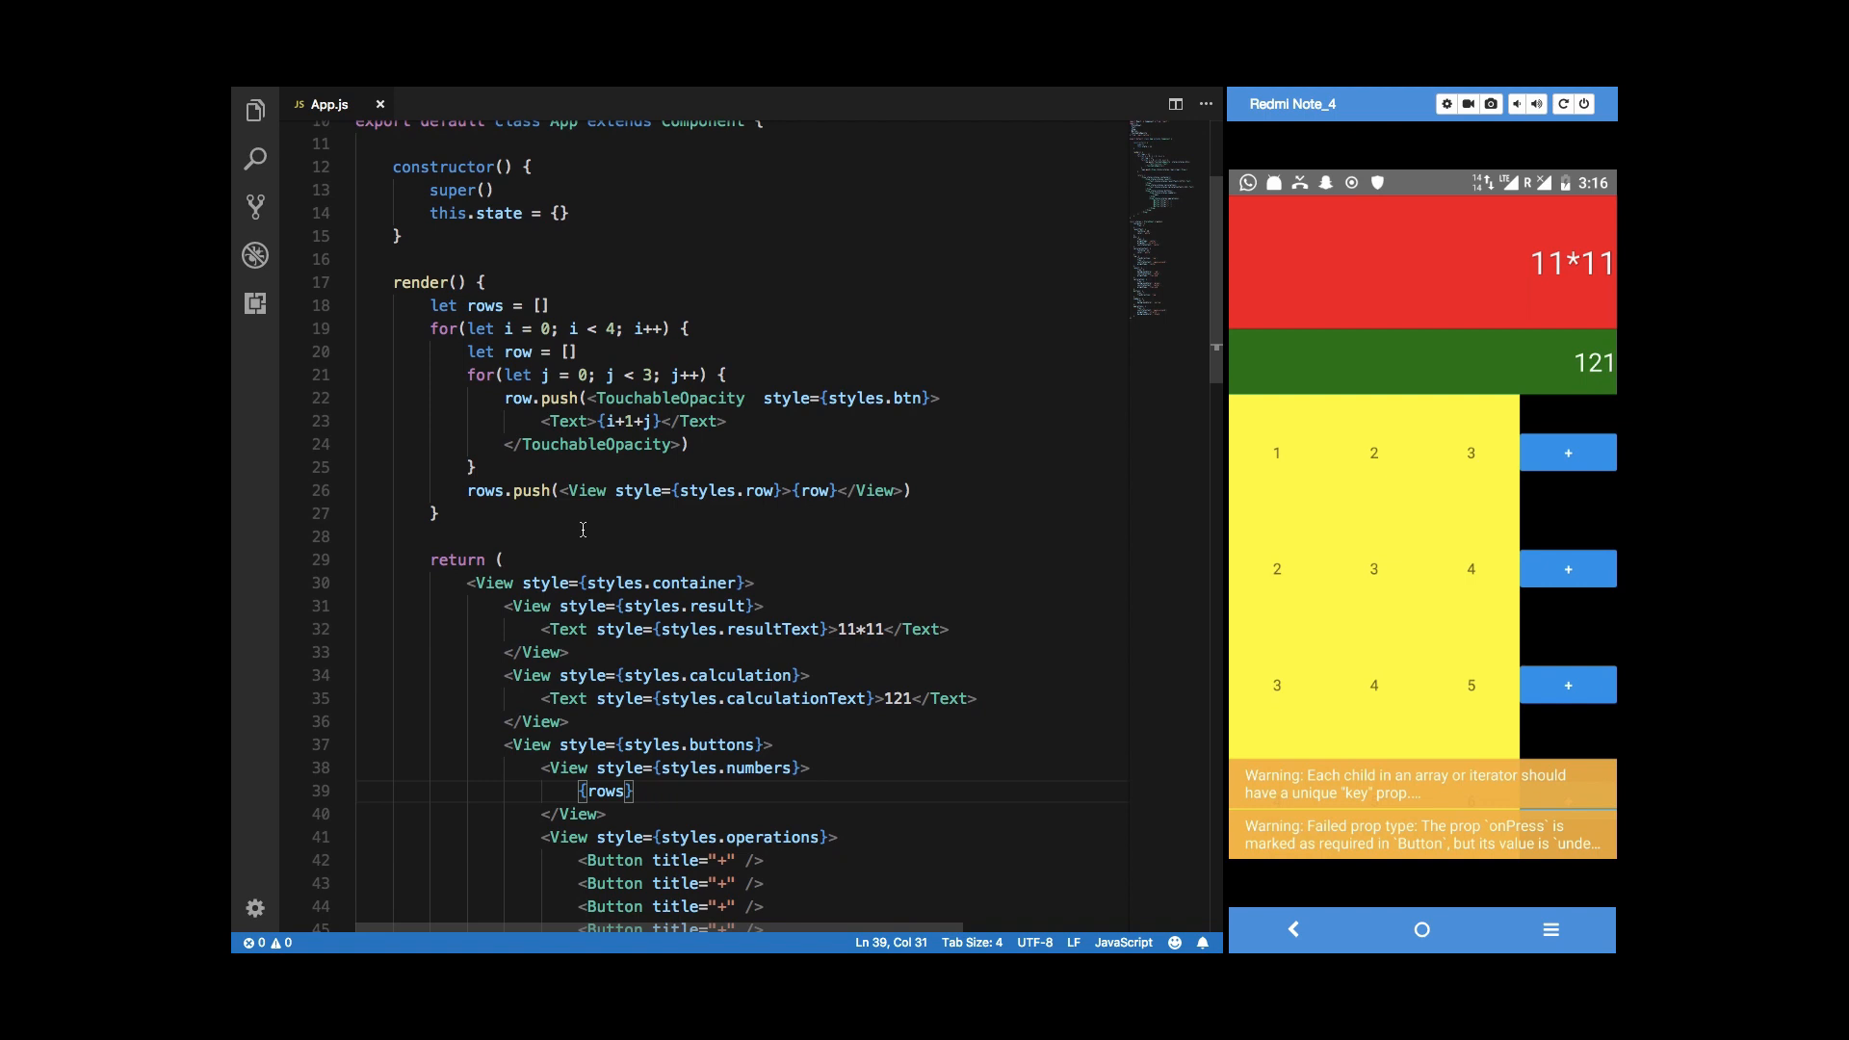
mouse_move(1269, 460)
text( style={)
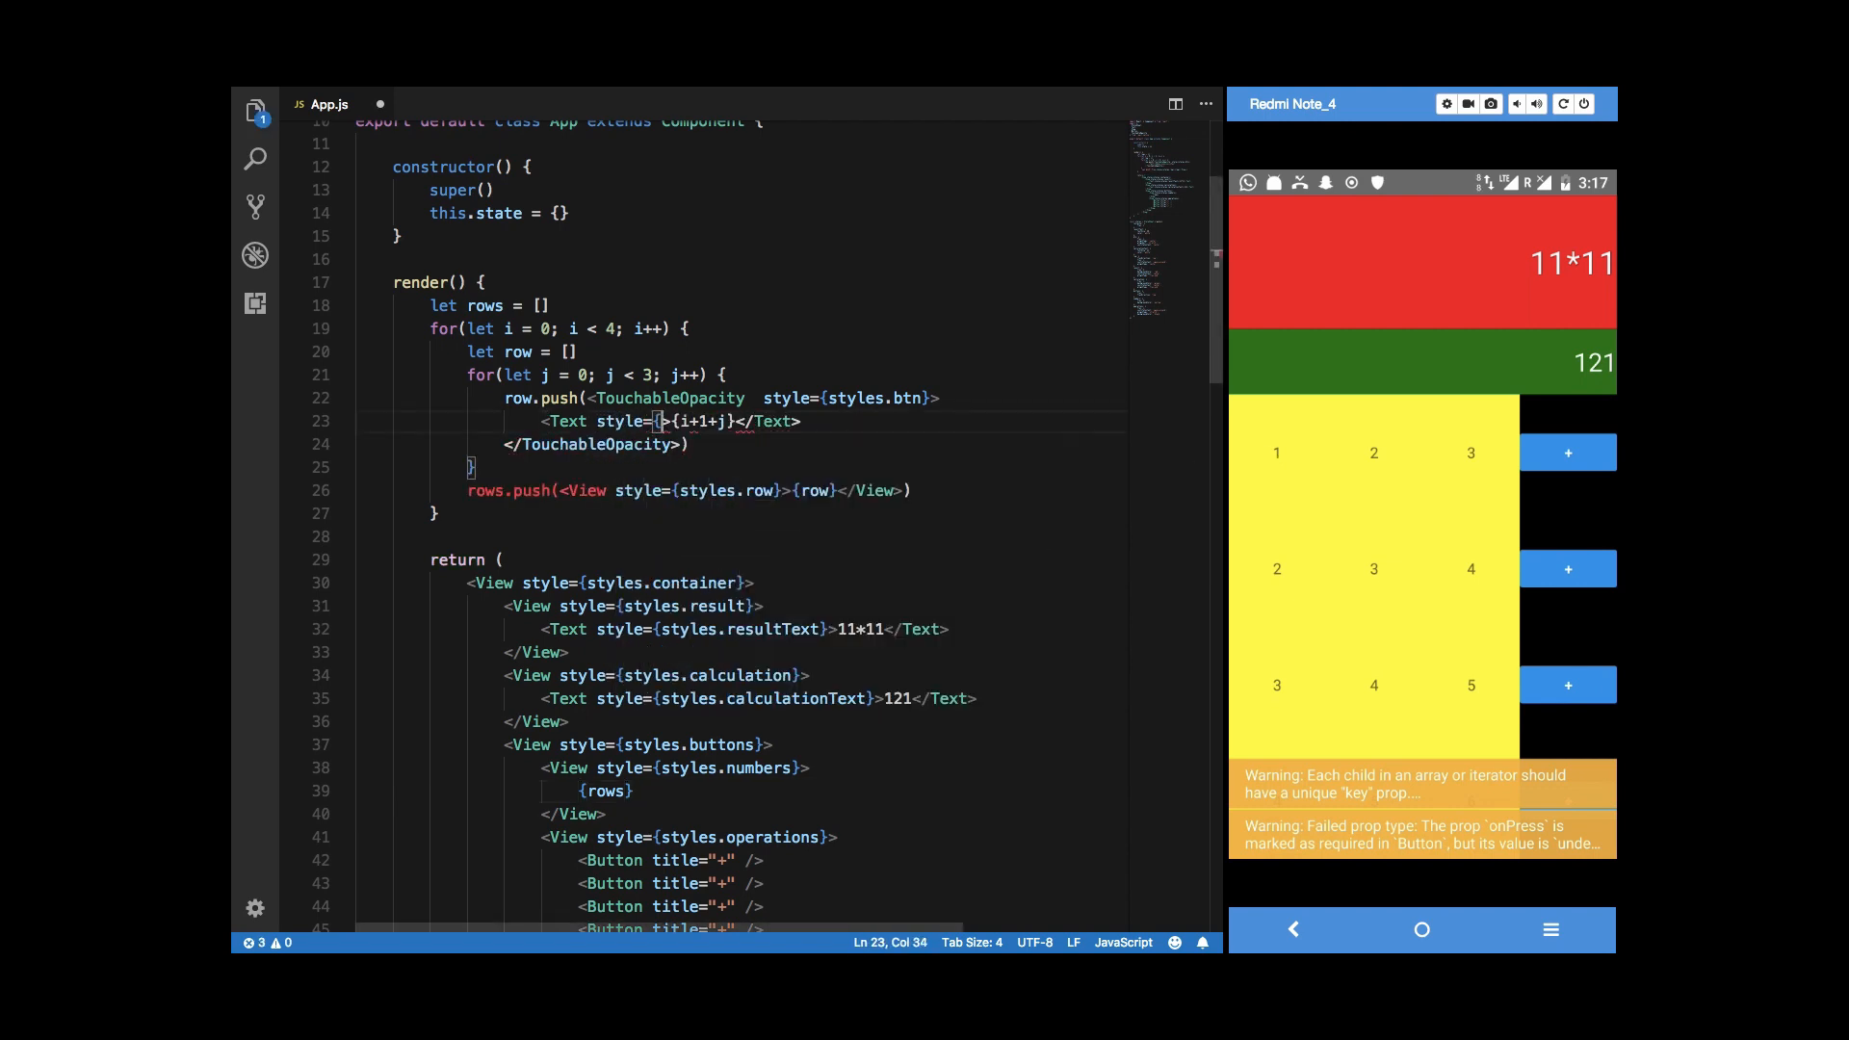
Style the digit Text with styles.btntext and define btntext with fontSize 30.
text(btntext)
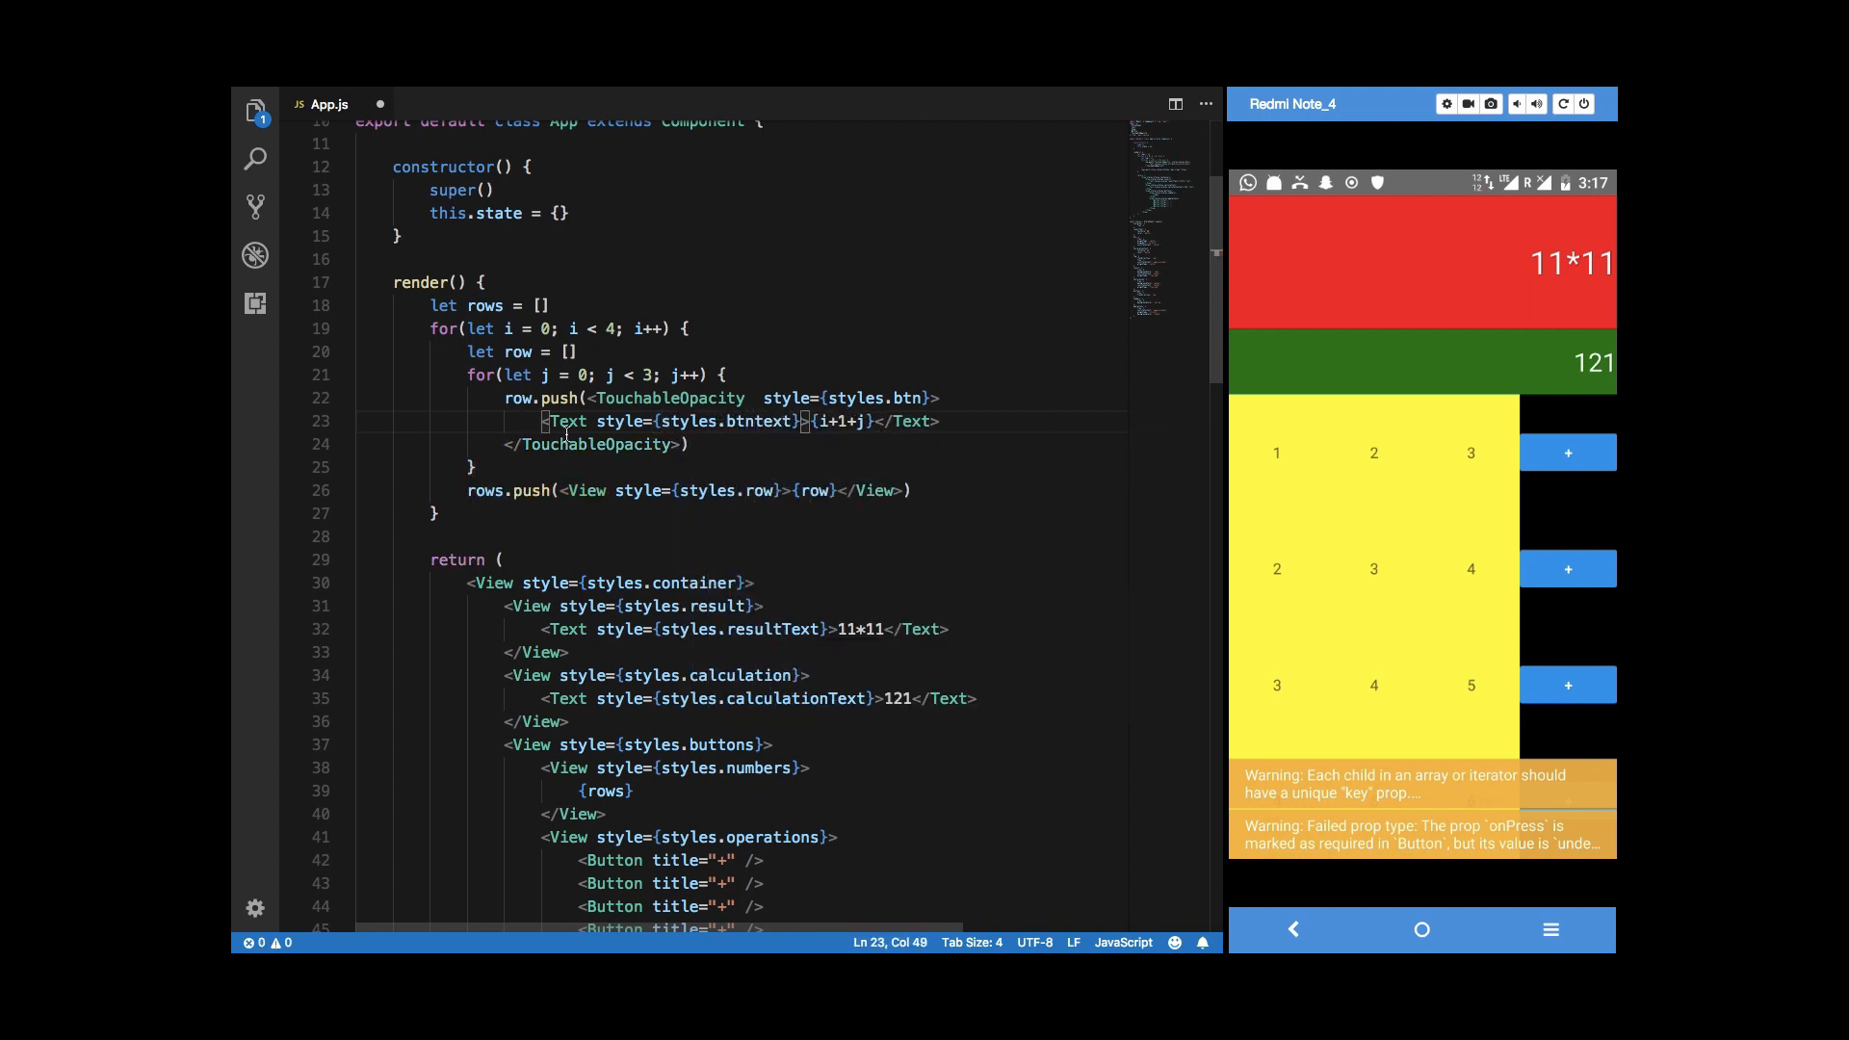
scroll(down, 3)
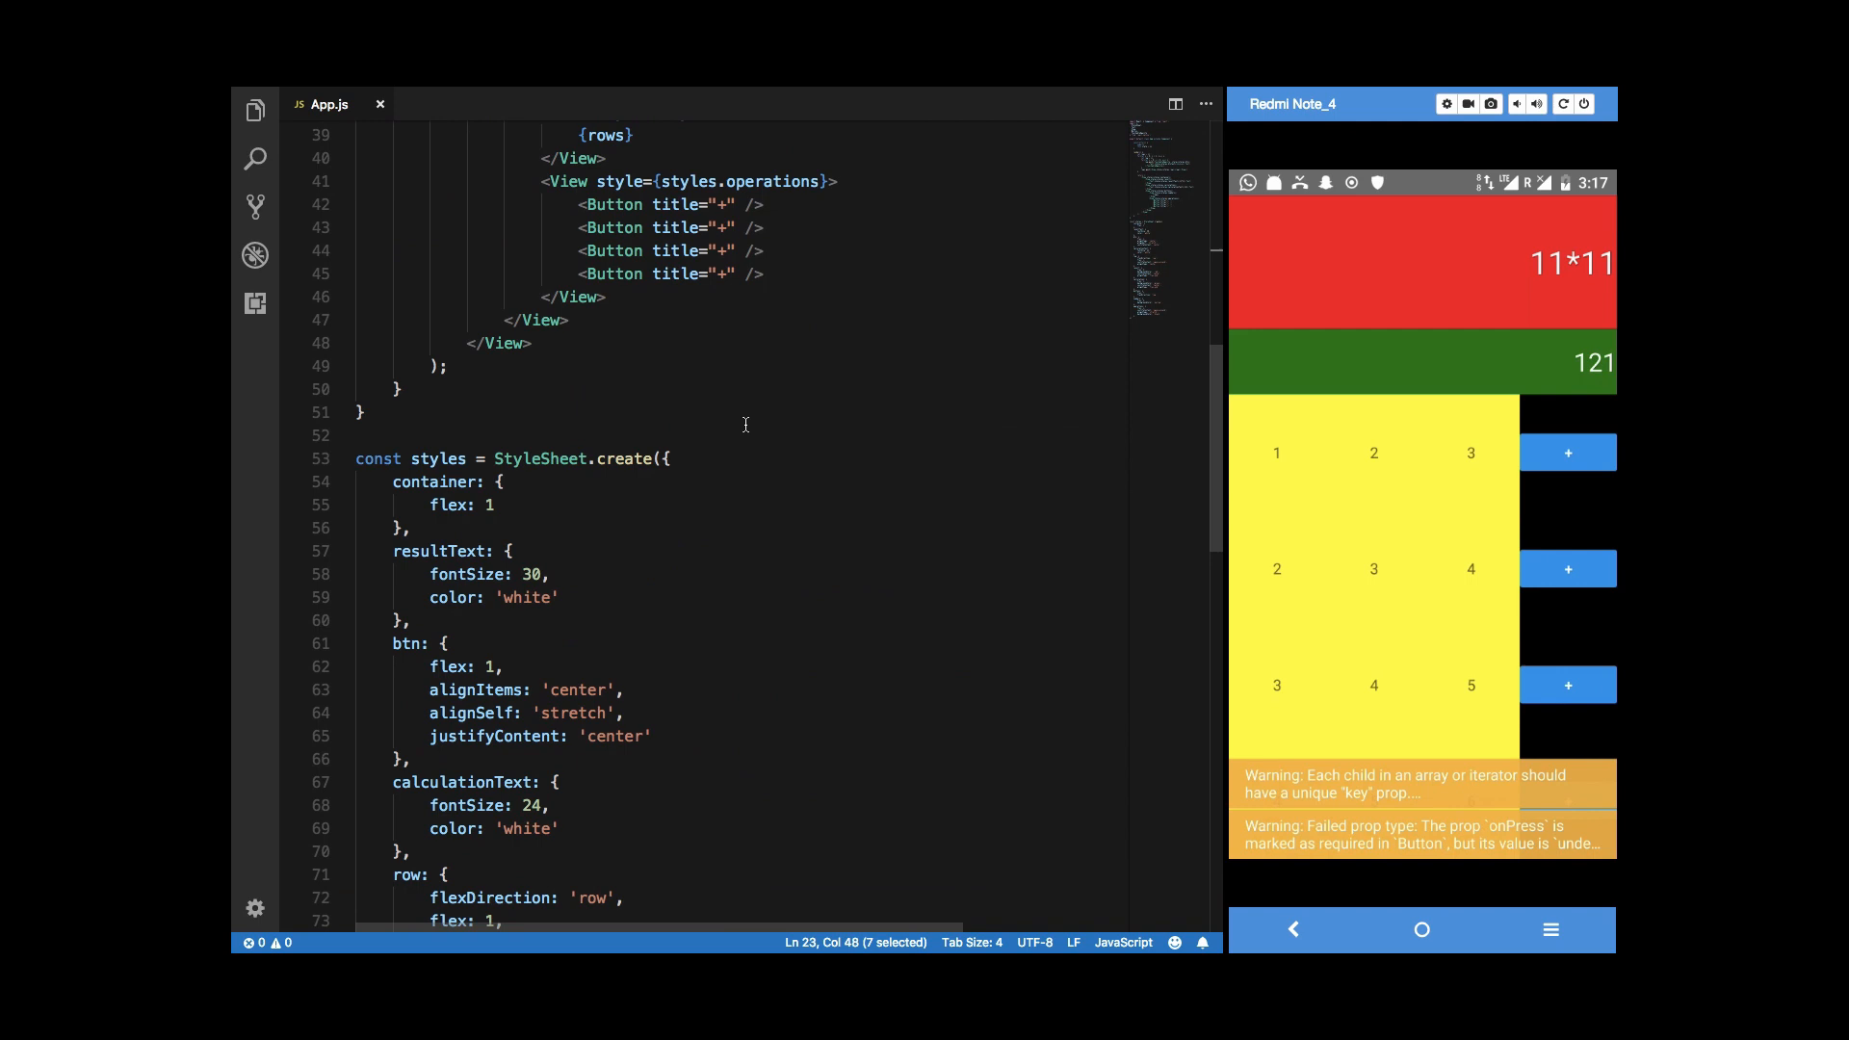
text(btntext: {)
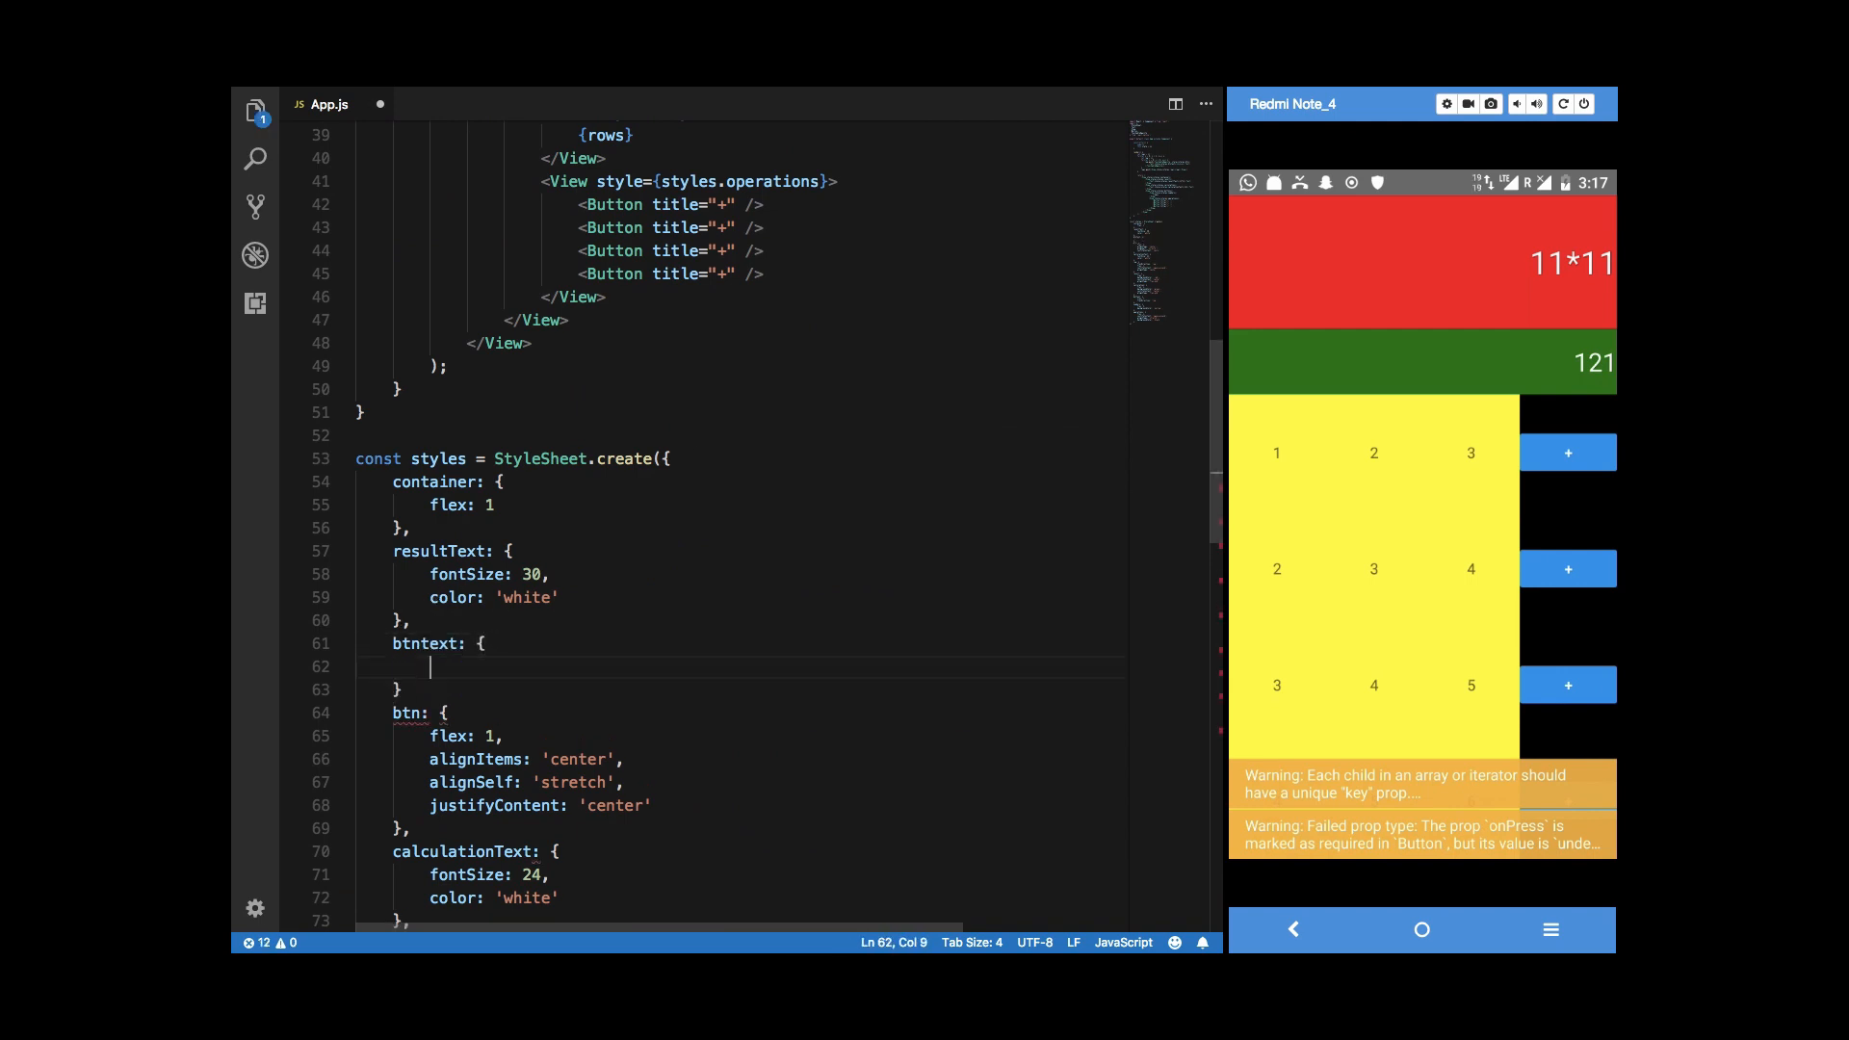
text(fontSize:)
click(739, 689)
text(,)
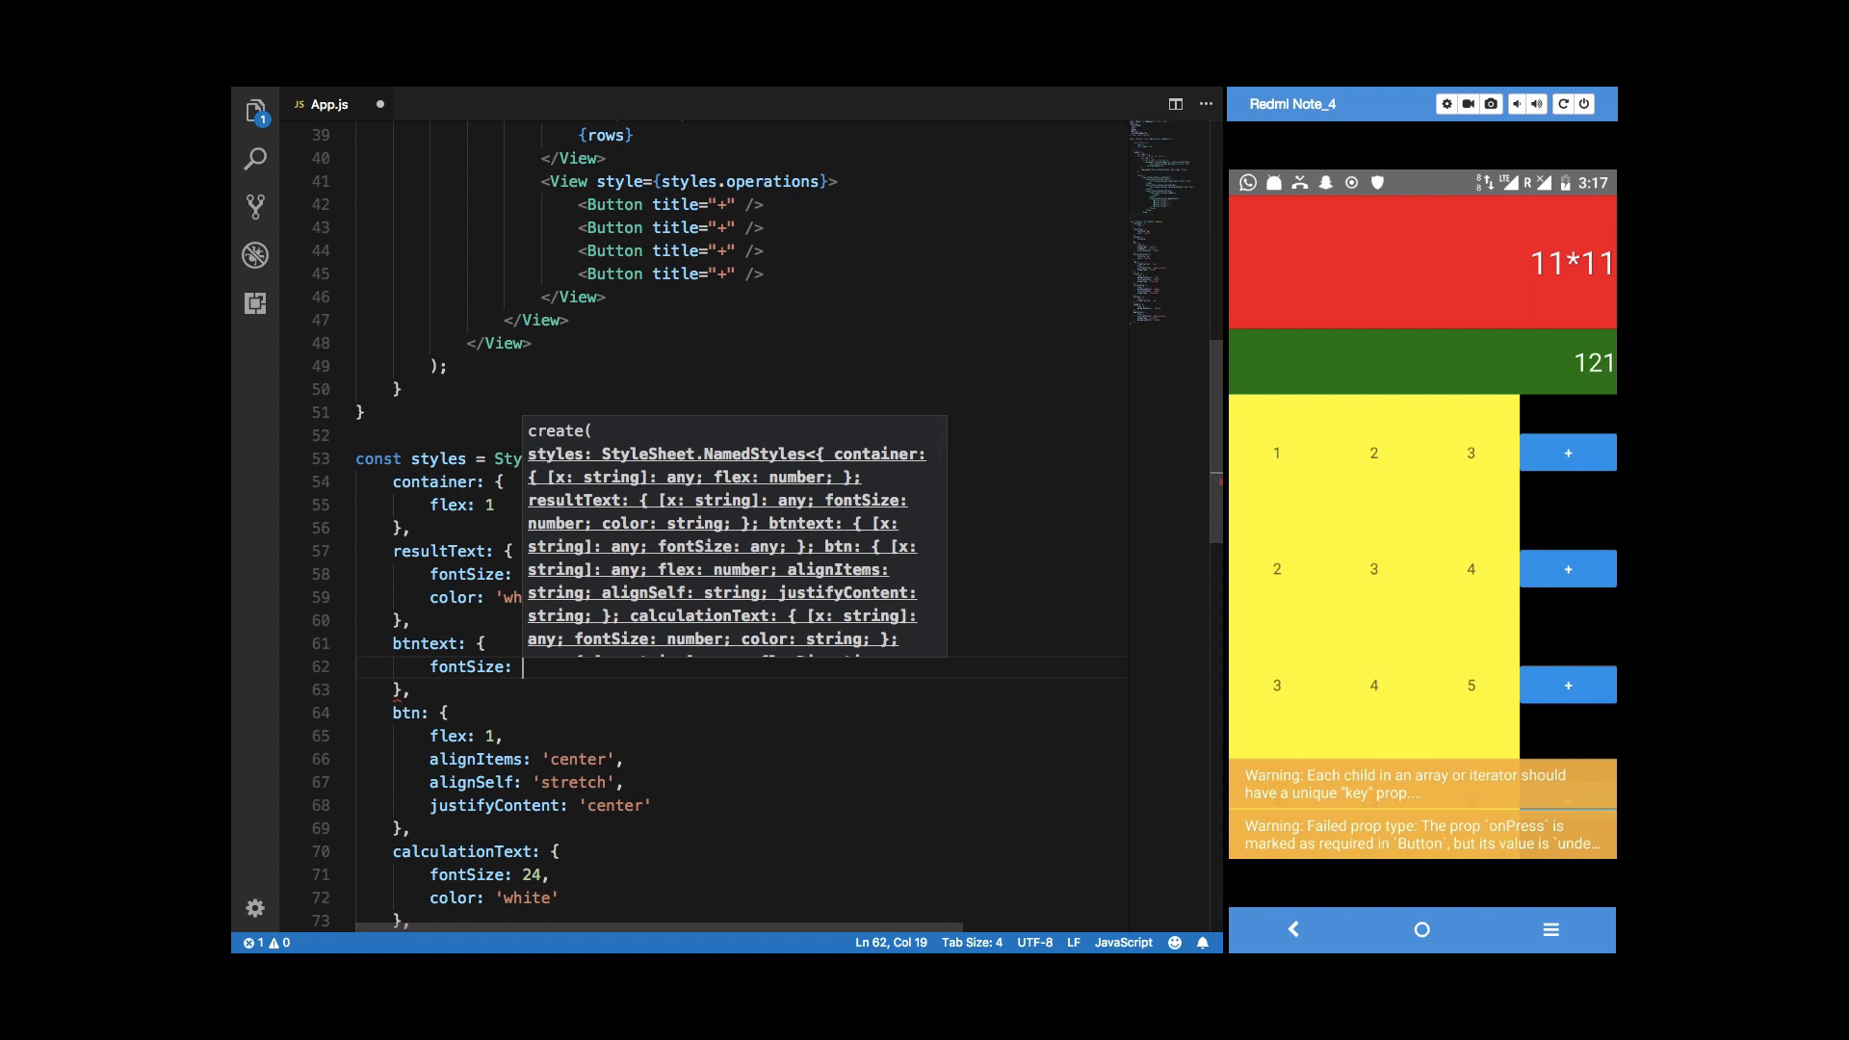
text(25)
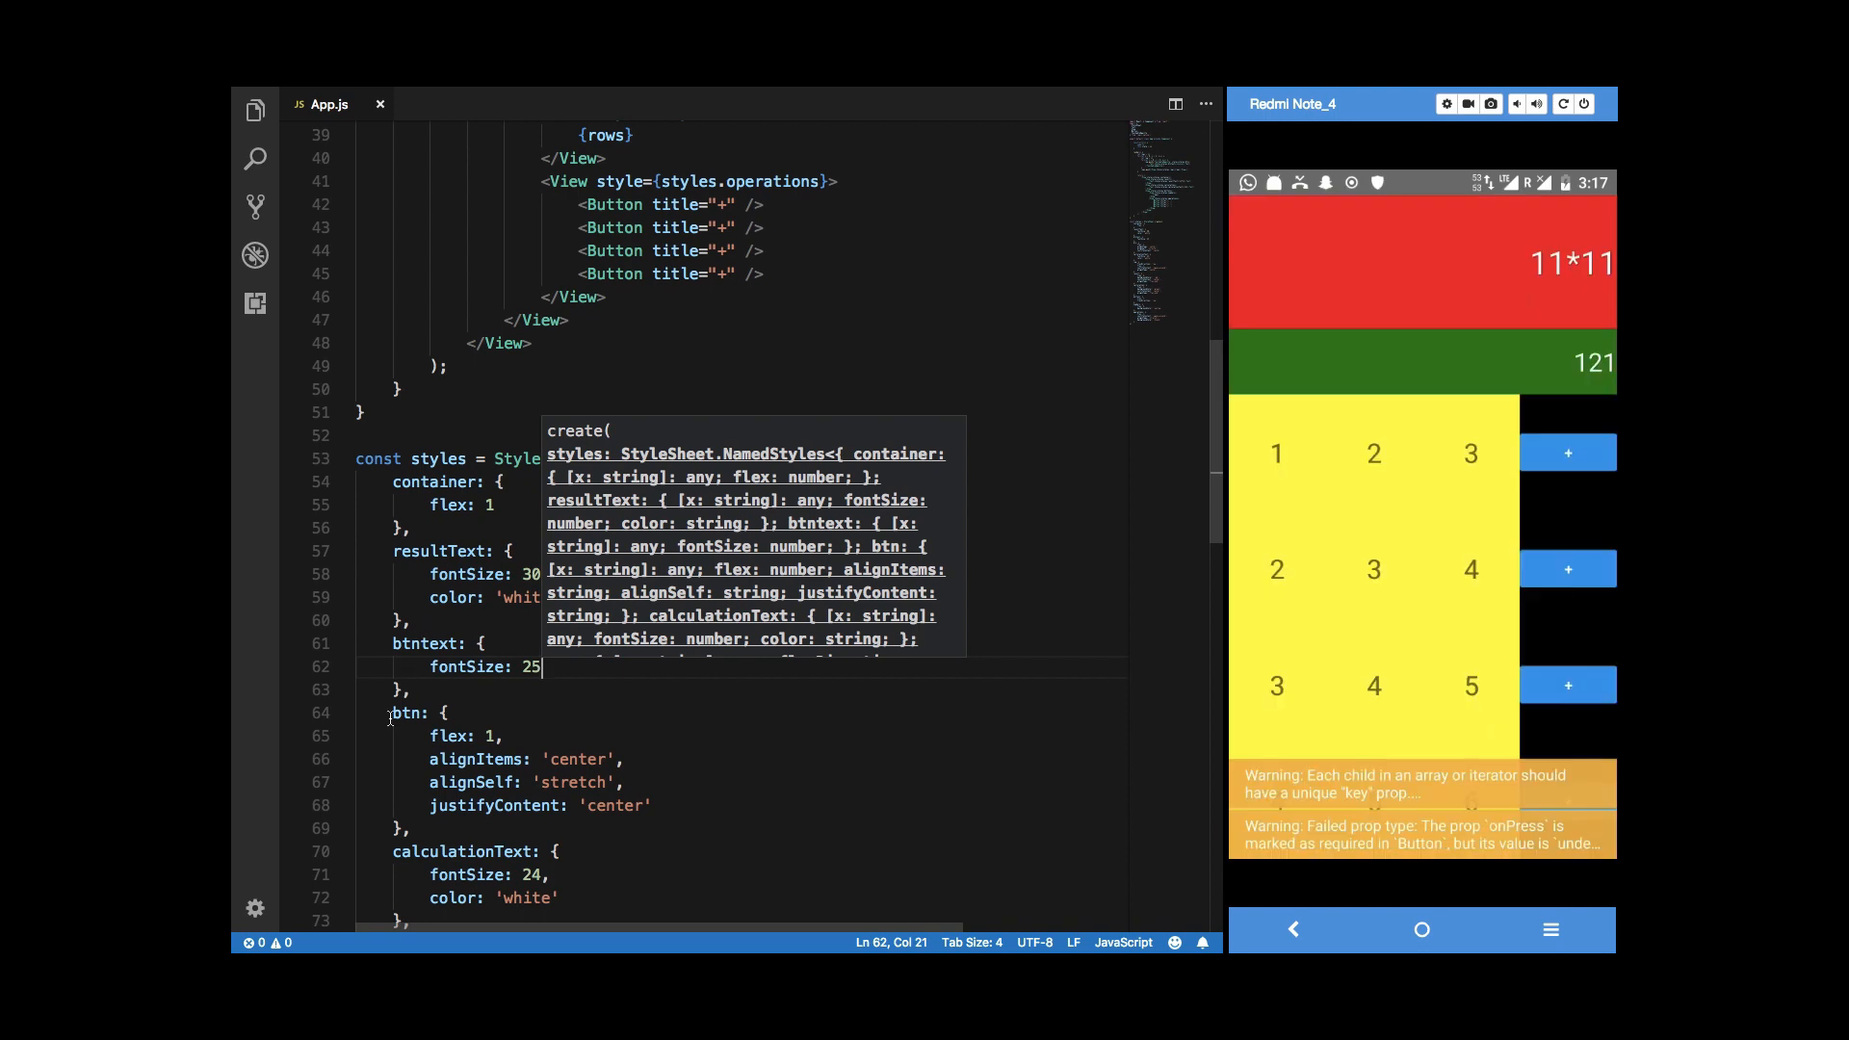
key(Backspace)
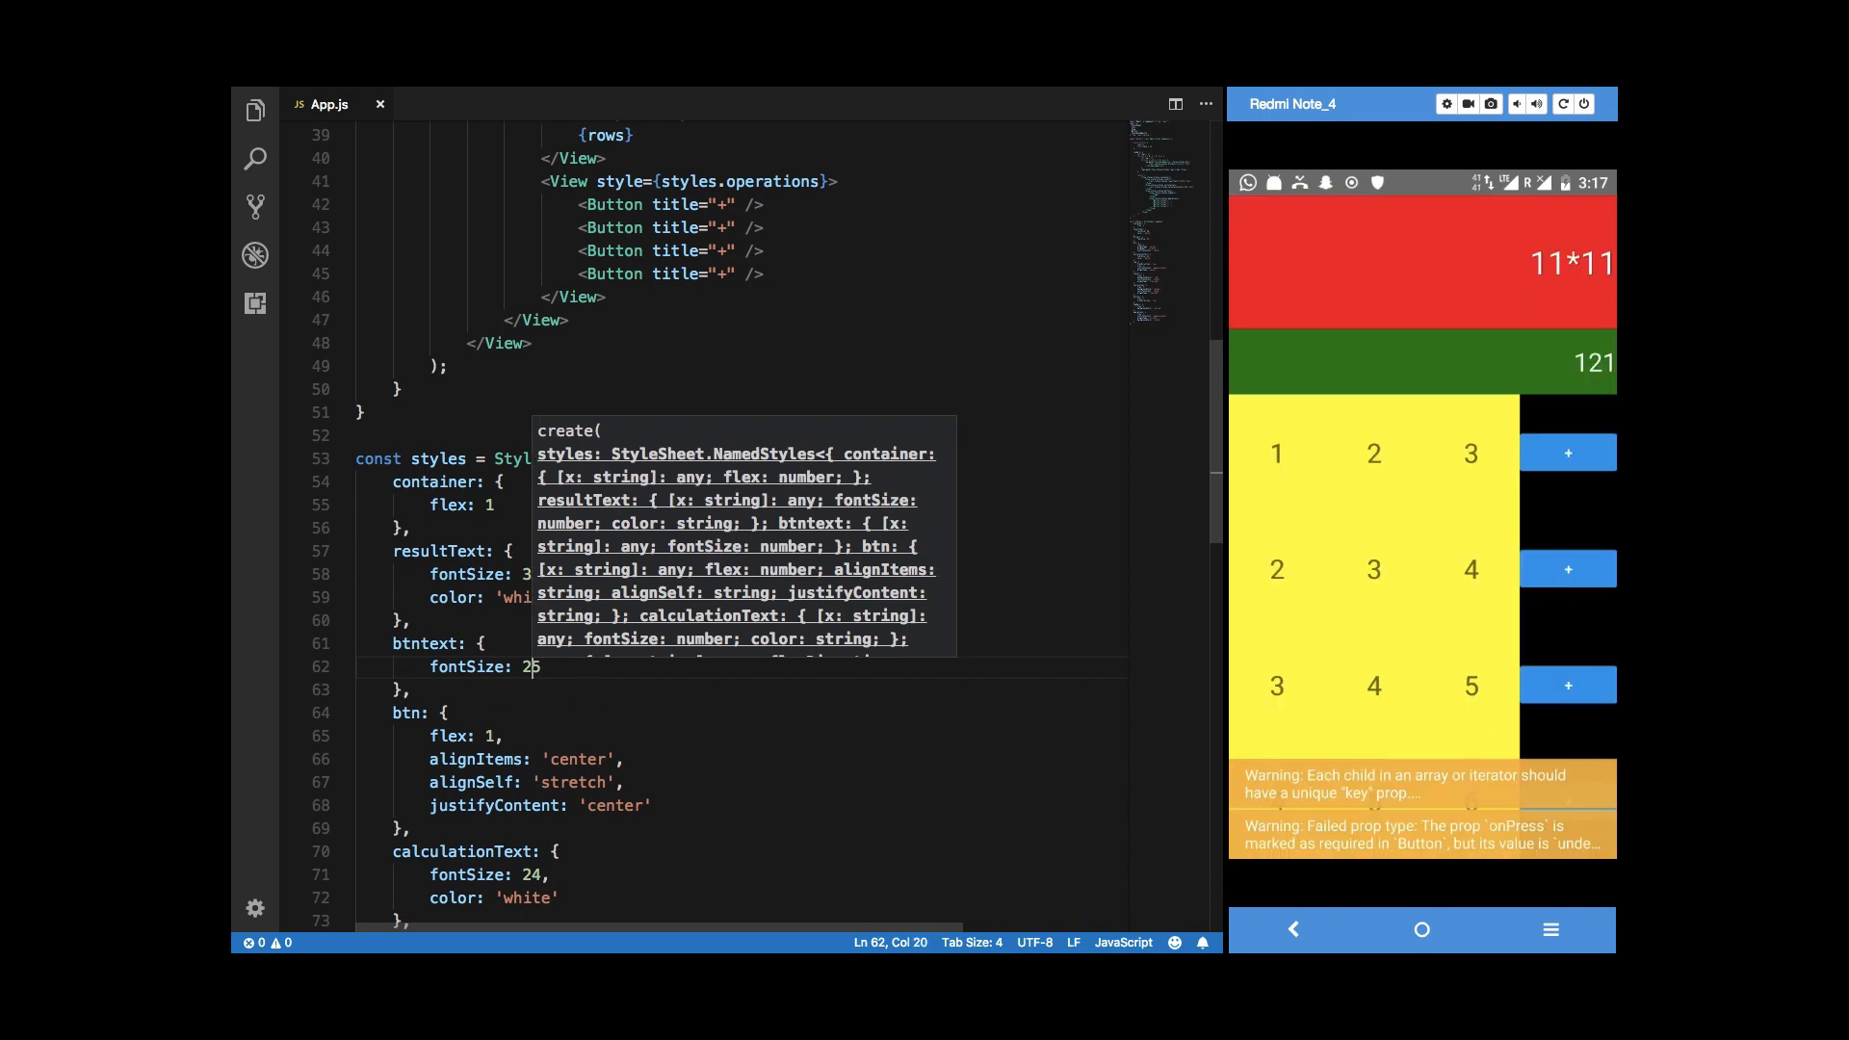
text(30)
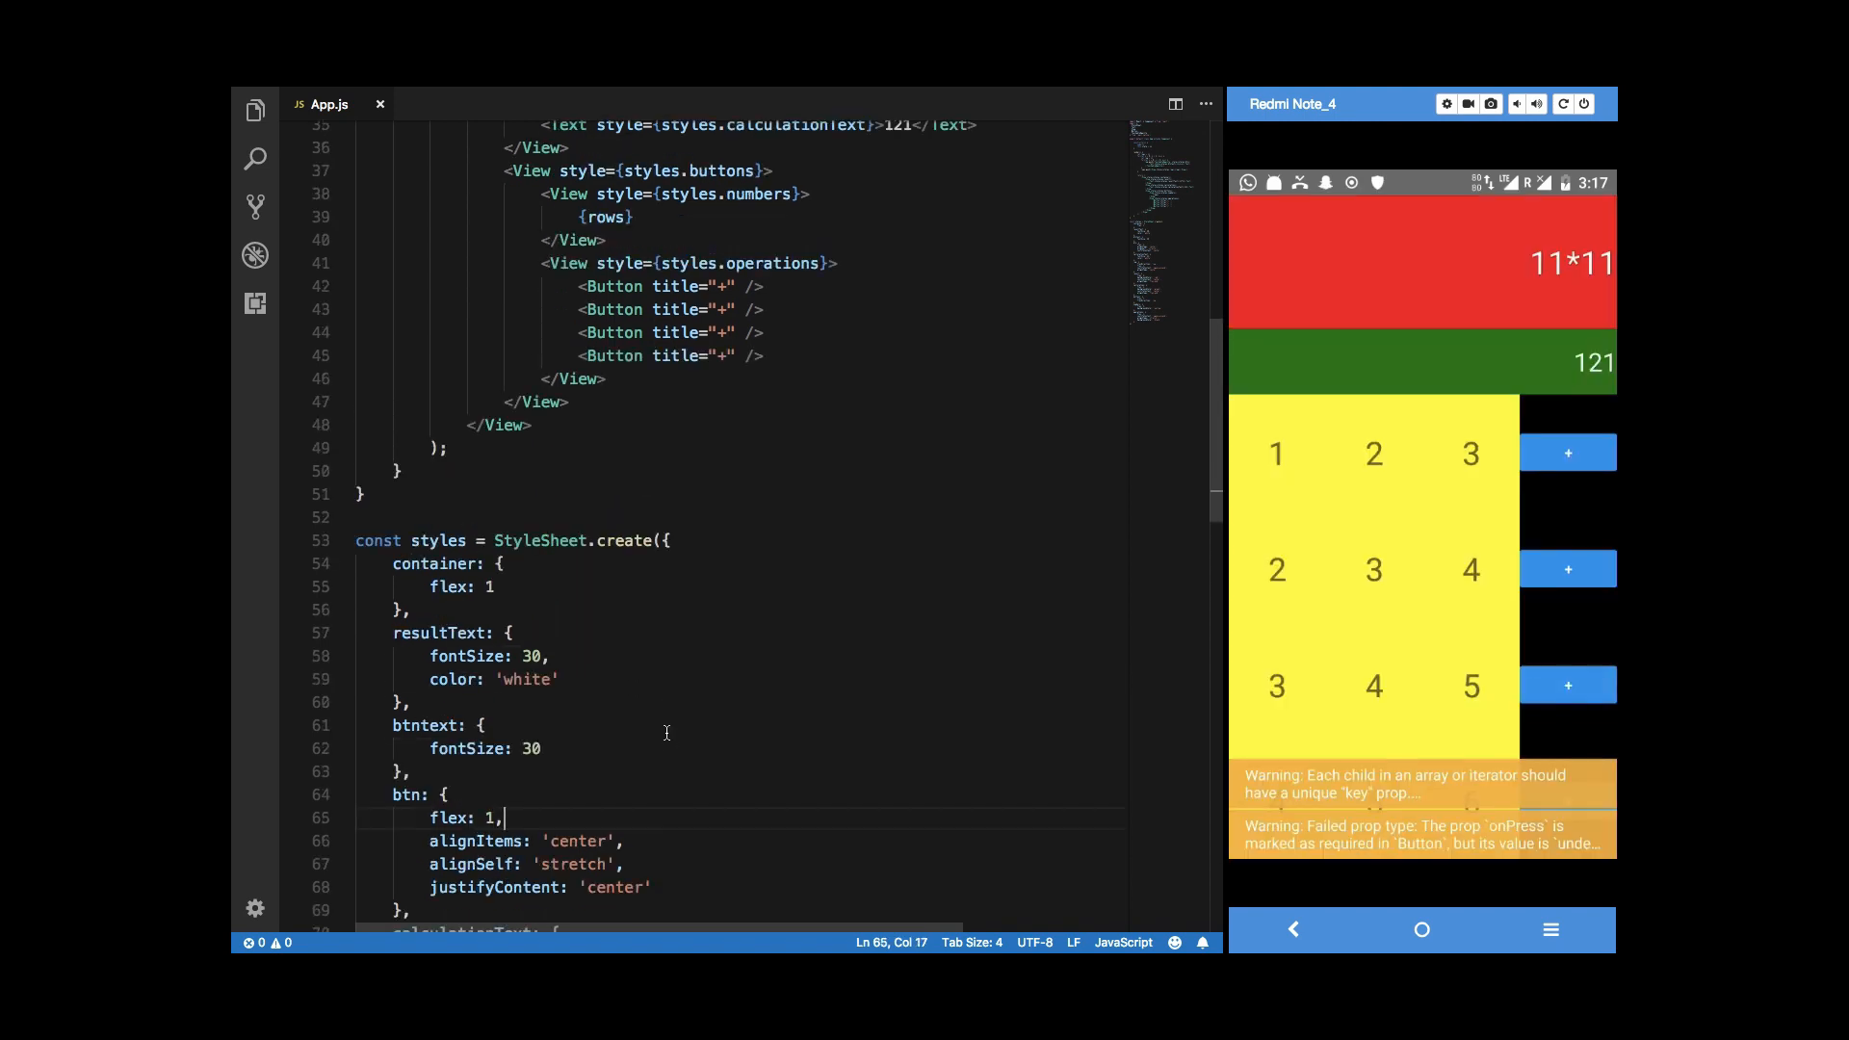
scroll(up, 3)
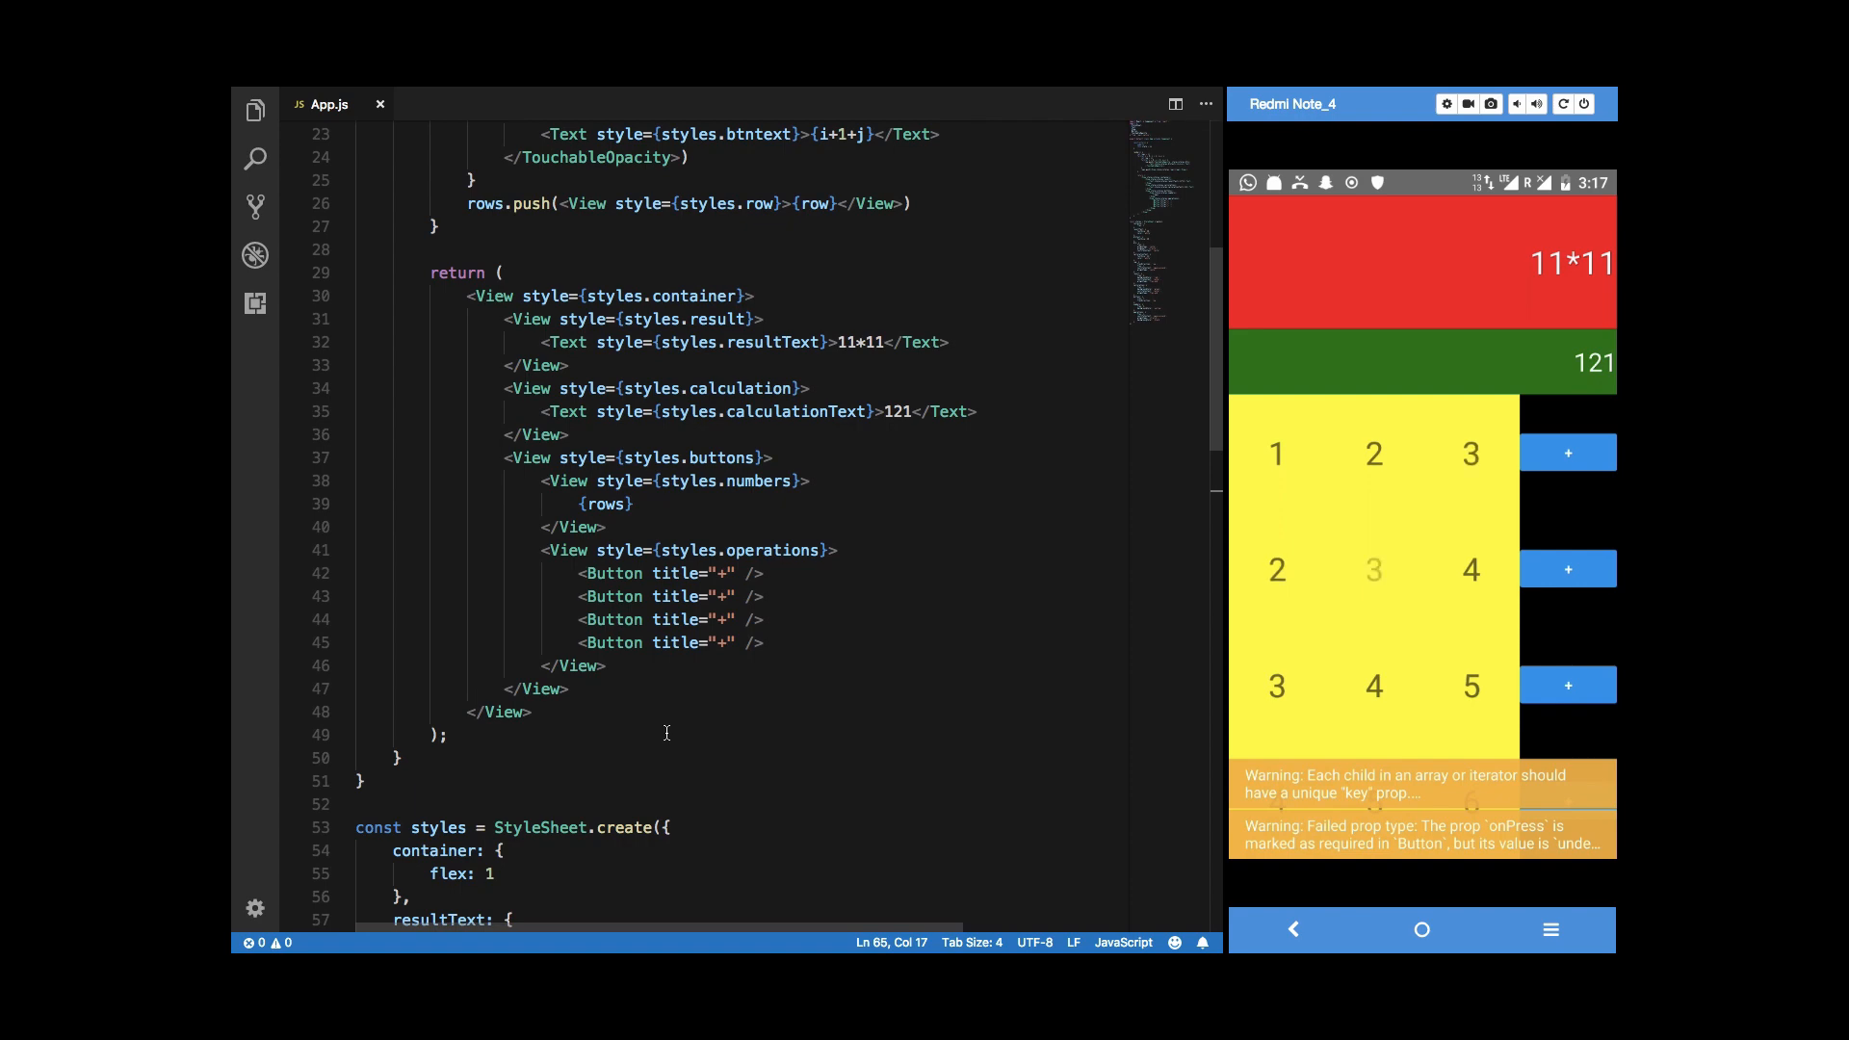
scroll(up, 3)
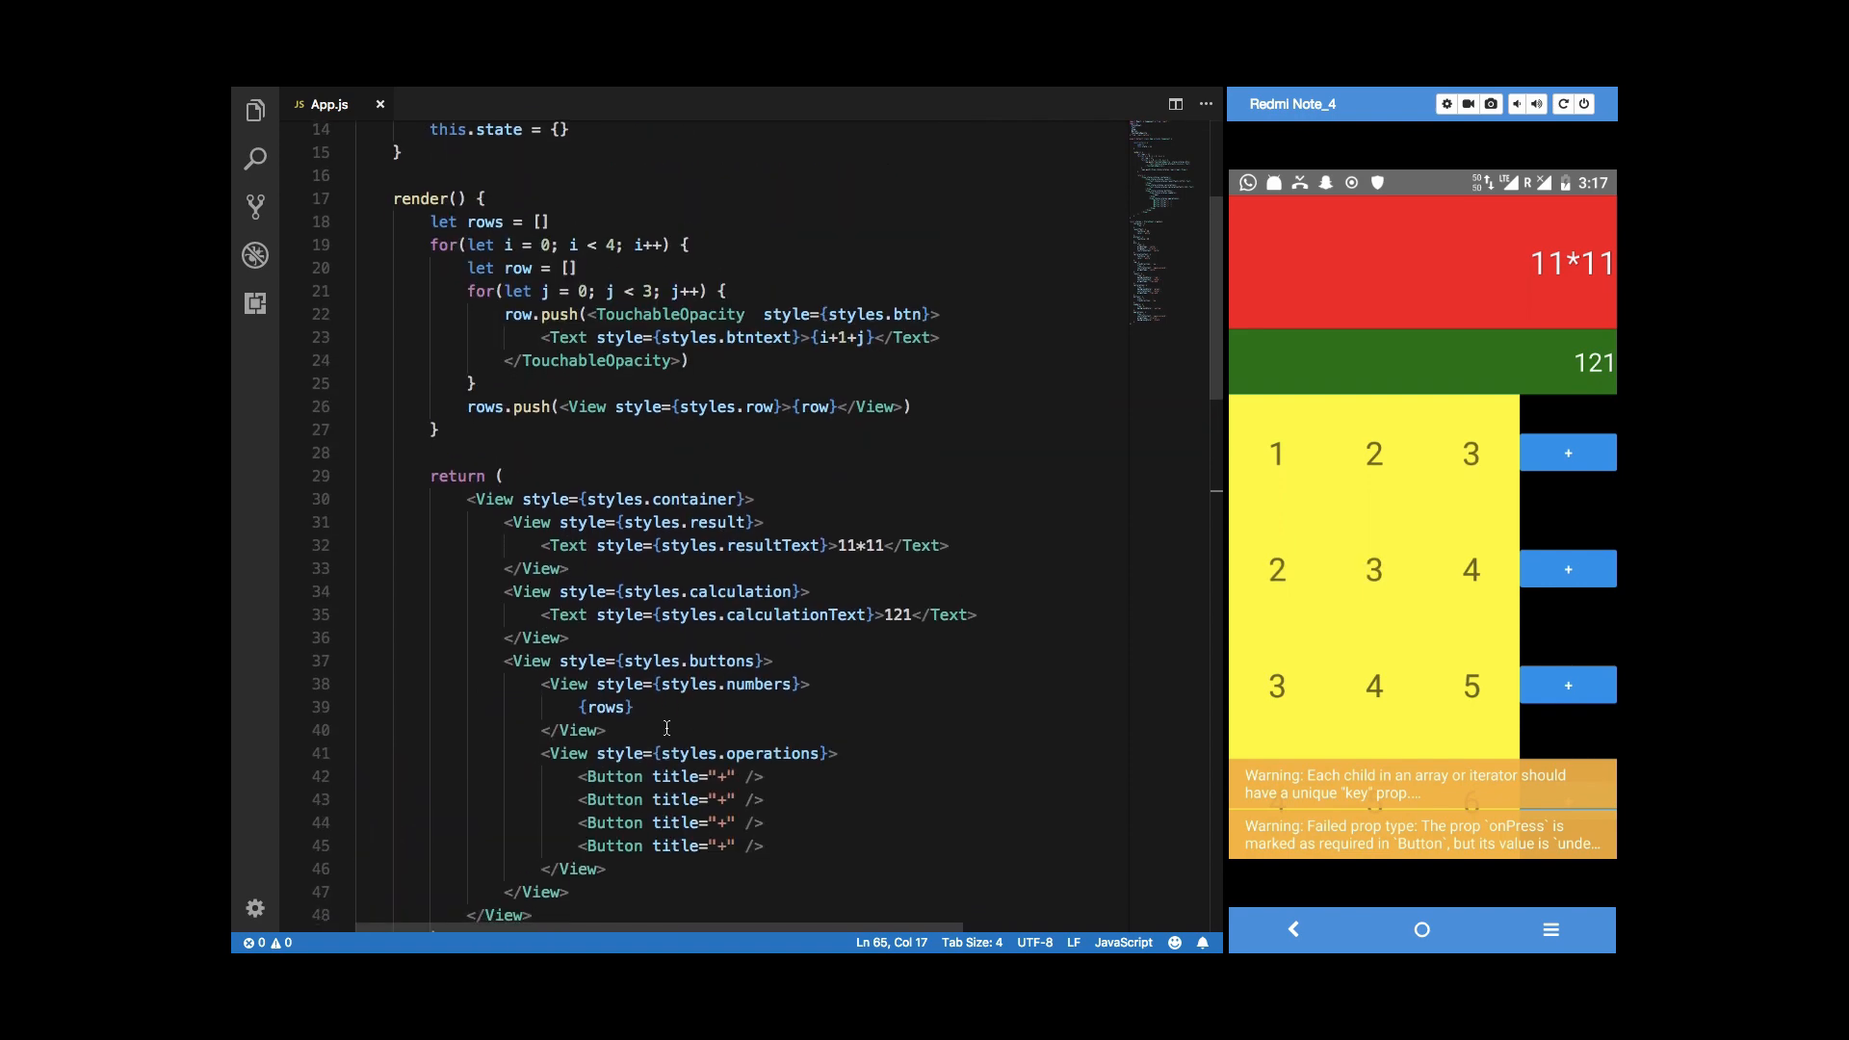
scroll(down, 3)
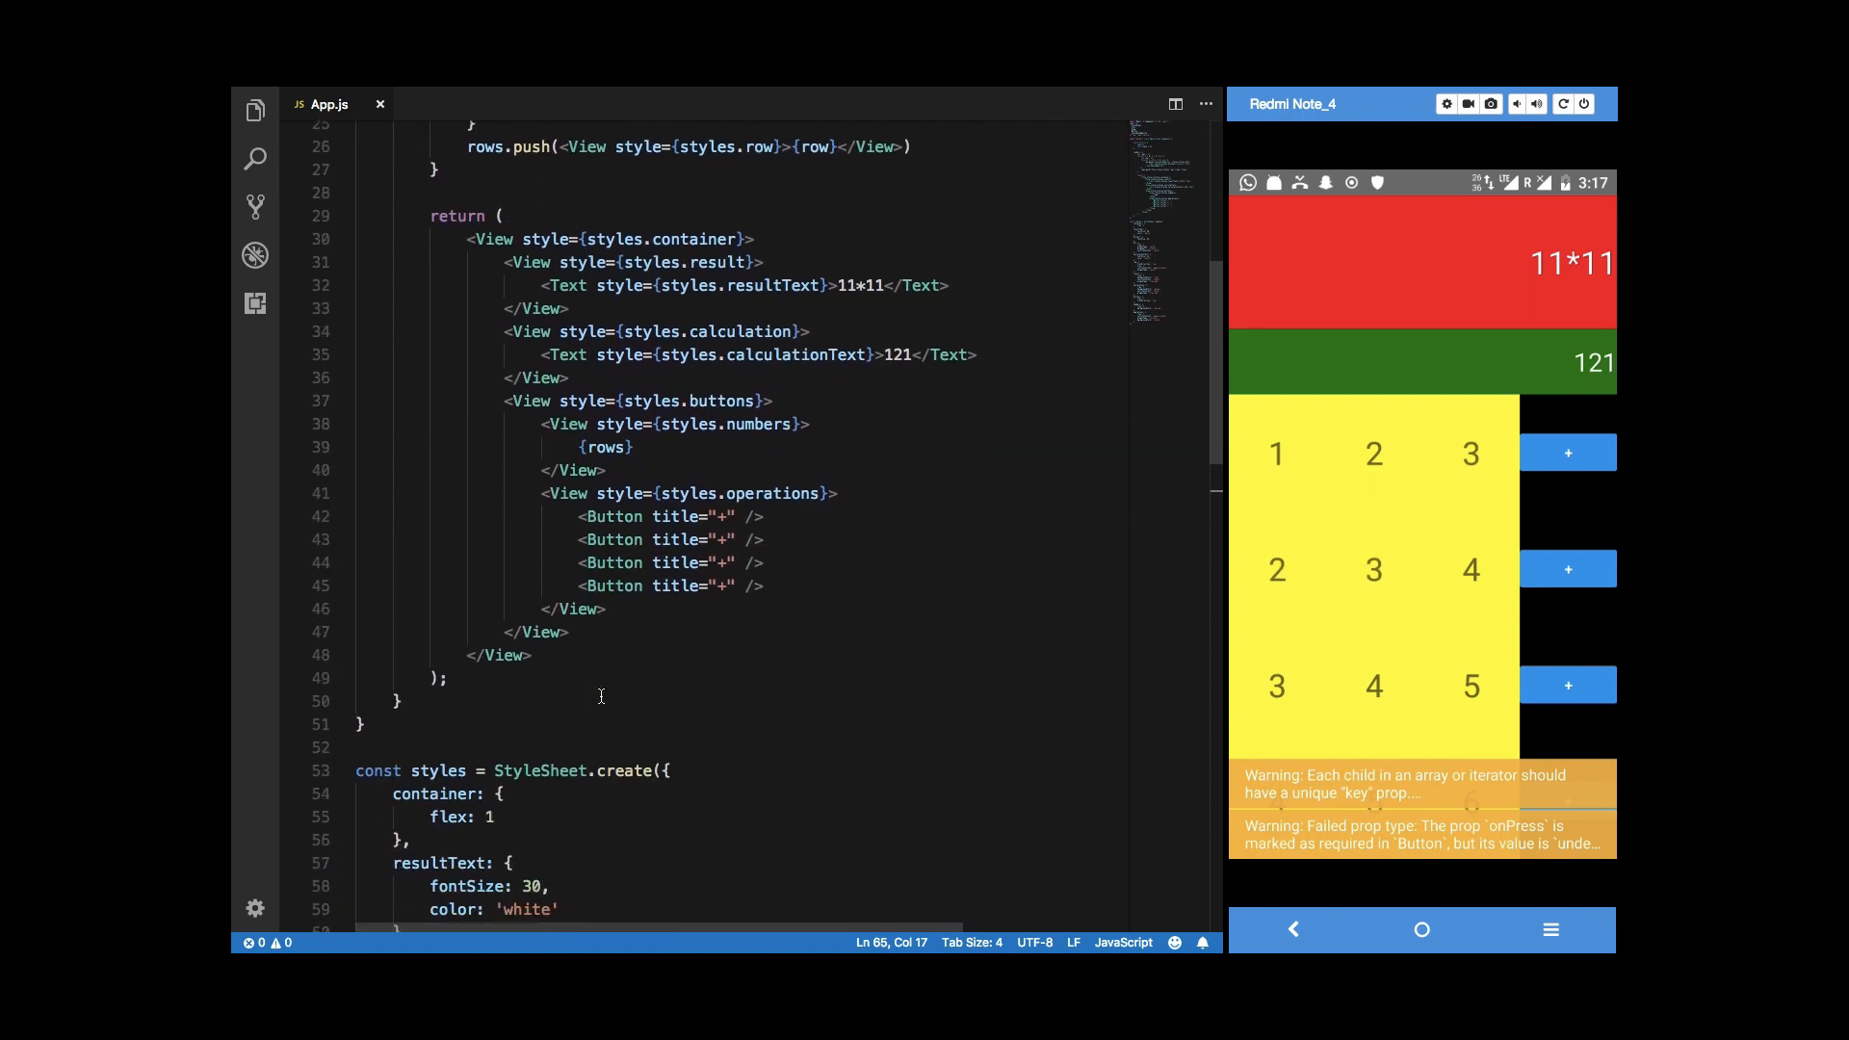
scroll(up, 3)
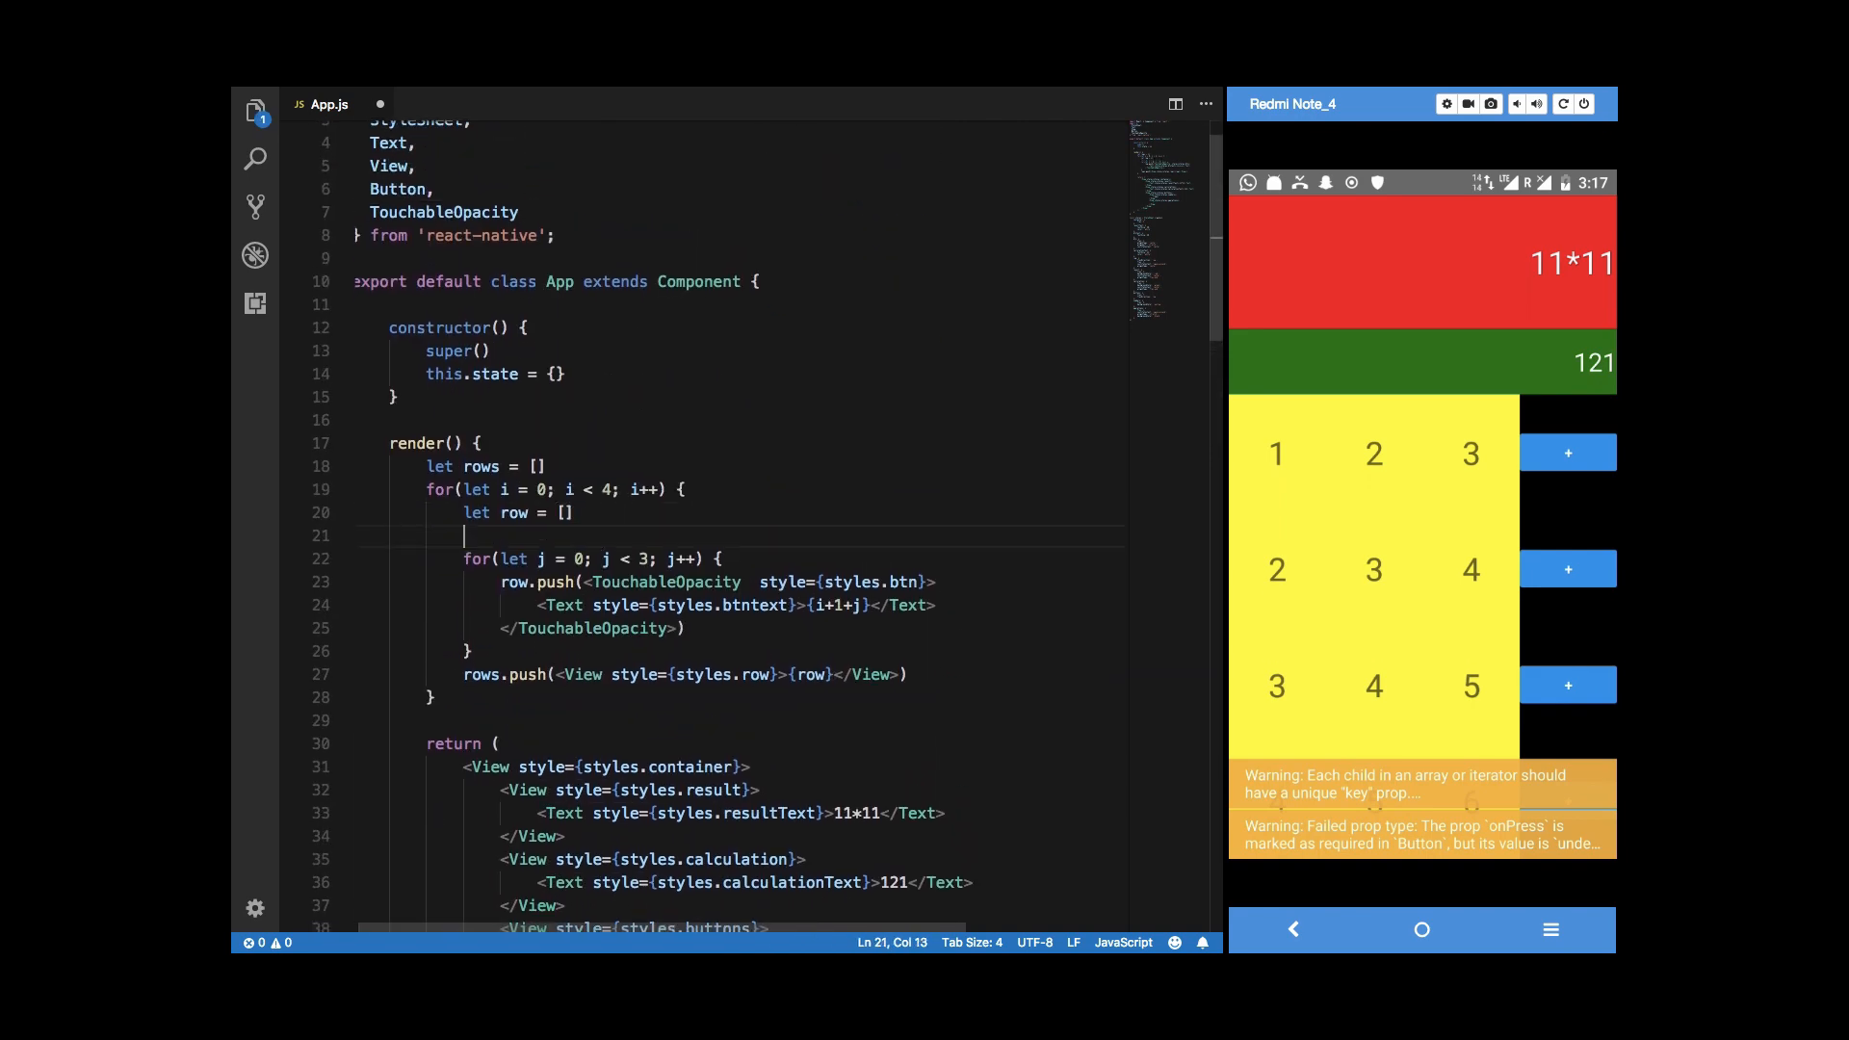
text(let)
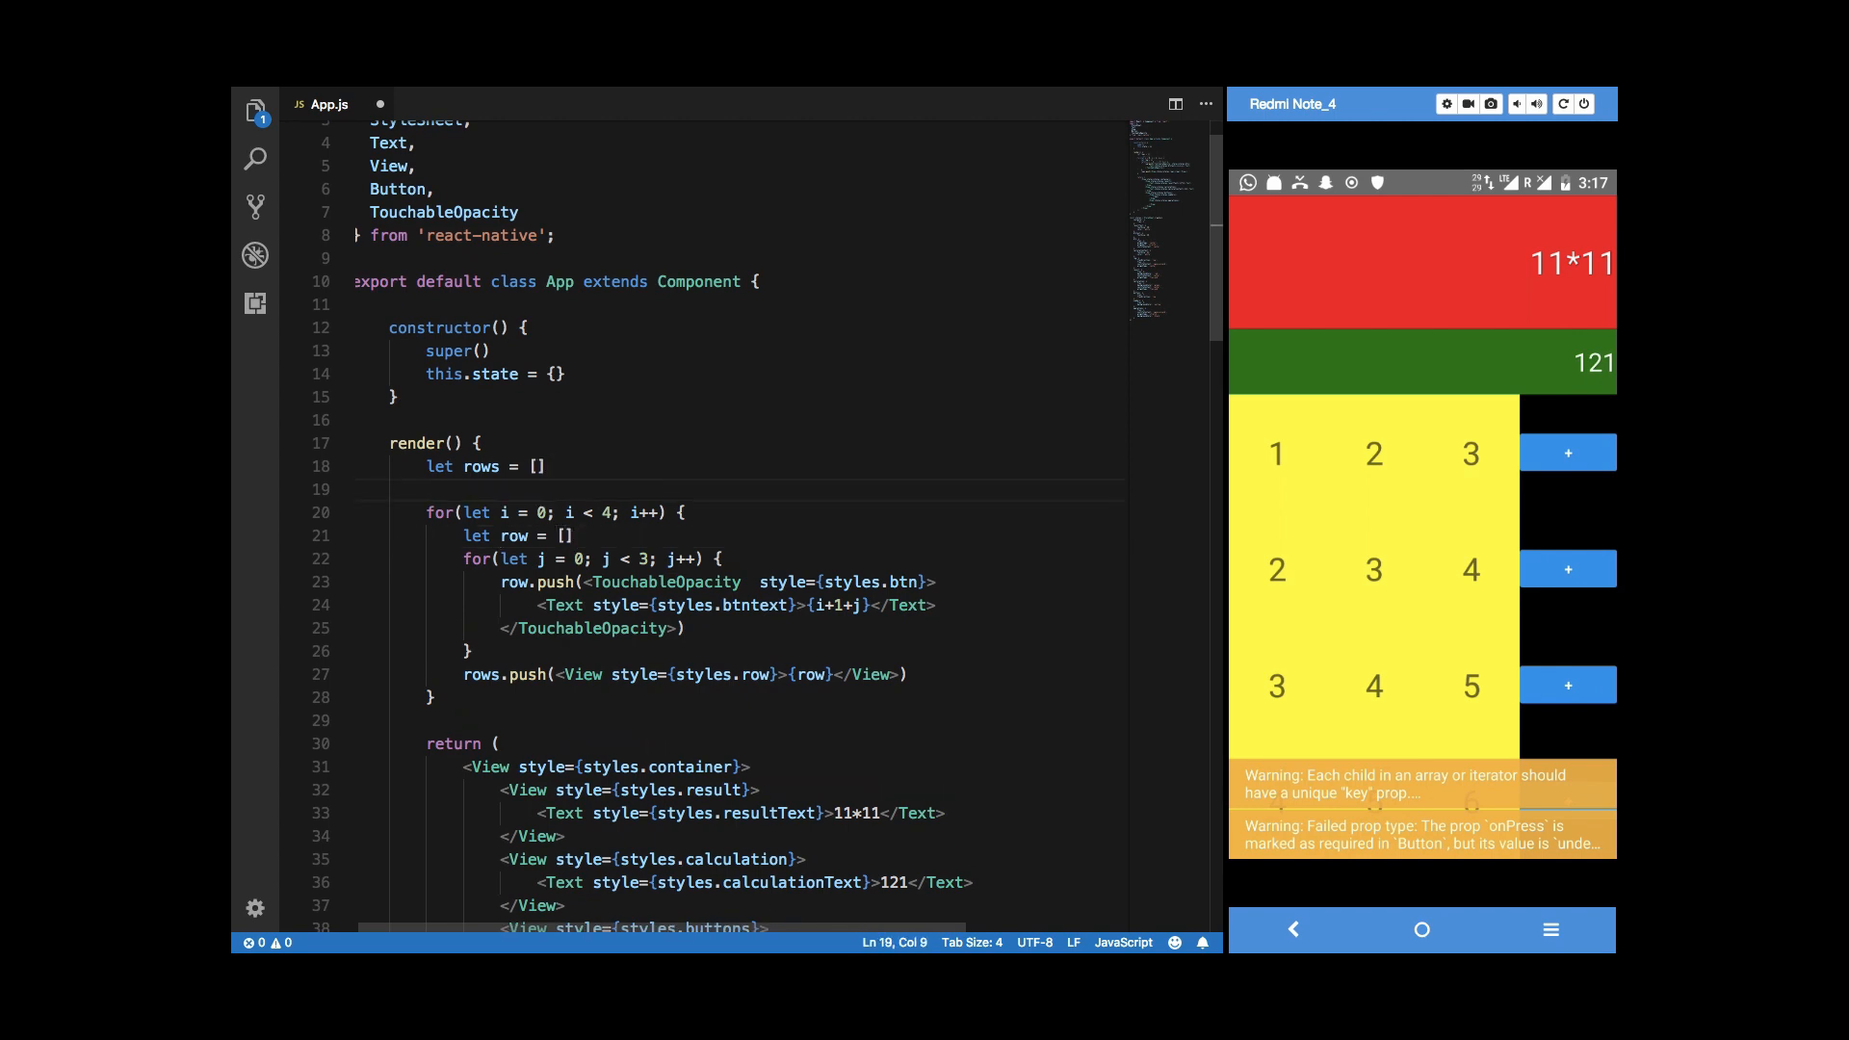
Declare nums with rows [1, 2, 3], [4, 5, 6], [7, 8, 9].
text(let nums =)
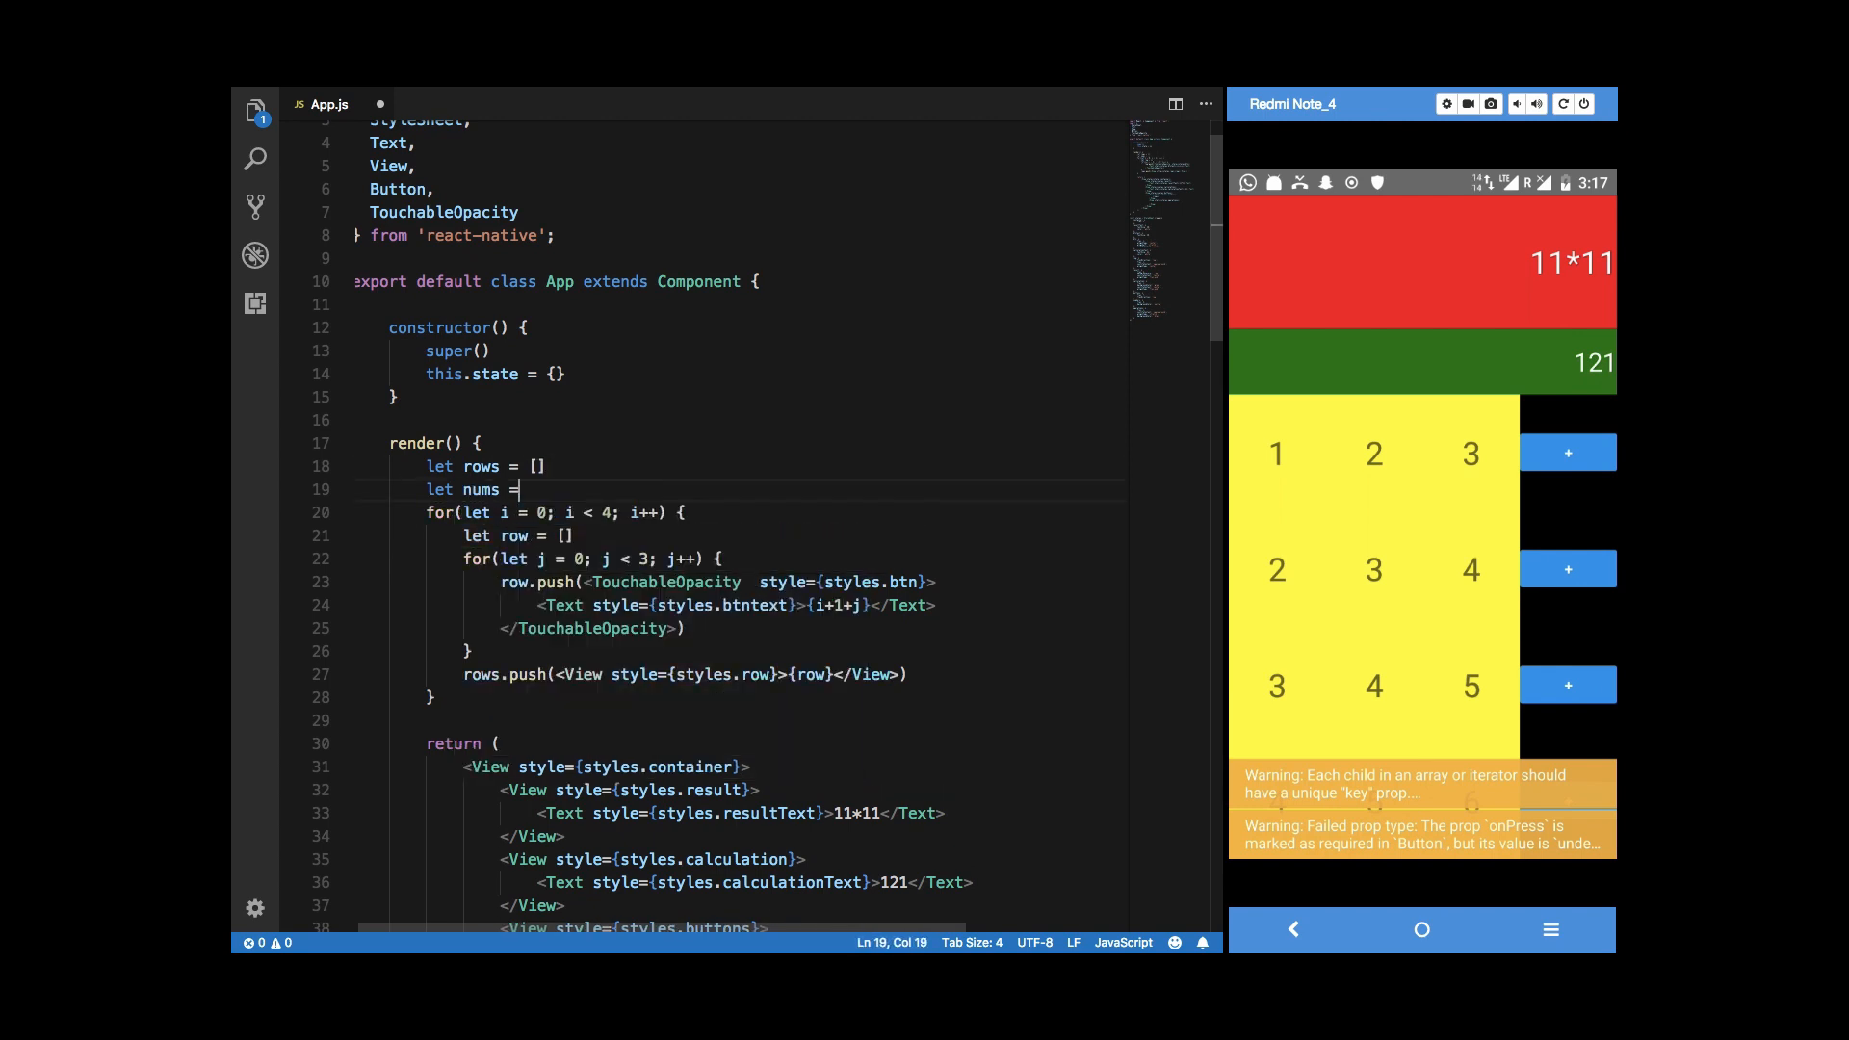
text([]])
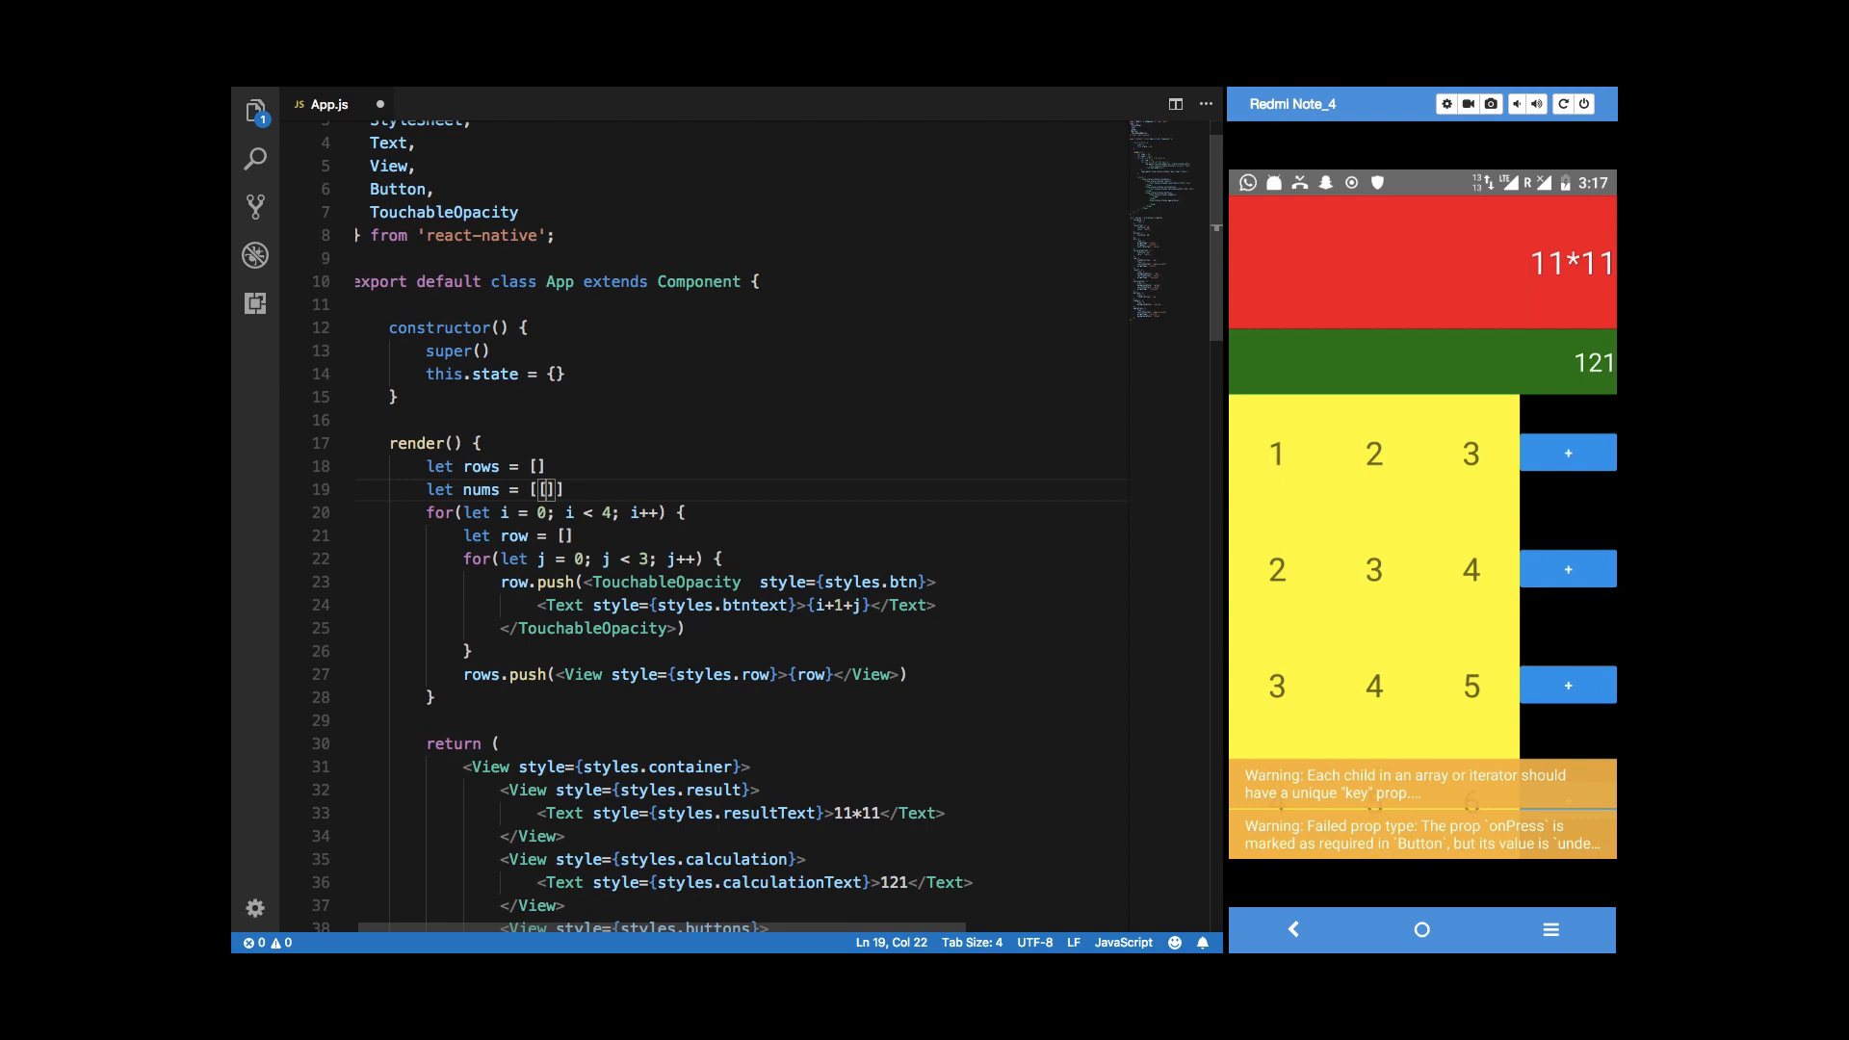
text(1, 2, 3], [)
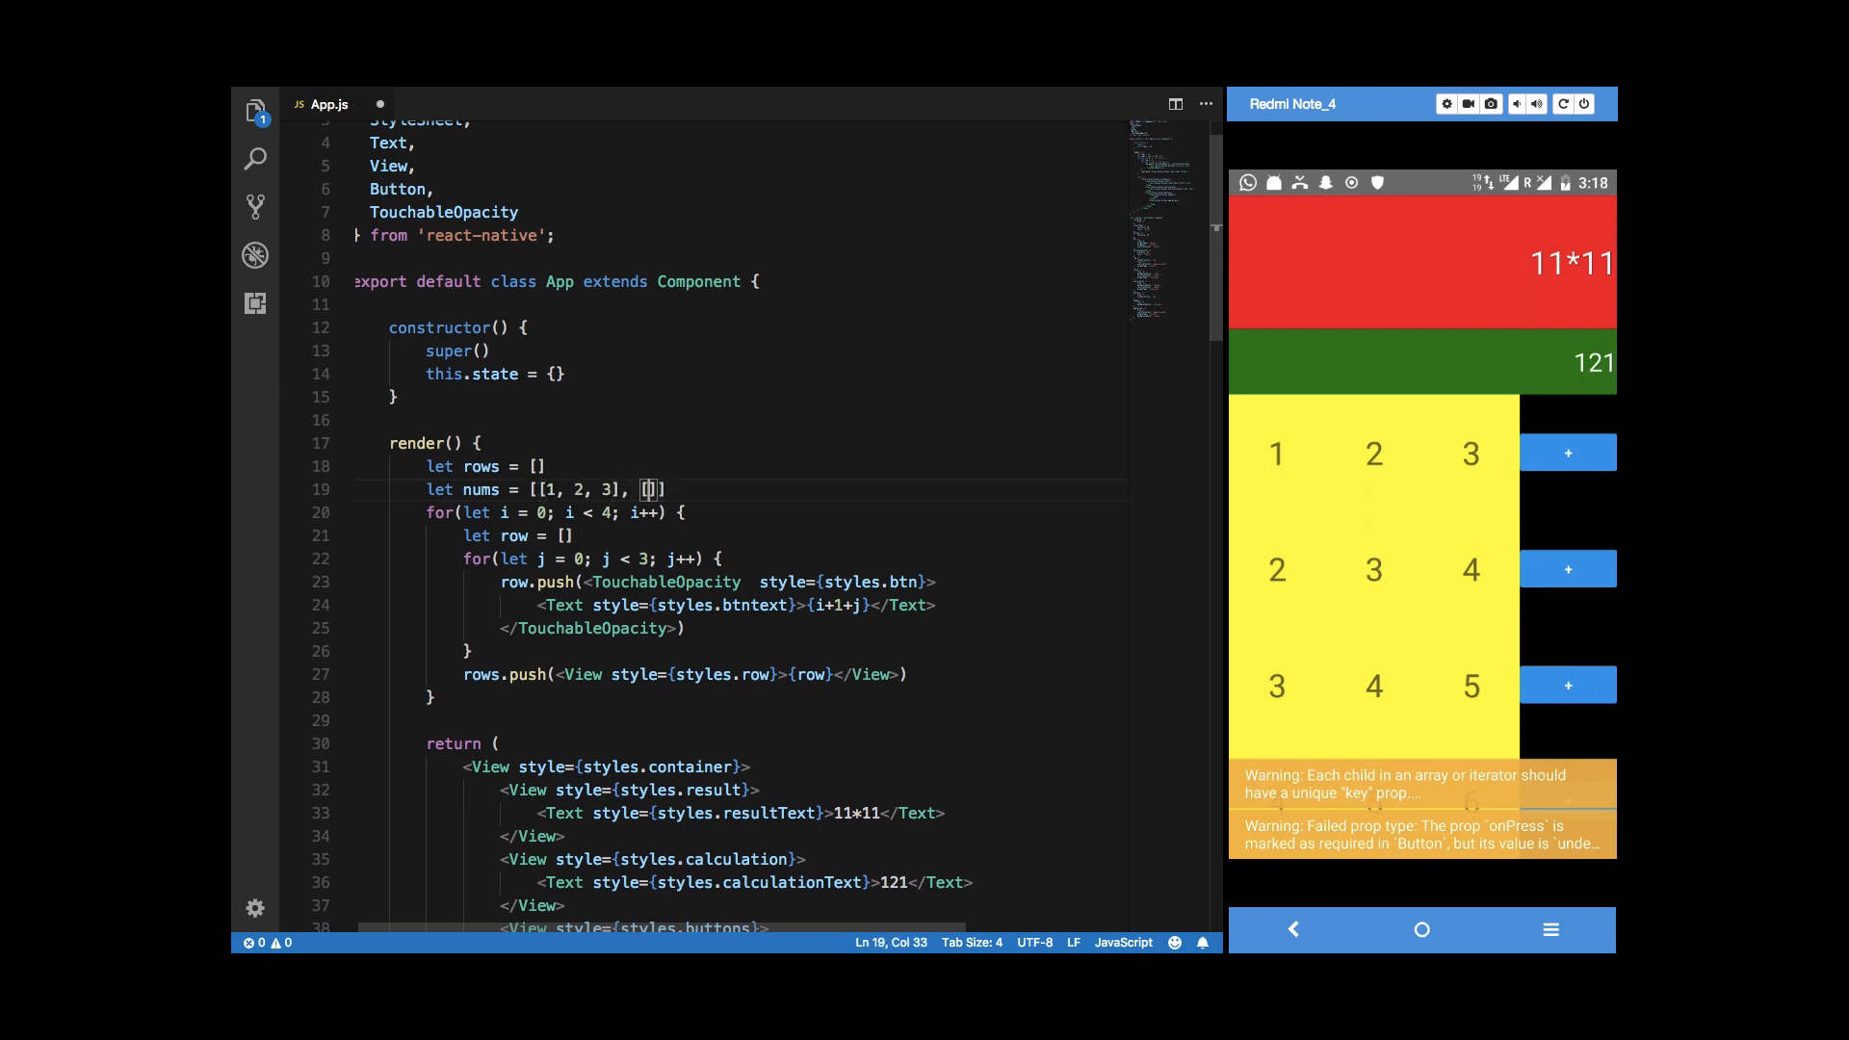
text(4, 5, 6], [7,)
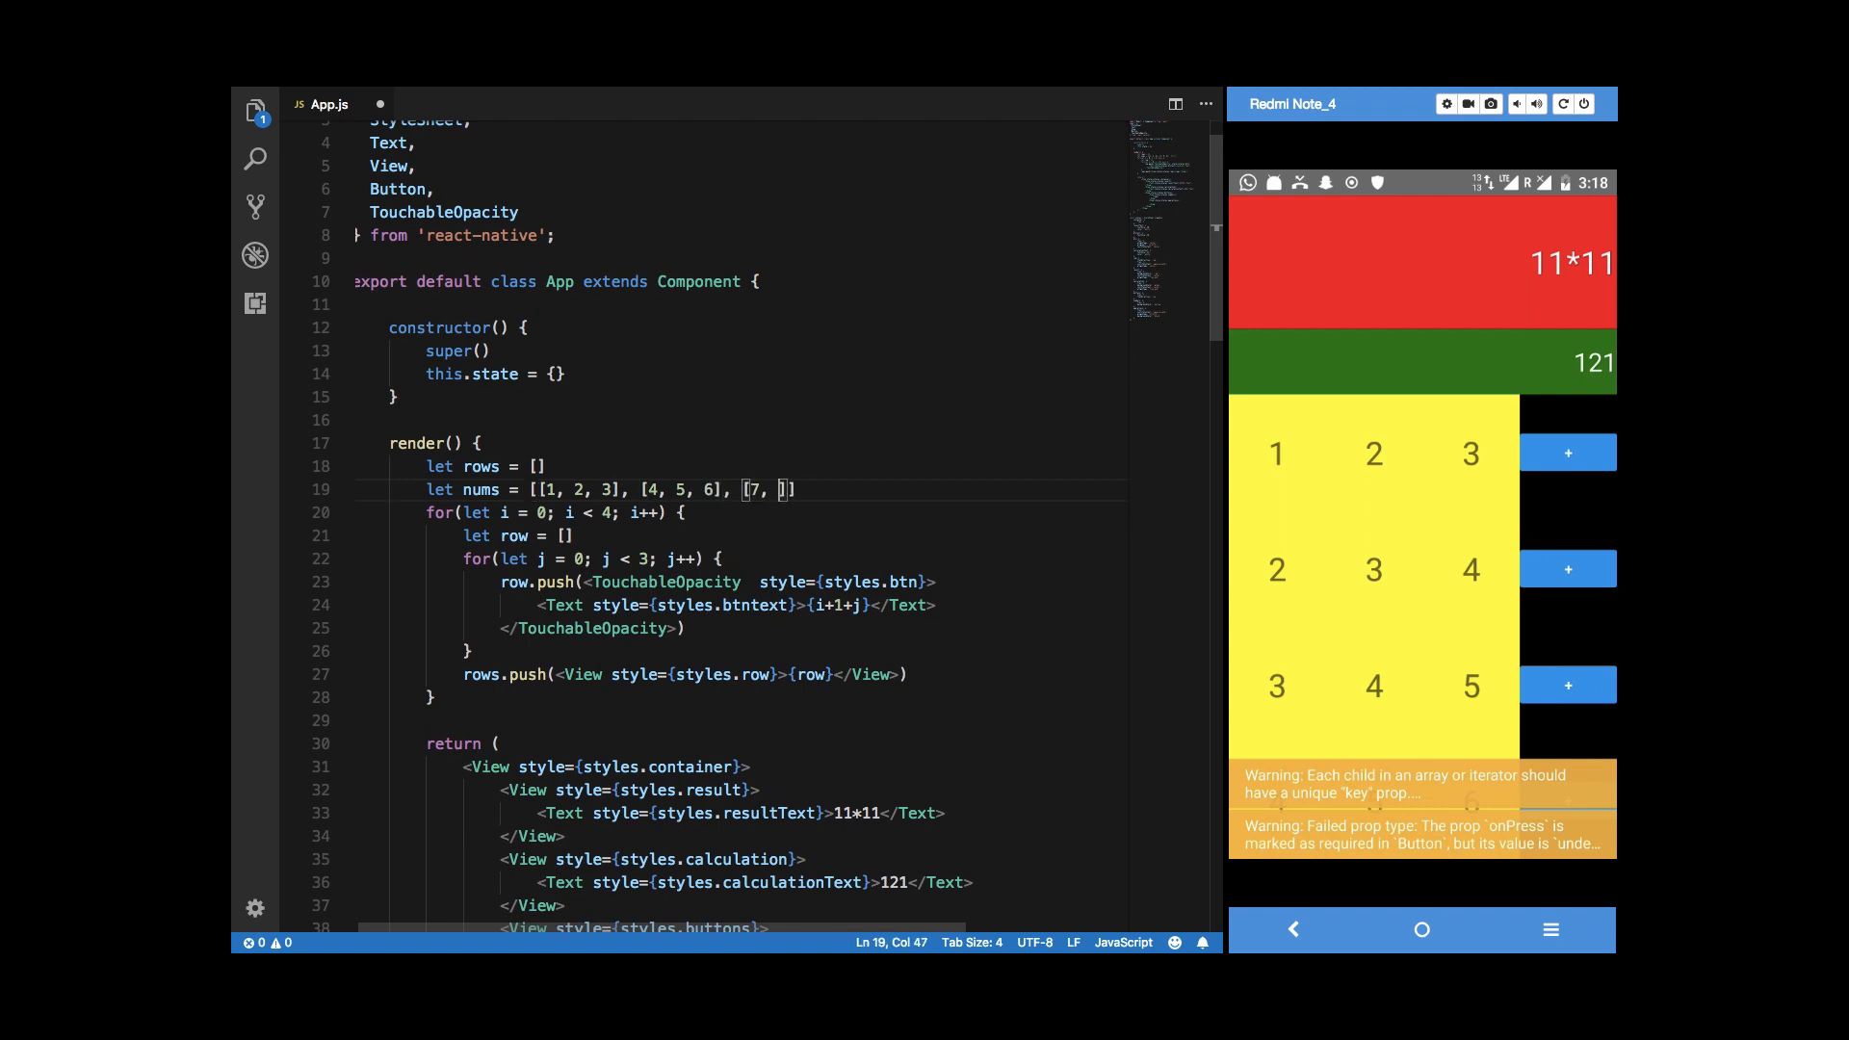
text(8, 9)
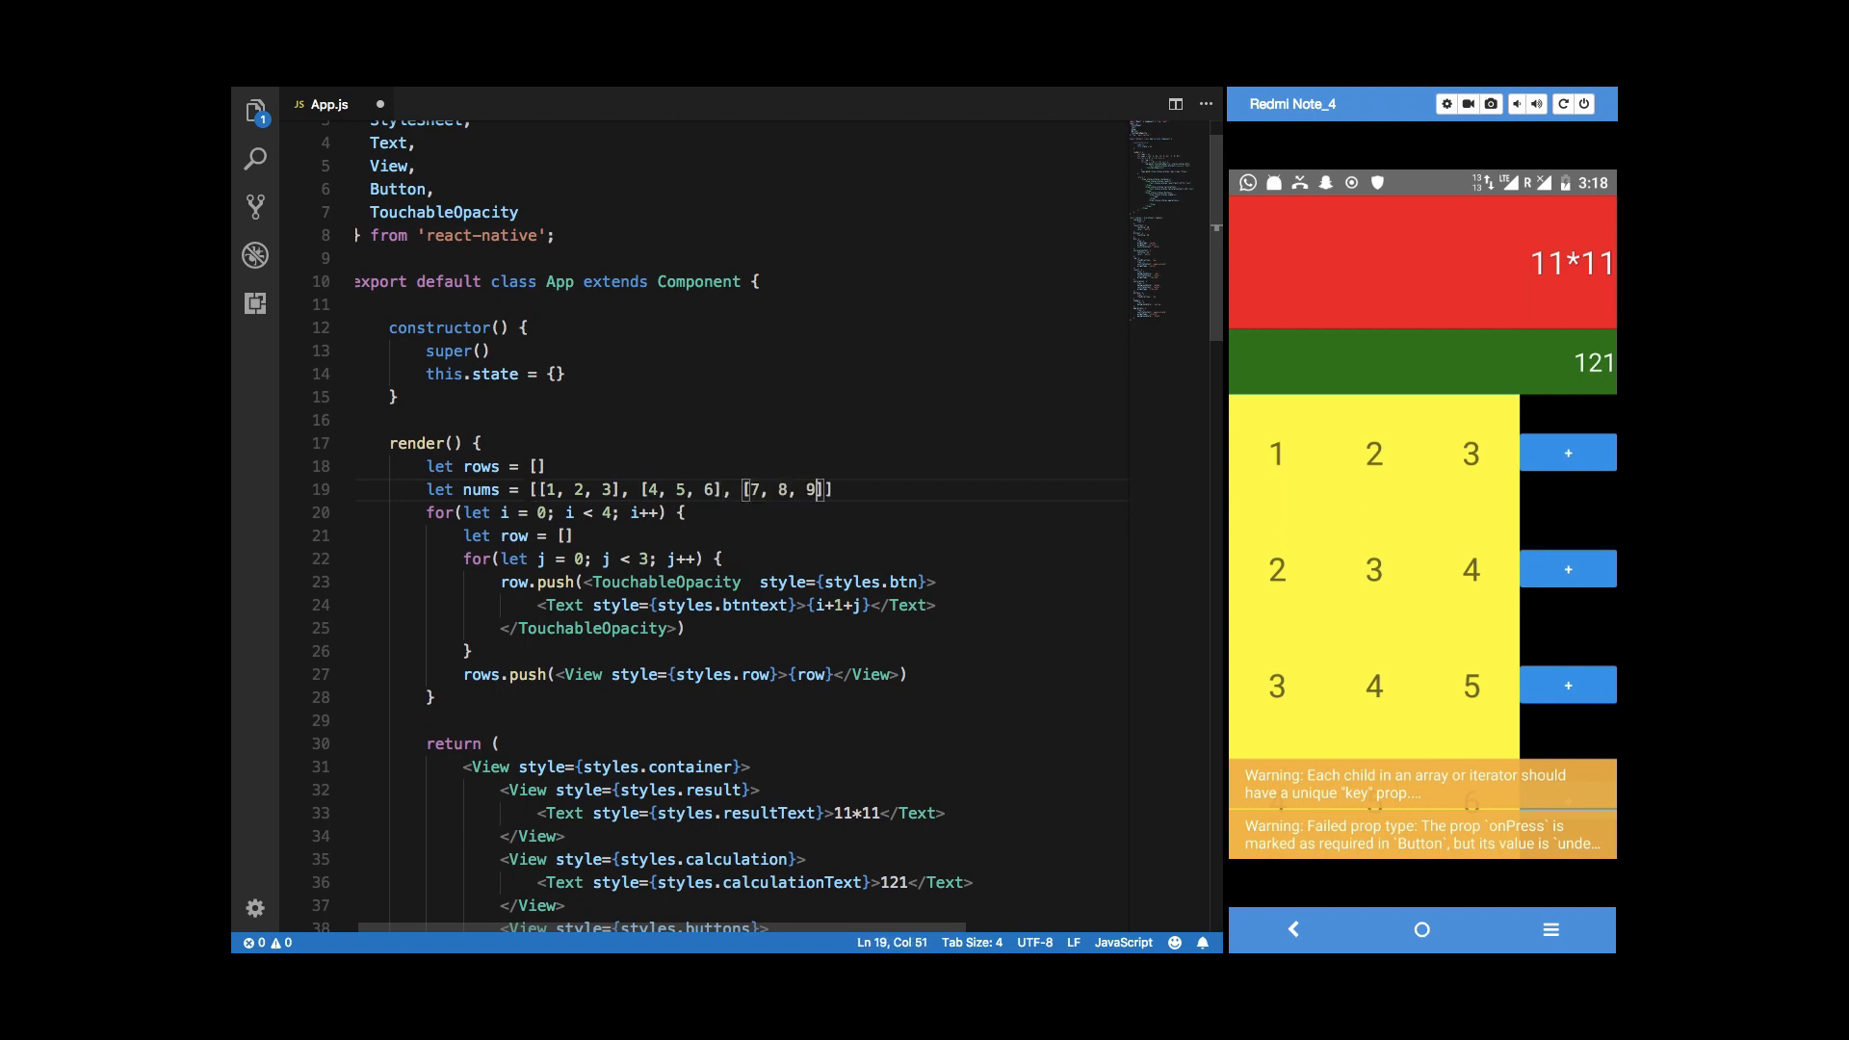
text(, [])
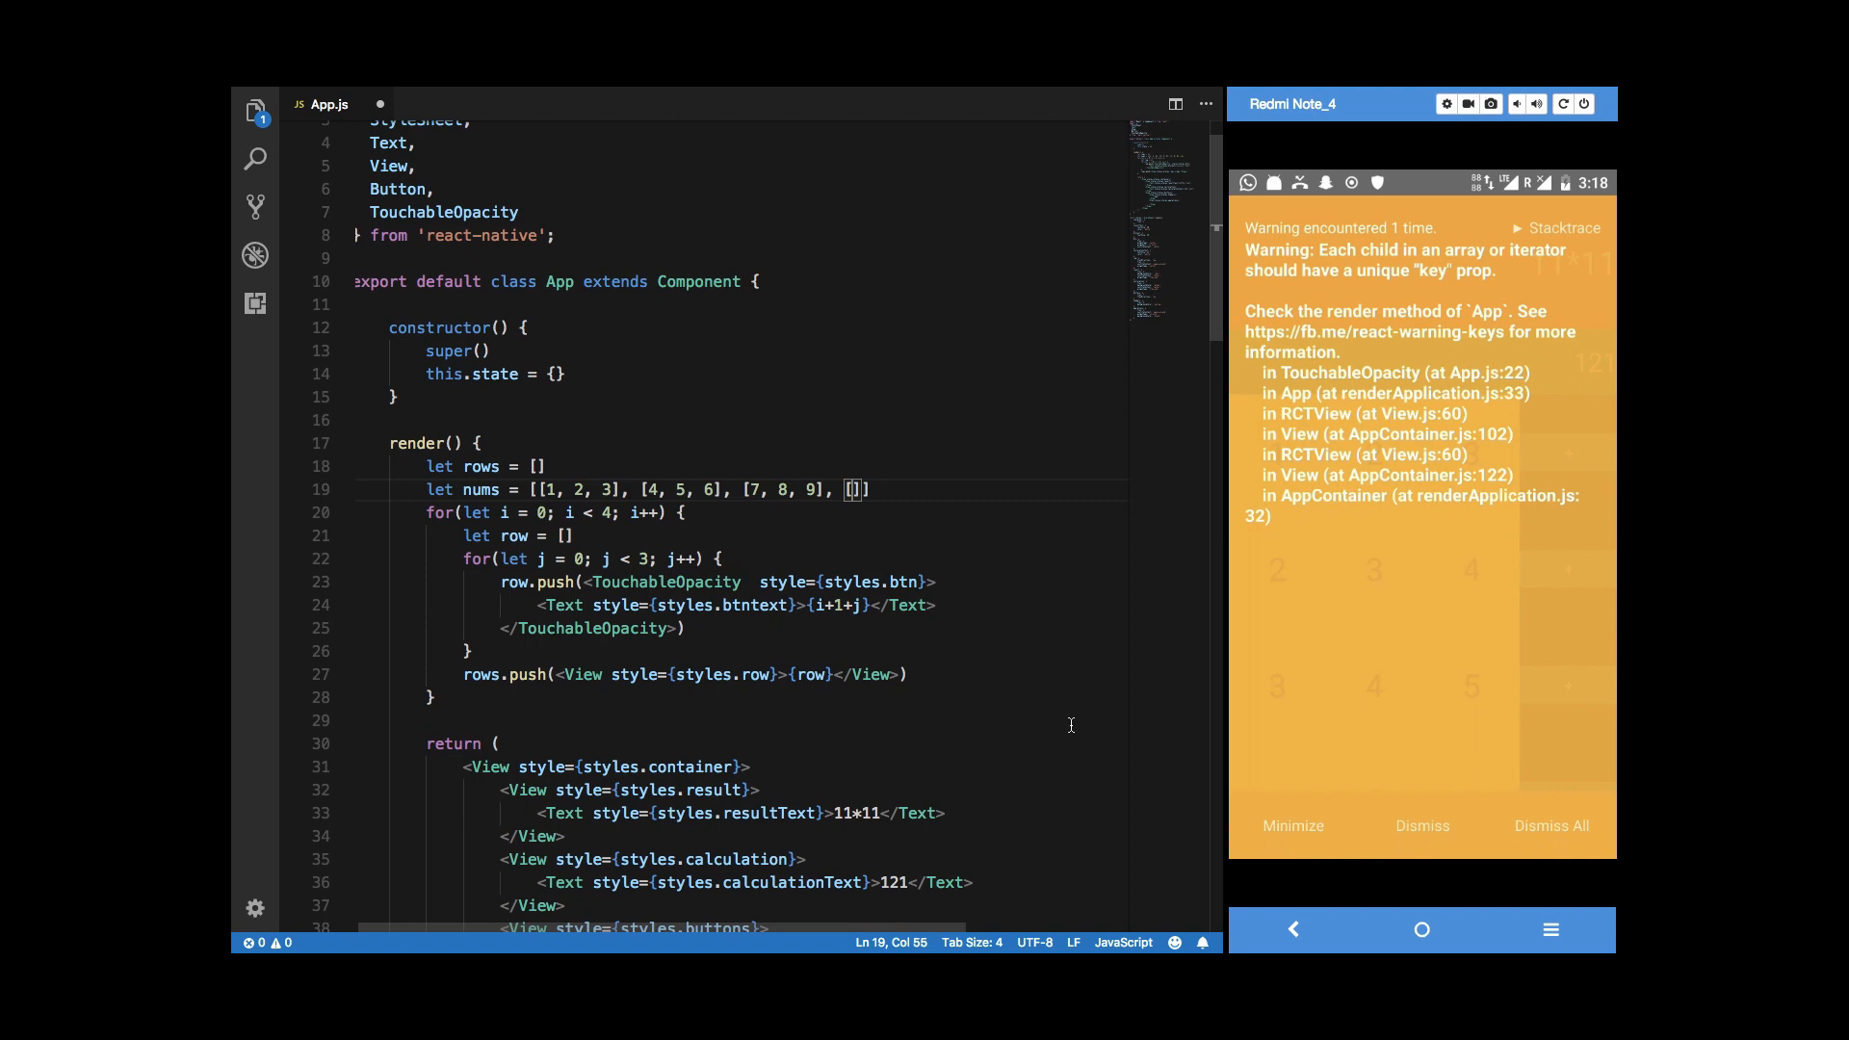
Dismiss the phone warning and finish the last keypad row [0, 0, '='].
click(1421, 826)
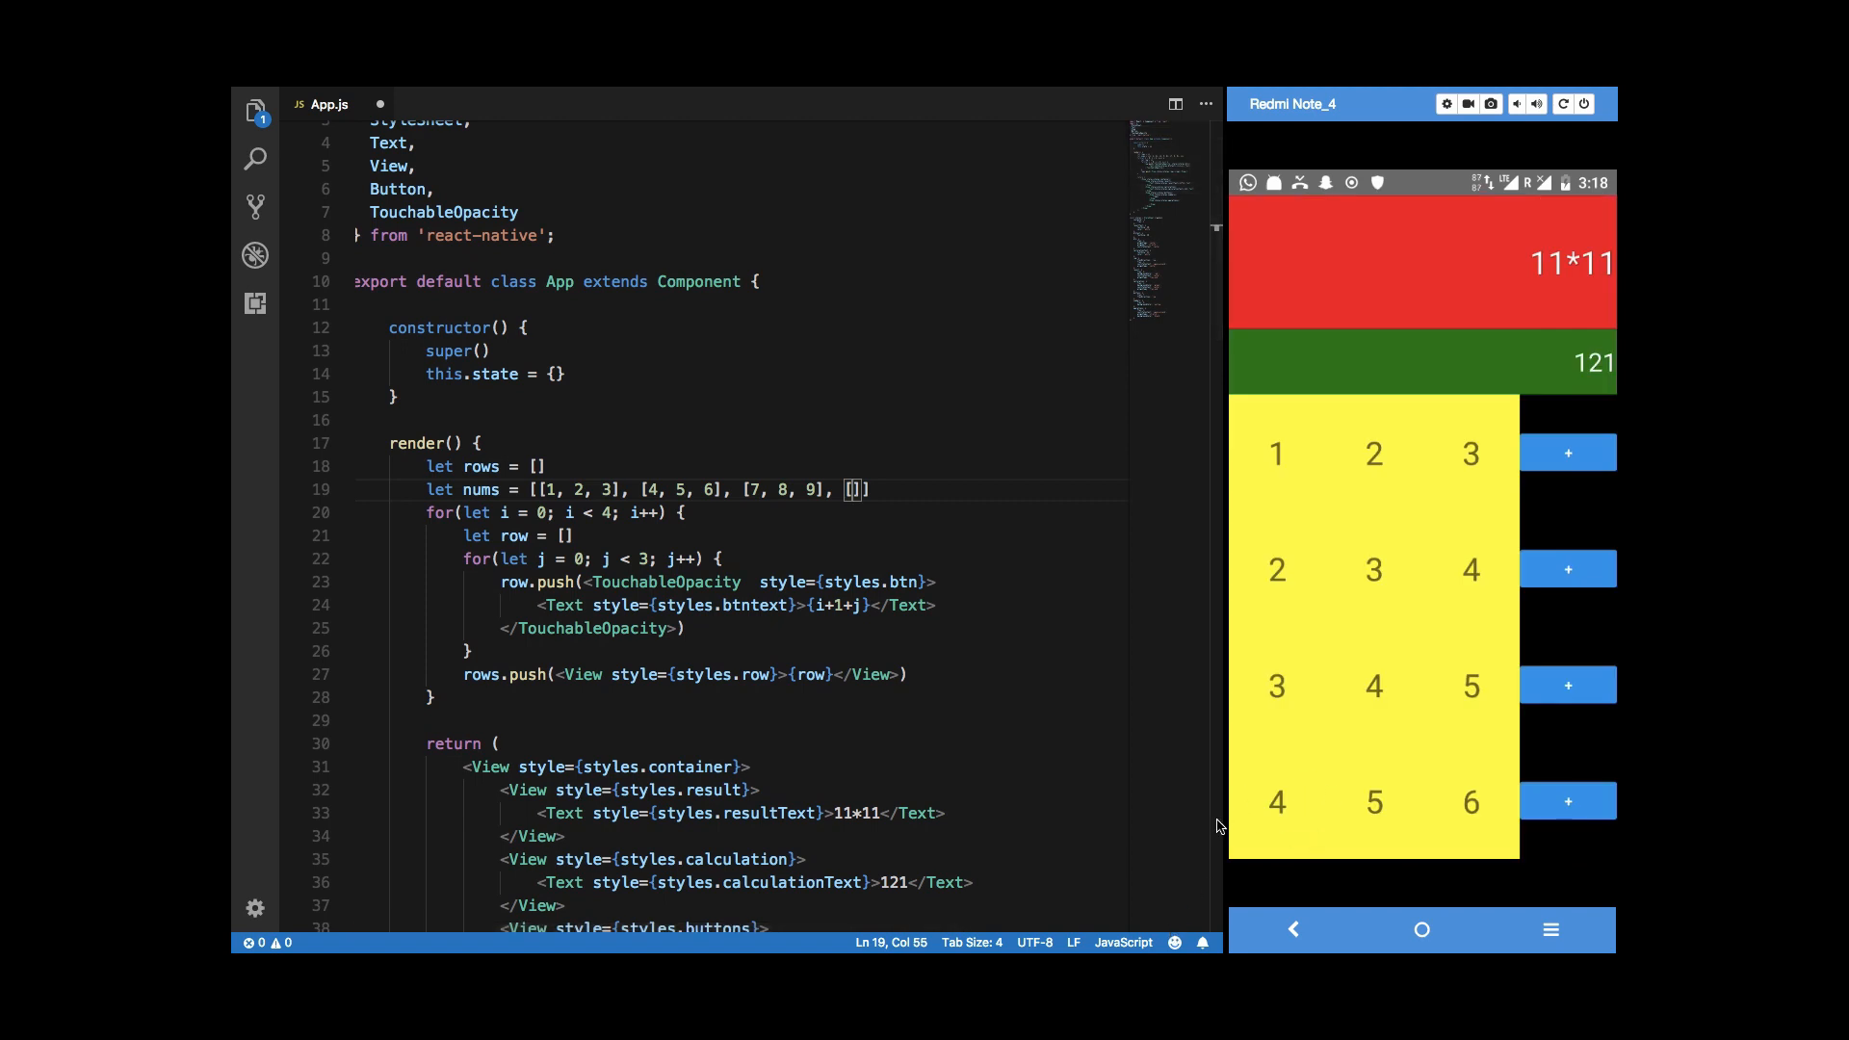
mouse_move(1271, 820)
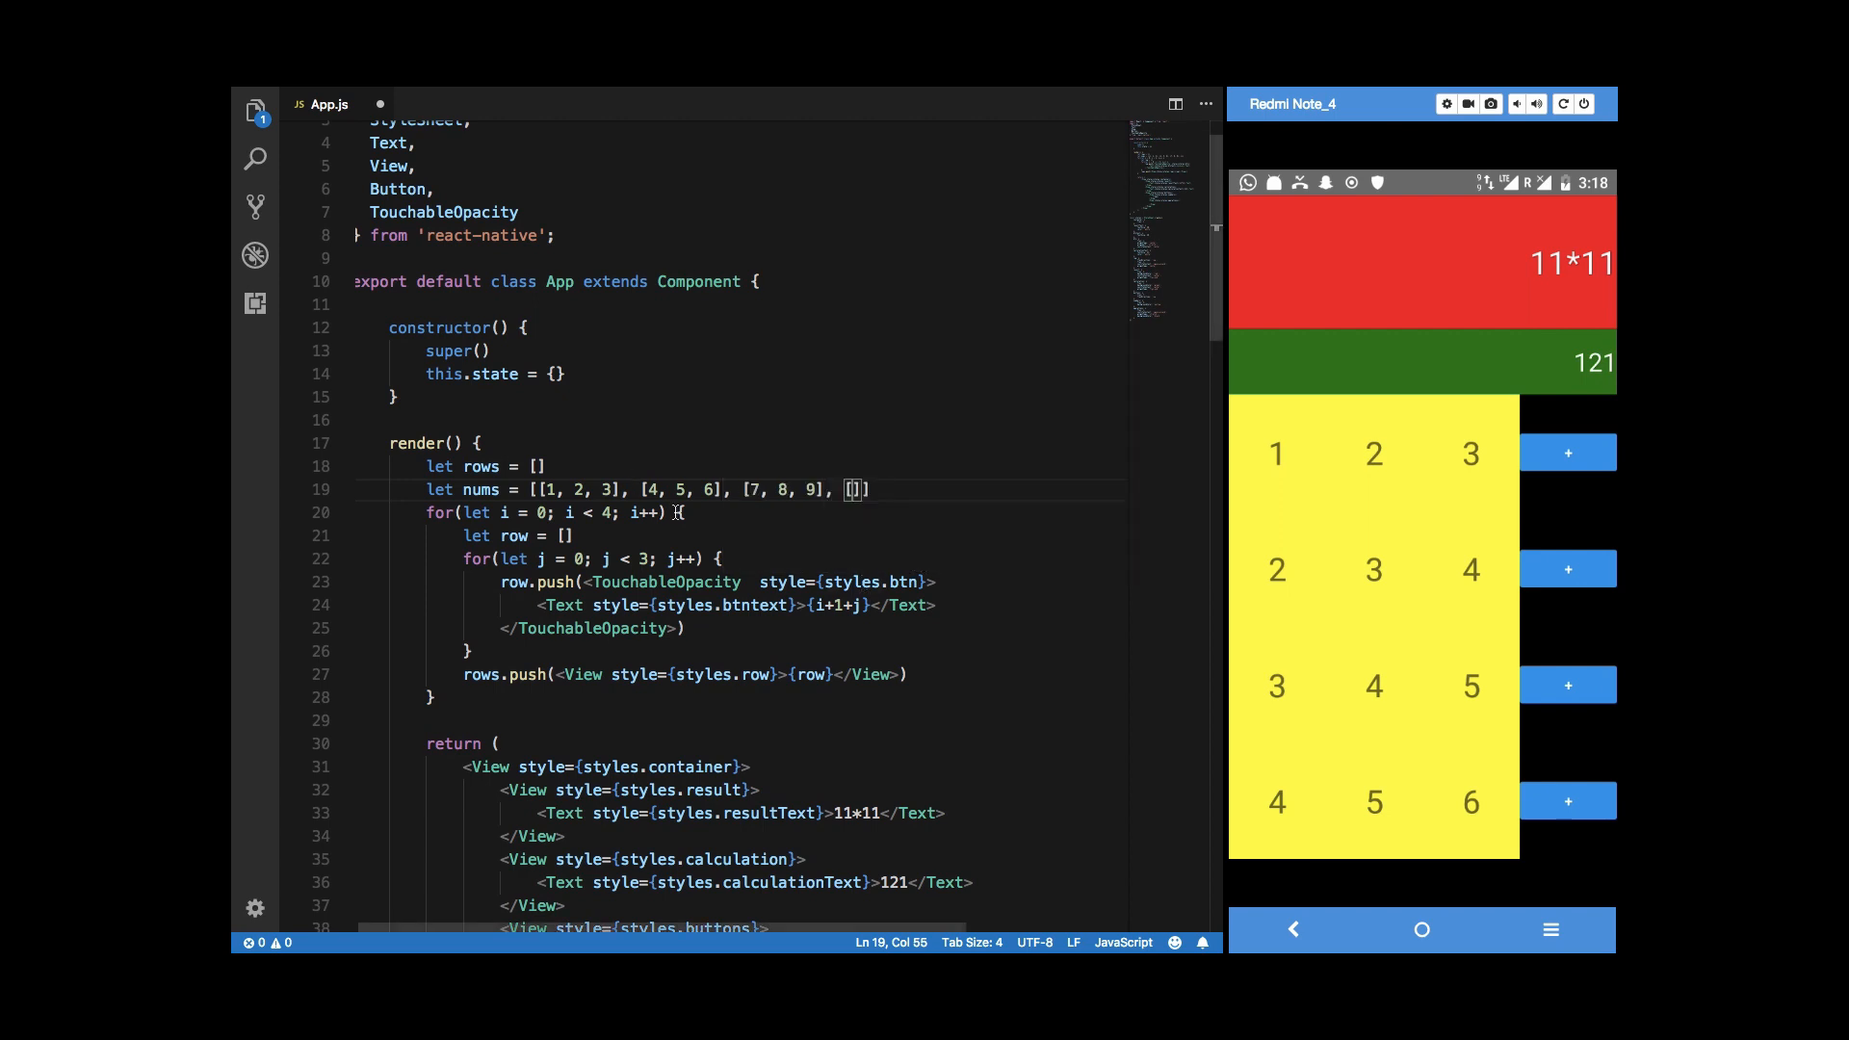
text(,0, =)
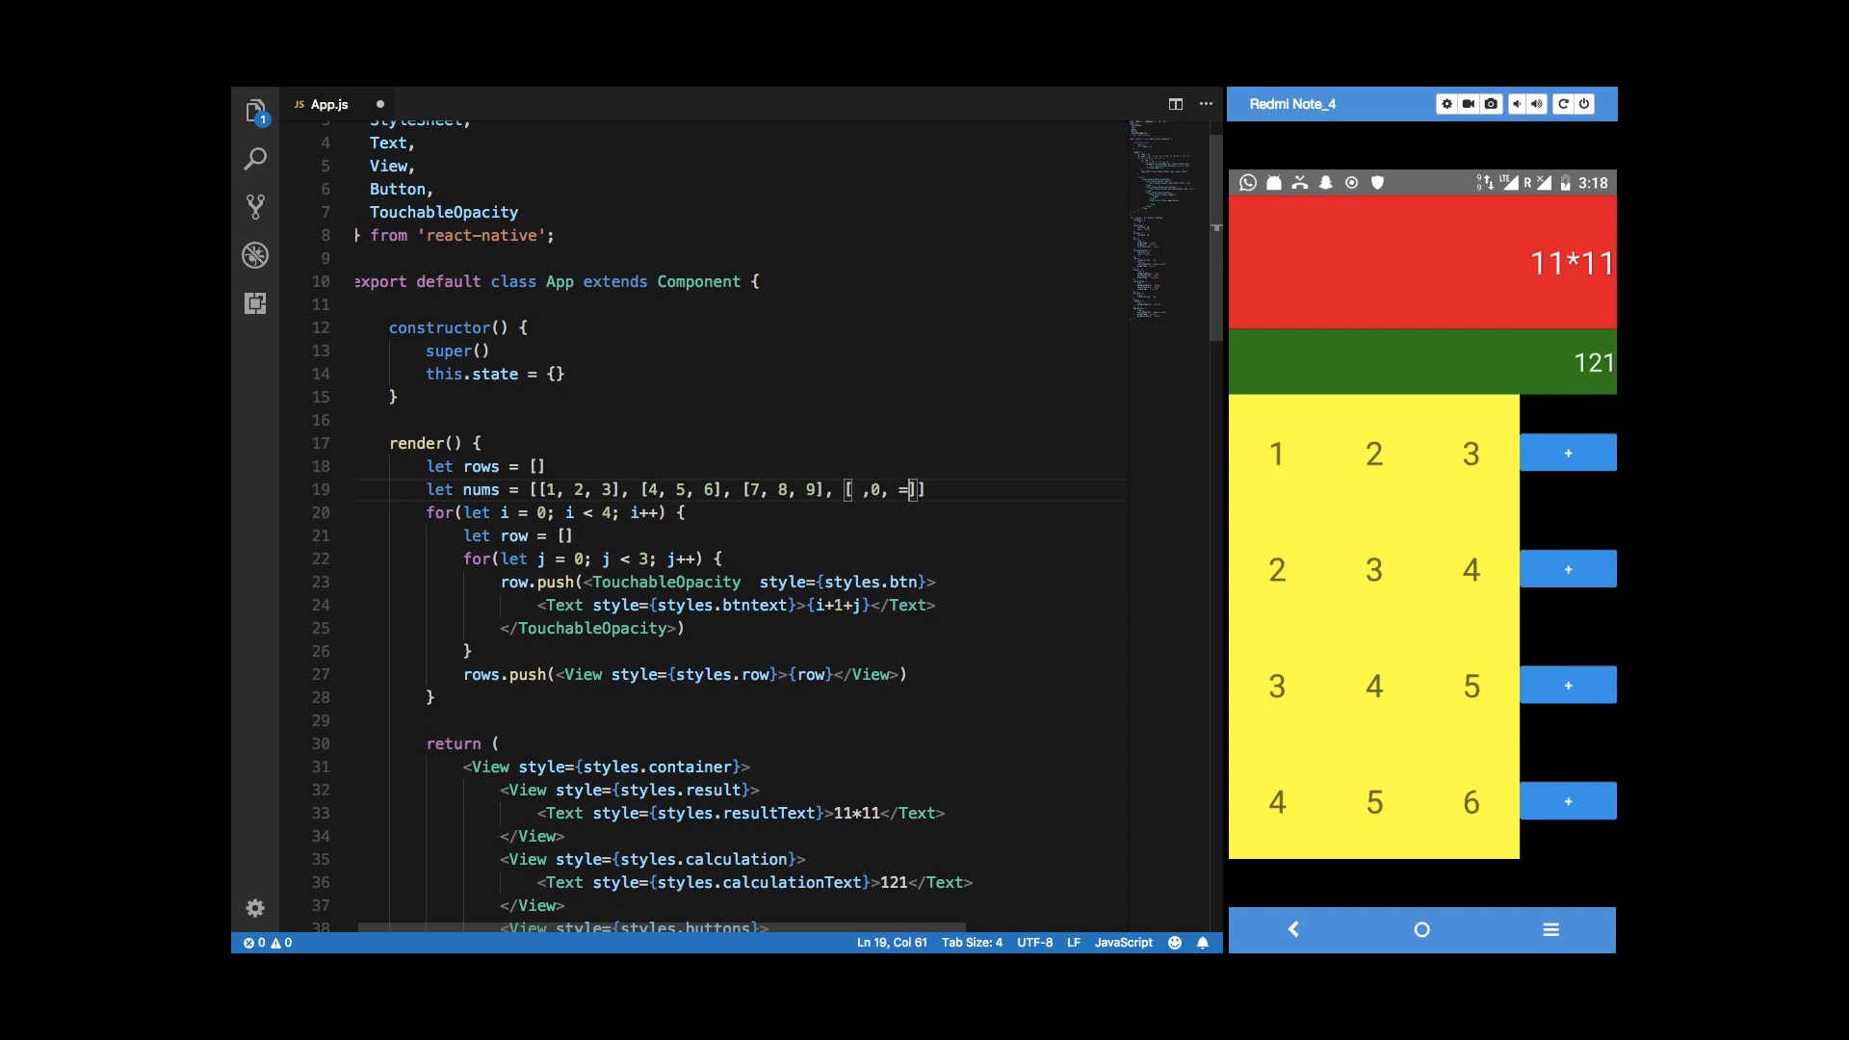
text(')
click(740, 605)
text(nums[i)
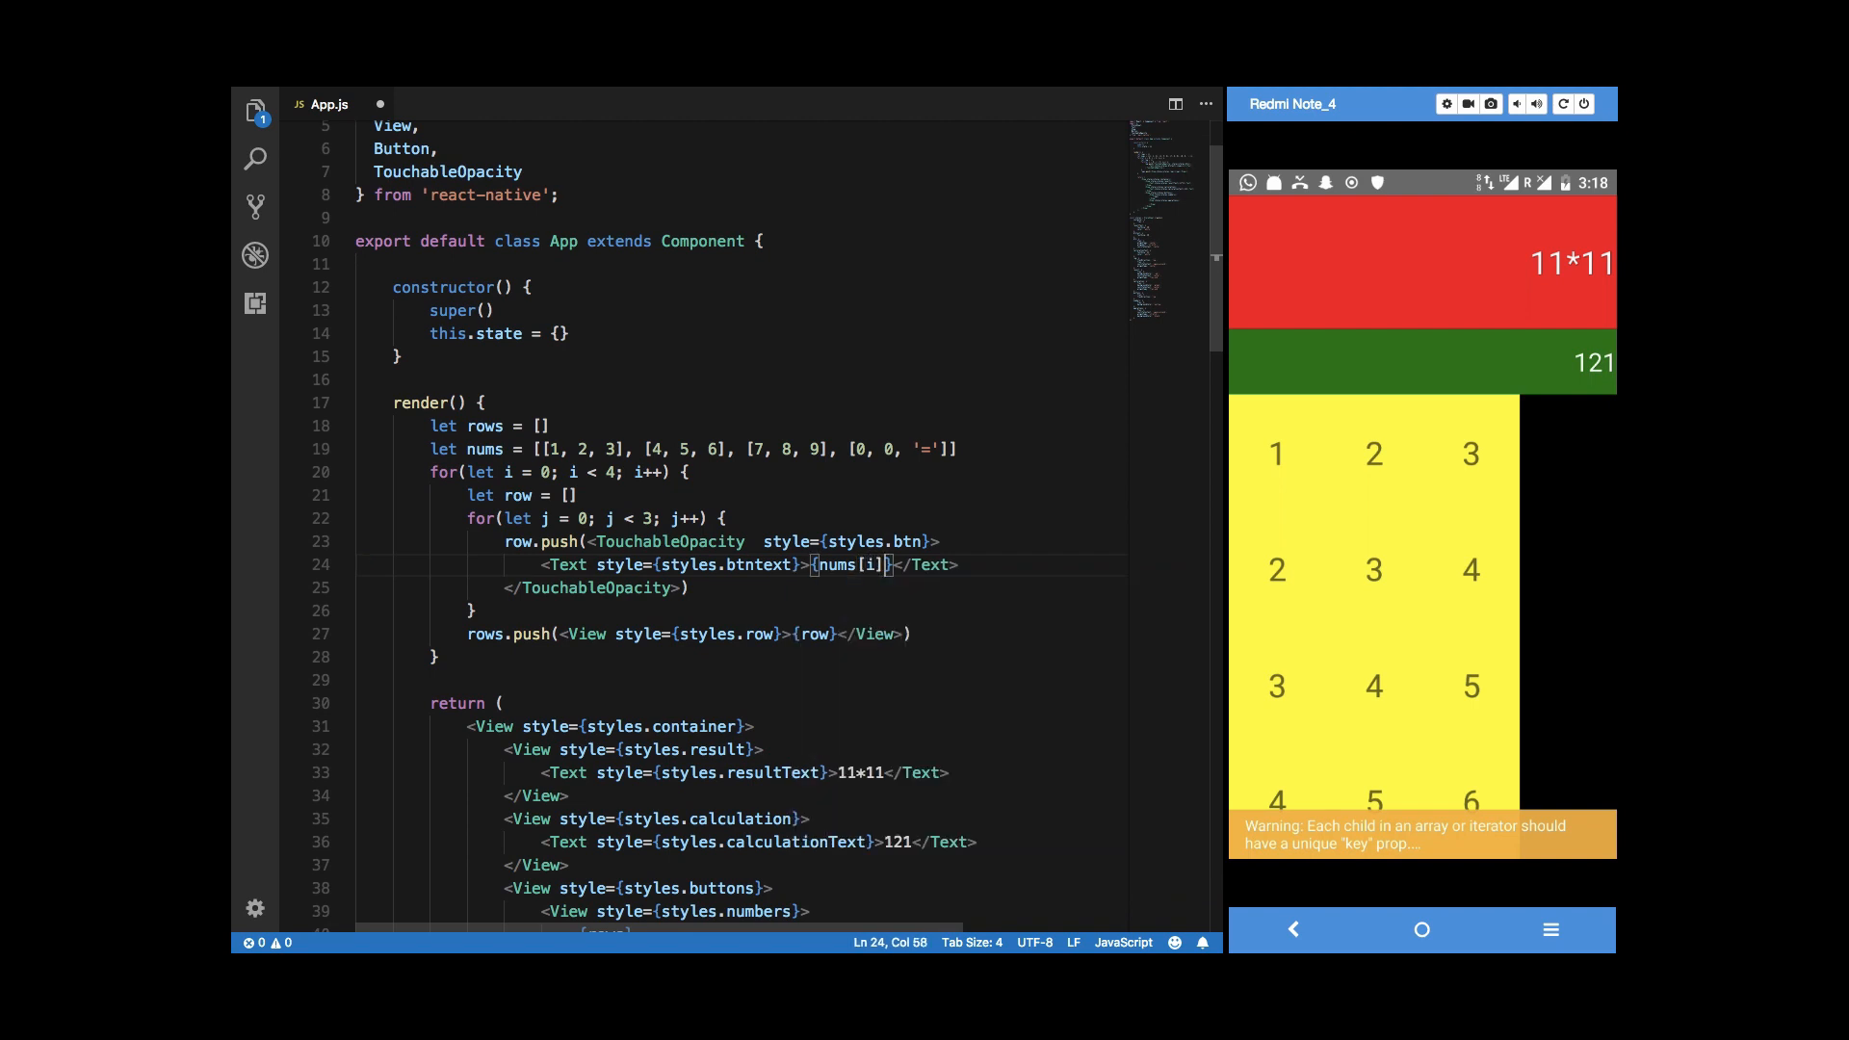
text([j])
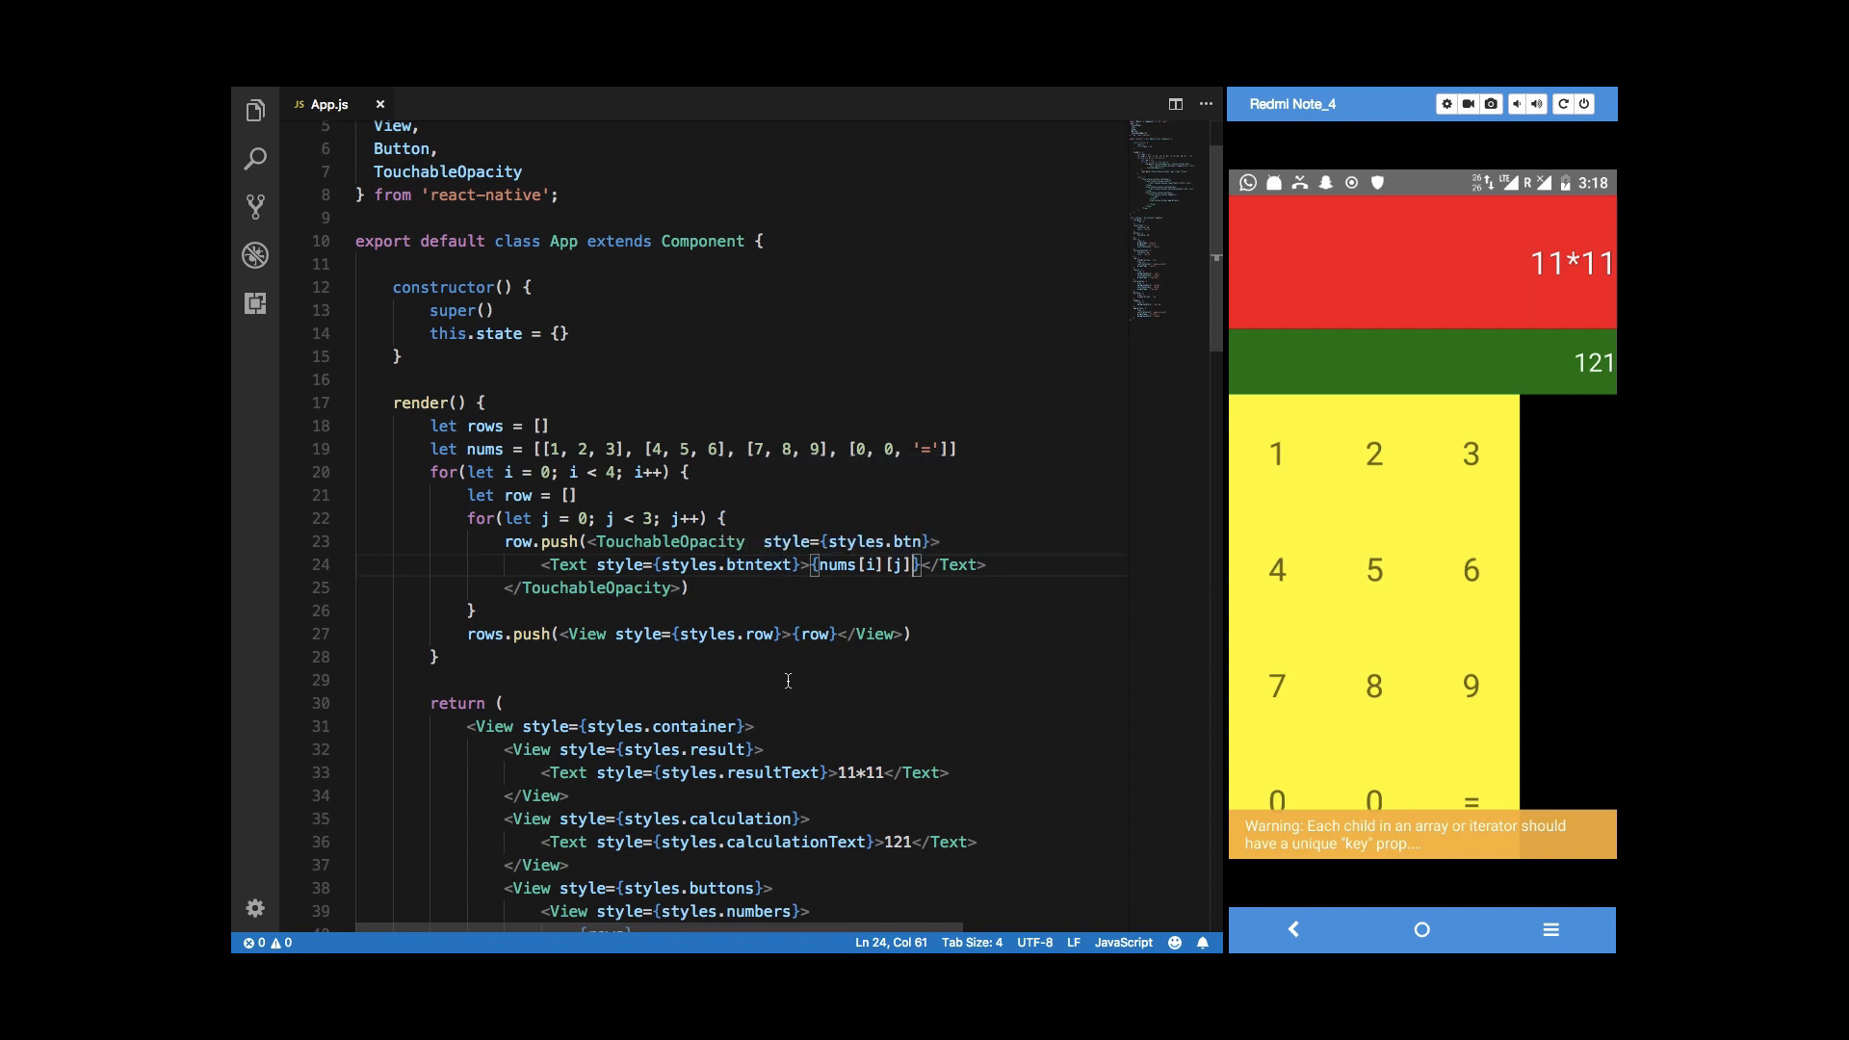
scroll(down, 3)
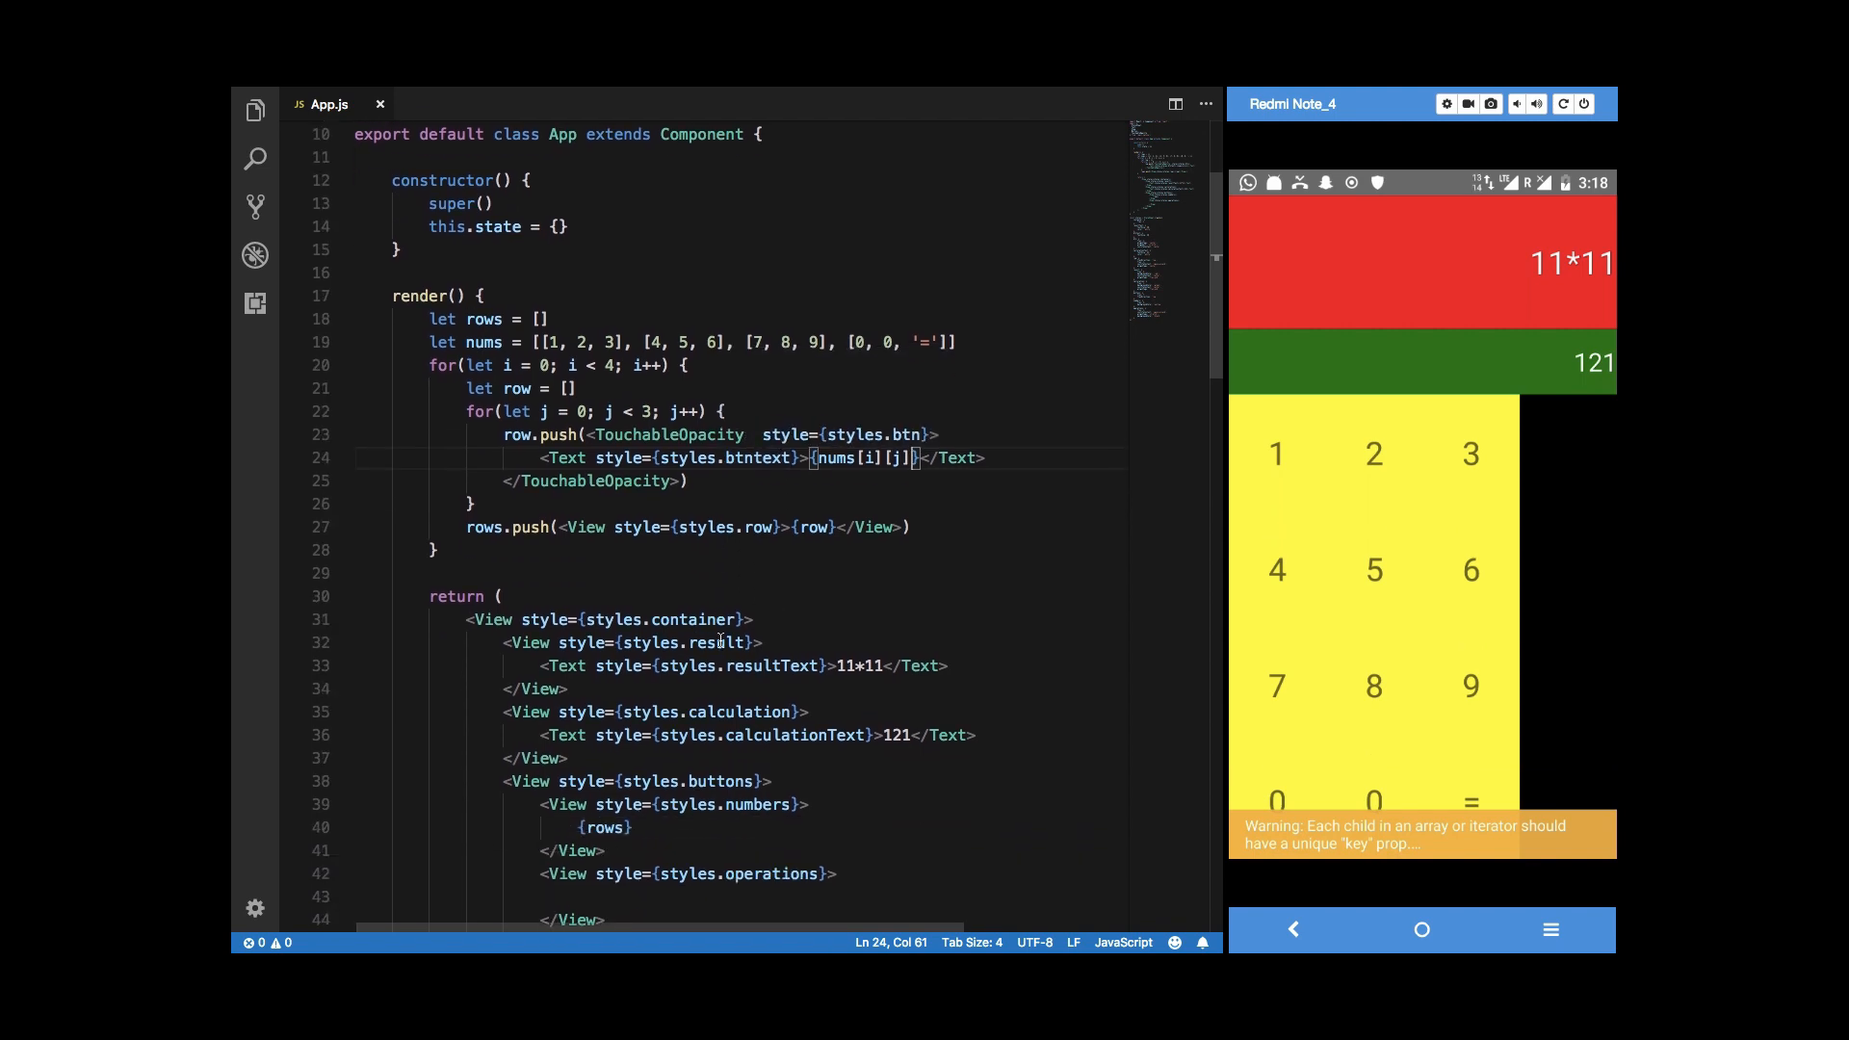
scroll(up, 3)
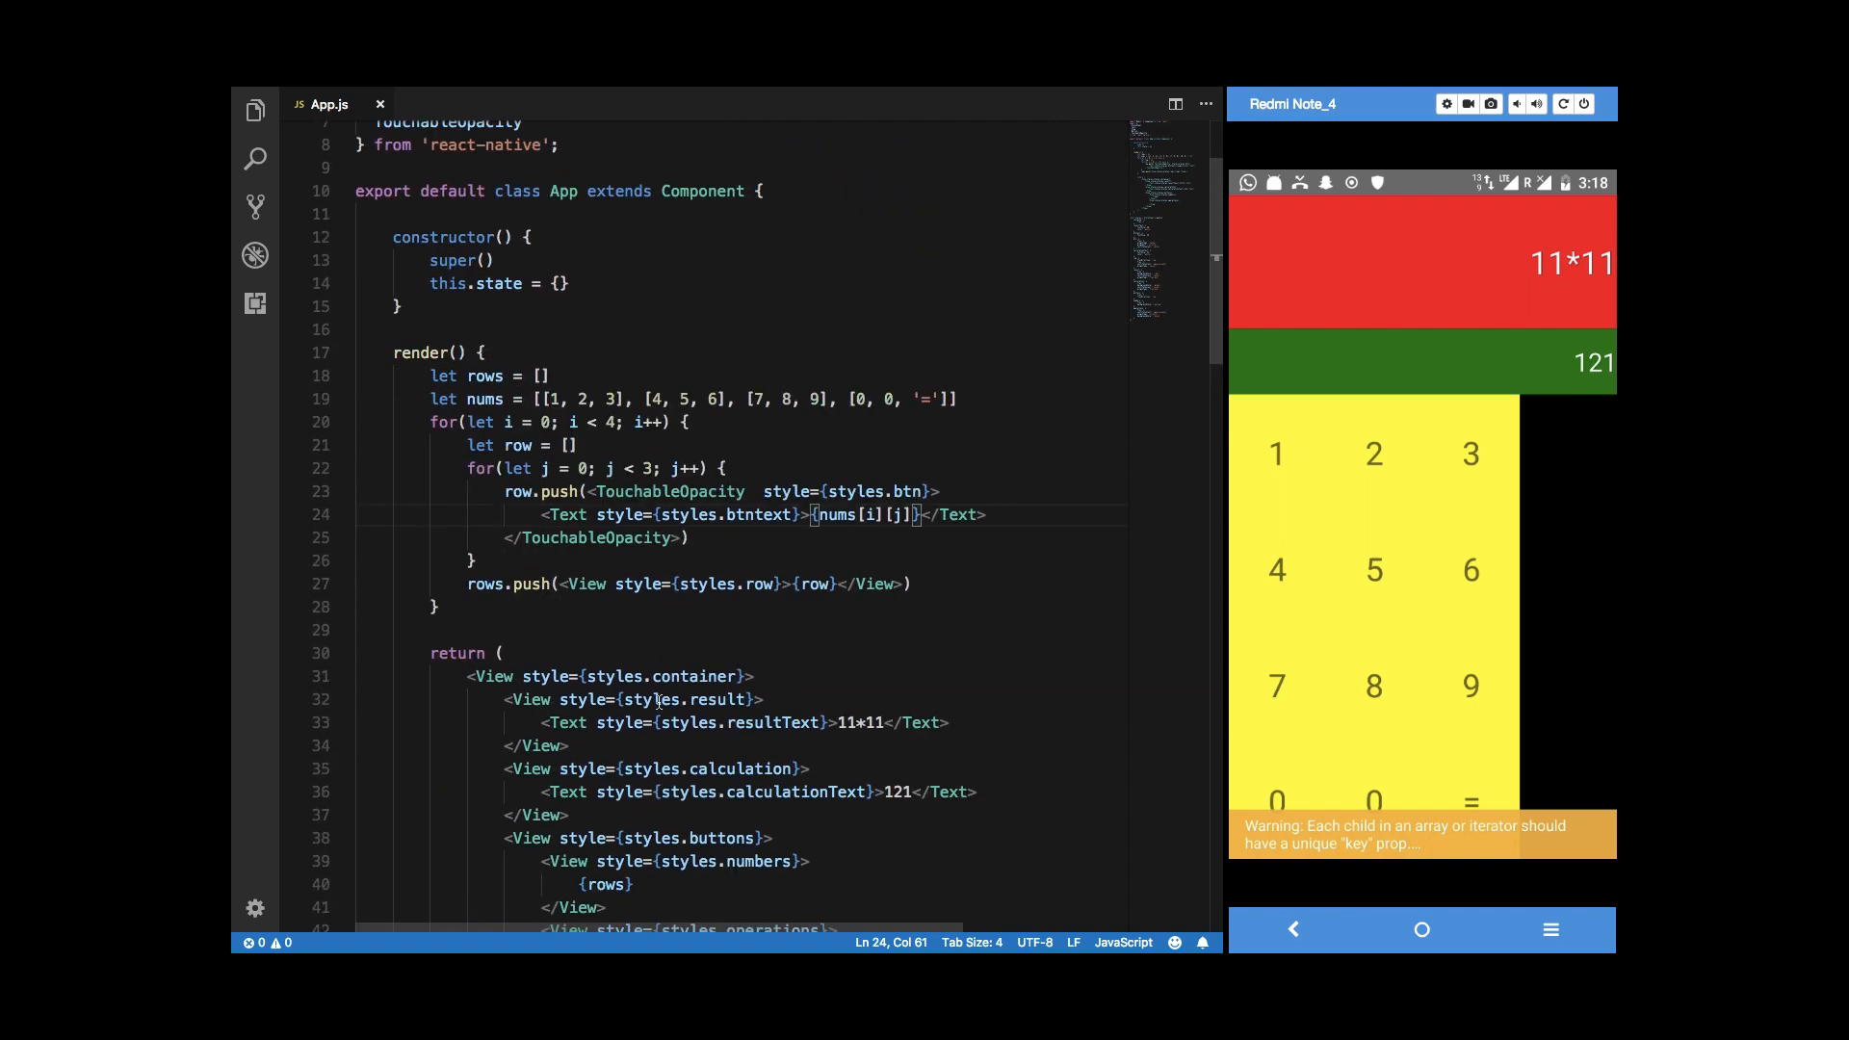
scroll(up, 3)
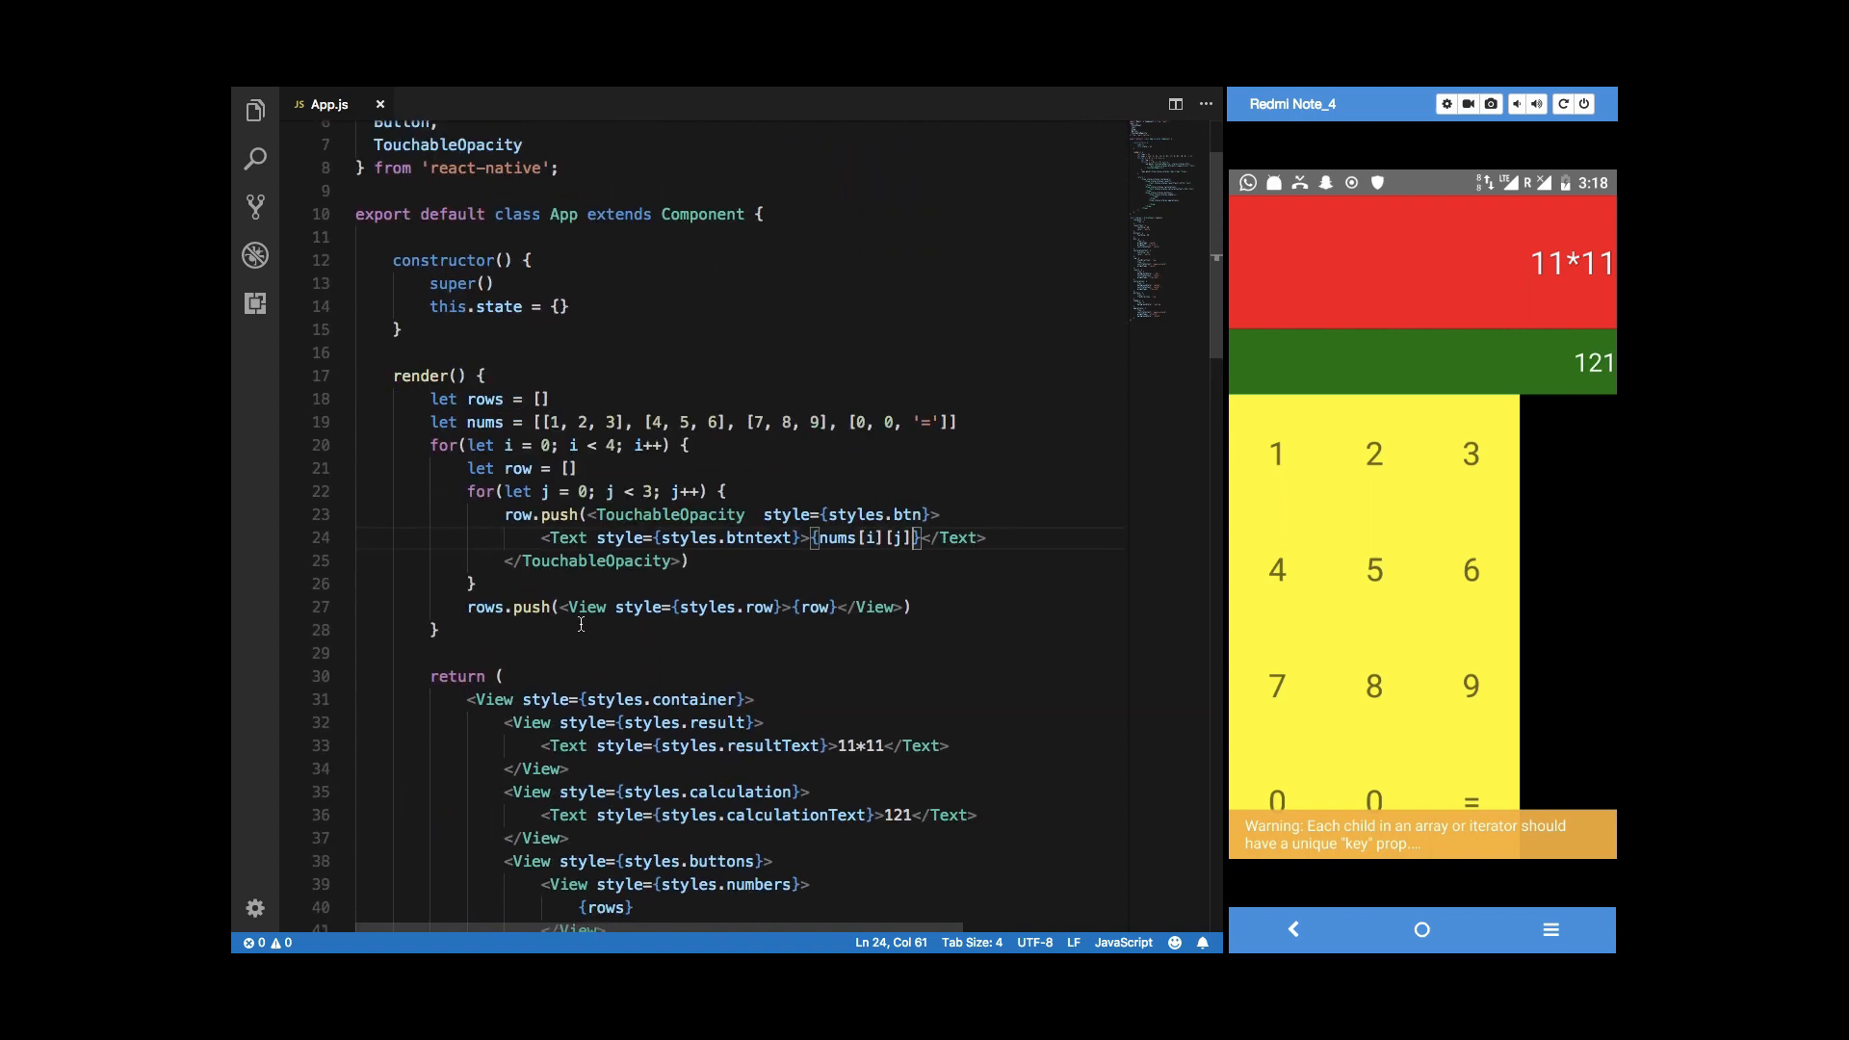
Declare the operations array ['+', '-', '*', '/'] below the rows loop.
text(let operations = [')
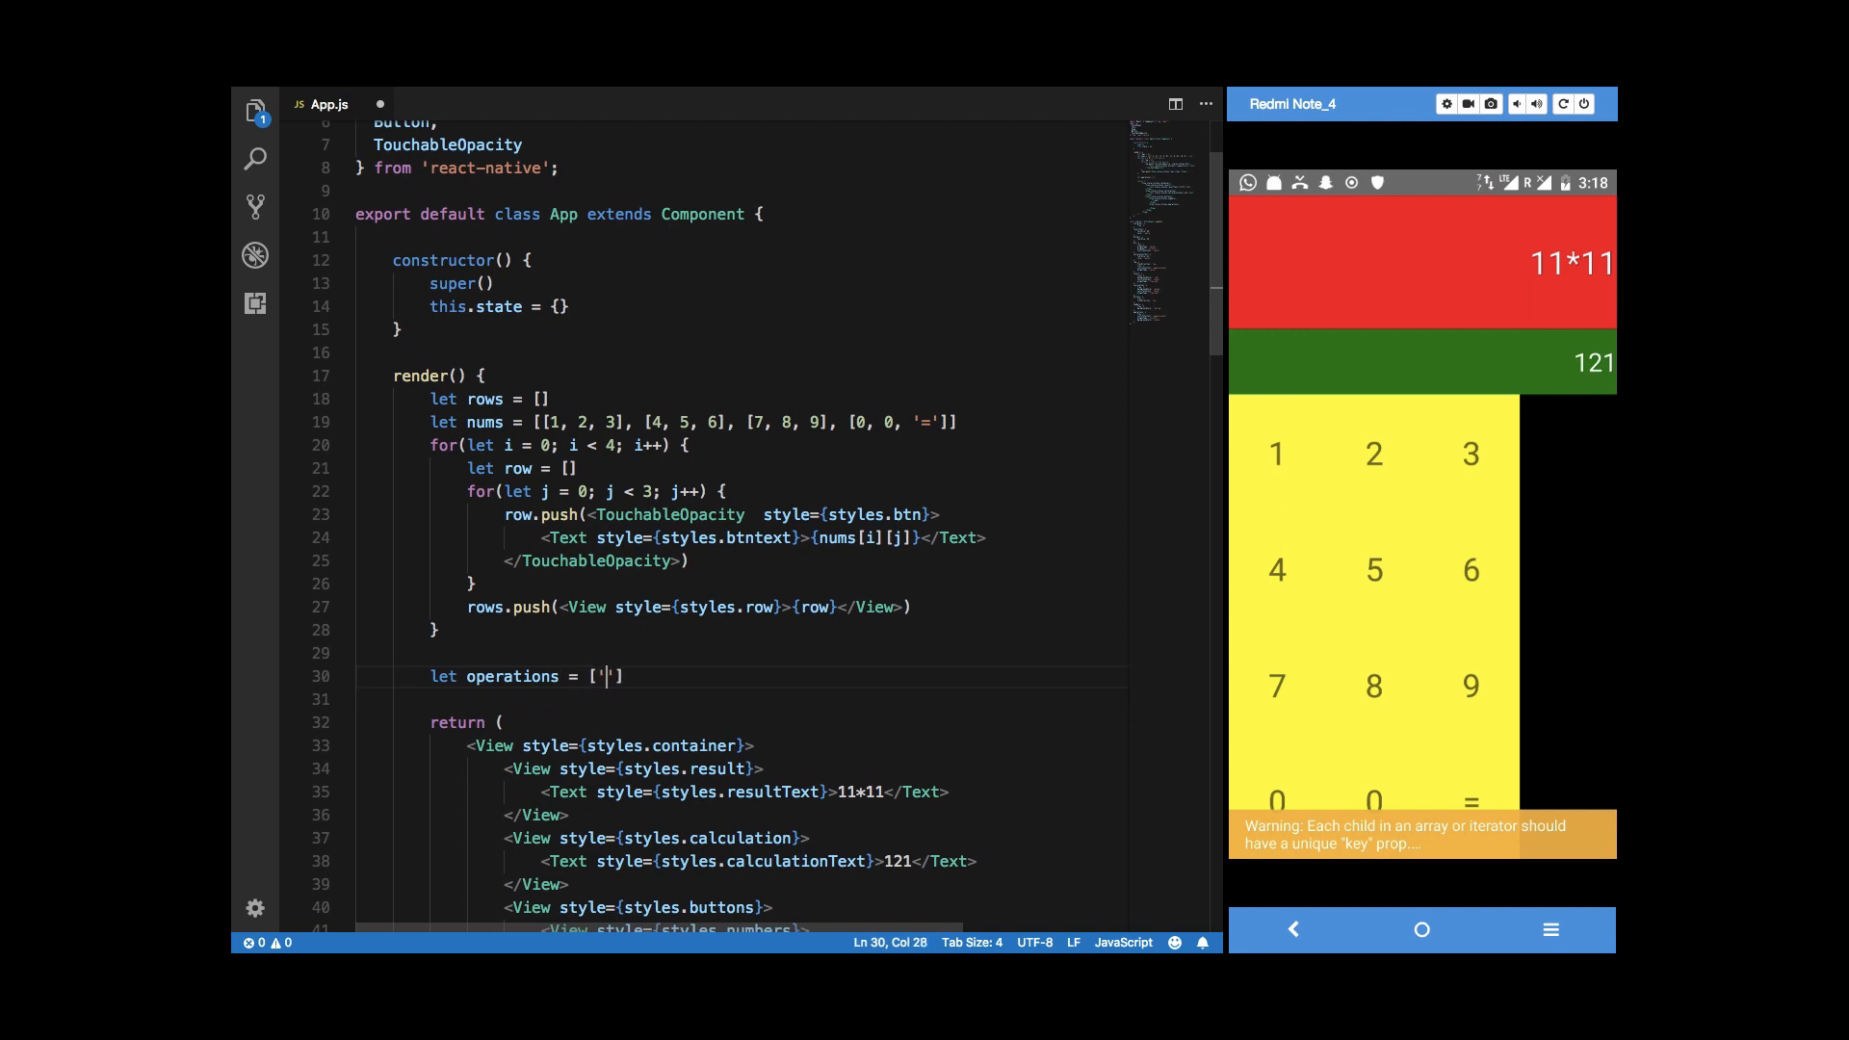
text(+', '-)
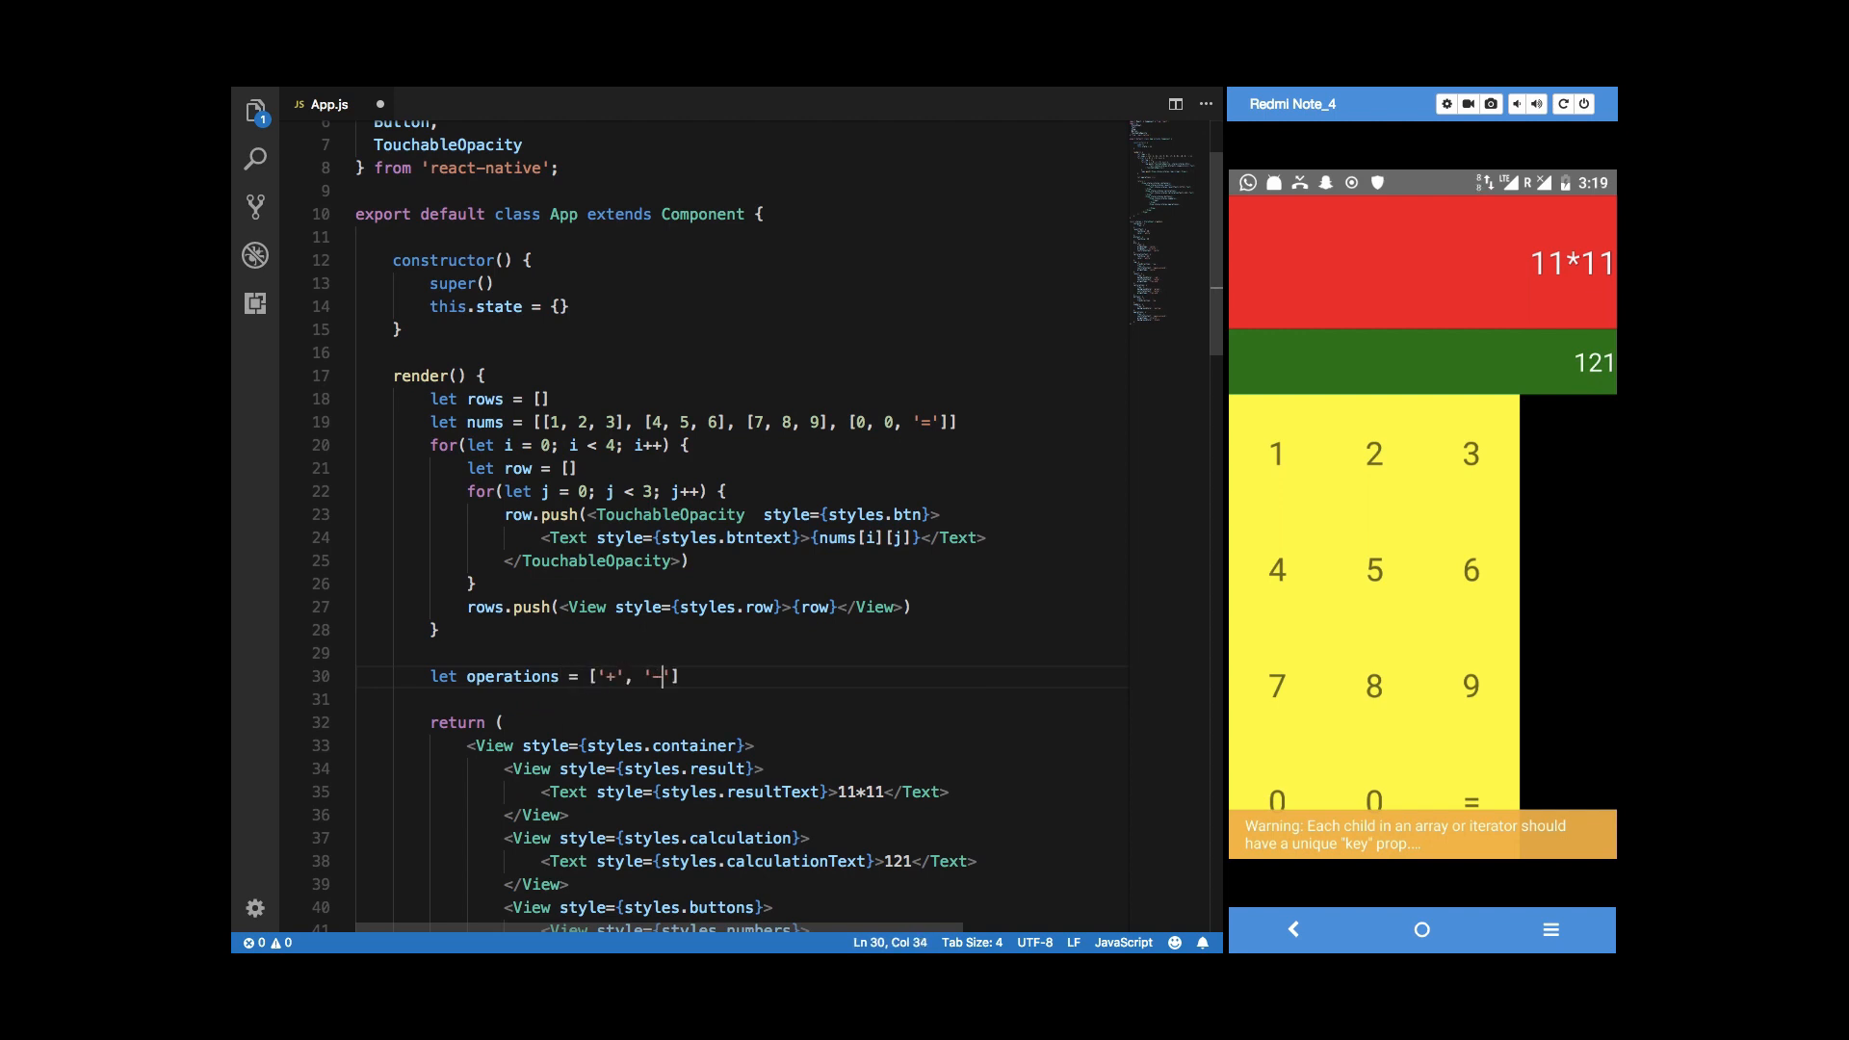
text(, '*')
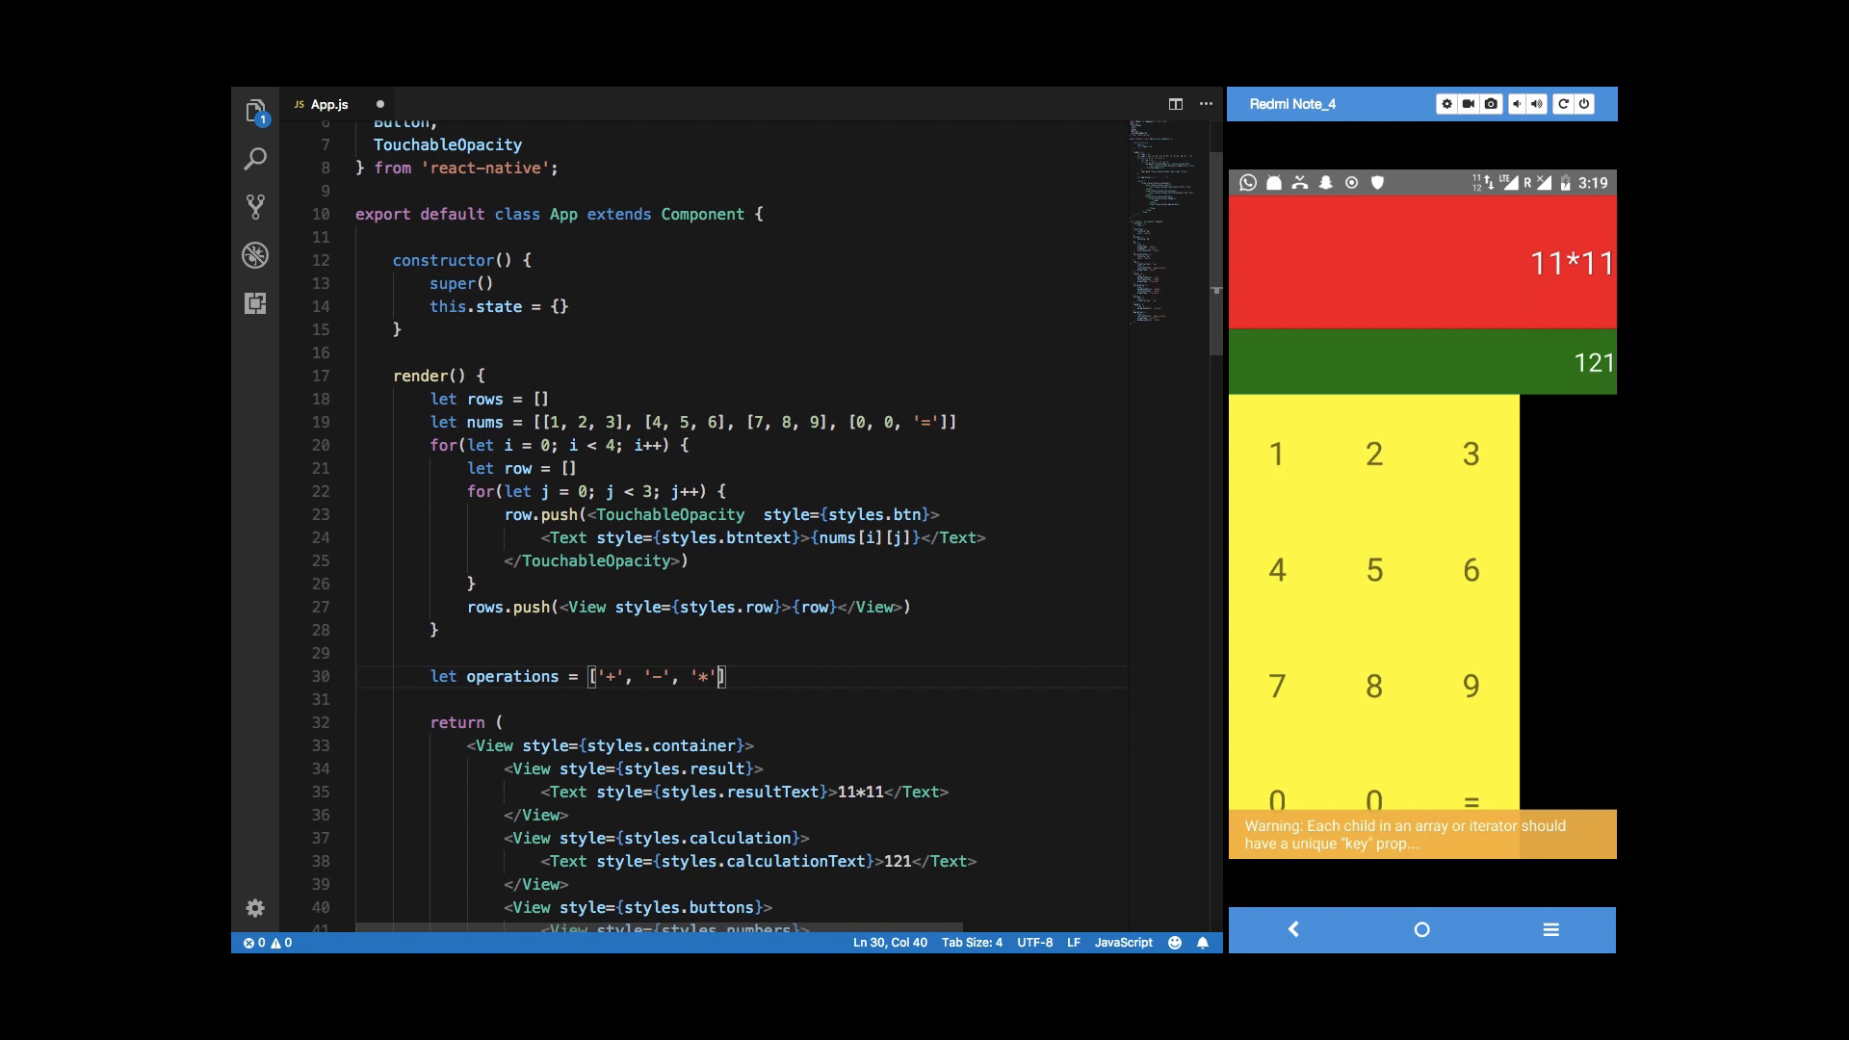
text(, '/')
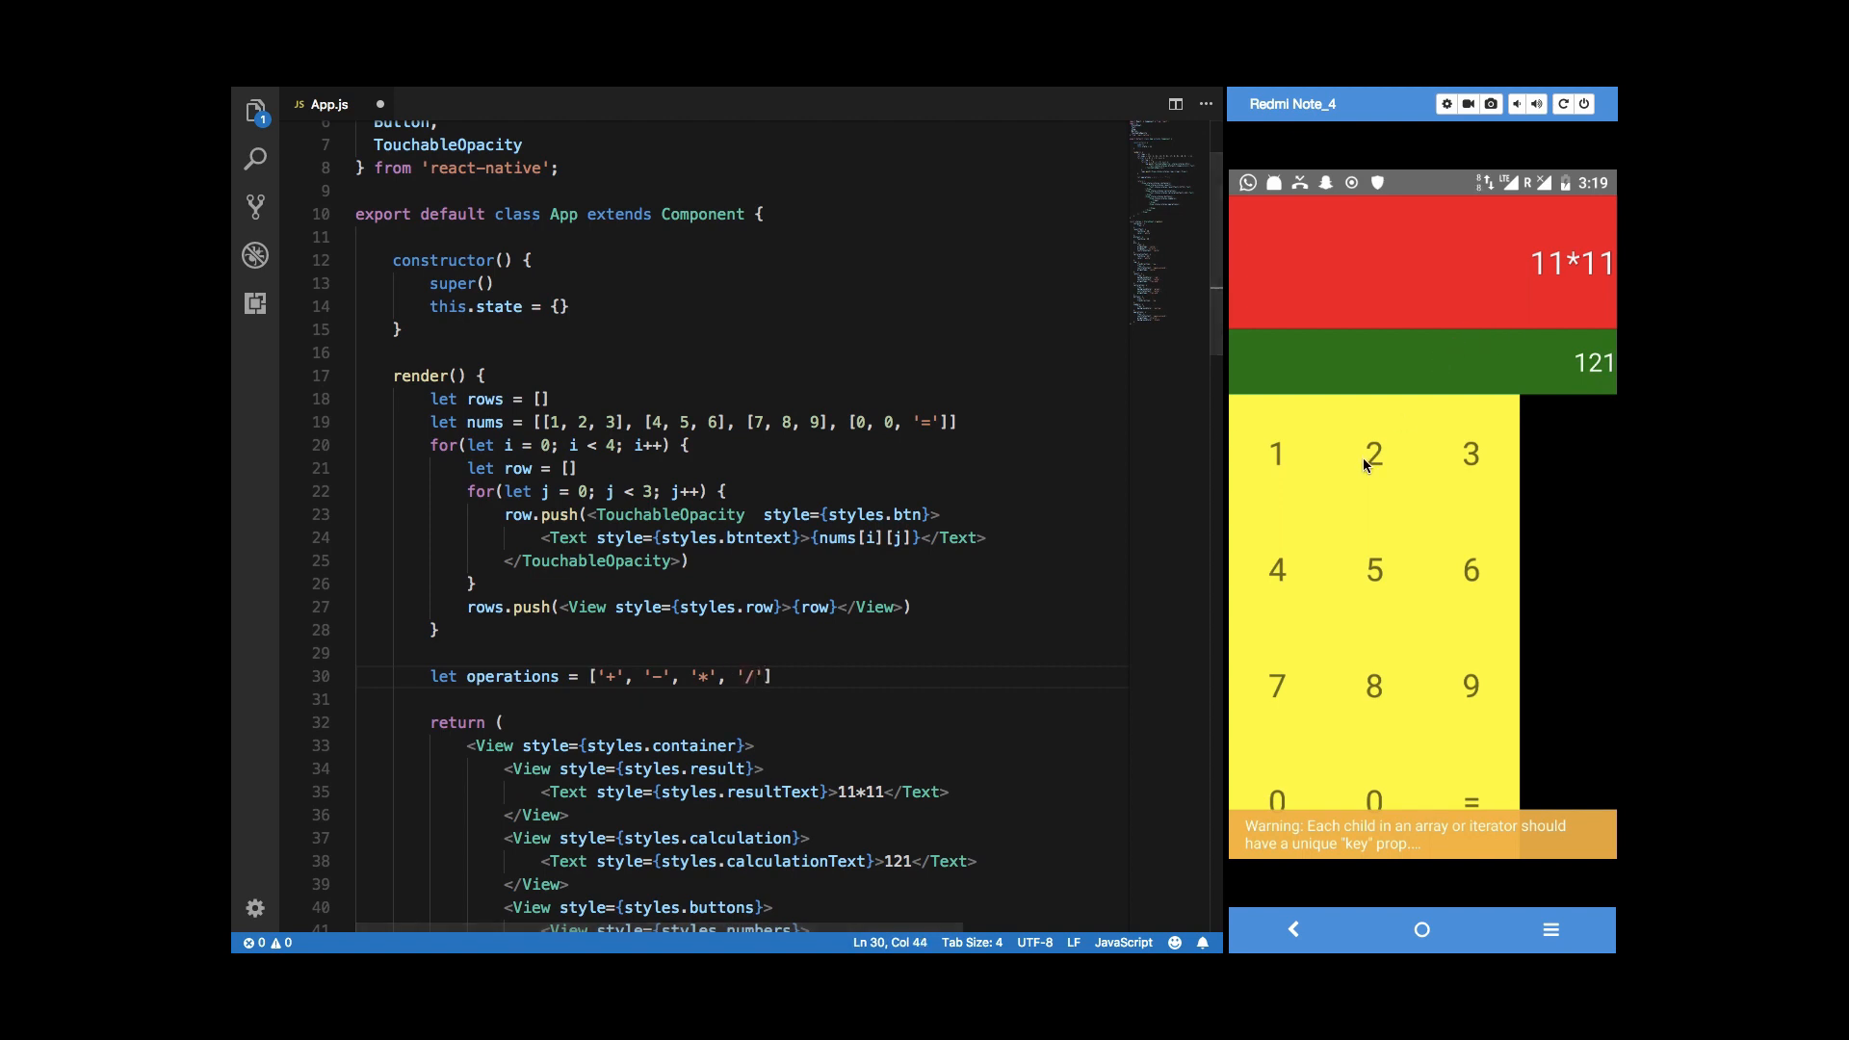
mouse_move(783, 714)
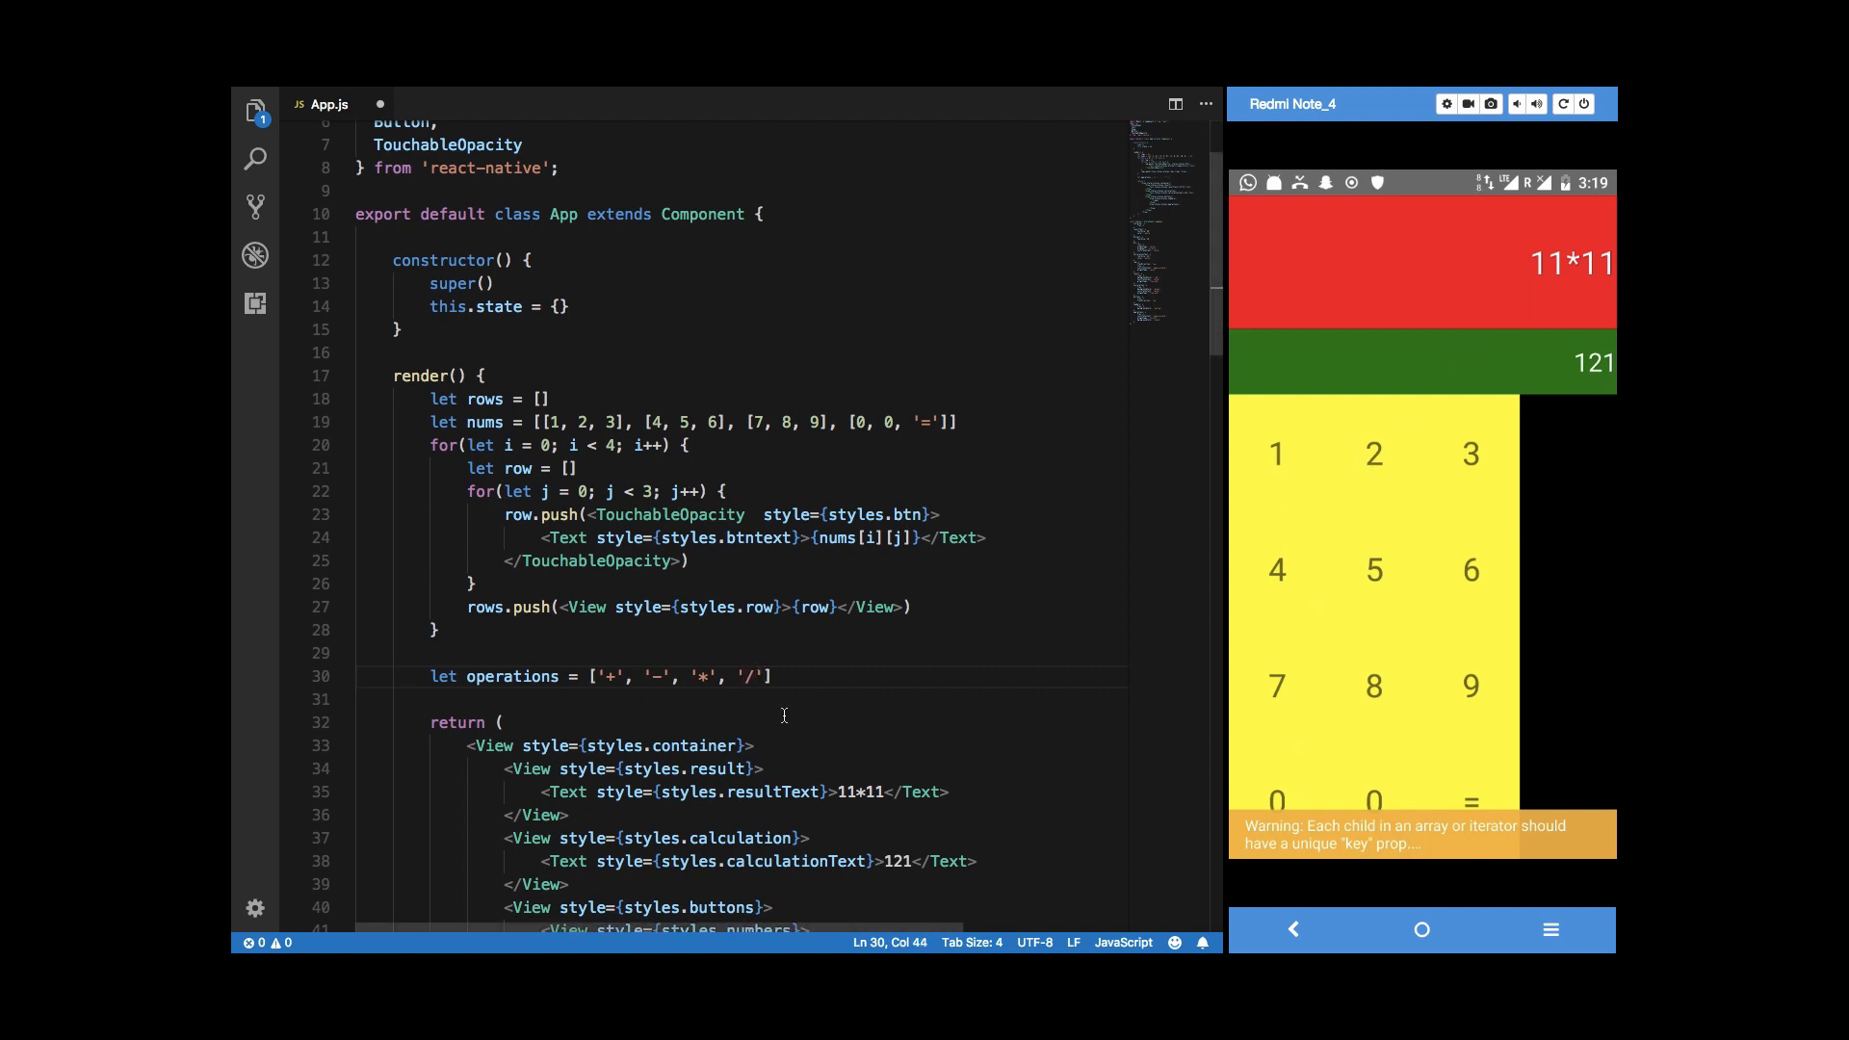
click(772, 676)
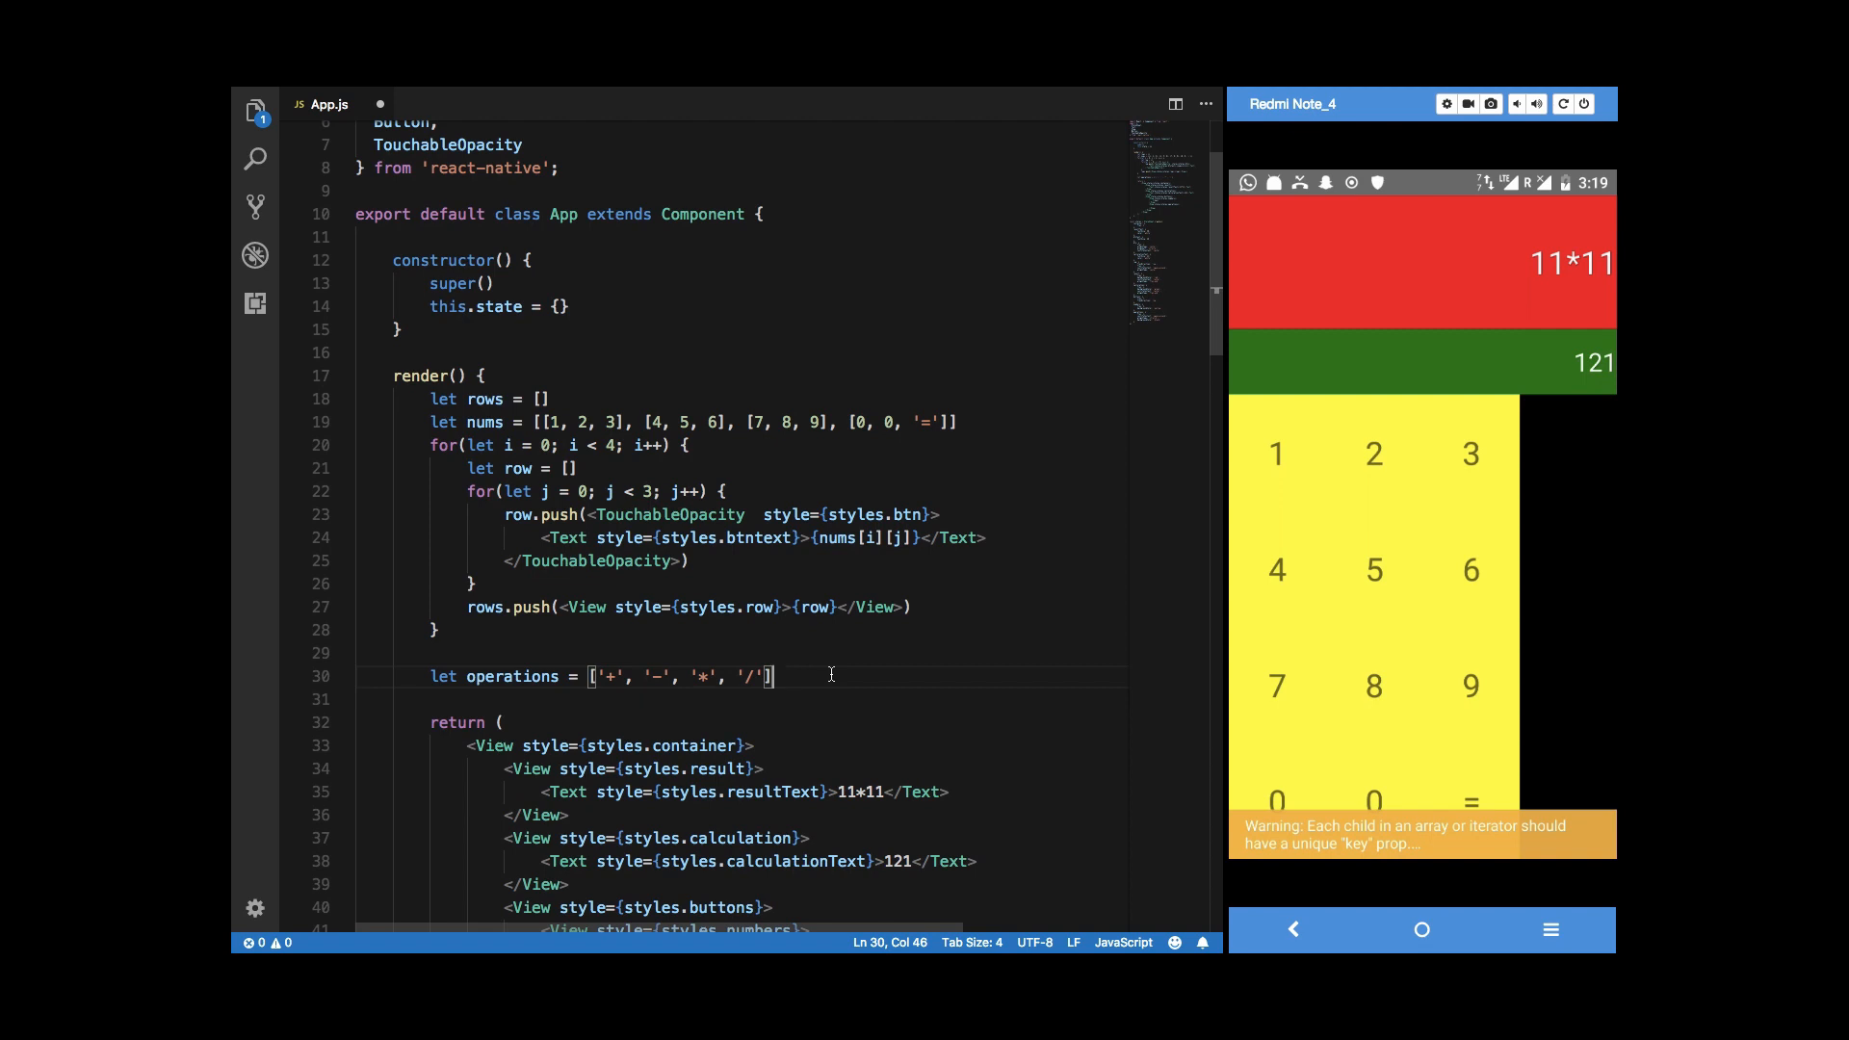
key(enter)
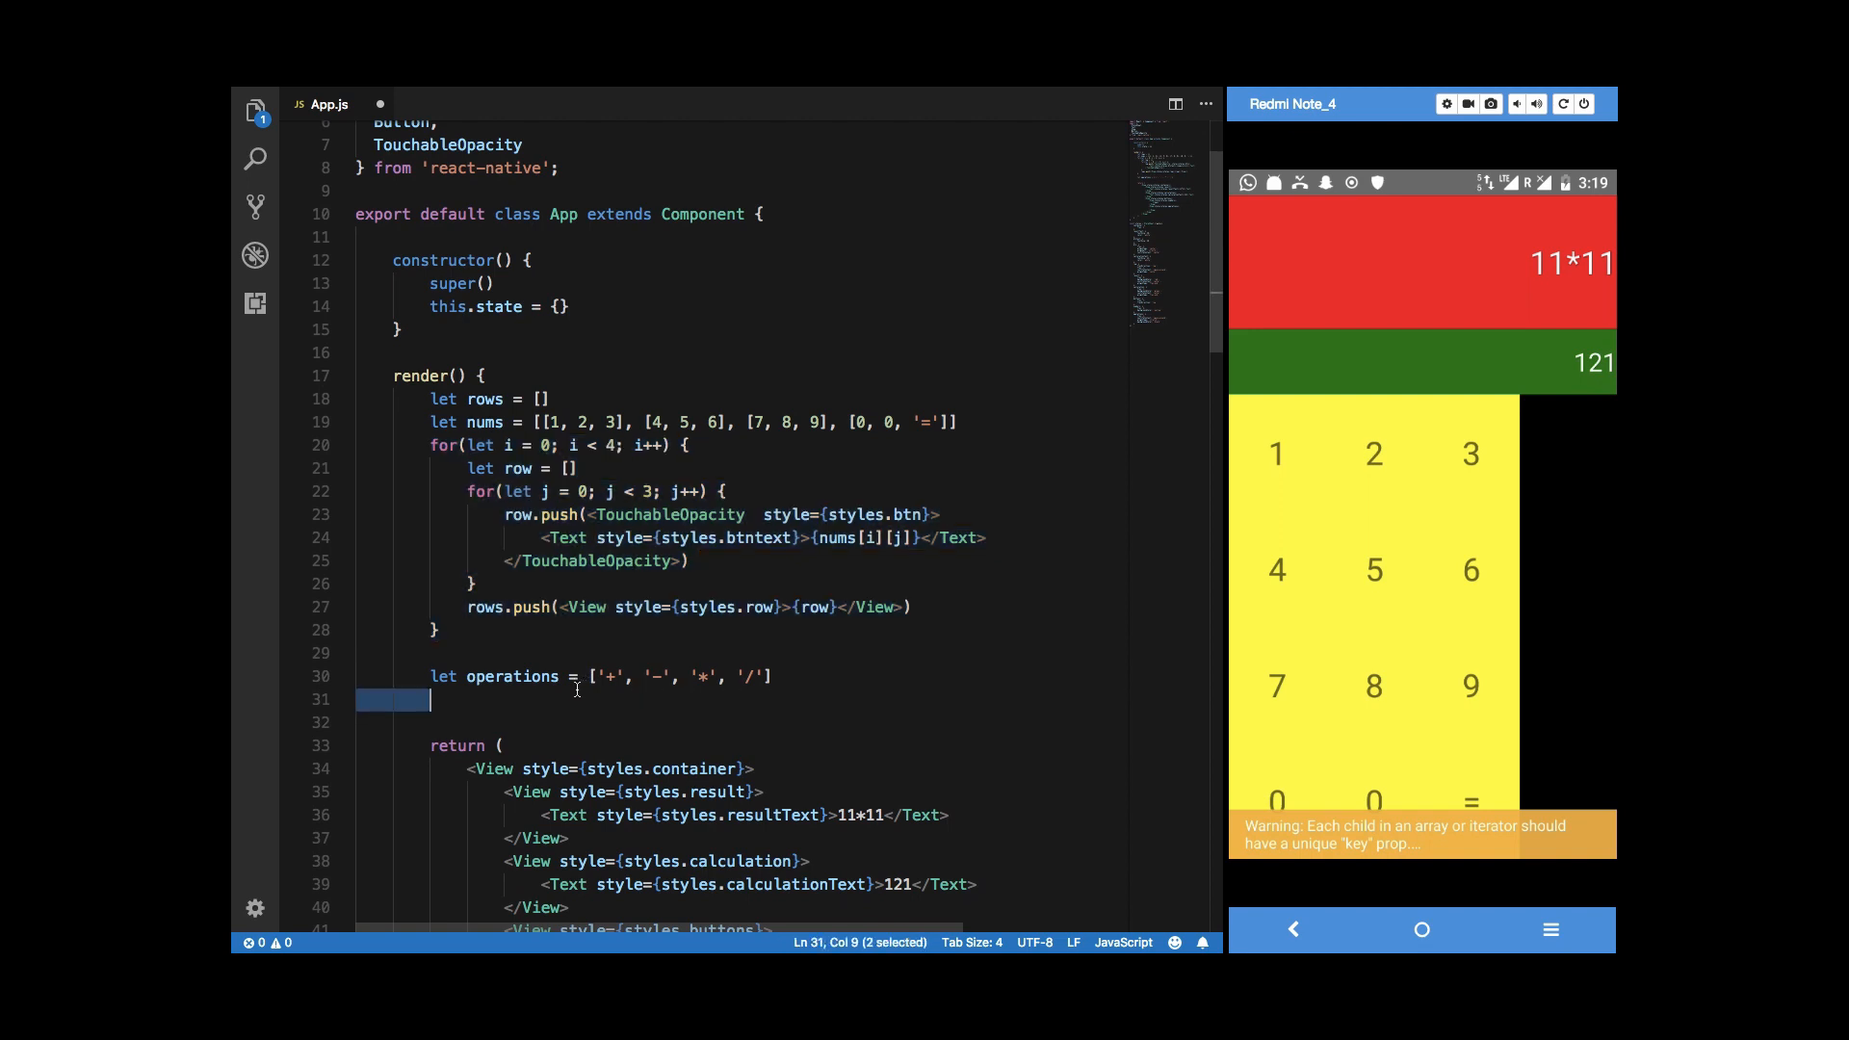
Write a for loop pushing TouchableOpacity buttons labelled {operations[i]} into ops.
text(for()
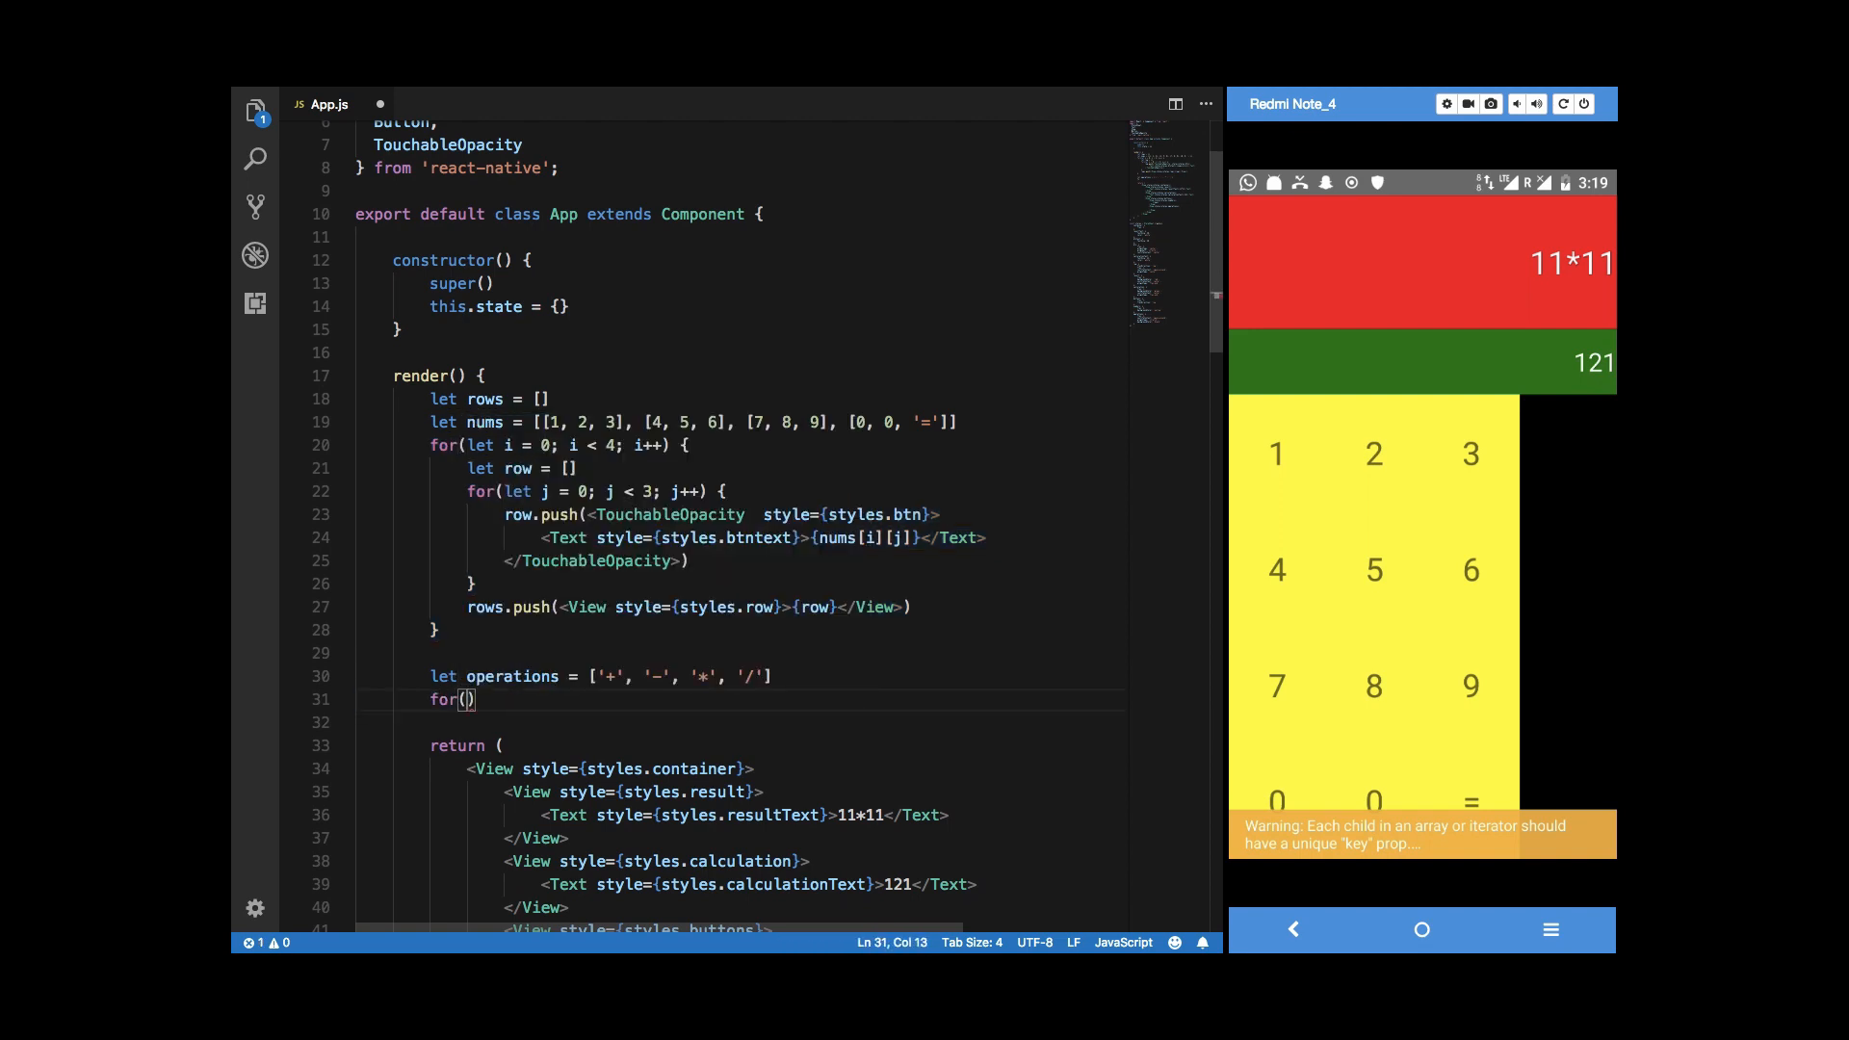
text(let k =)
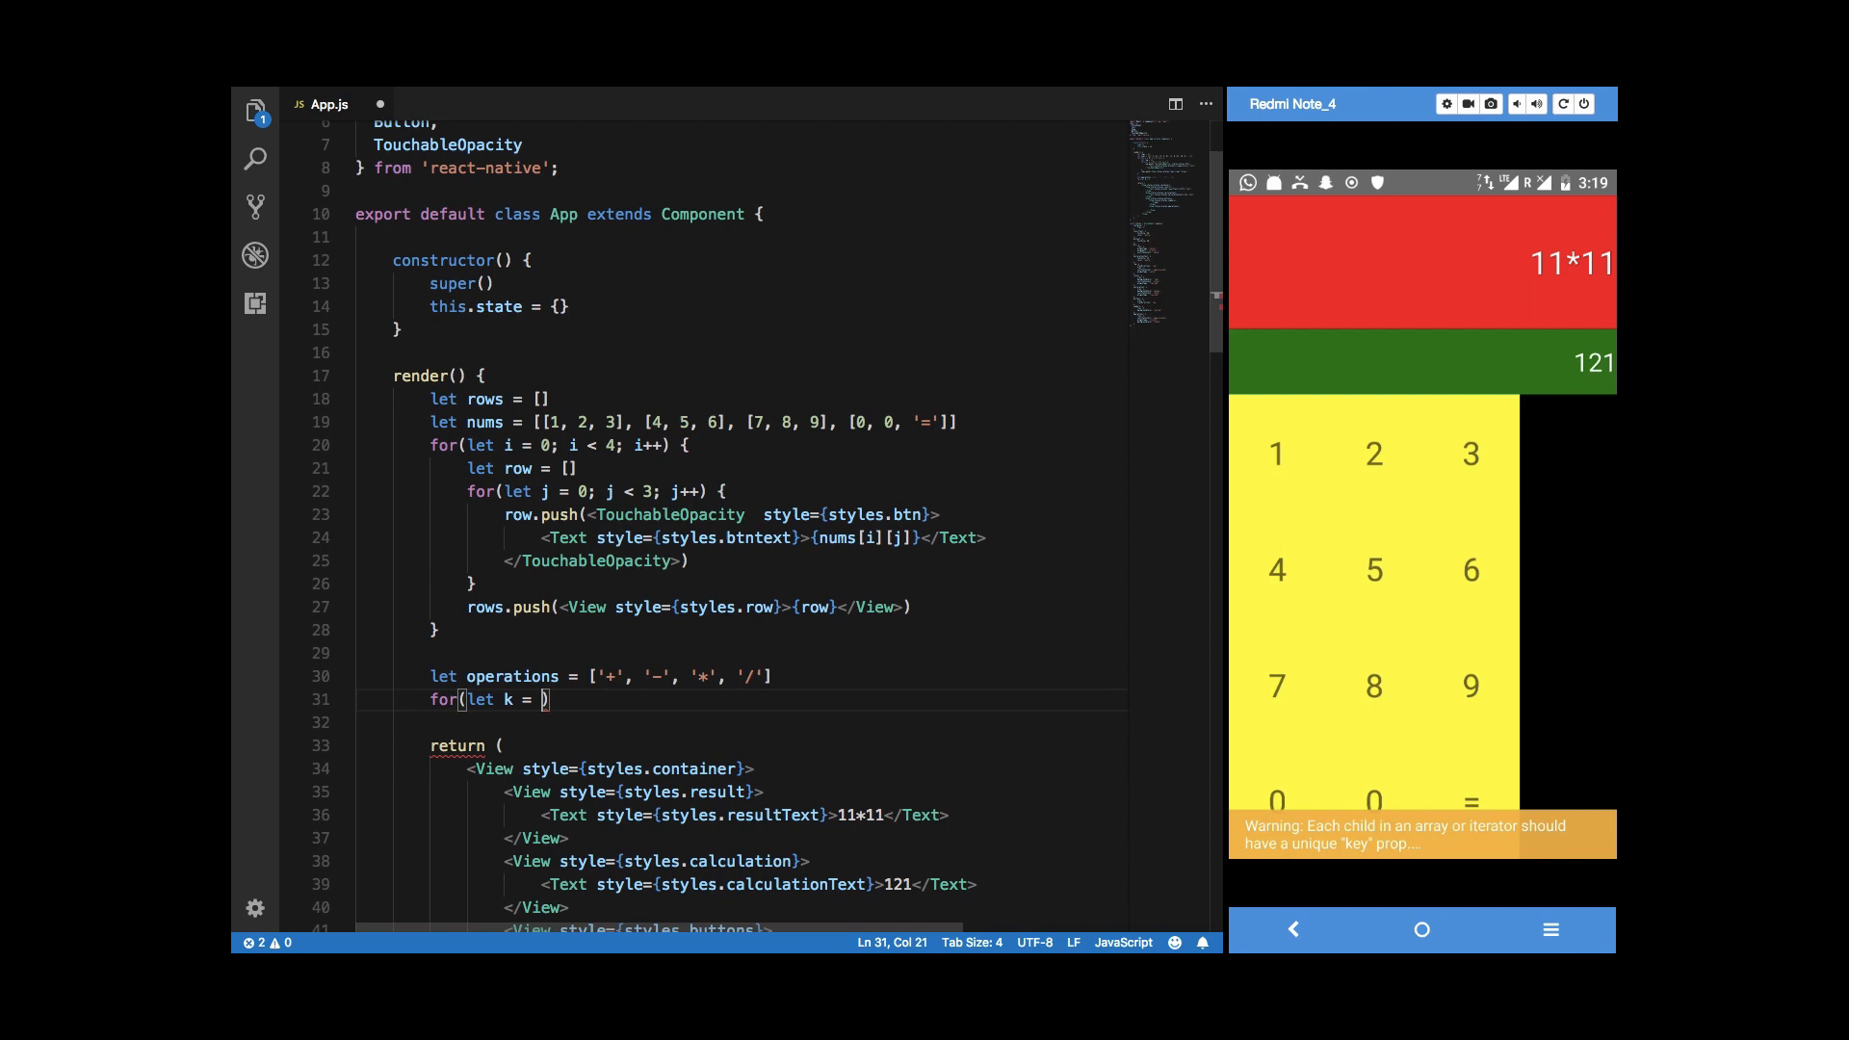
text(i = 0)
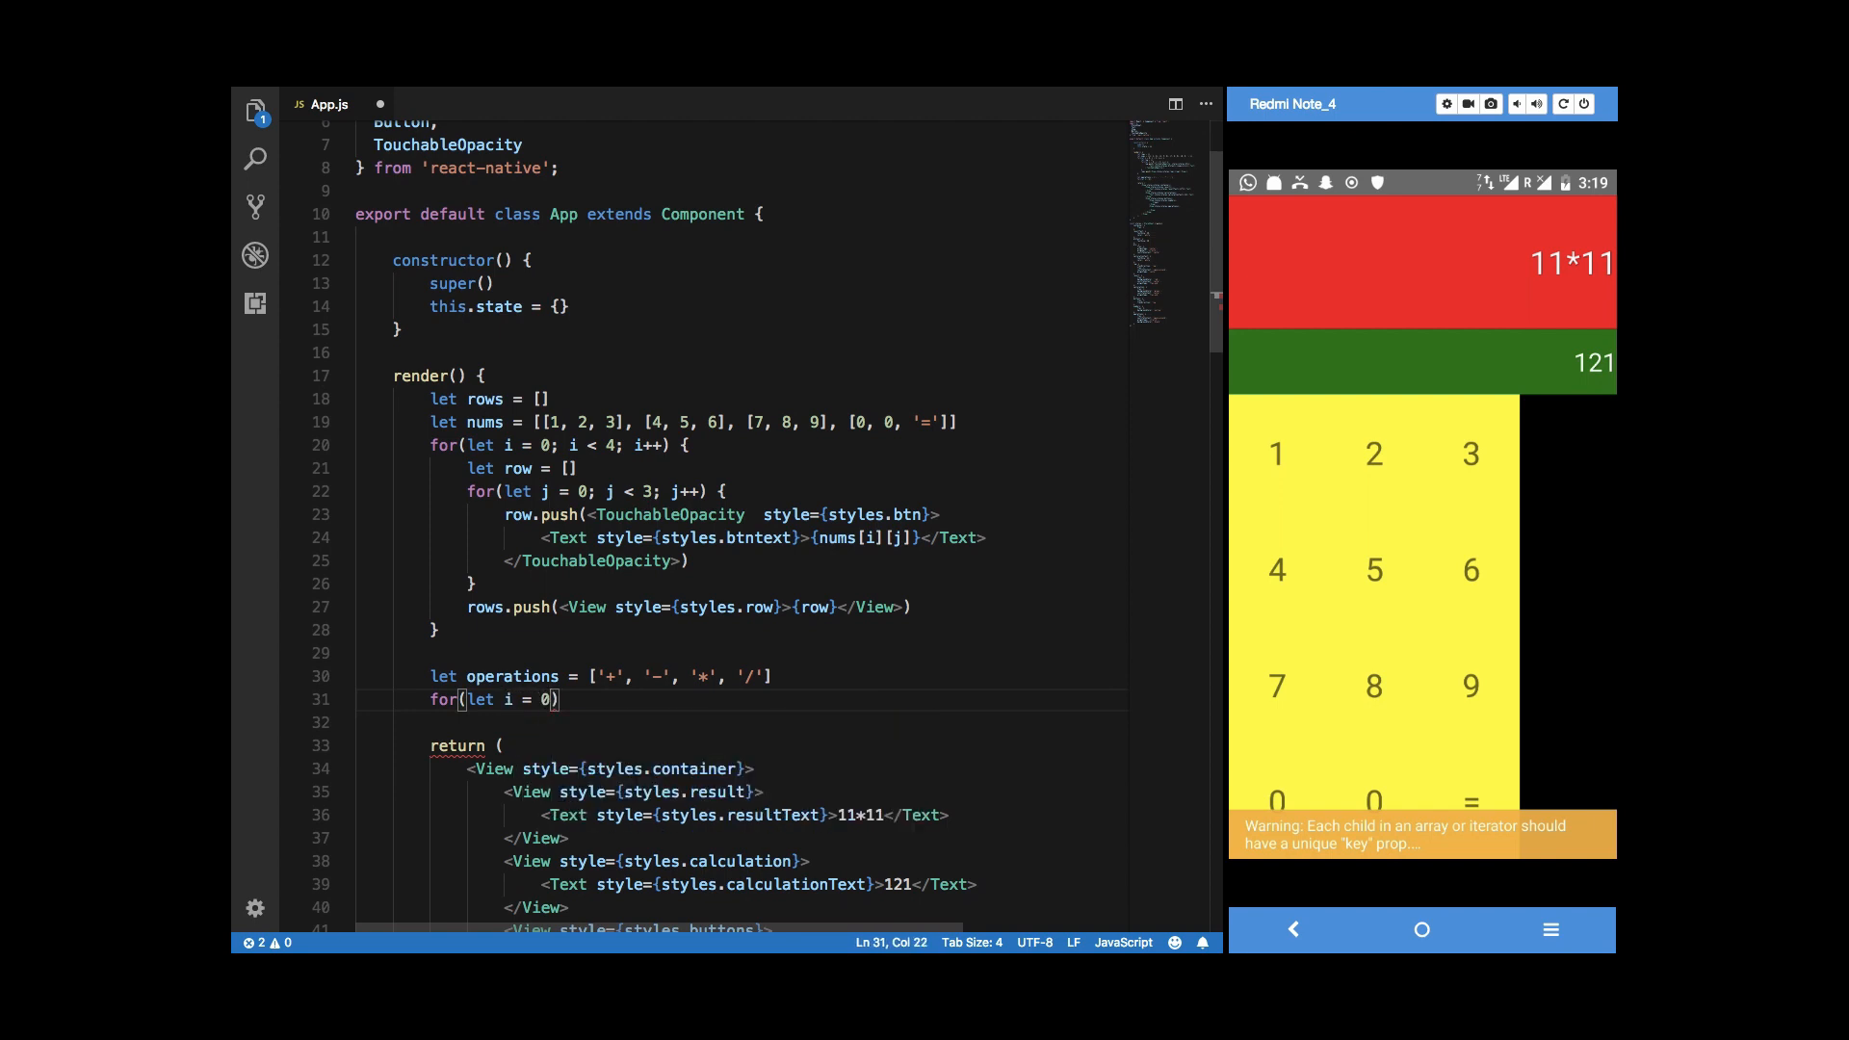
text(; i)
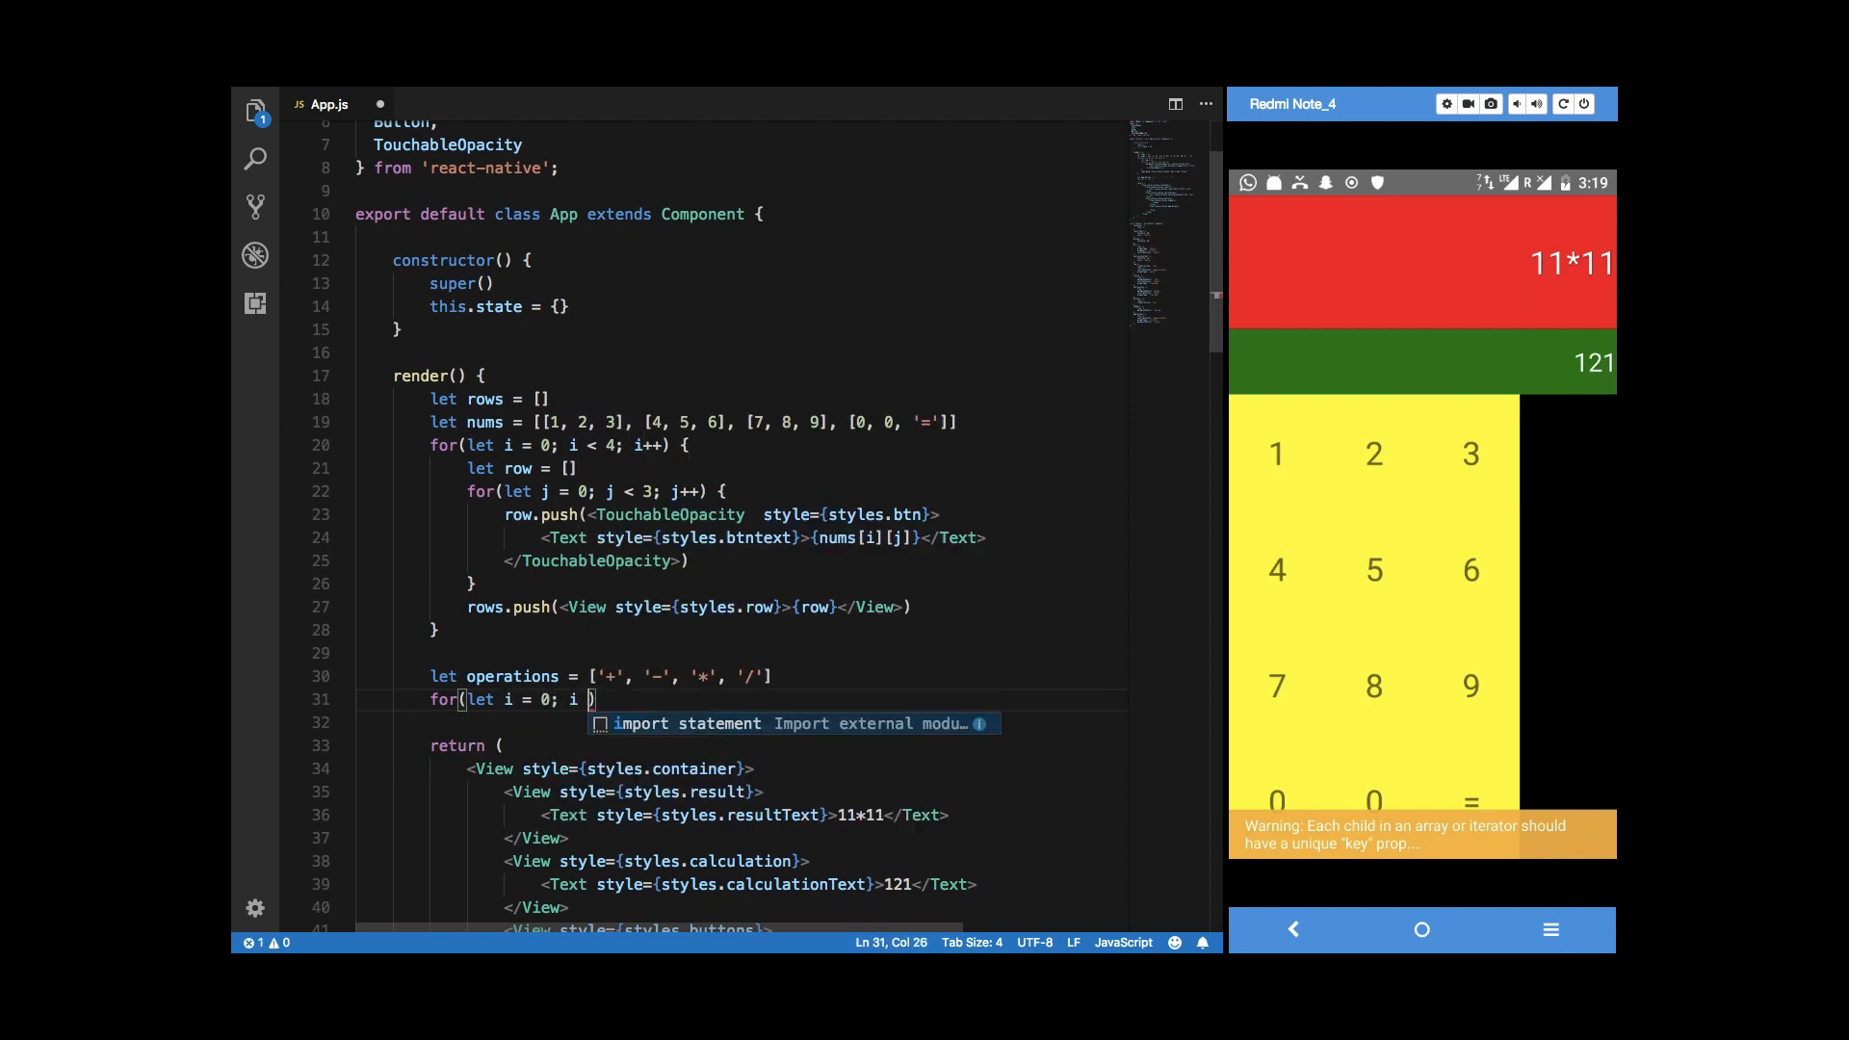
text(< 4; i++)
text(let ops = [)
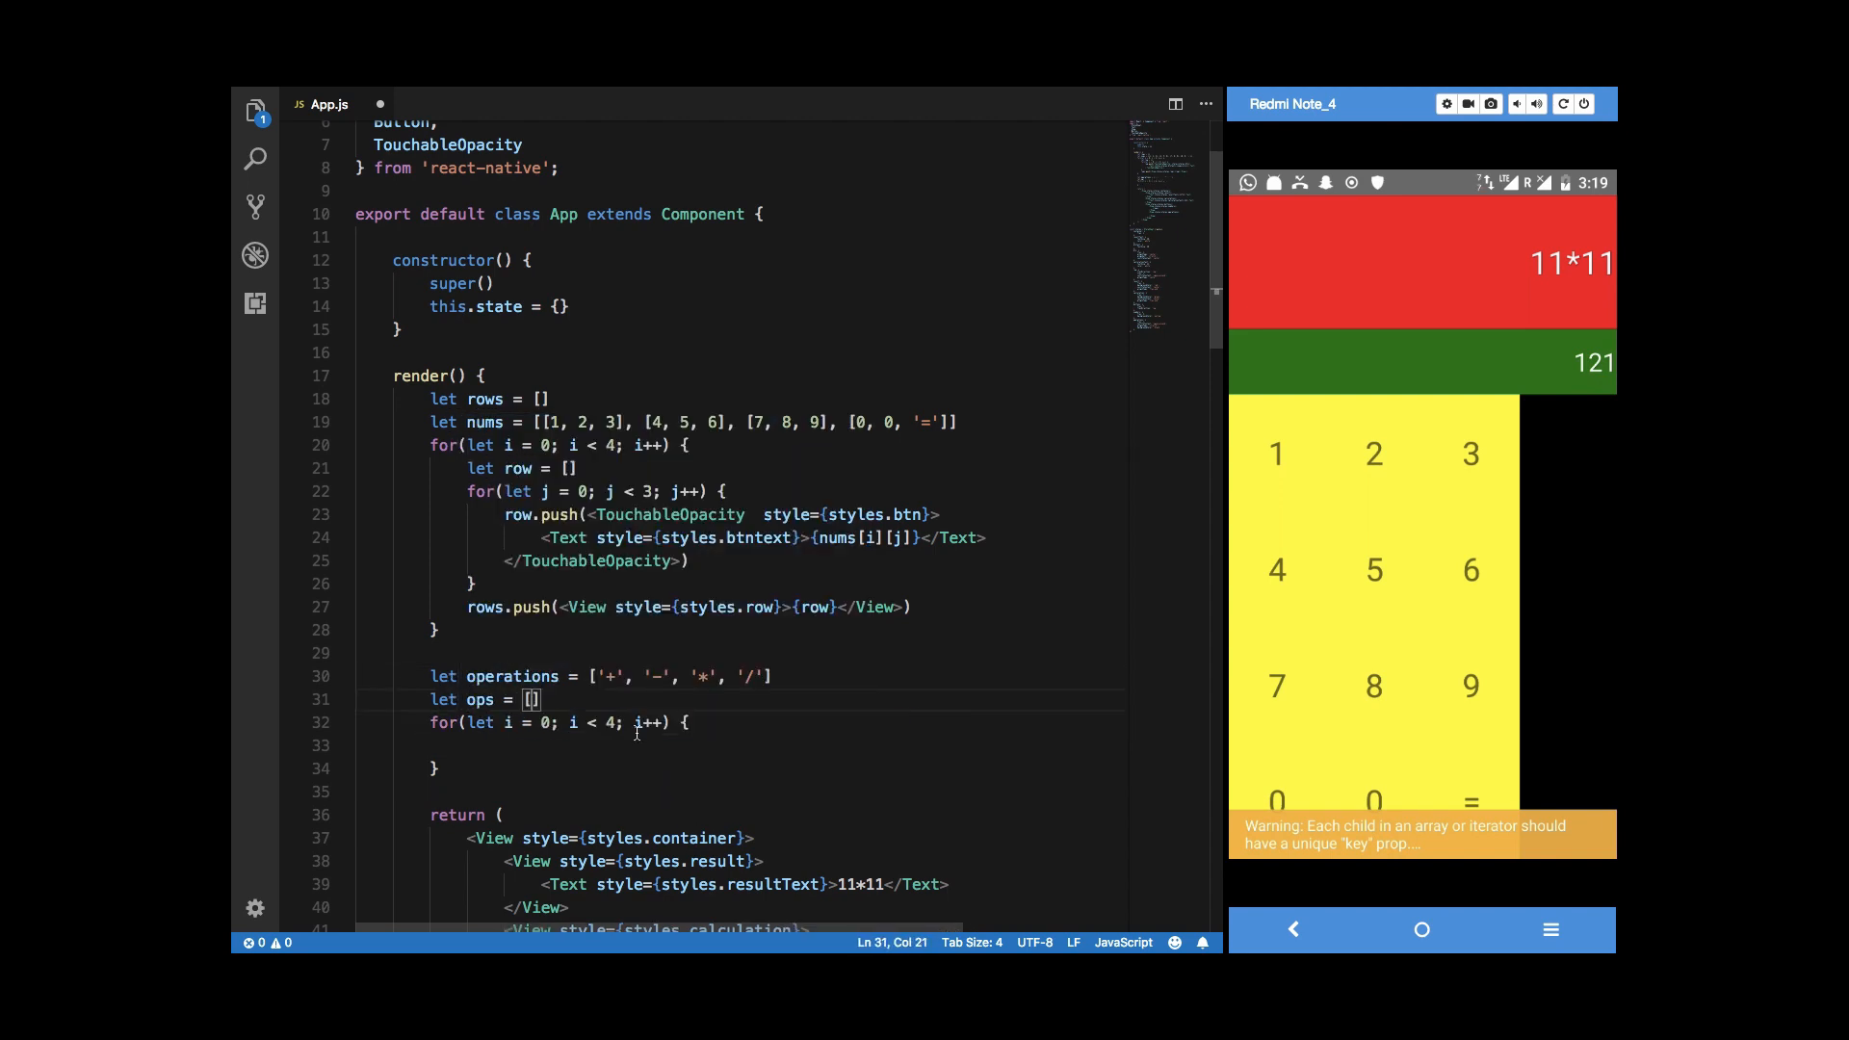
text(opt)
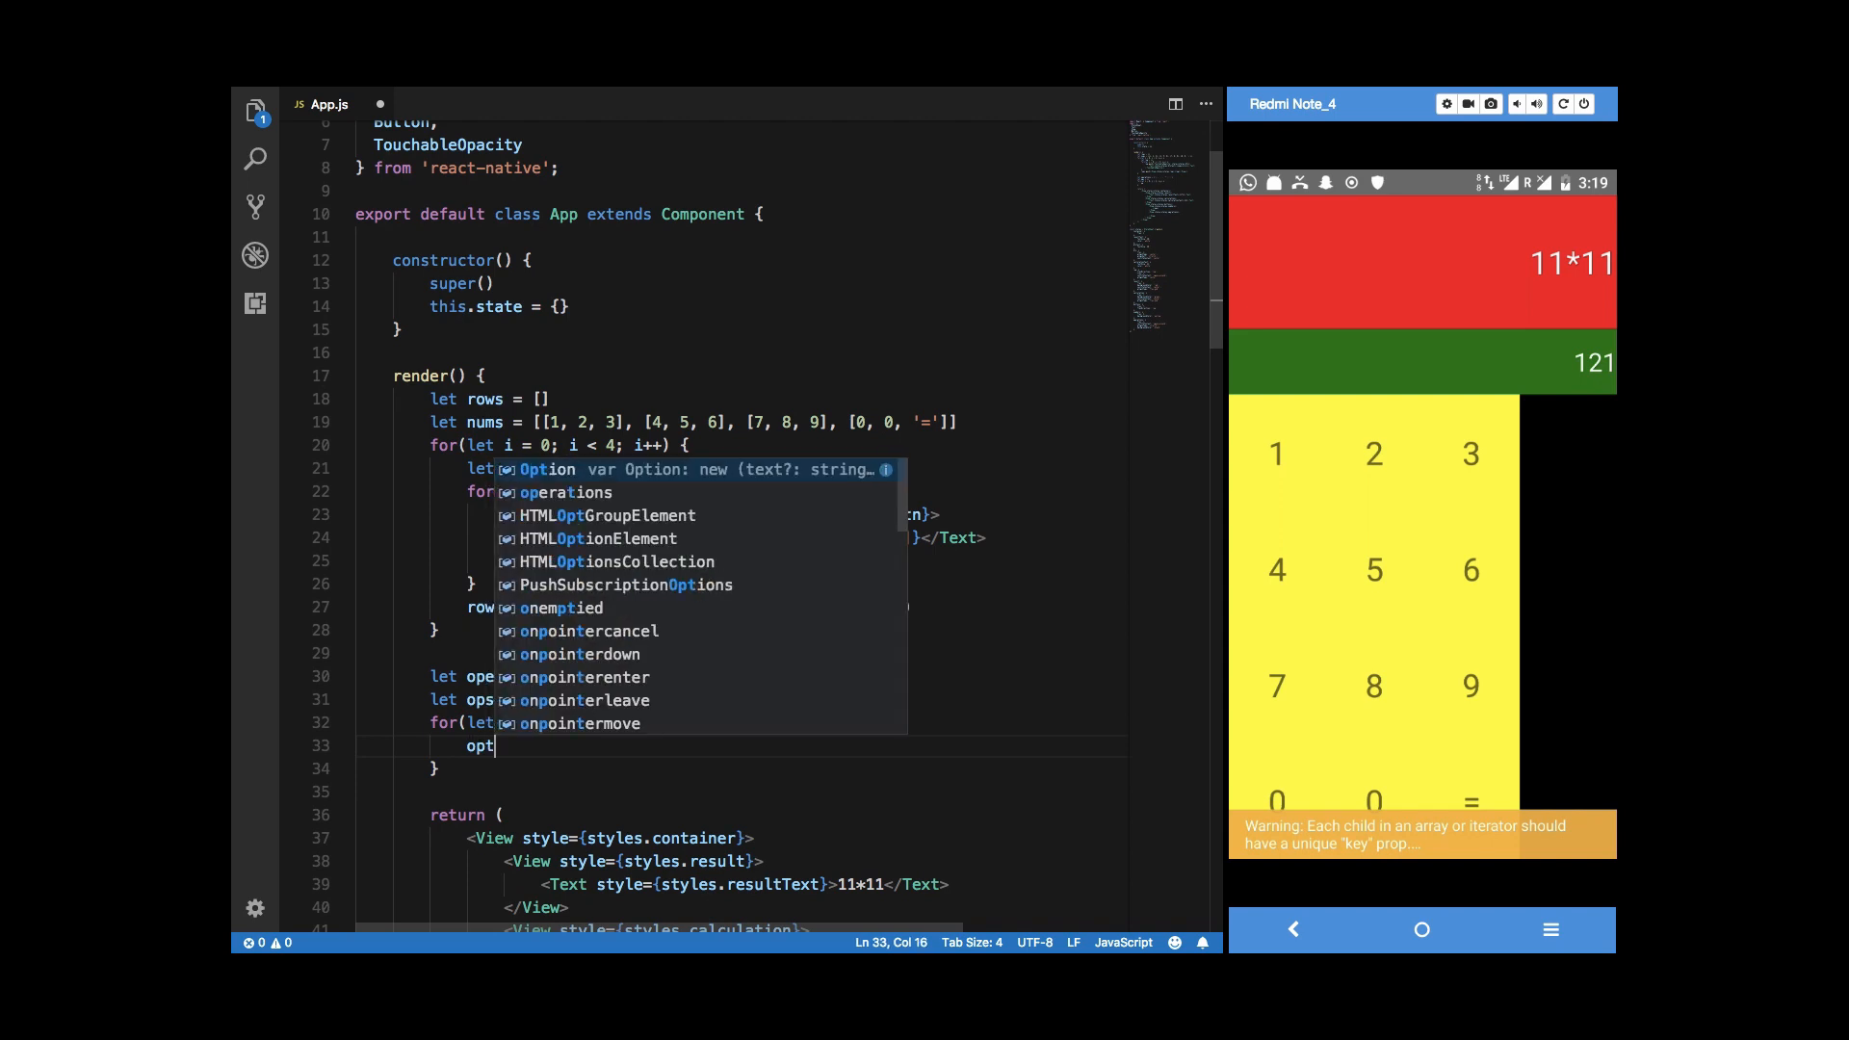
text(ops.push(<TouchableOpacity style={styles.btn}>)
text(<Text style={styles.btntext}>{operations[i]}</Text>)
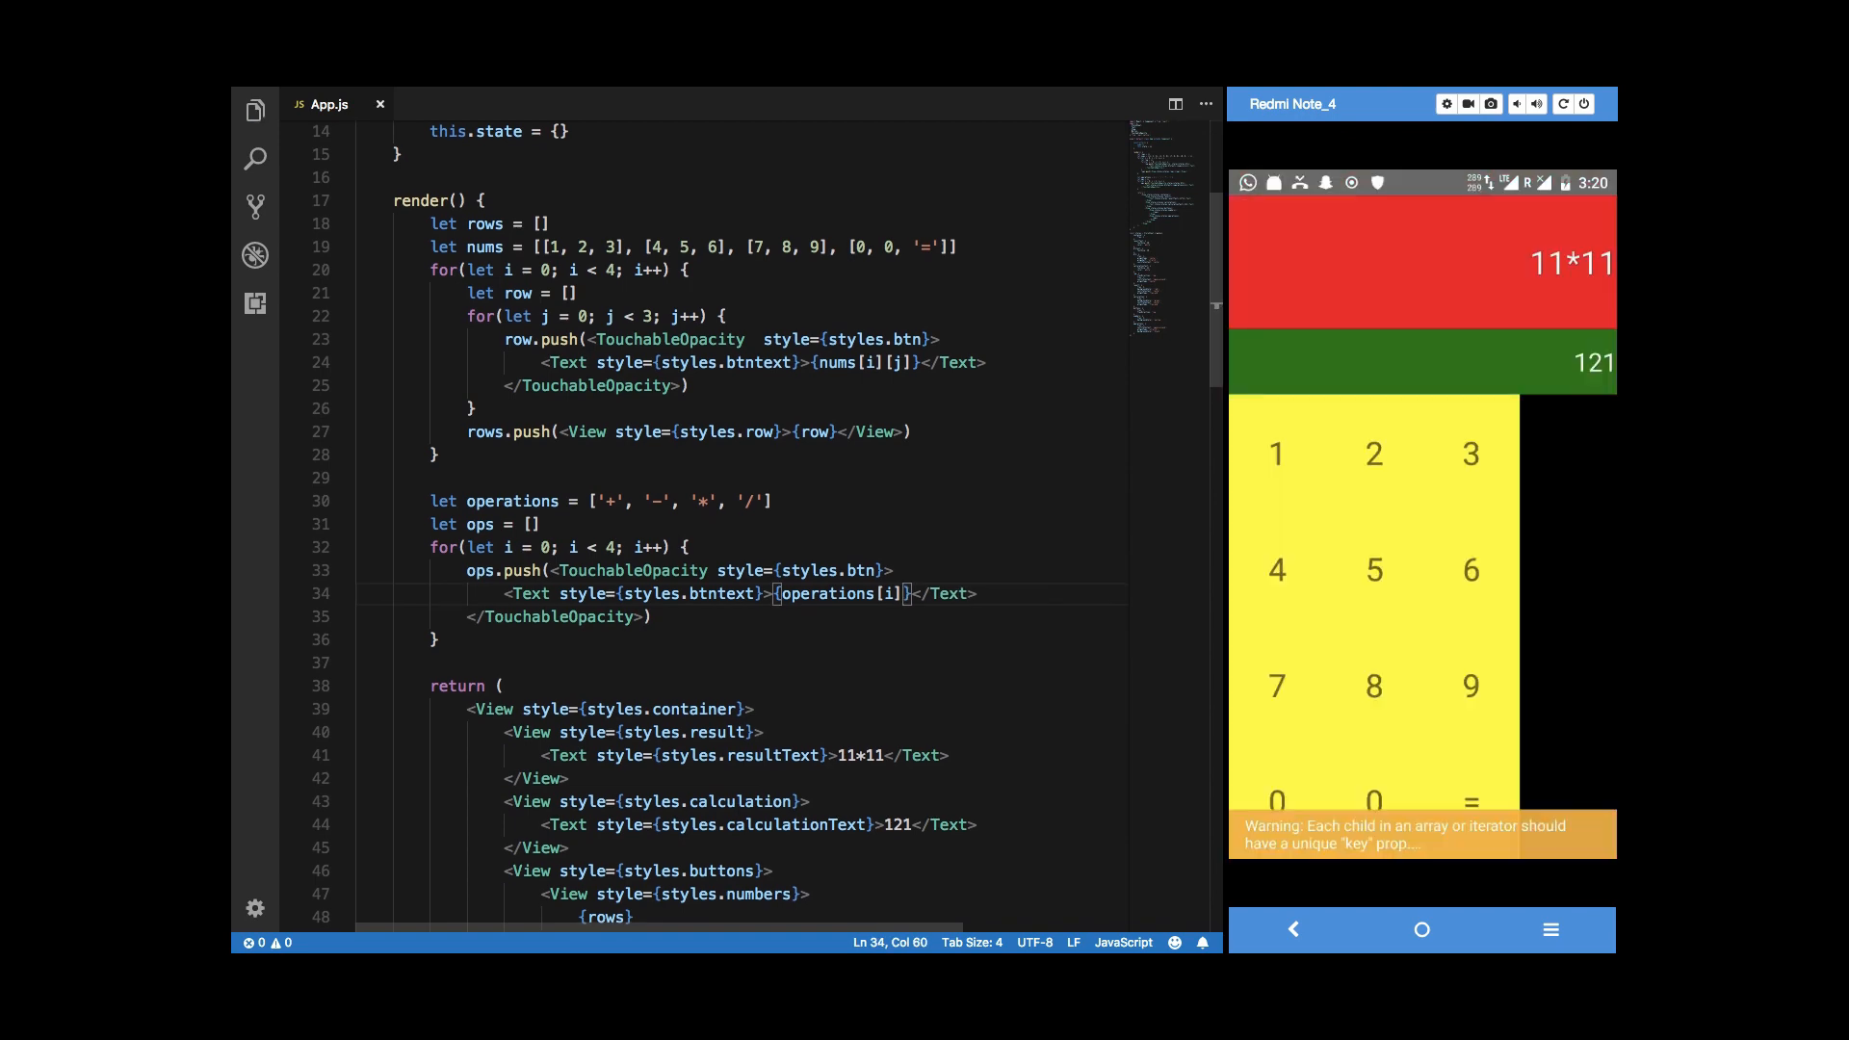
Extend the operator Text style to an array adding a second styles entry after styles.btntext.
scroll(down, 3)
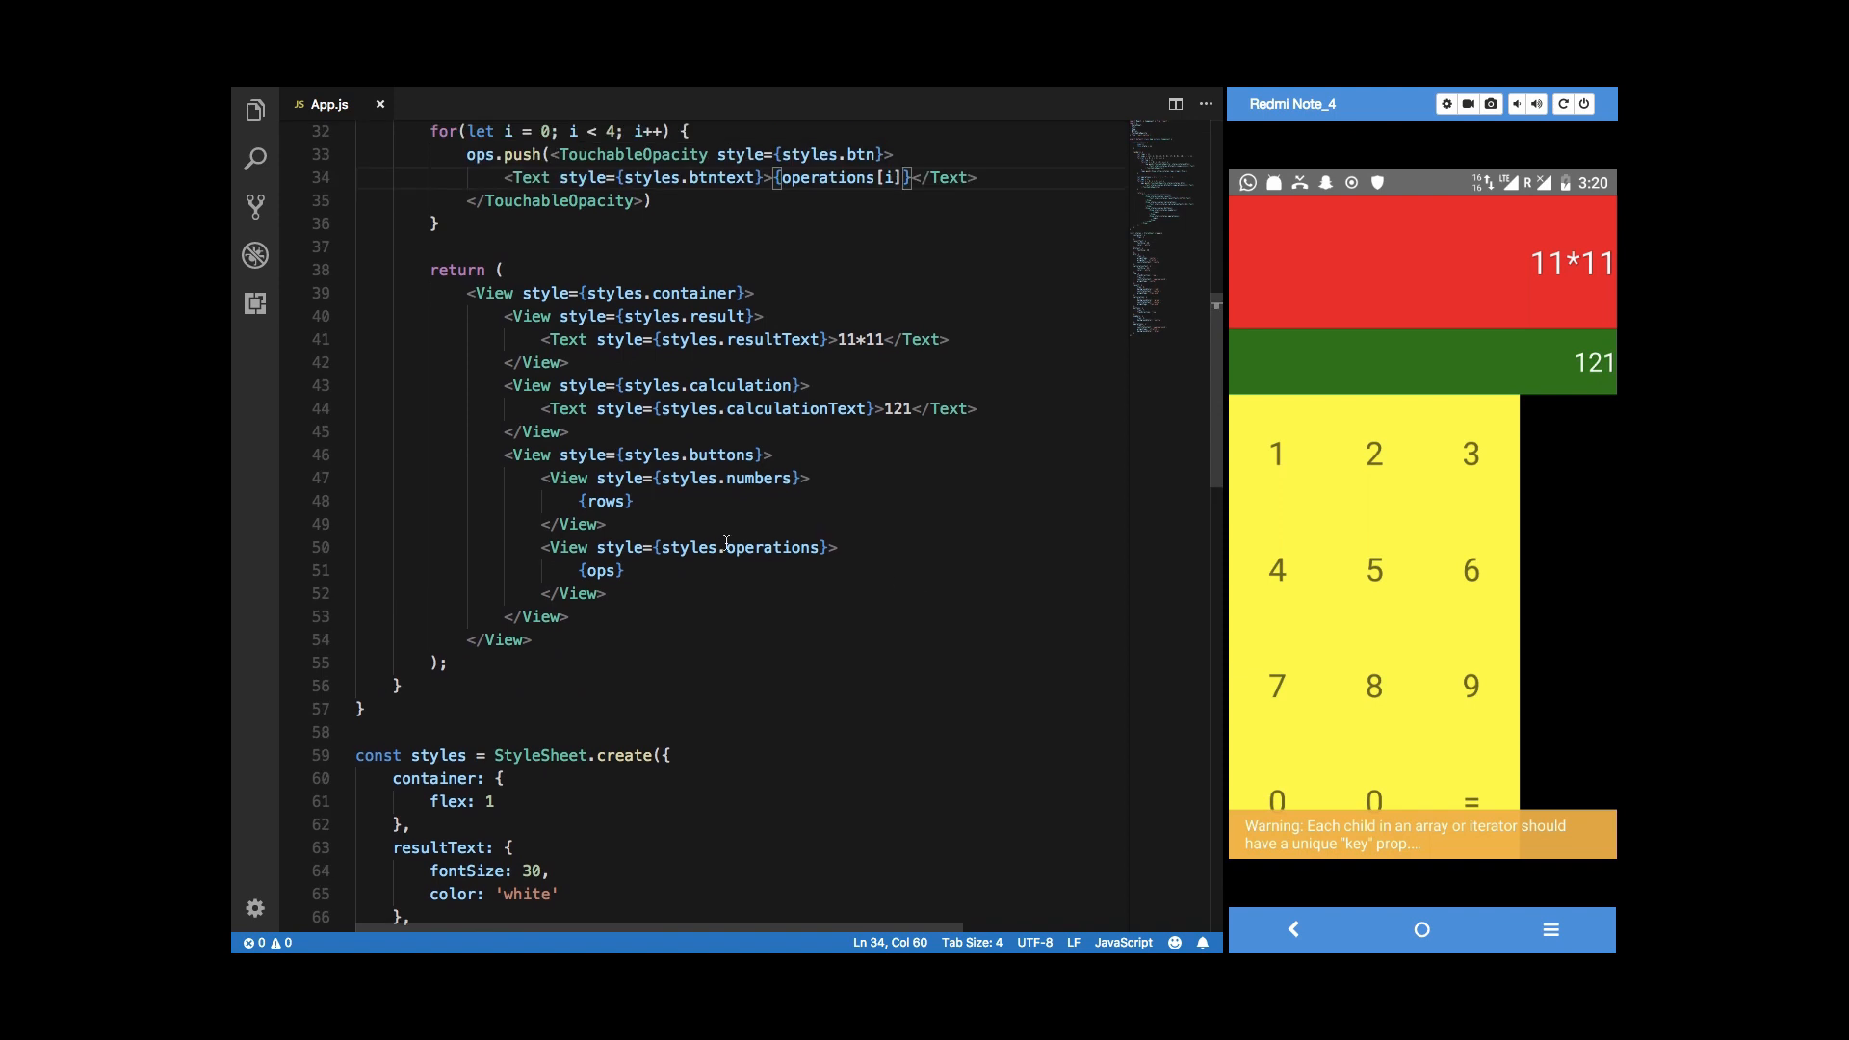
scroll(up, 3)
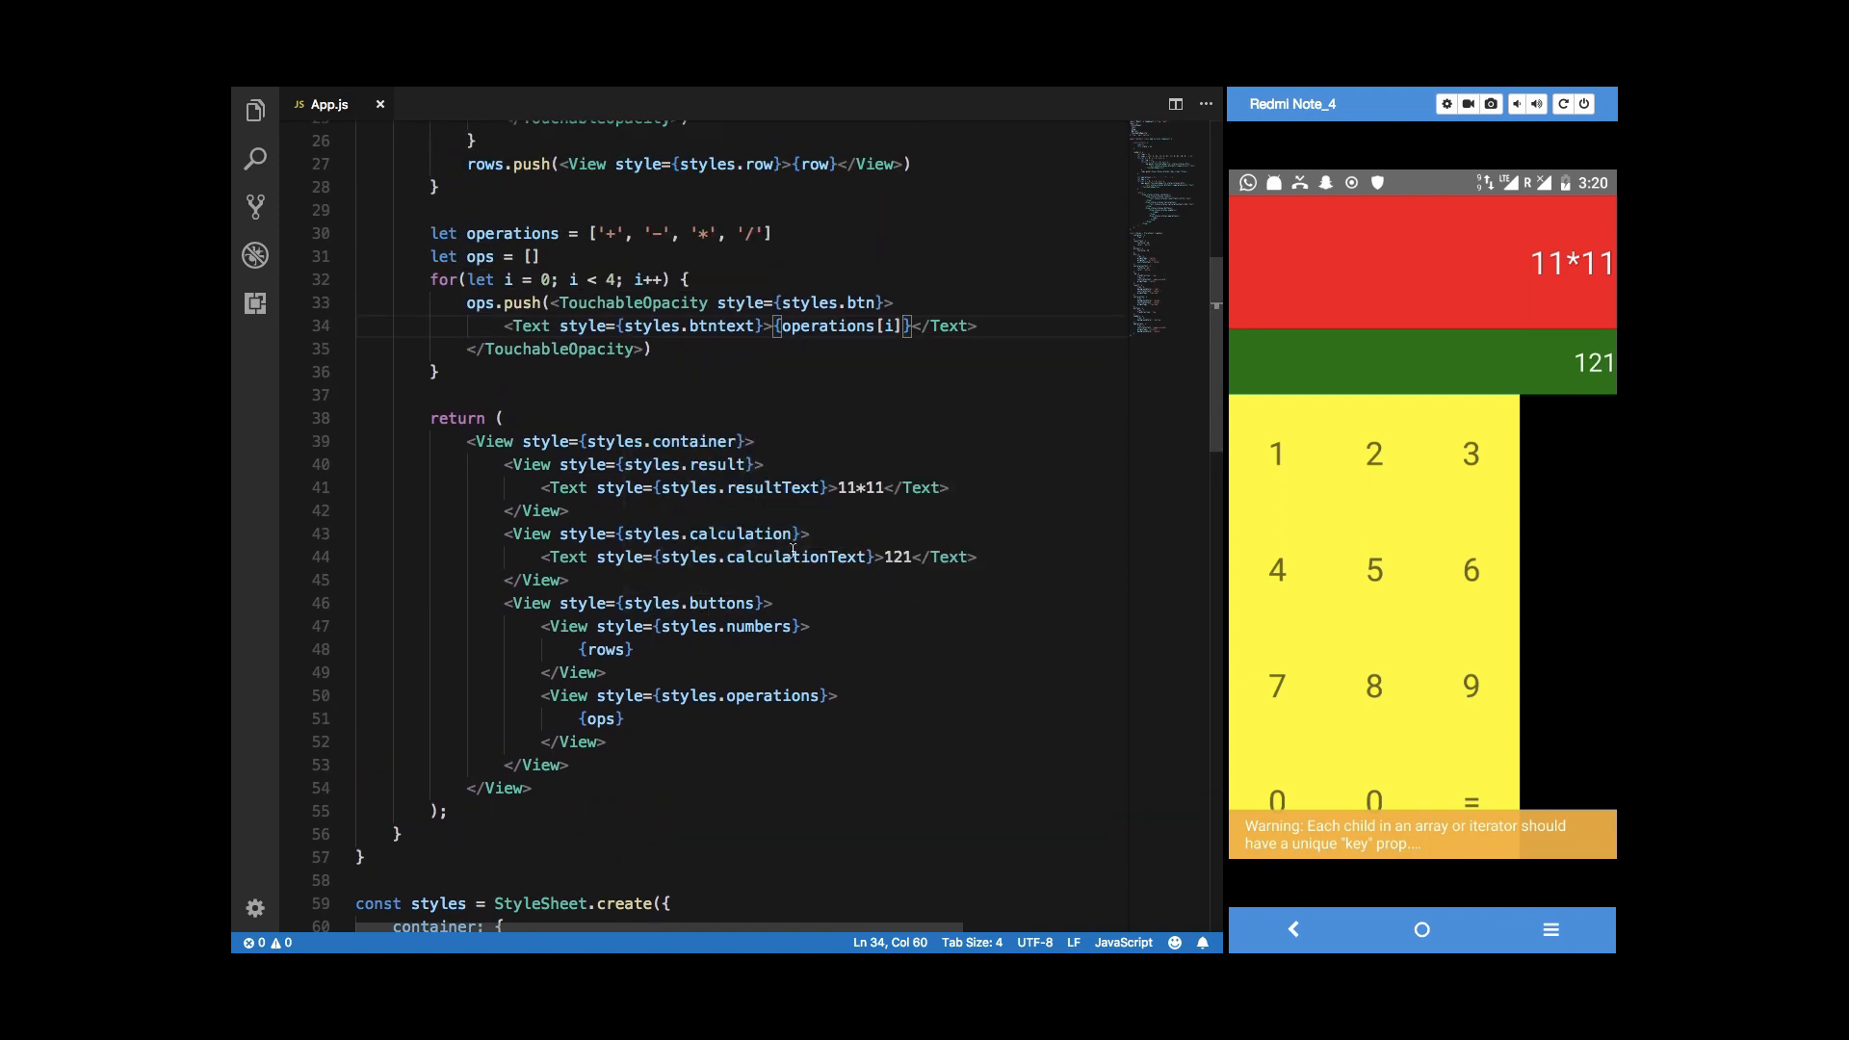
scroll(up, 3)
text([)
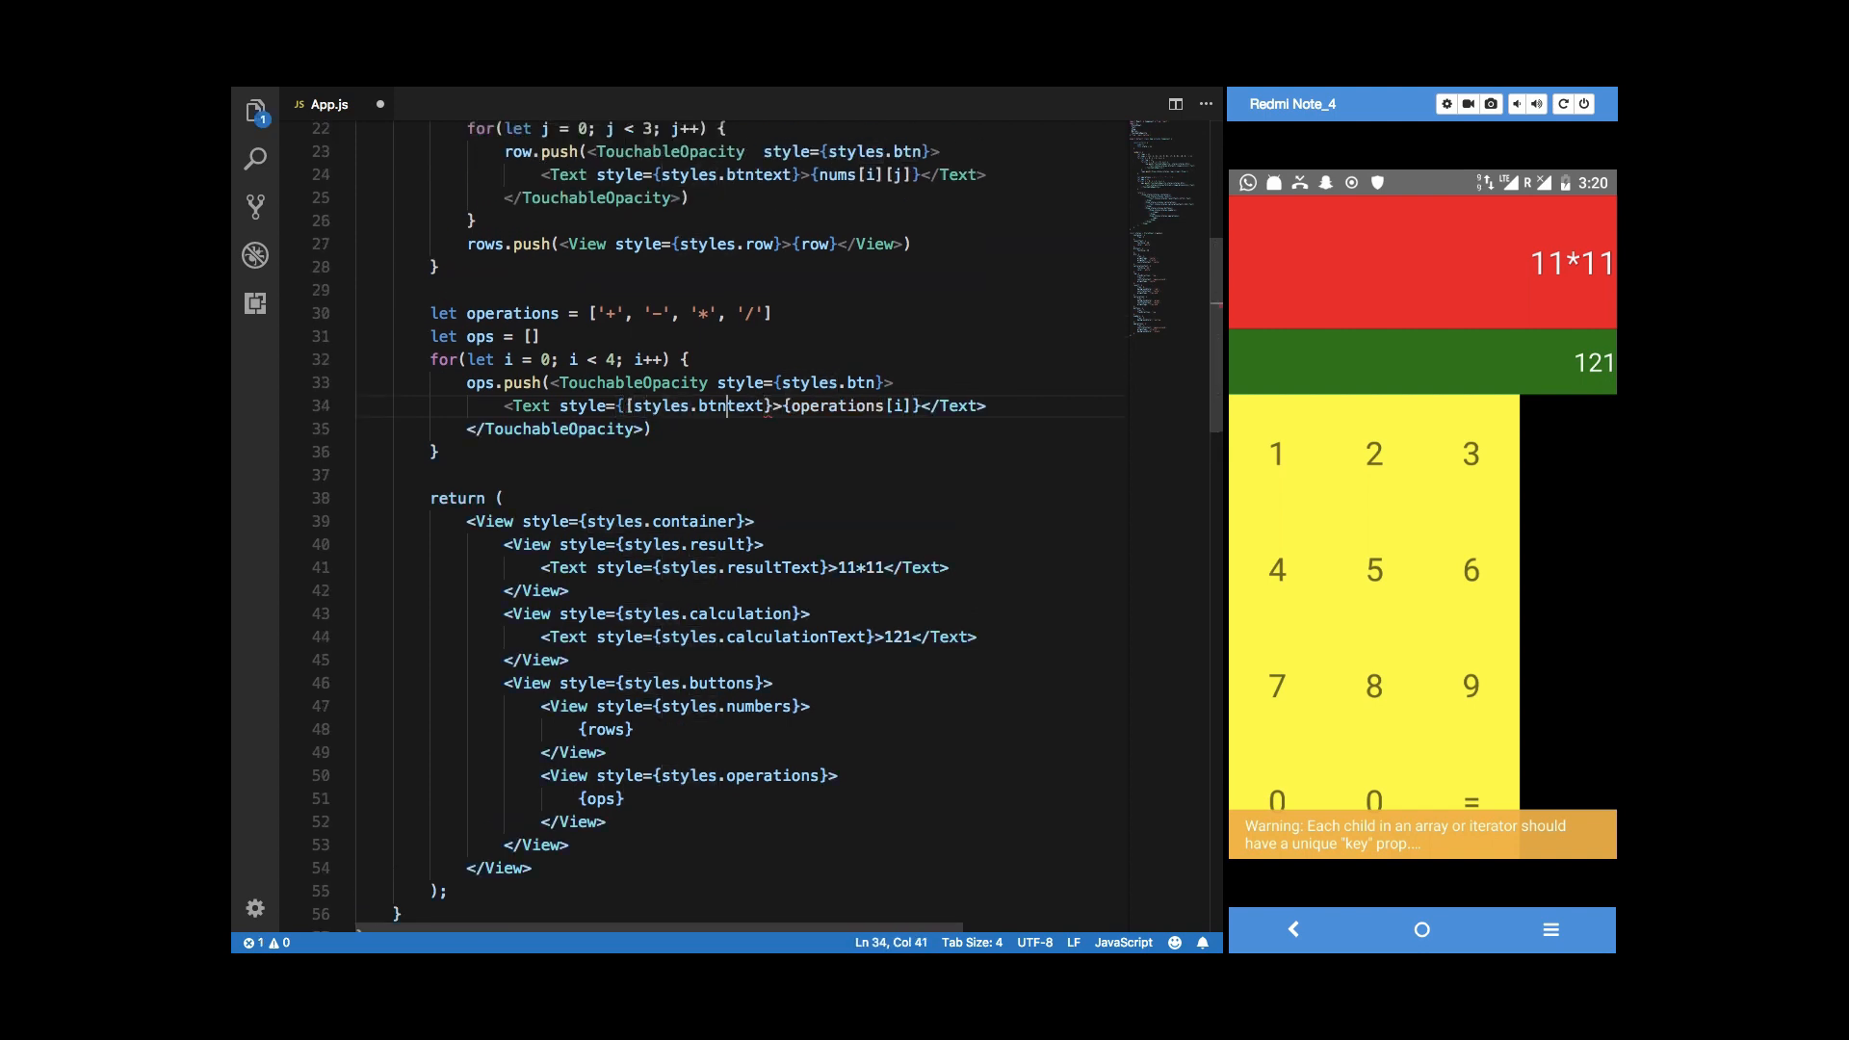
text(, styles.w)
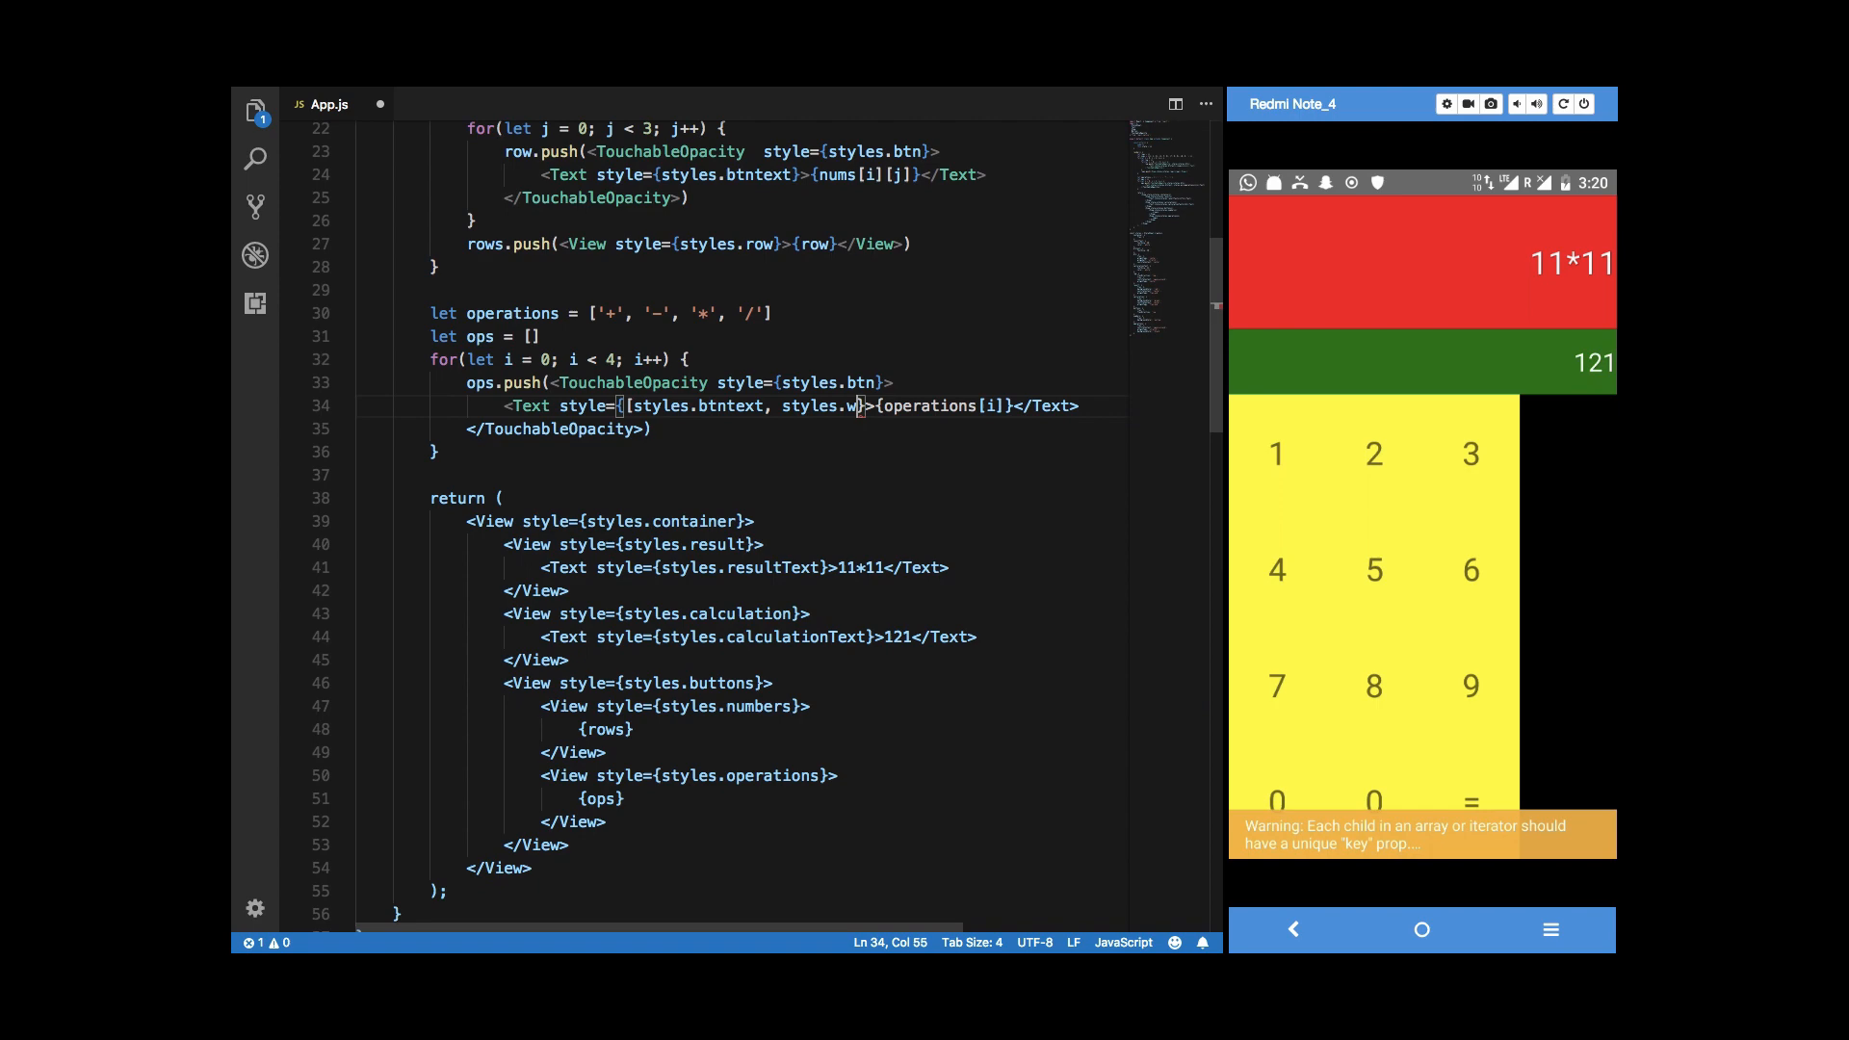
scroll(down, 3)
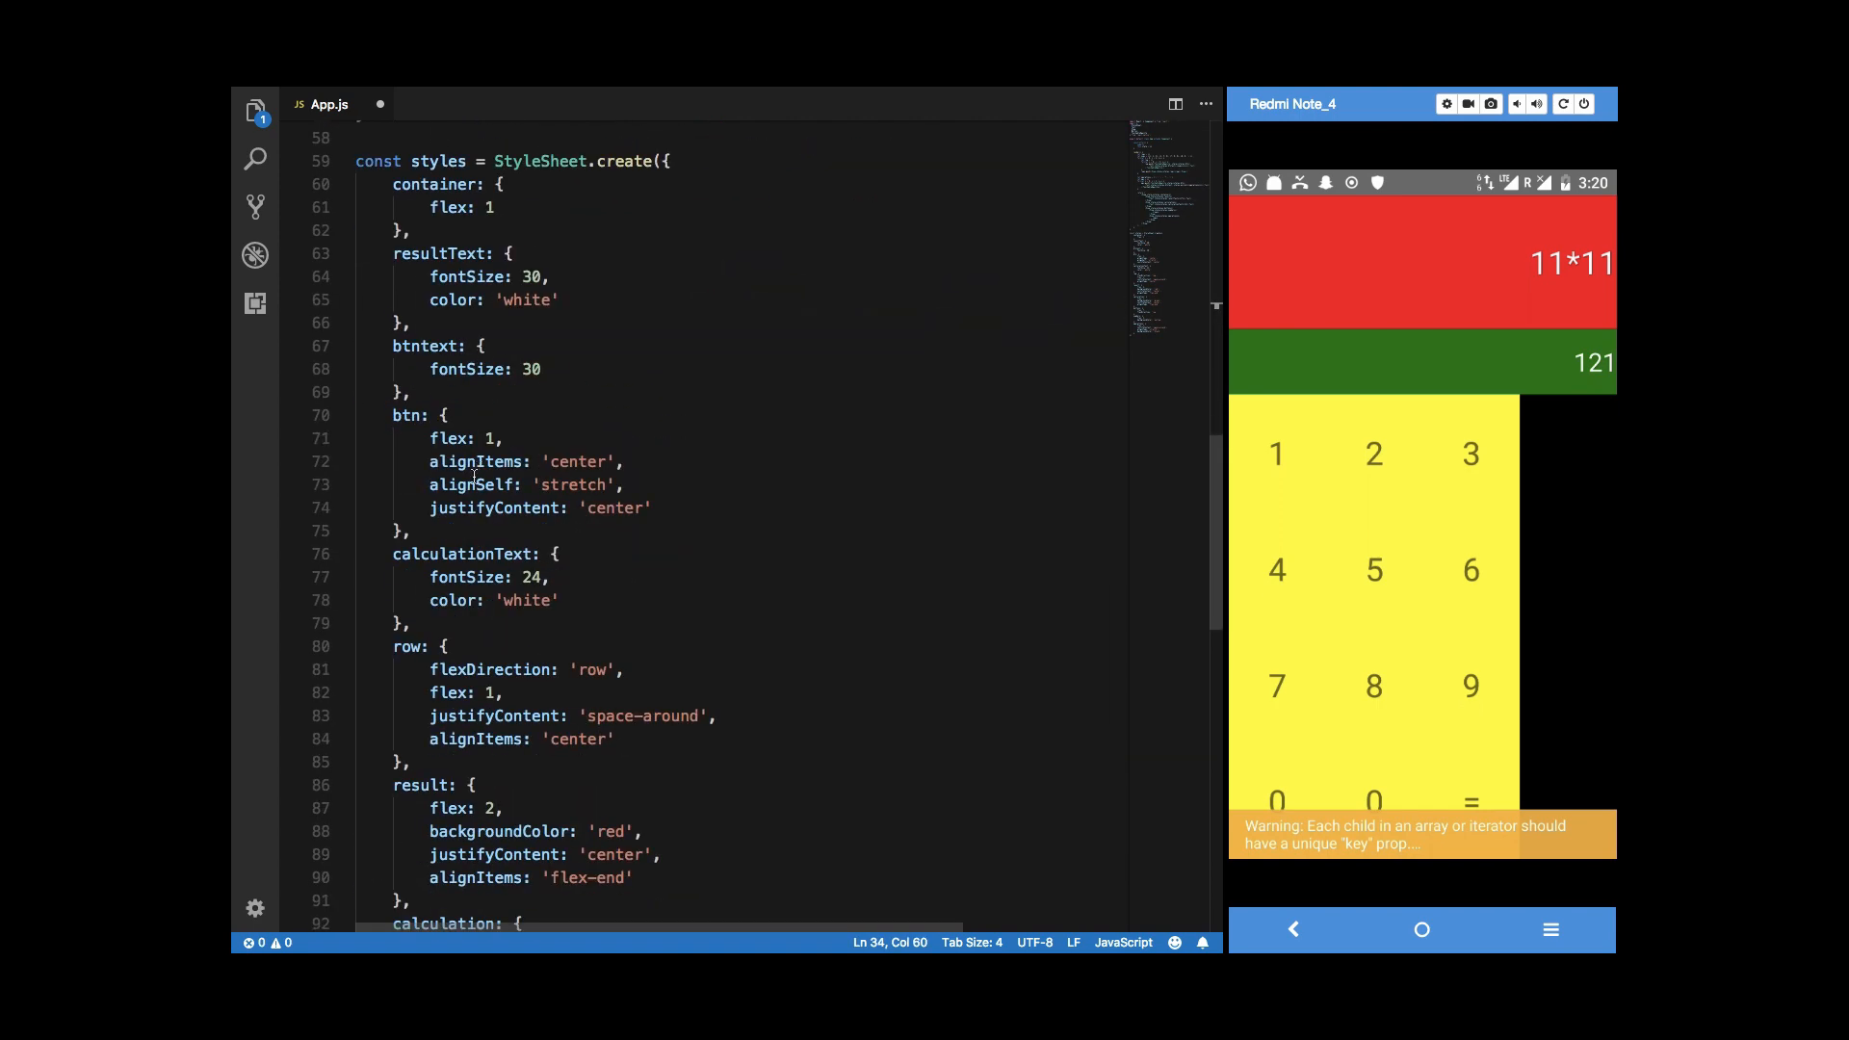
Add white: { color: 'white' } to StyleSheet.create and dismiss the key warning so + - * / show in white.
text(white: {)
text(color: 'white')
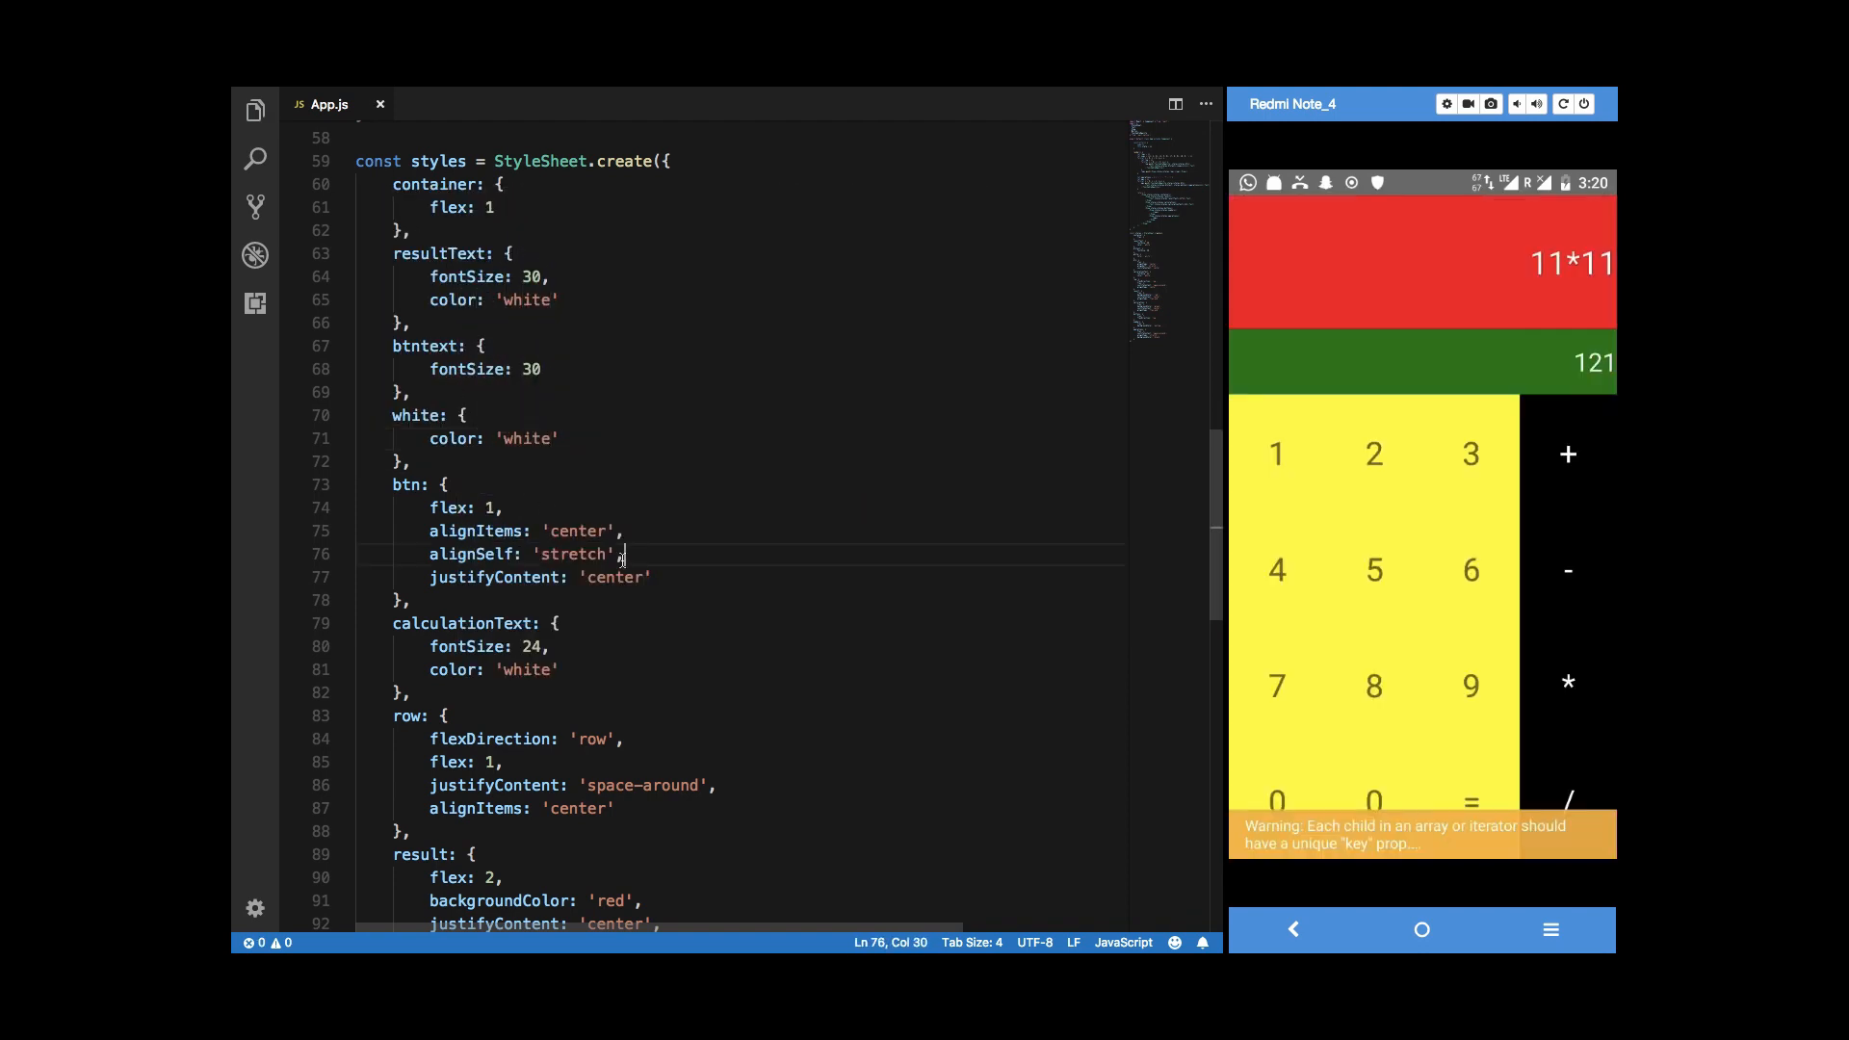
click(1421, 833)
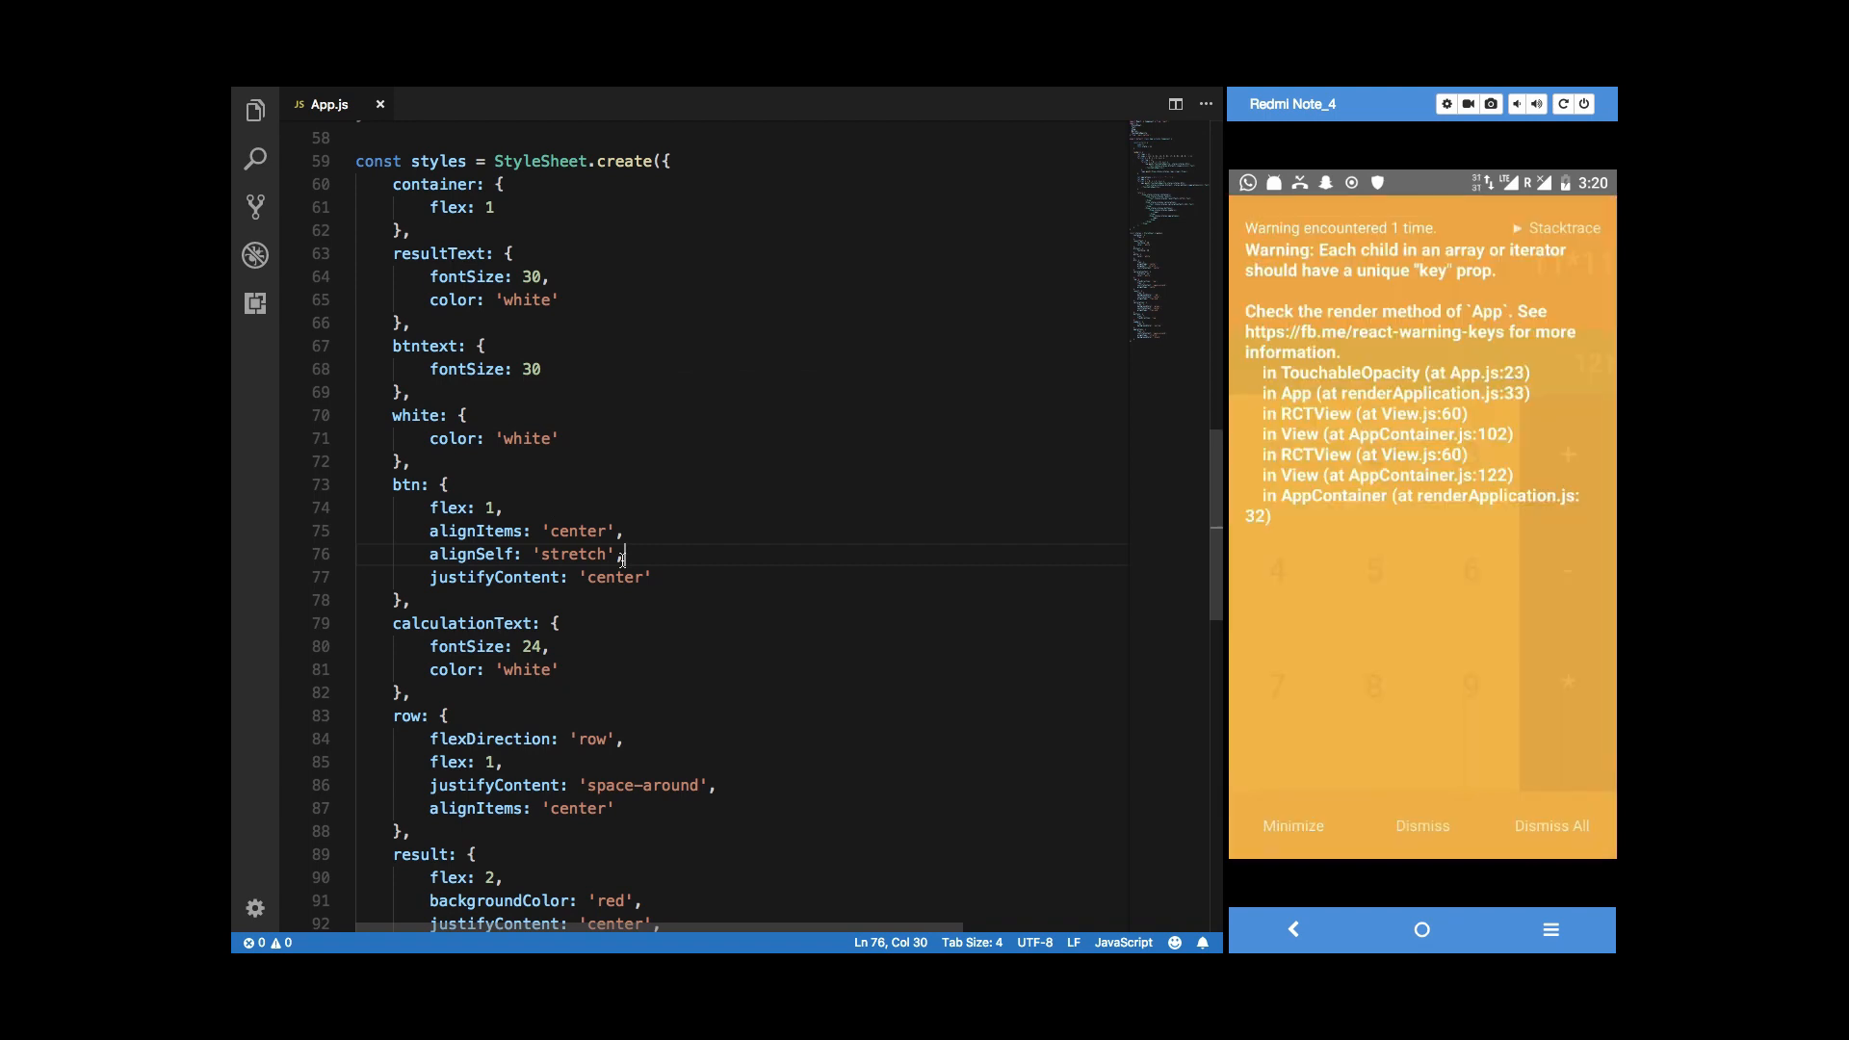
click(1421, 826)
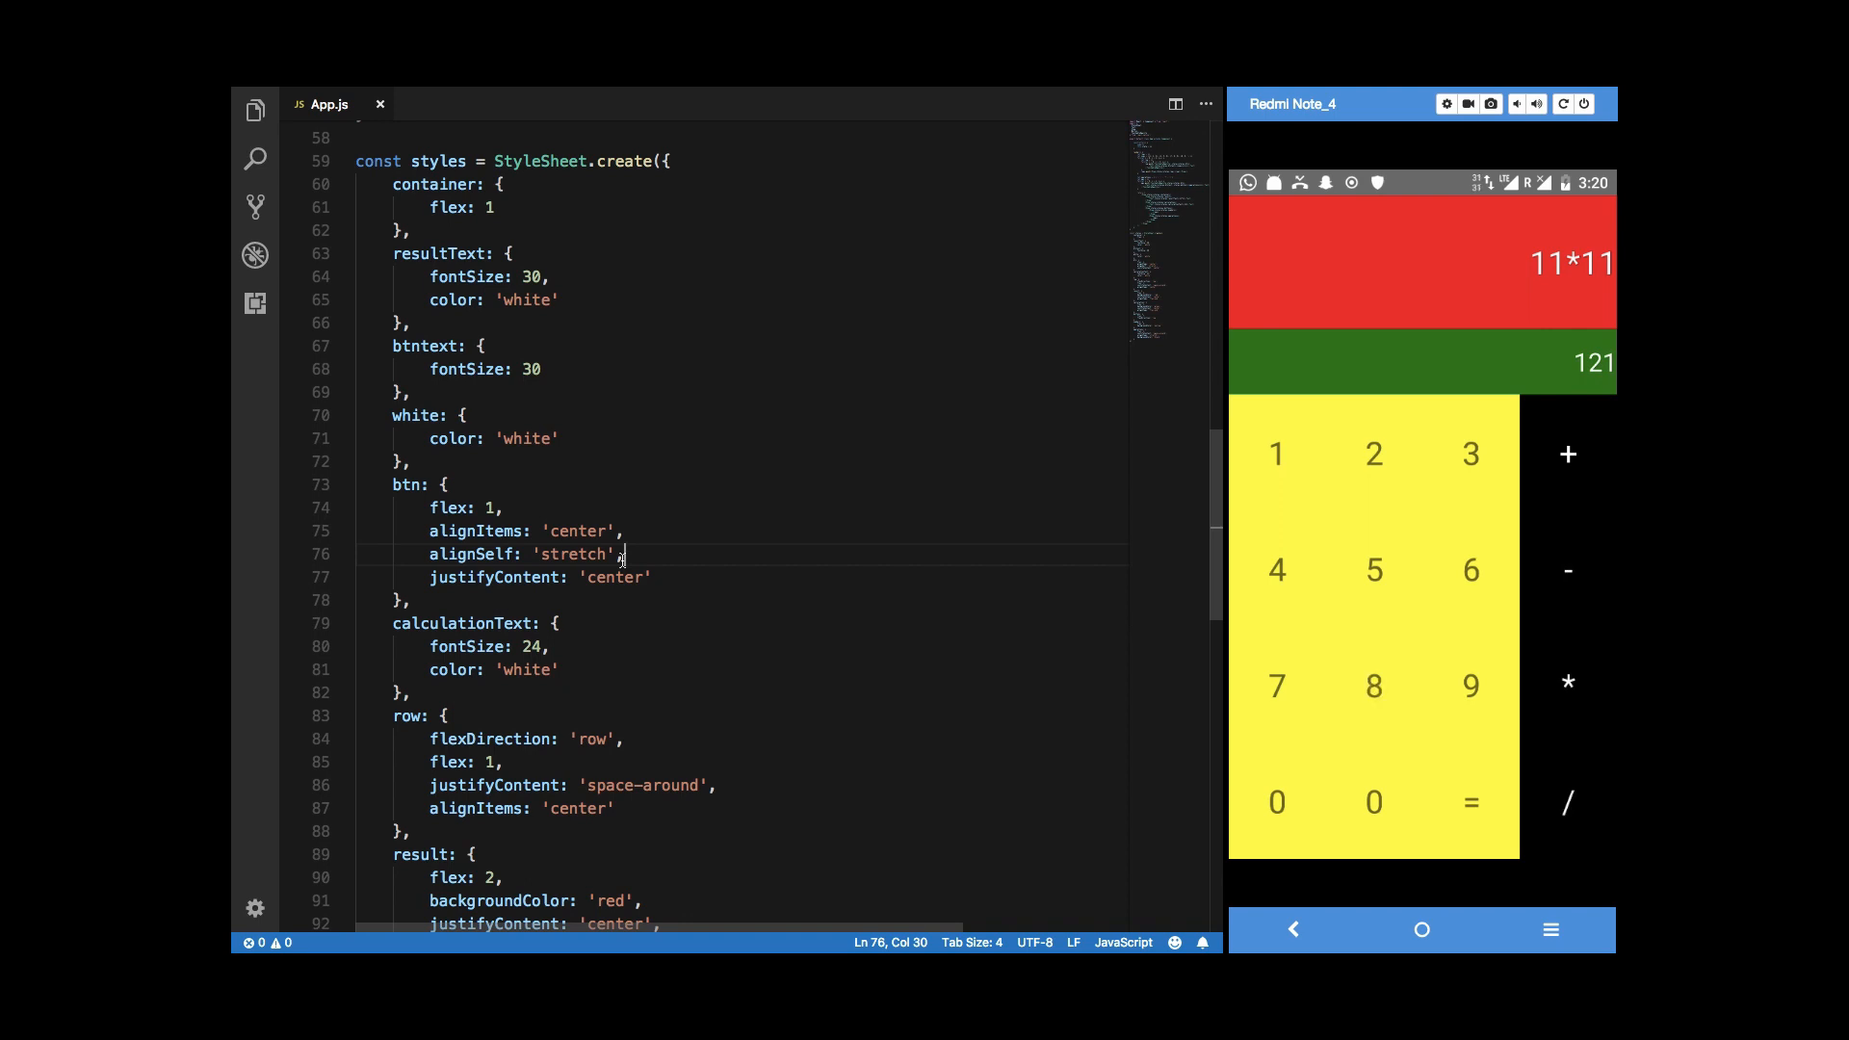
scroll(up, 3)
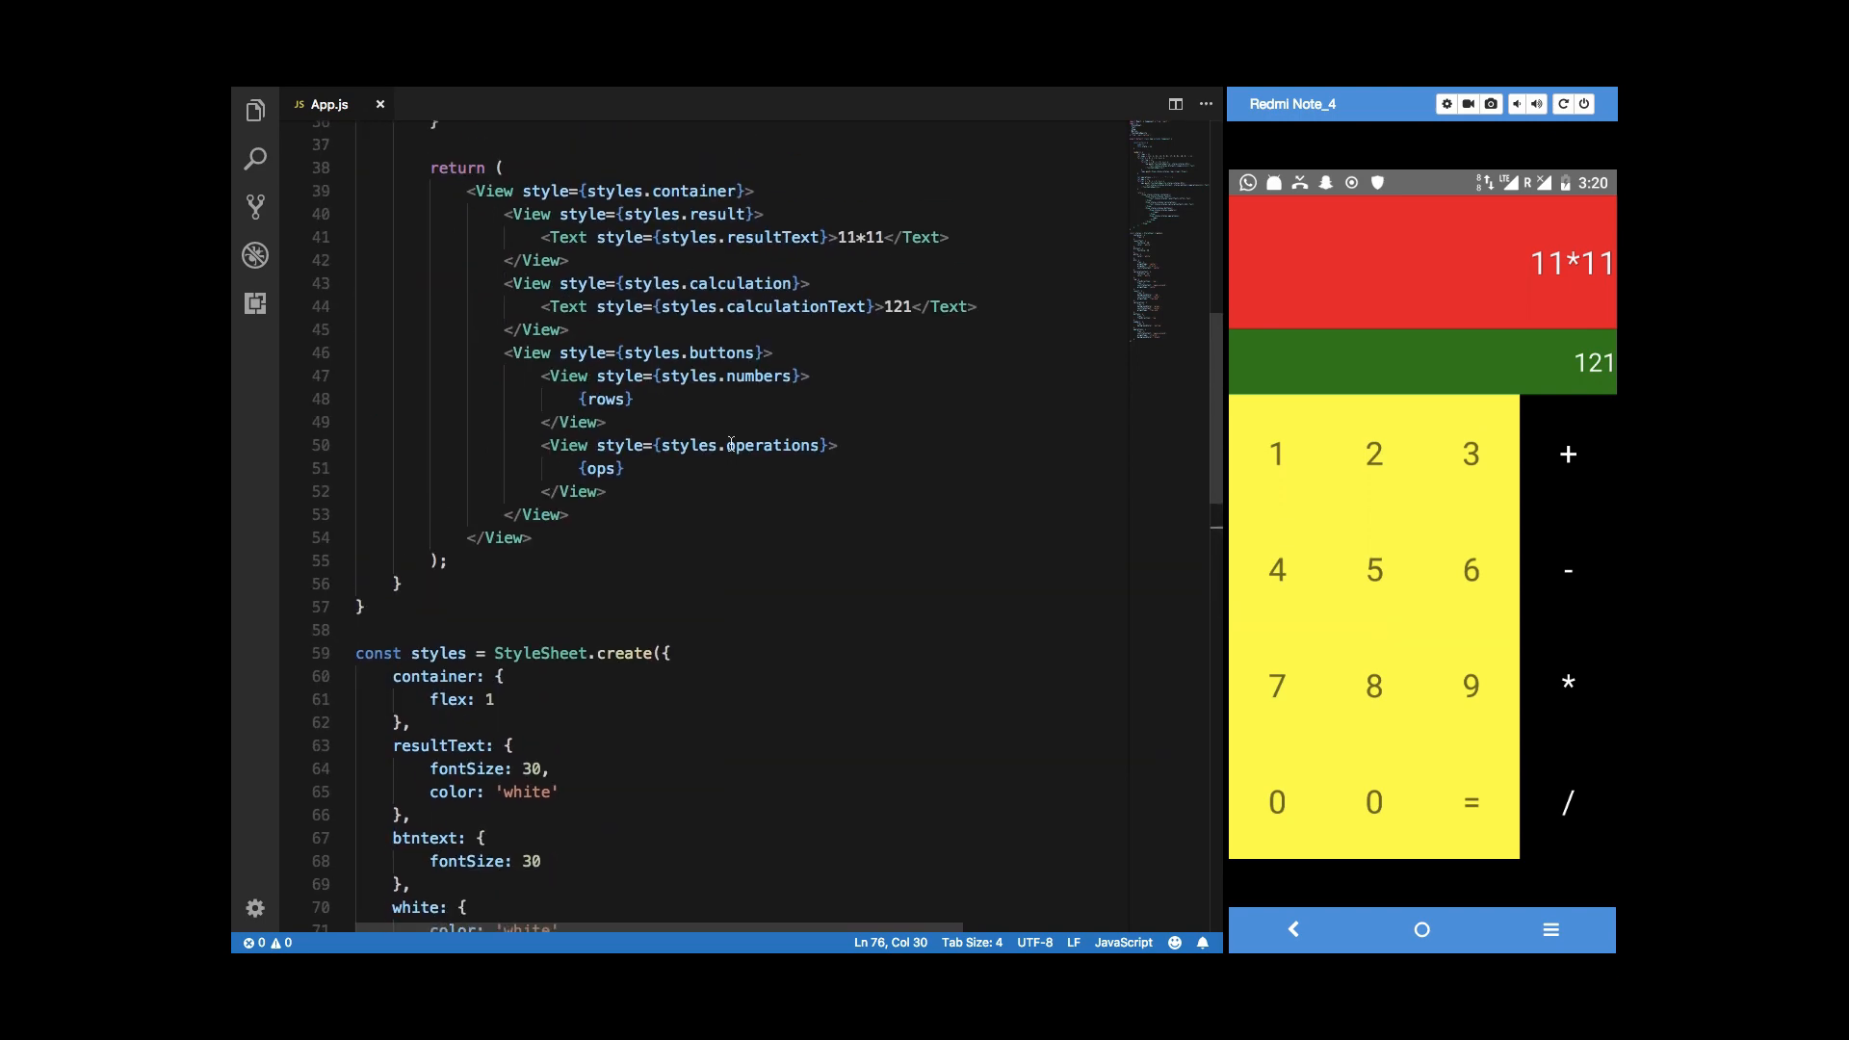
scroll(up, 3)
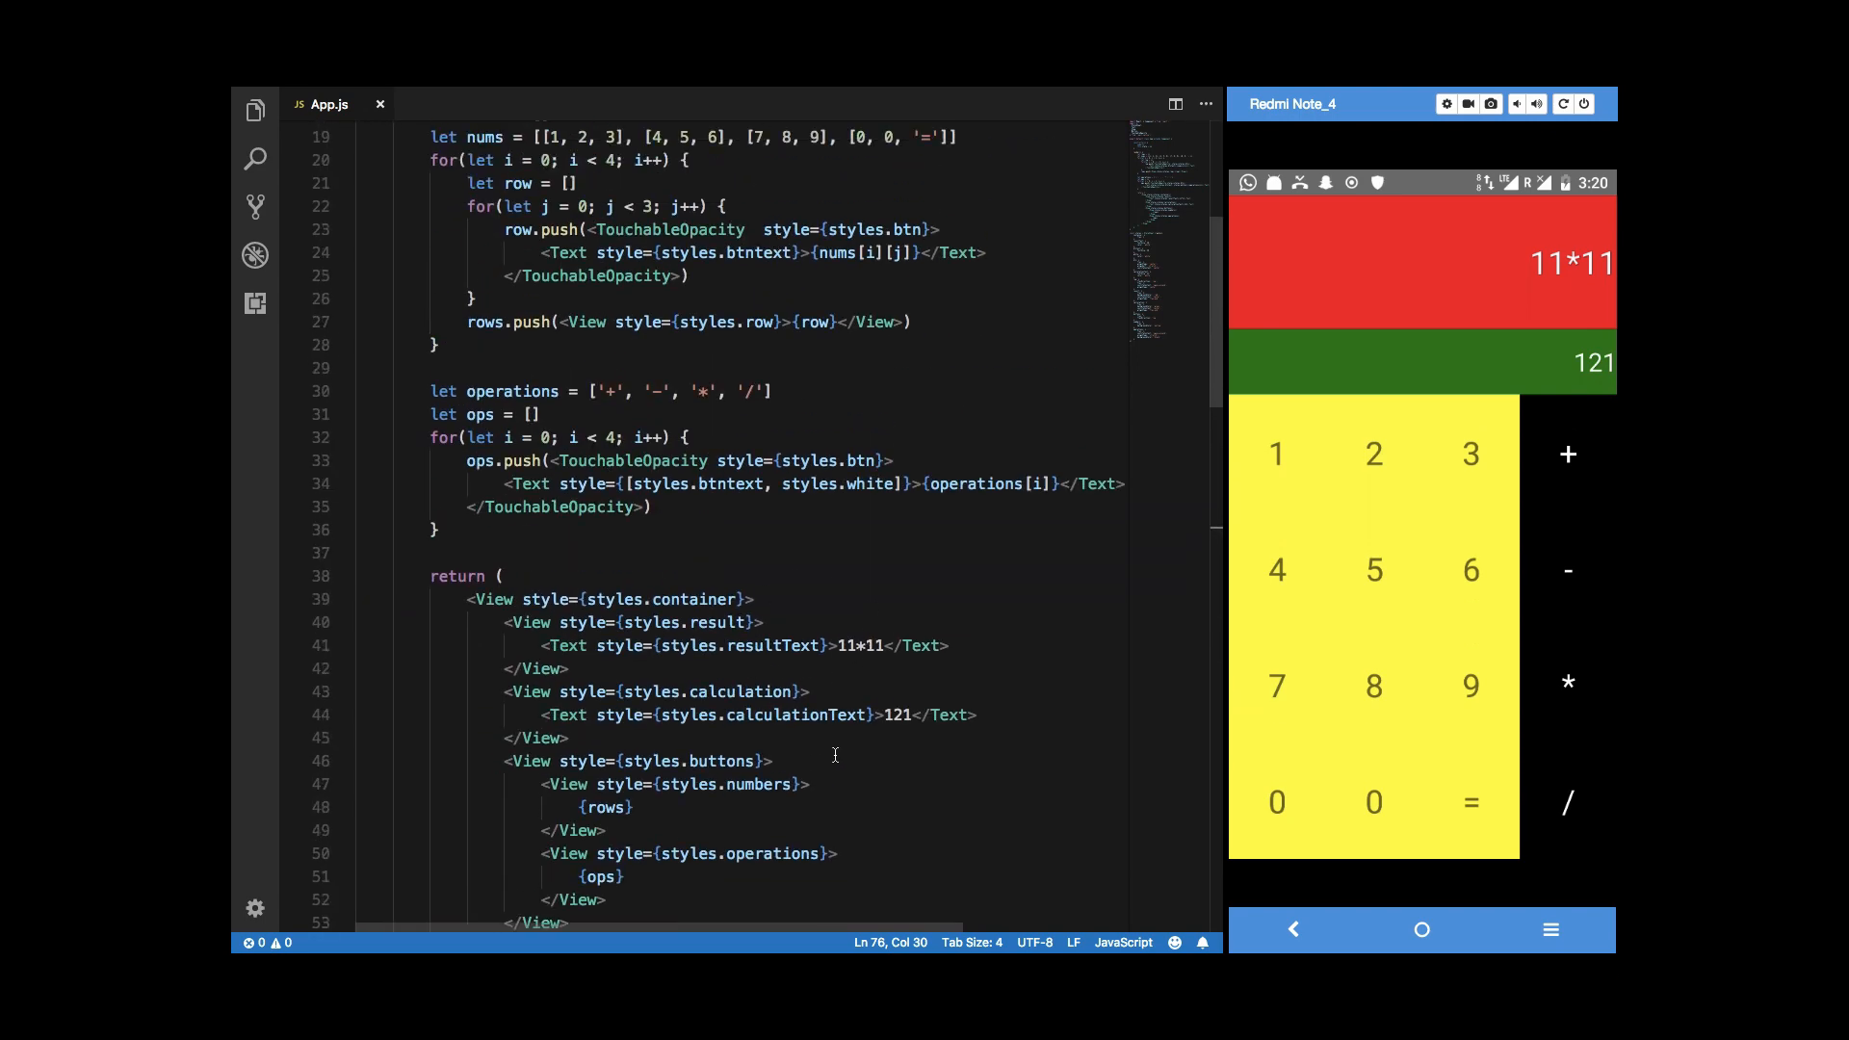